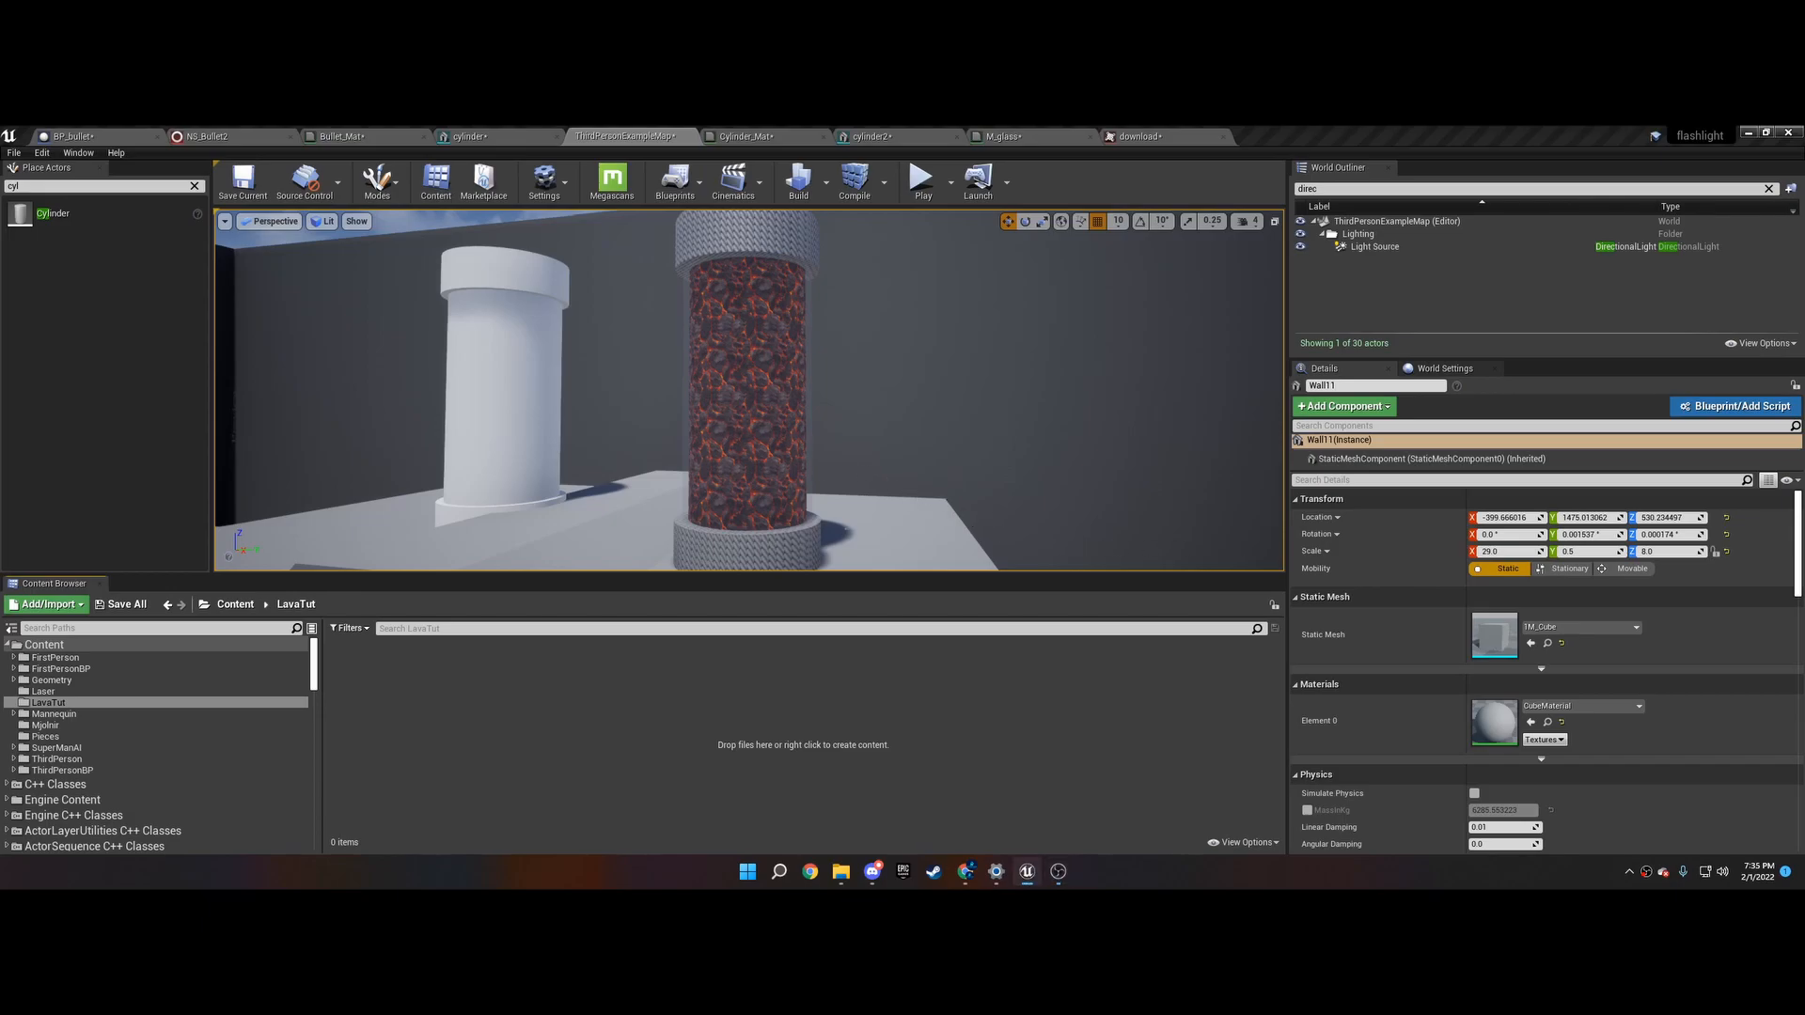
# - Select the plain white cylinder actors together in the World Outliner
pyautogui.click(759, 391)
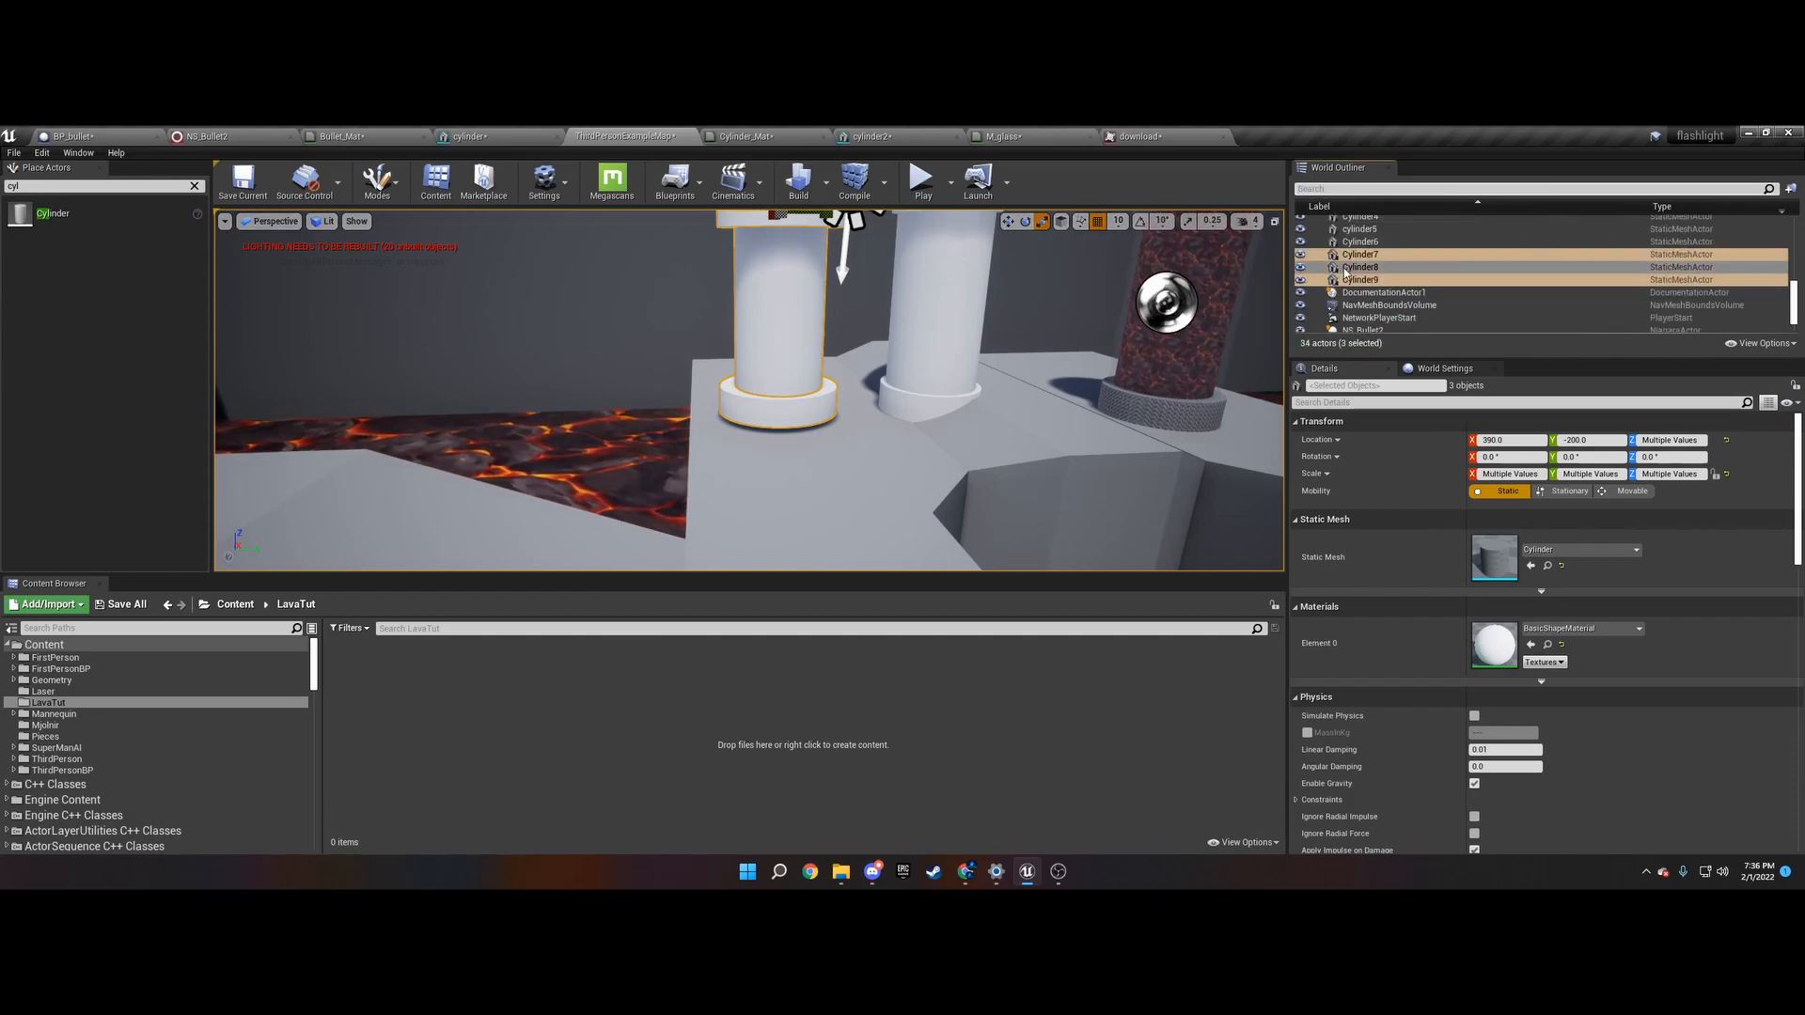
# - Merge Cylinder6–9 into a static mesh named 'lavacylinder' saved in LavaTut
pyautogui.click(1359, 241)
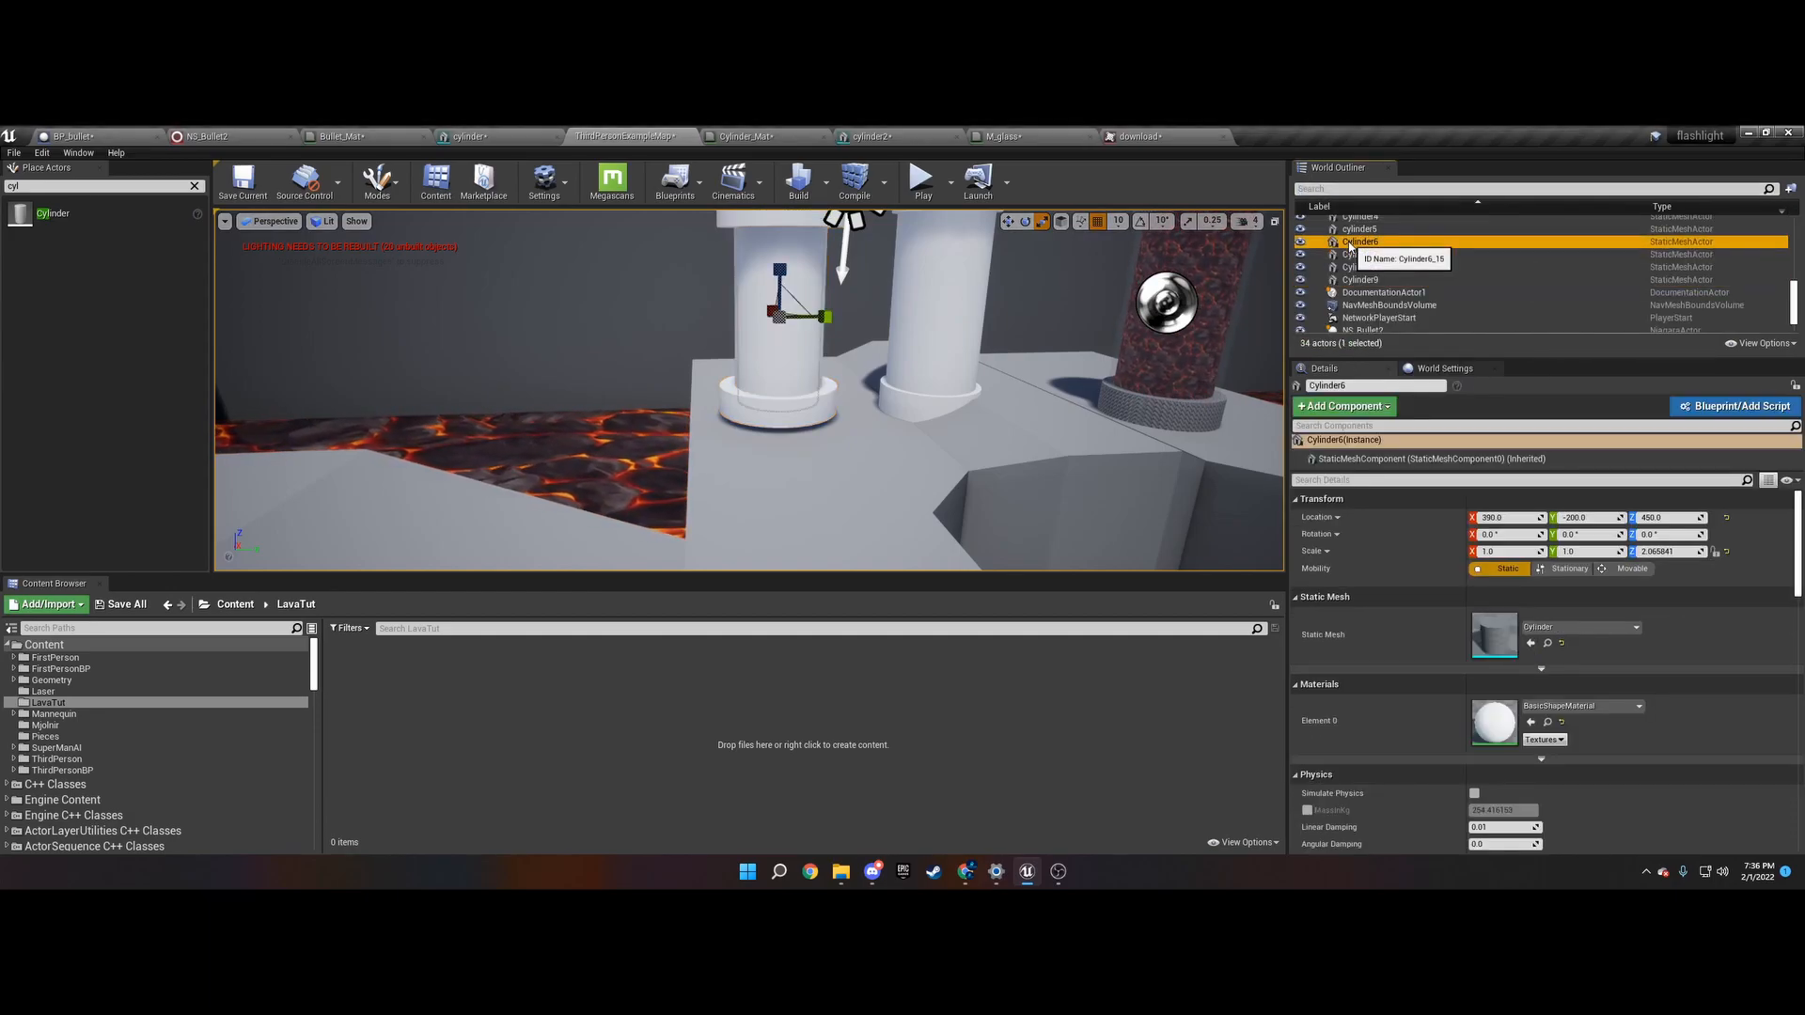
pyautogui.click(1359, 279)
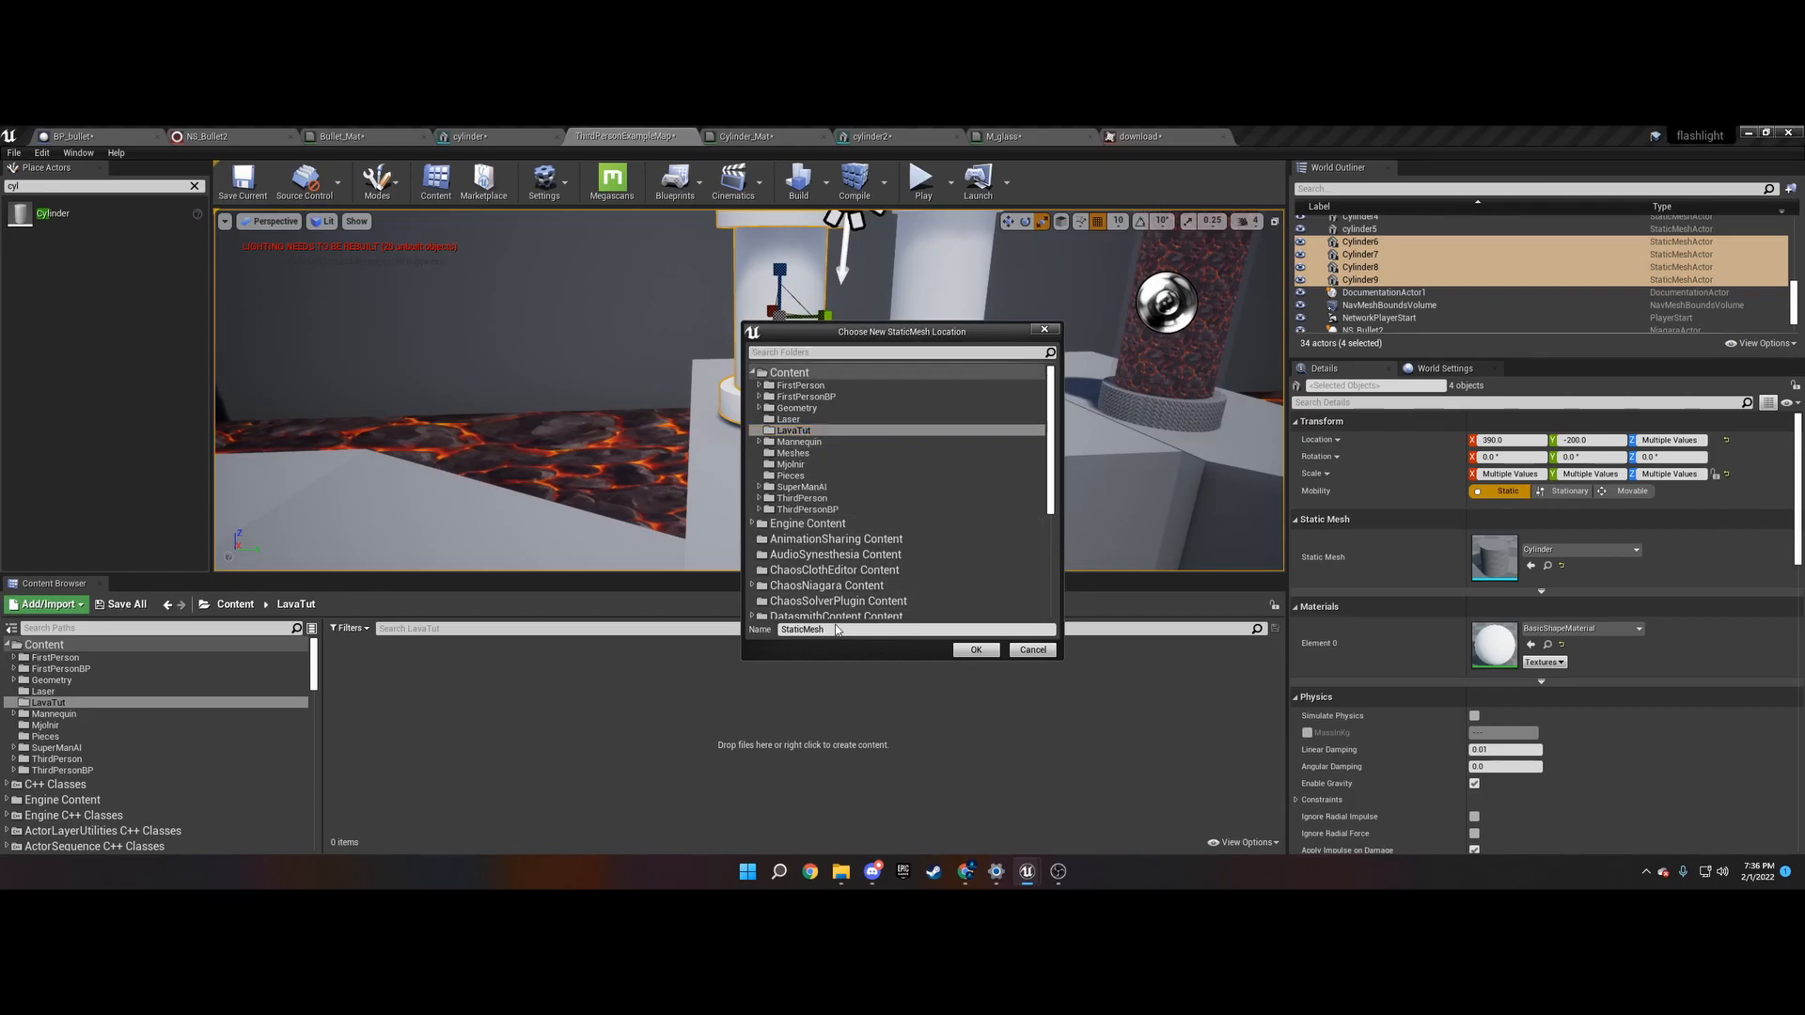
pyautogui.write('lavacylinder')
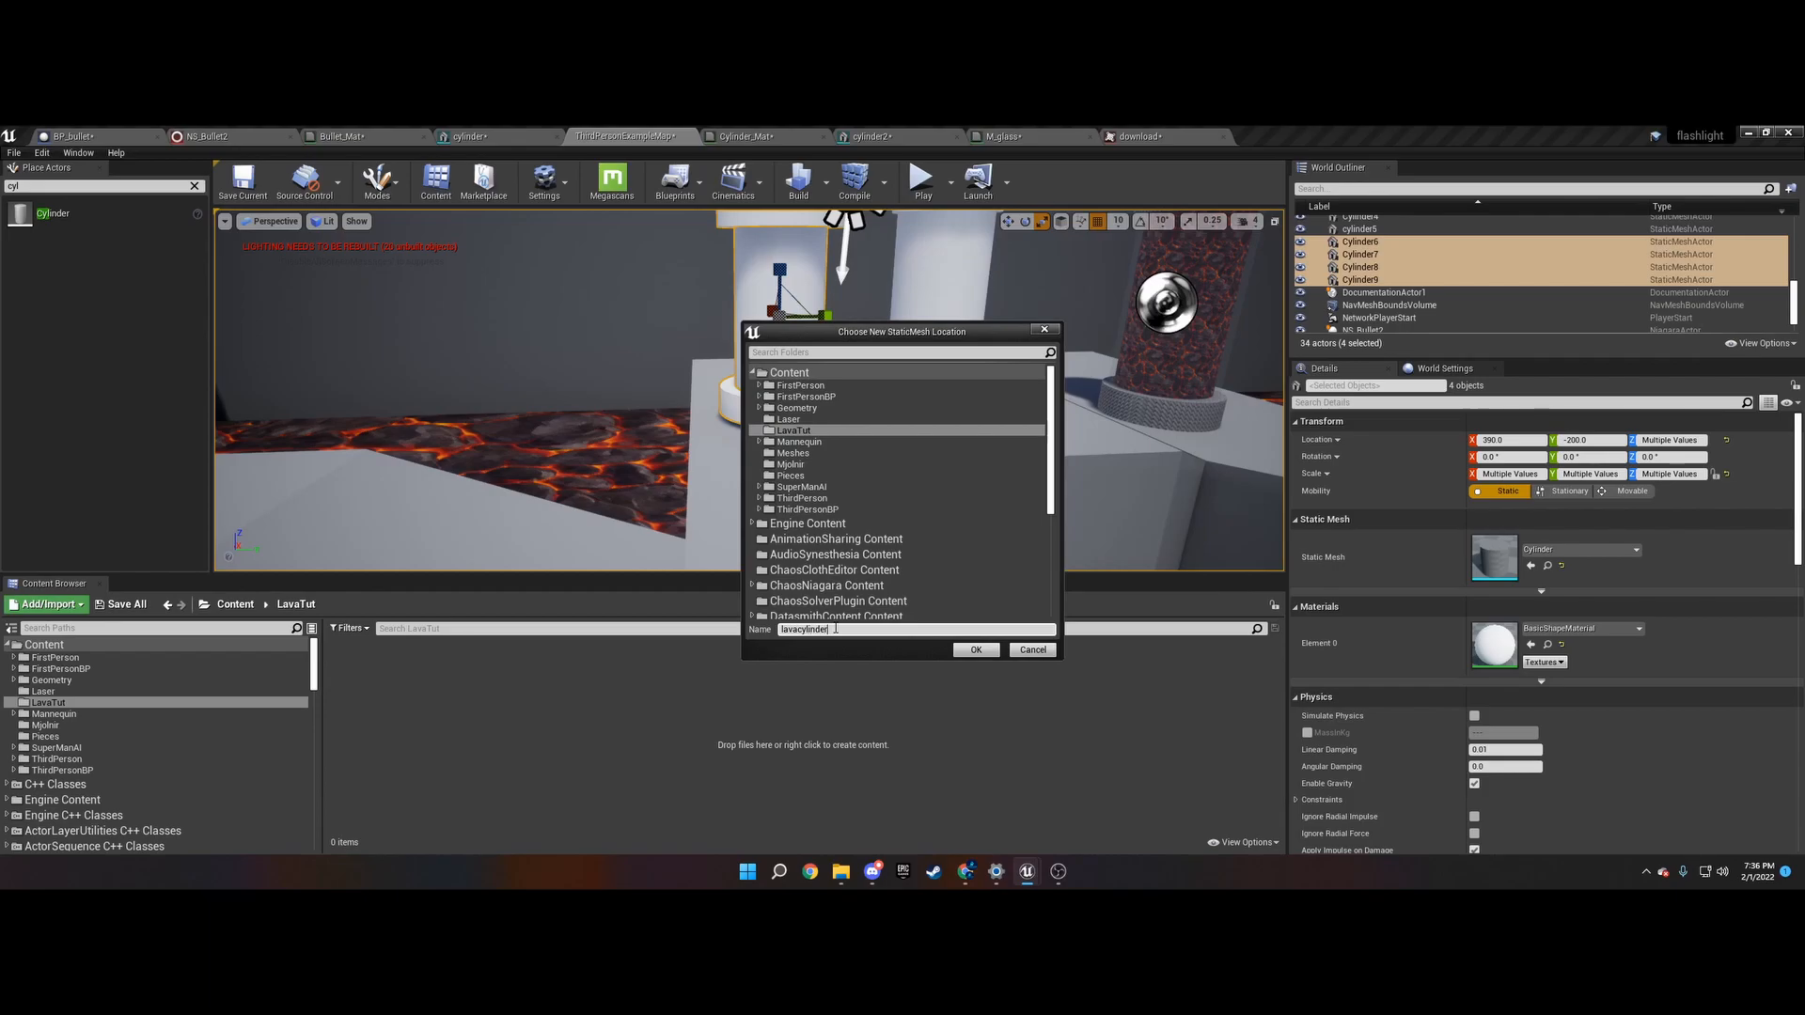
pyautogui.click(974, 650)
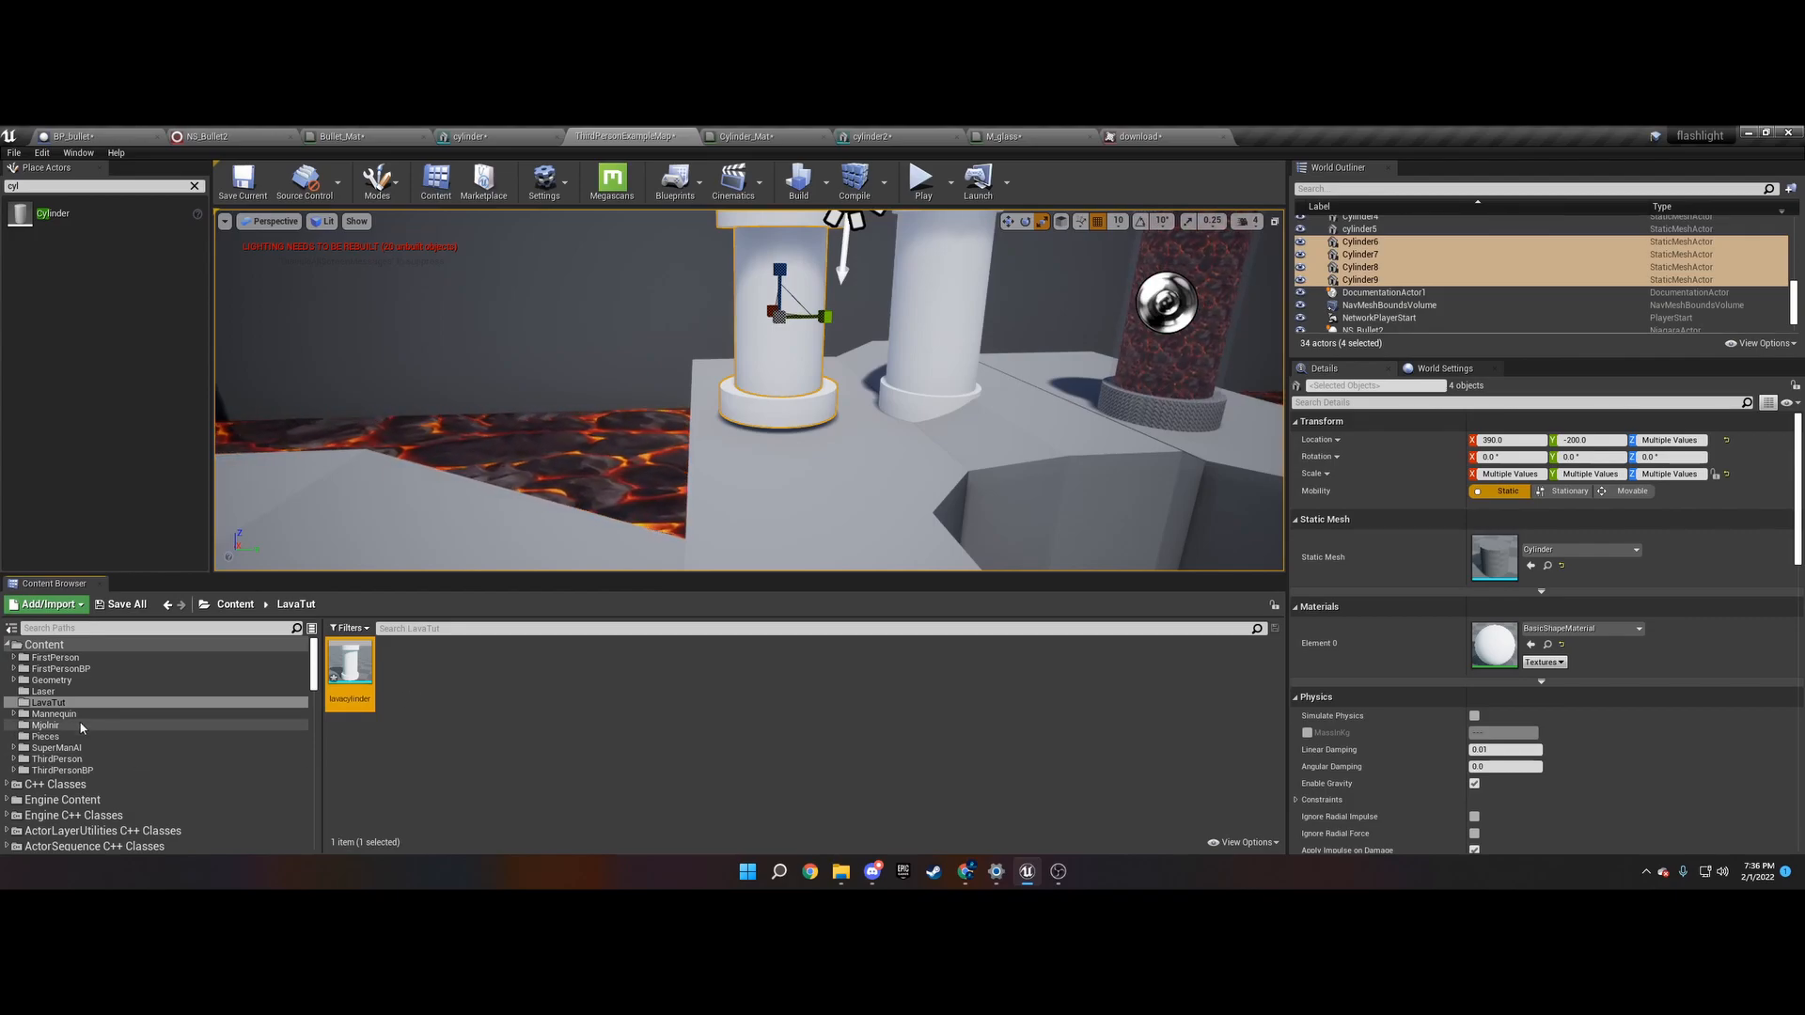
# - Copy the lava, lava normal and download textures from Mjolnir into LavaTut
pyautogui.click(46, 724)
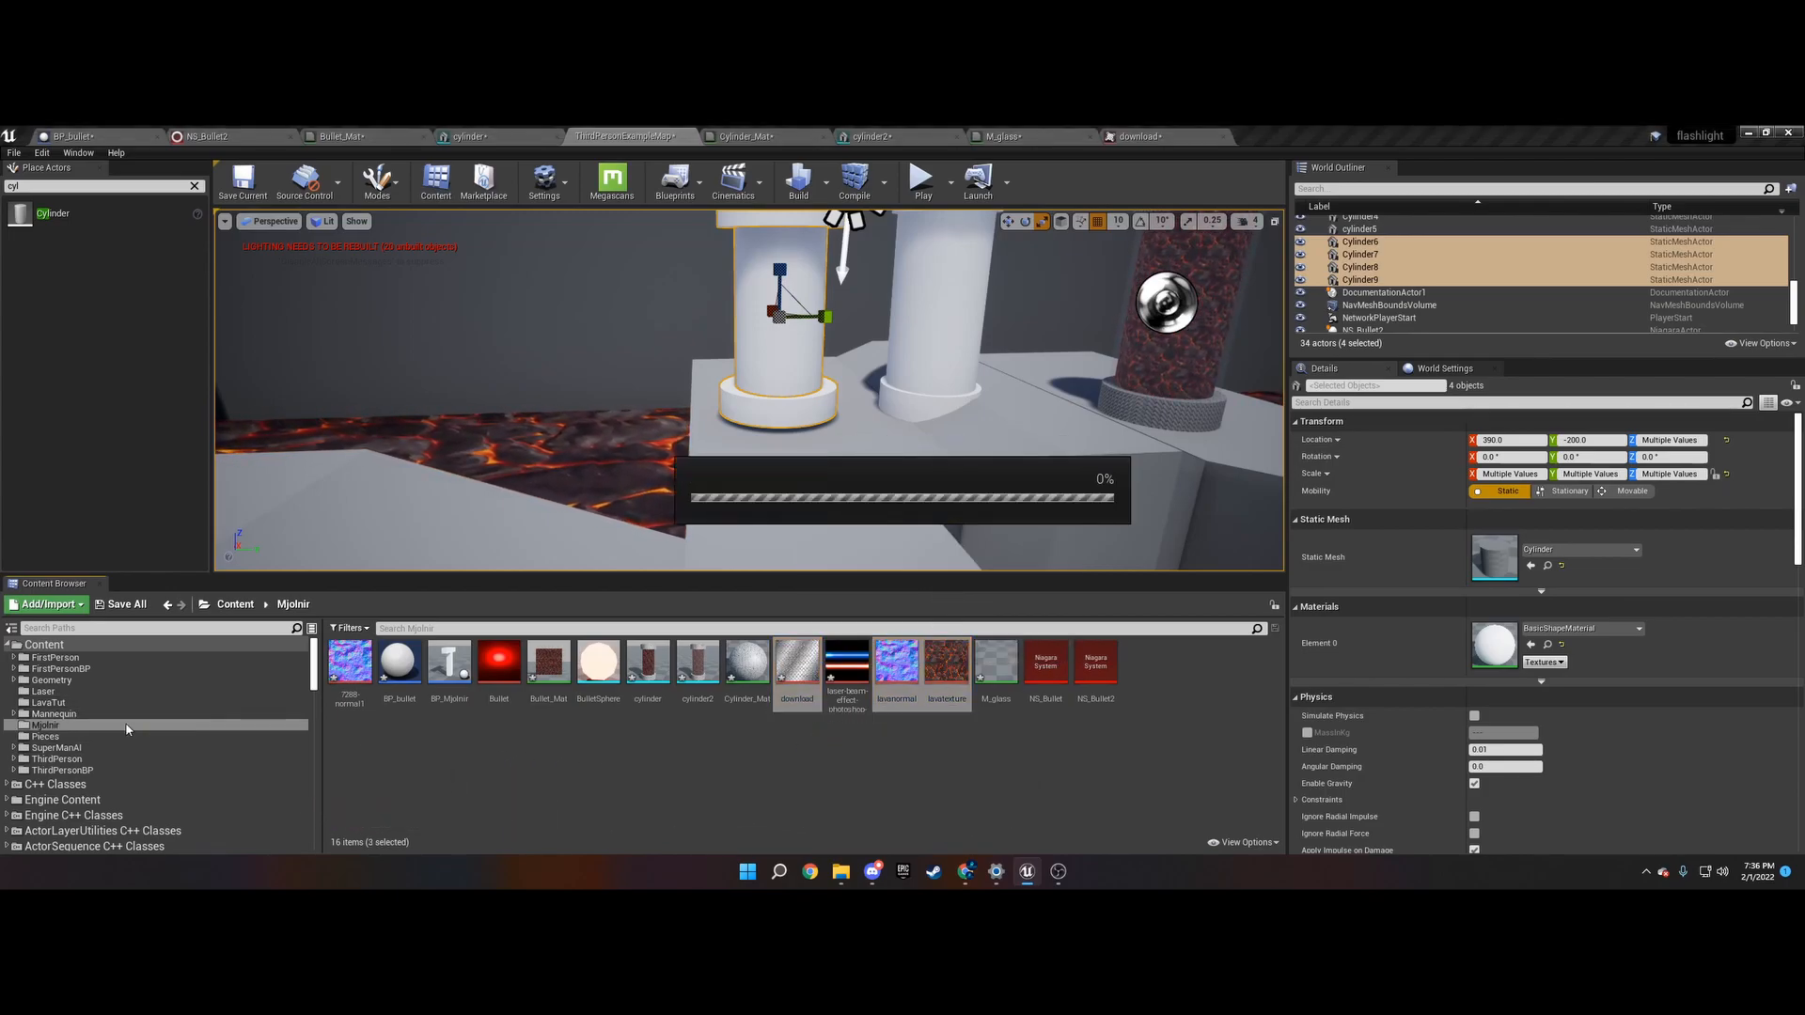
pyautogui.click(48, 702)
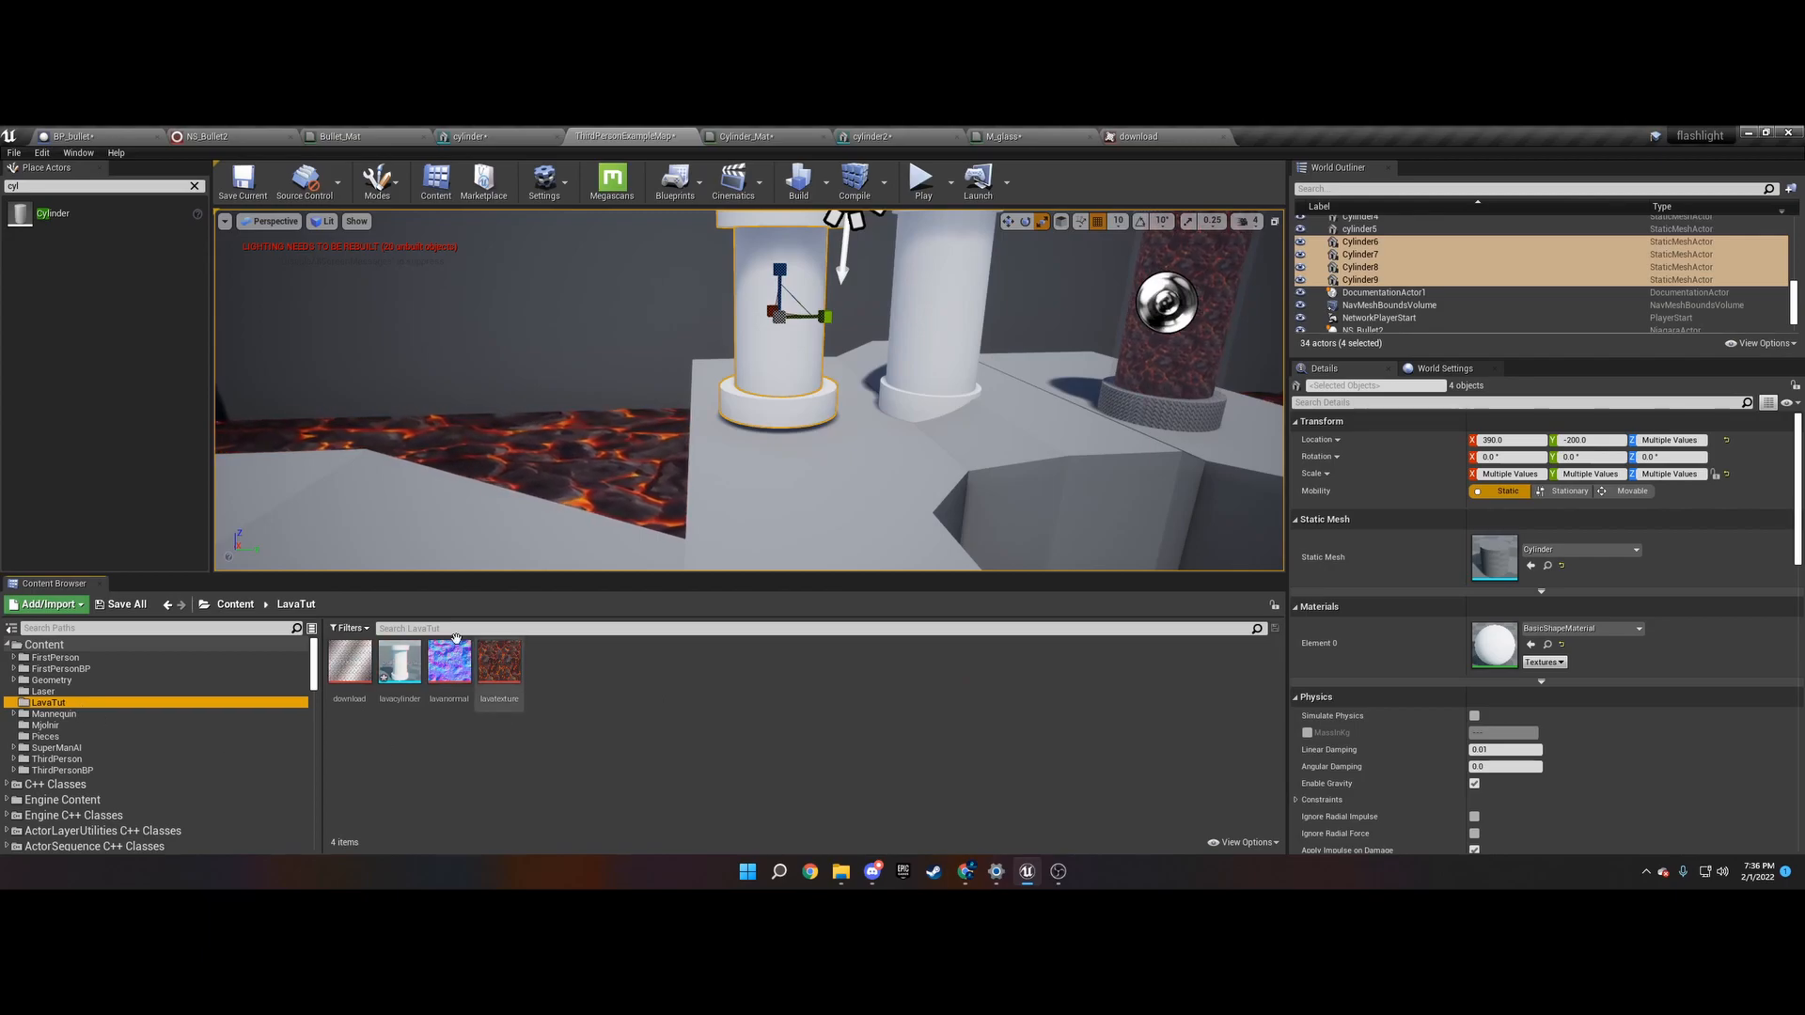
pyautogui.moveTo(447, 661)
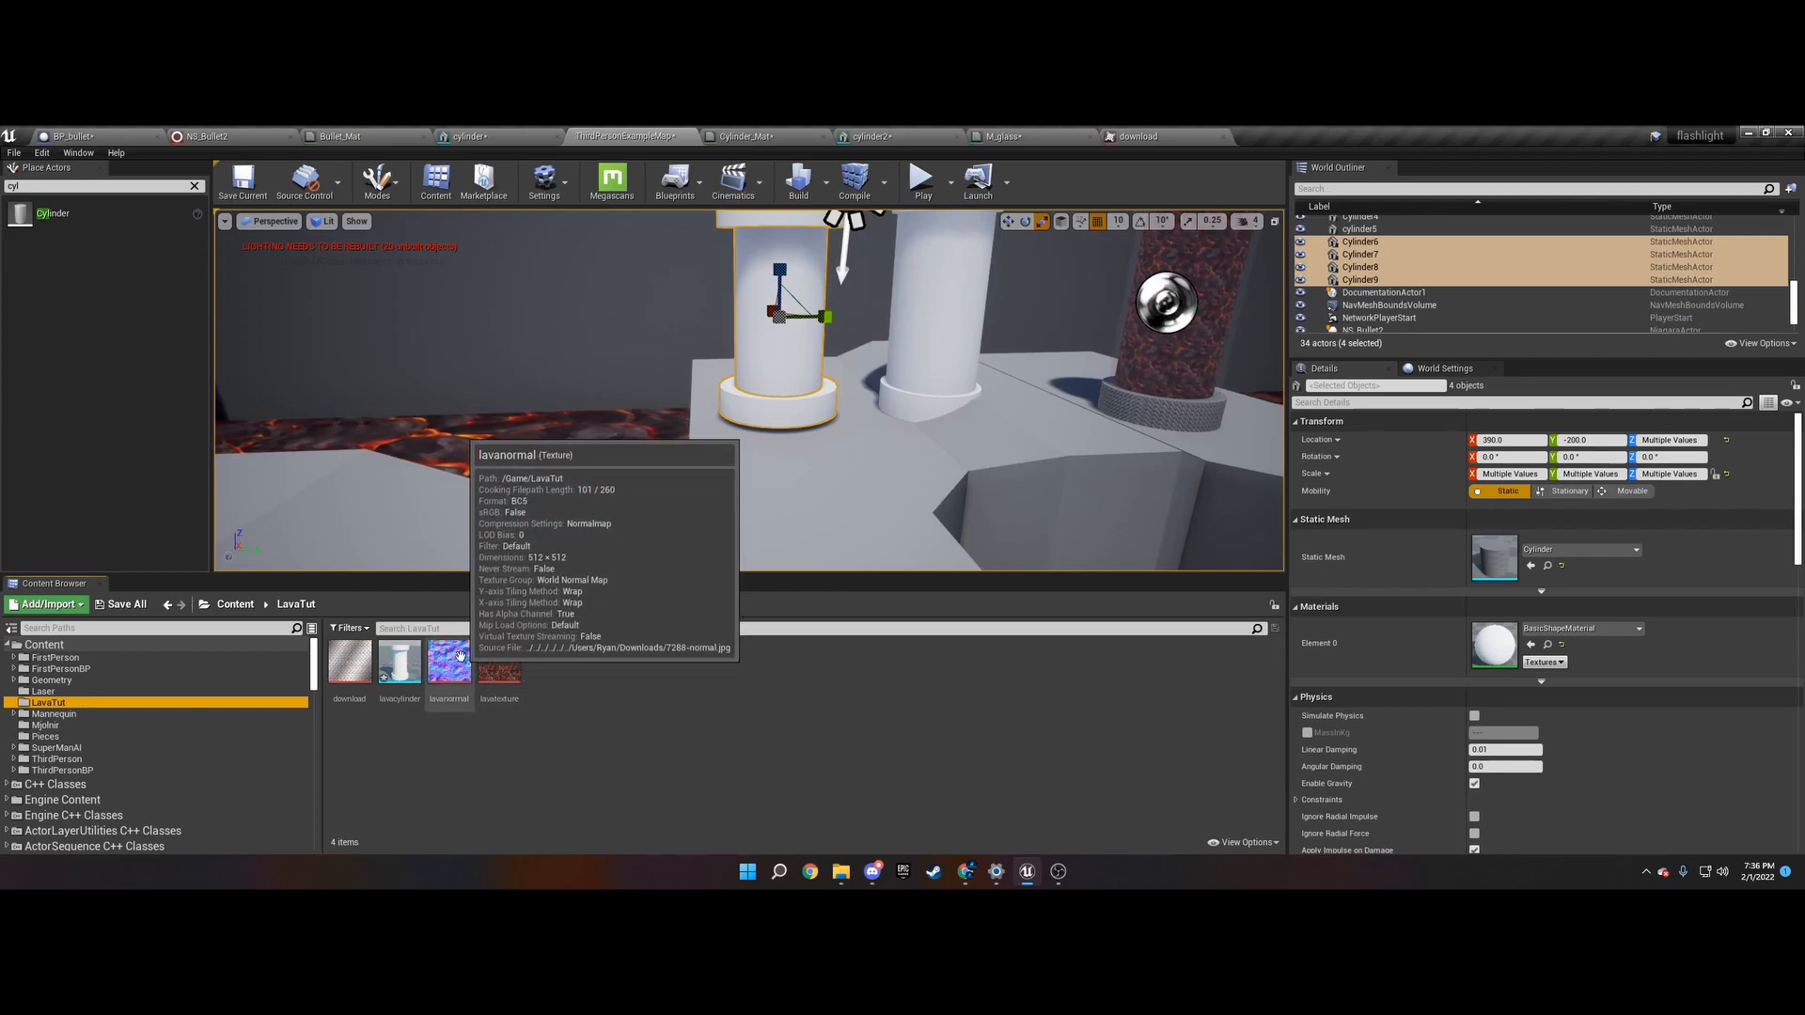
pyautogui.moveTo(526, 717)
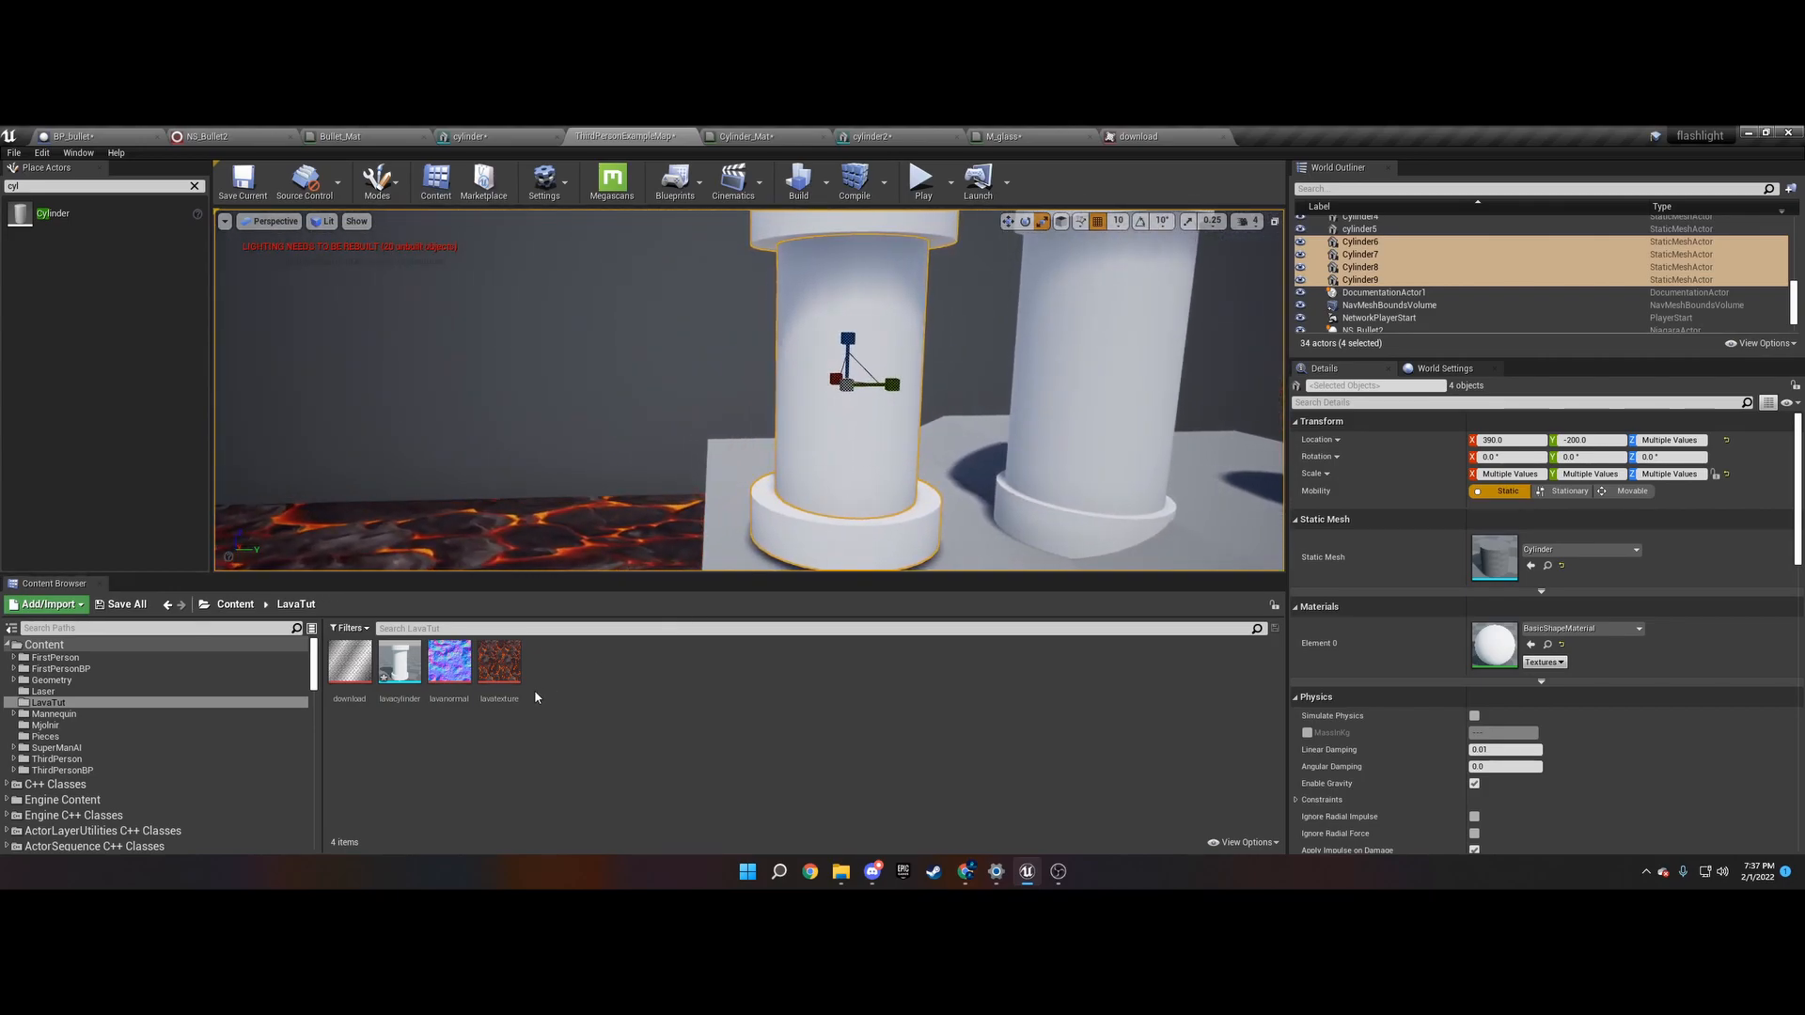
pyautogui.moveTo(499, 662)
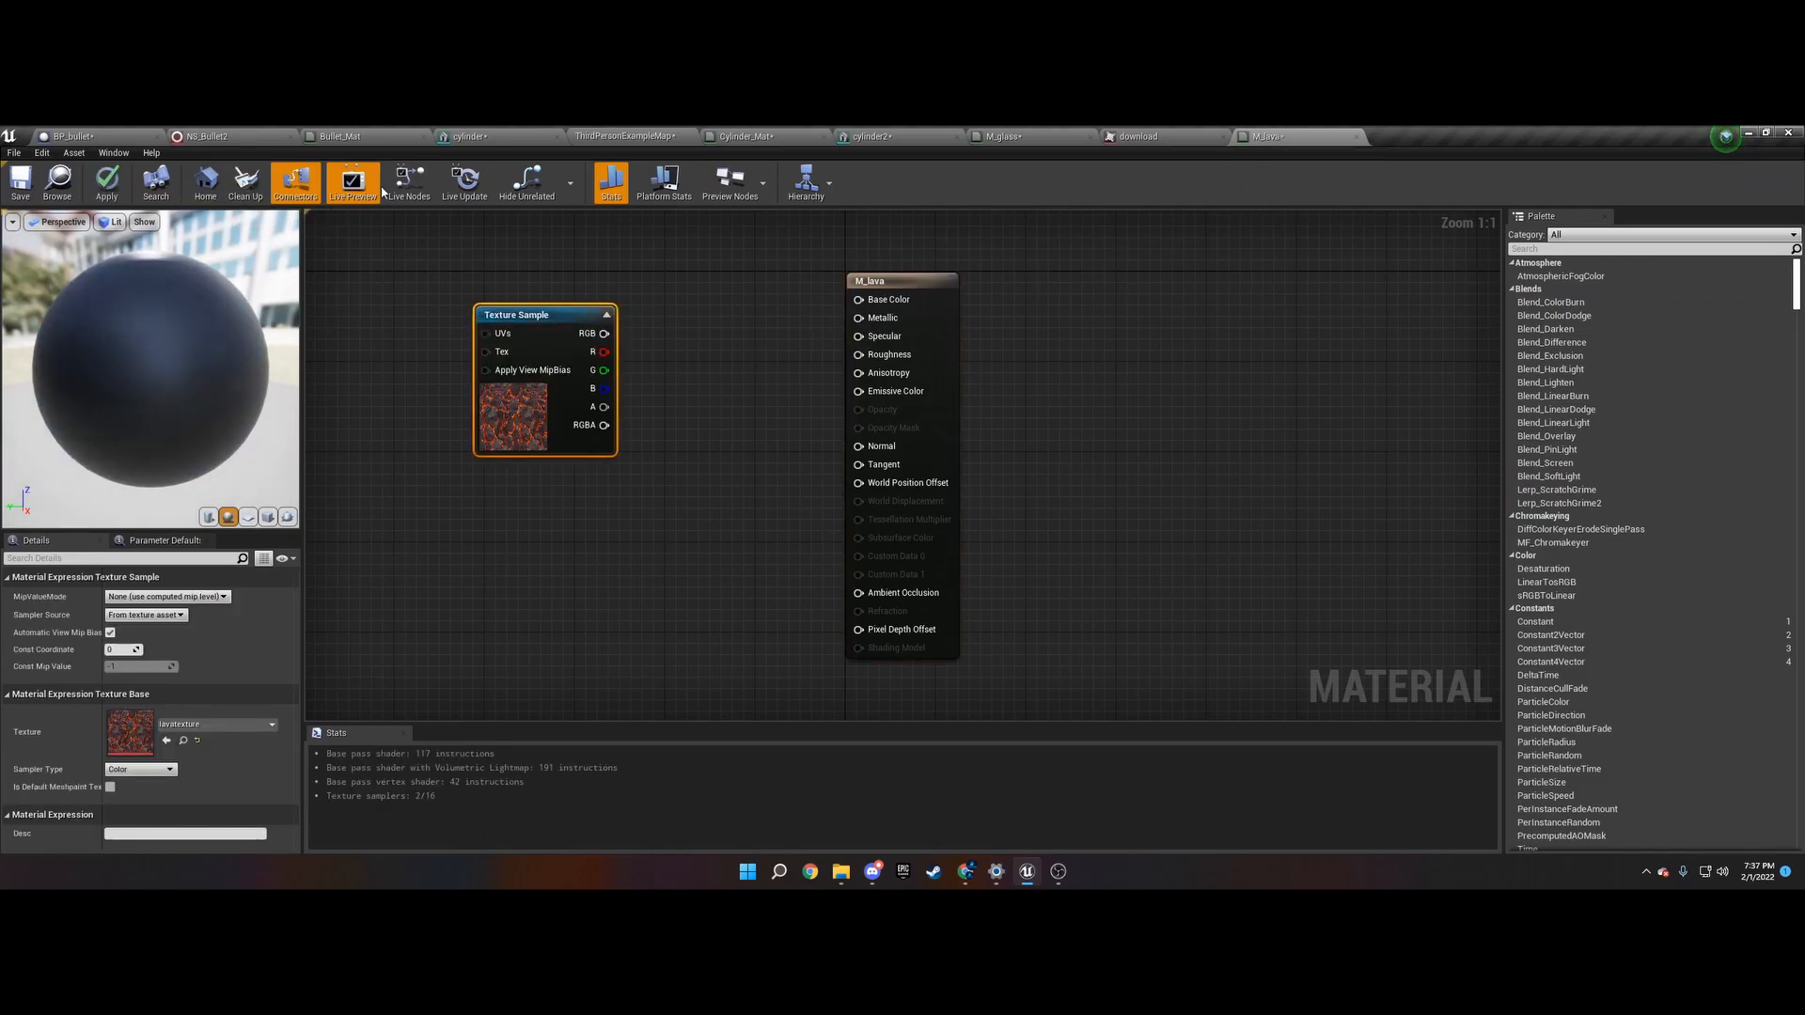
# - Add the lava normal texture to M_lava and close other editors, applying M_glass changes
pyautogui.click(627, 136)
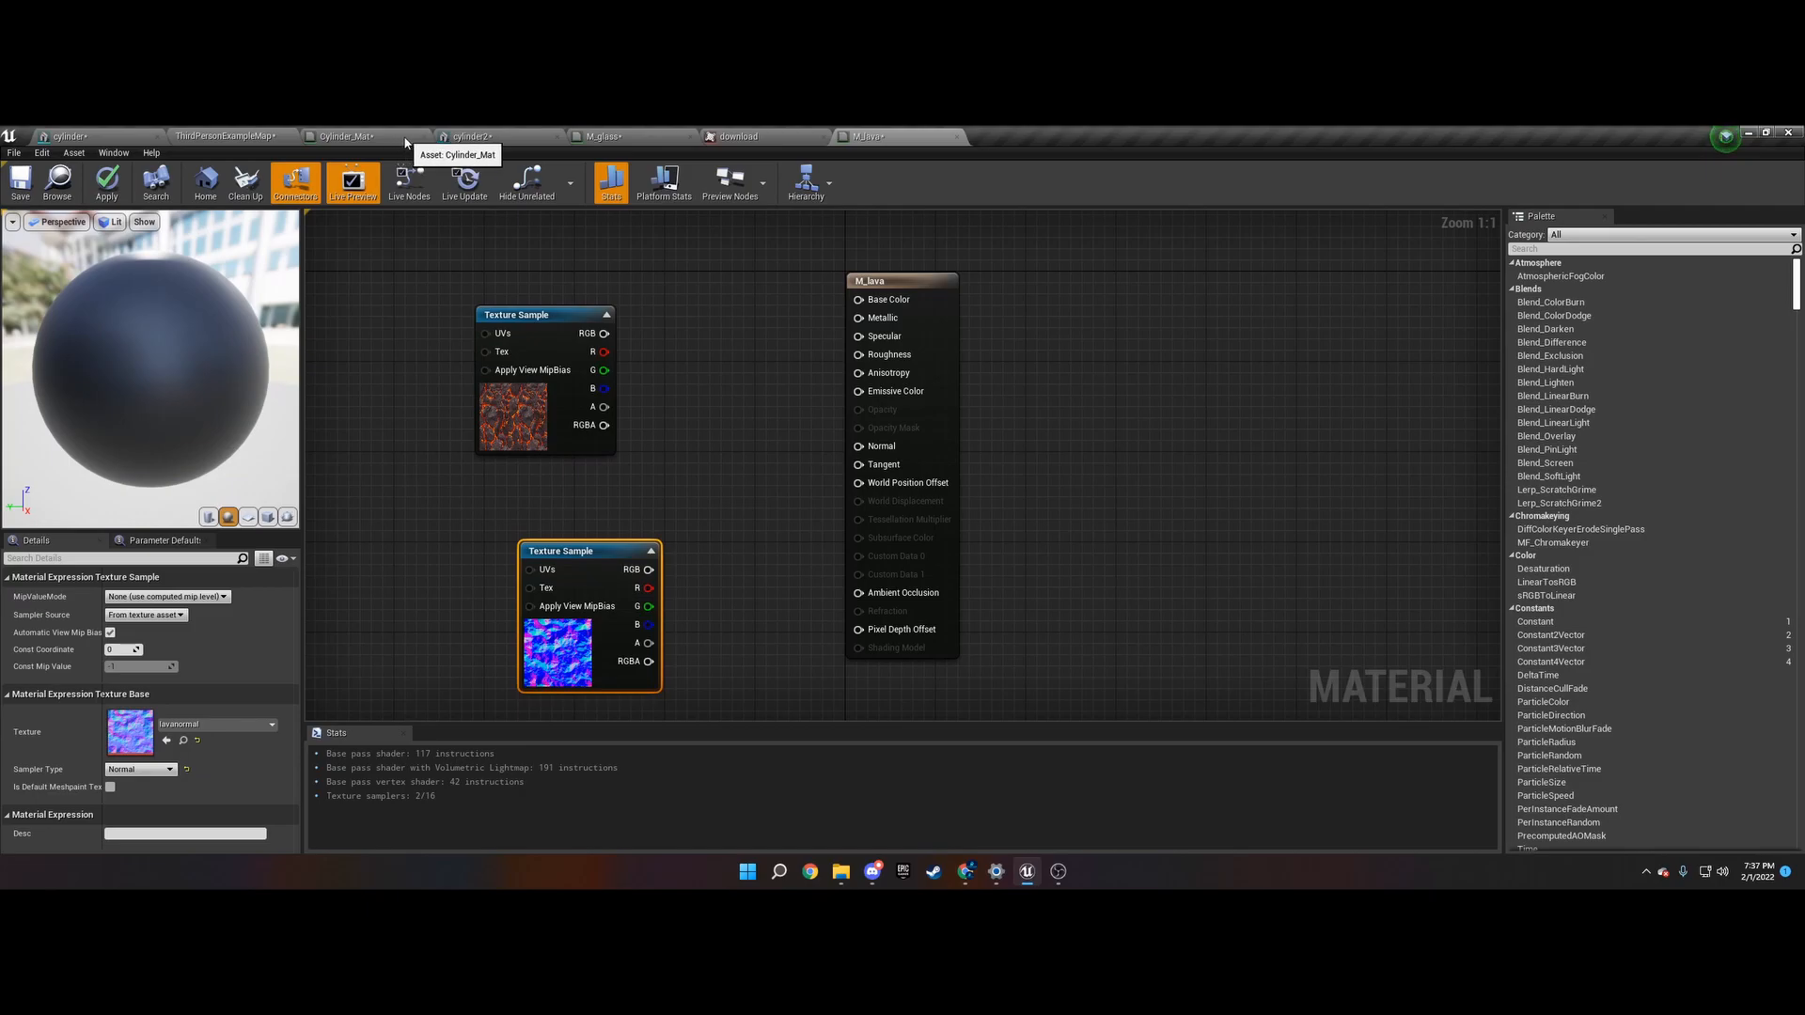
pyautogui.moveTo(707, 409)
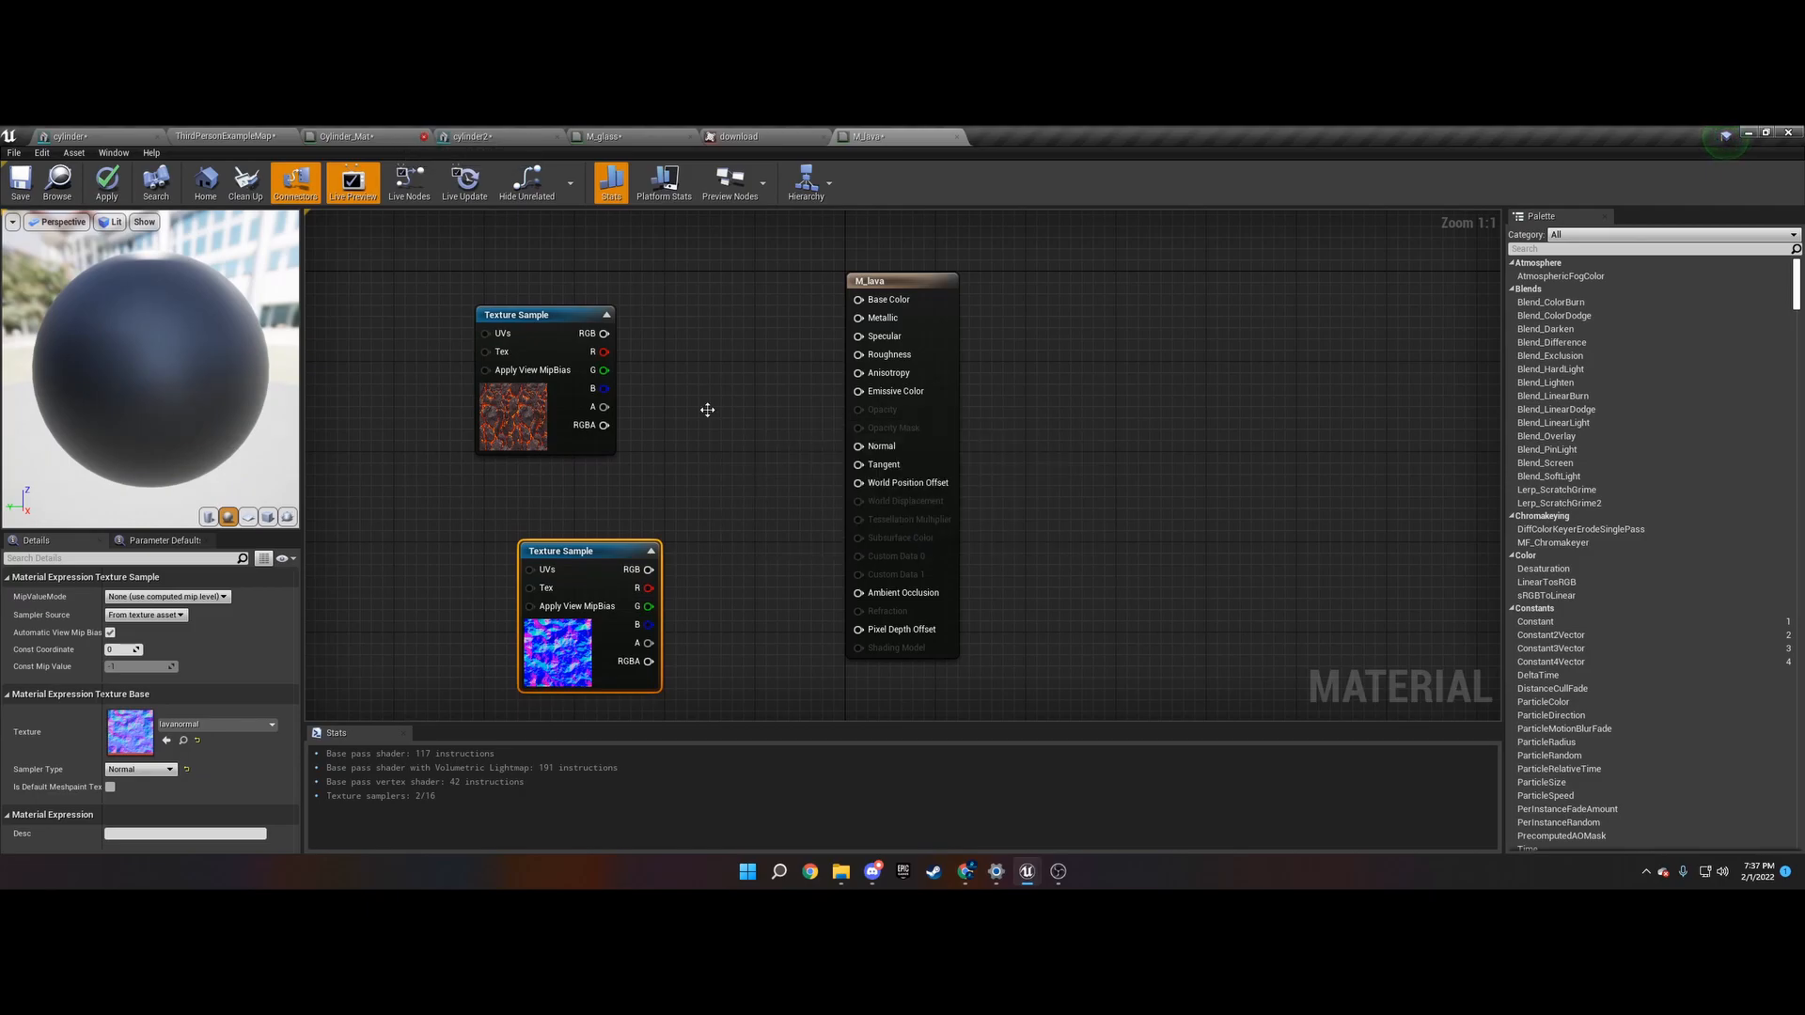
pyautogui.moveTo(343, 136)
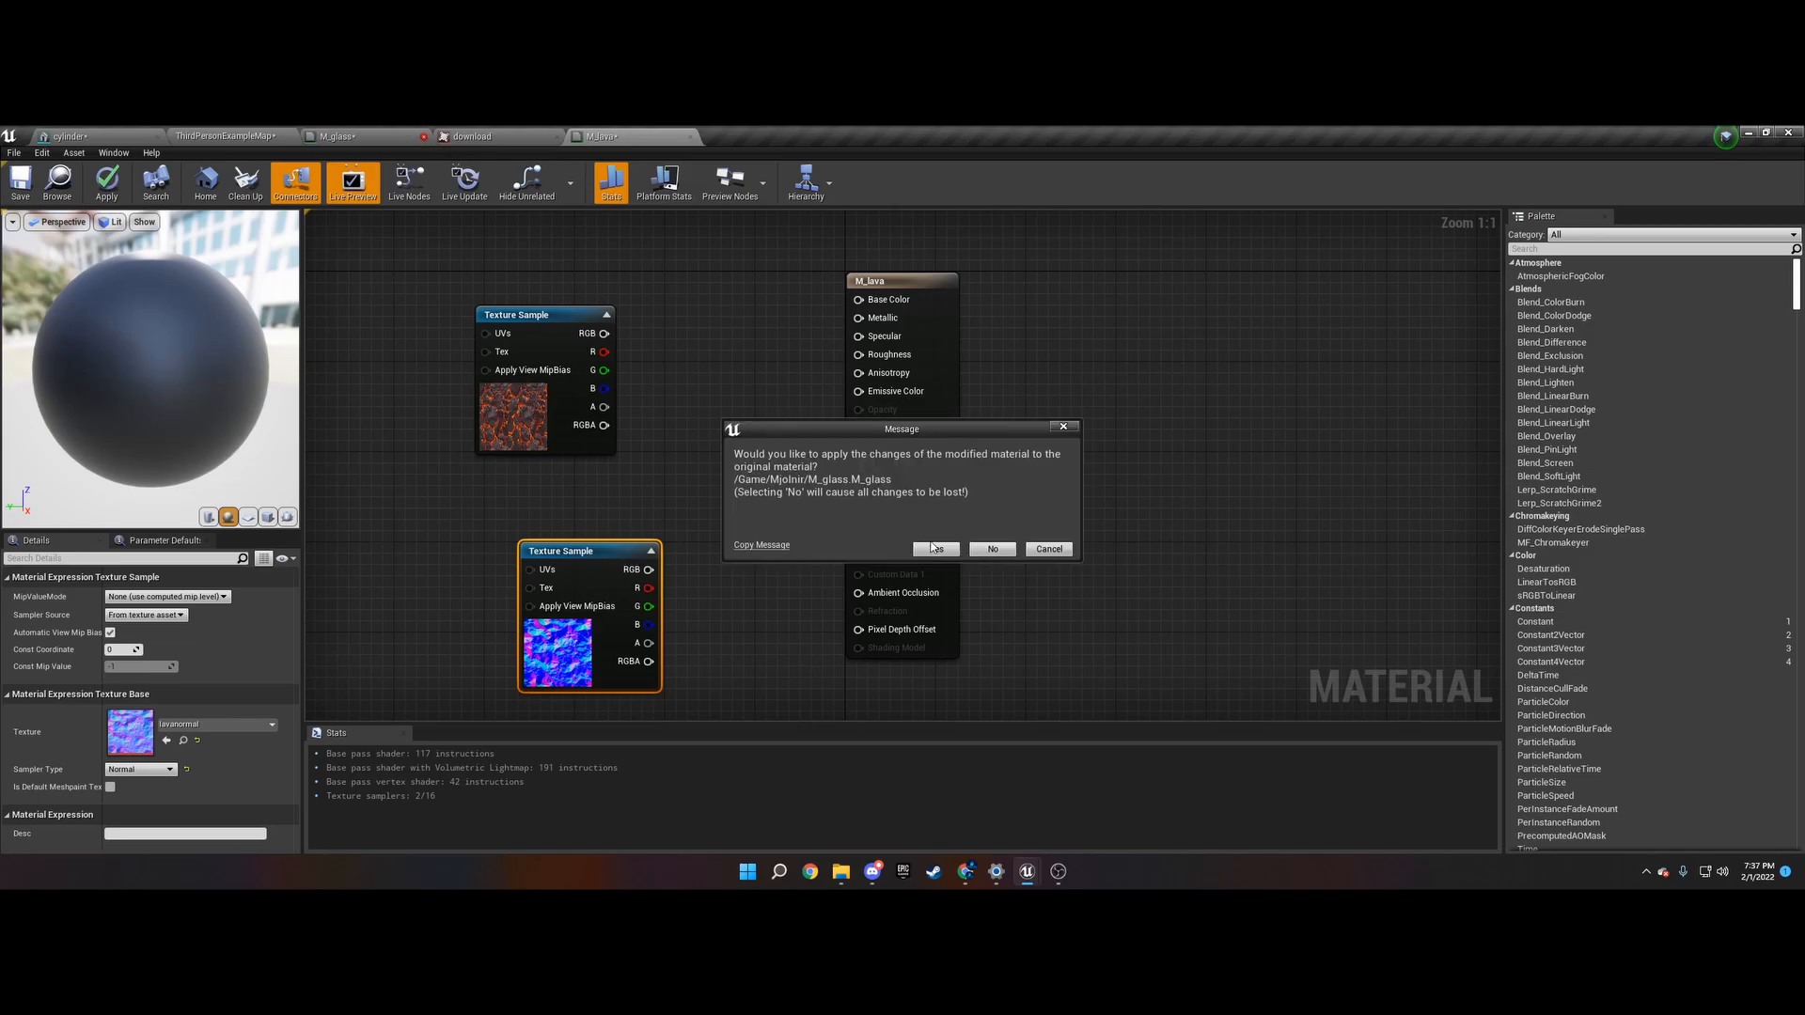
pyautogui.click(935, 548)
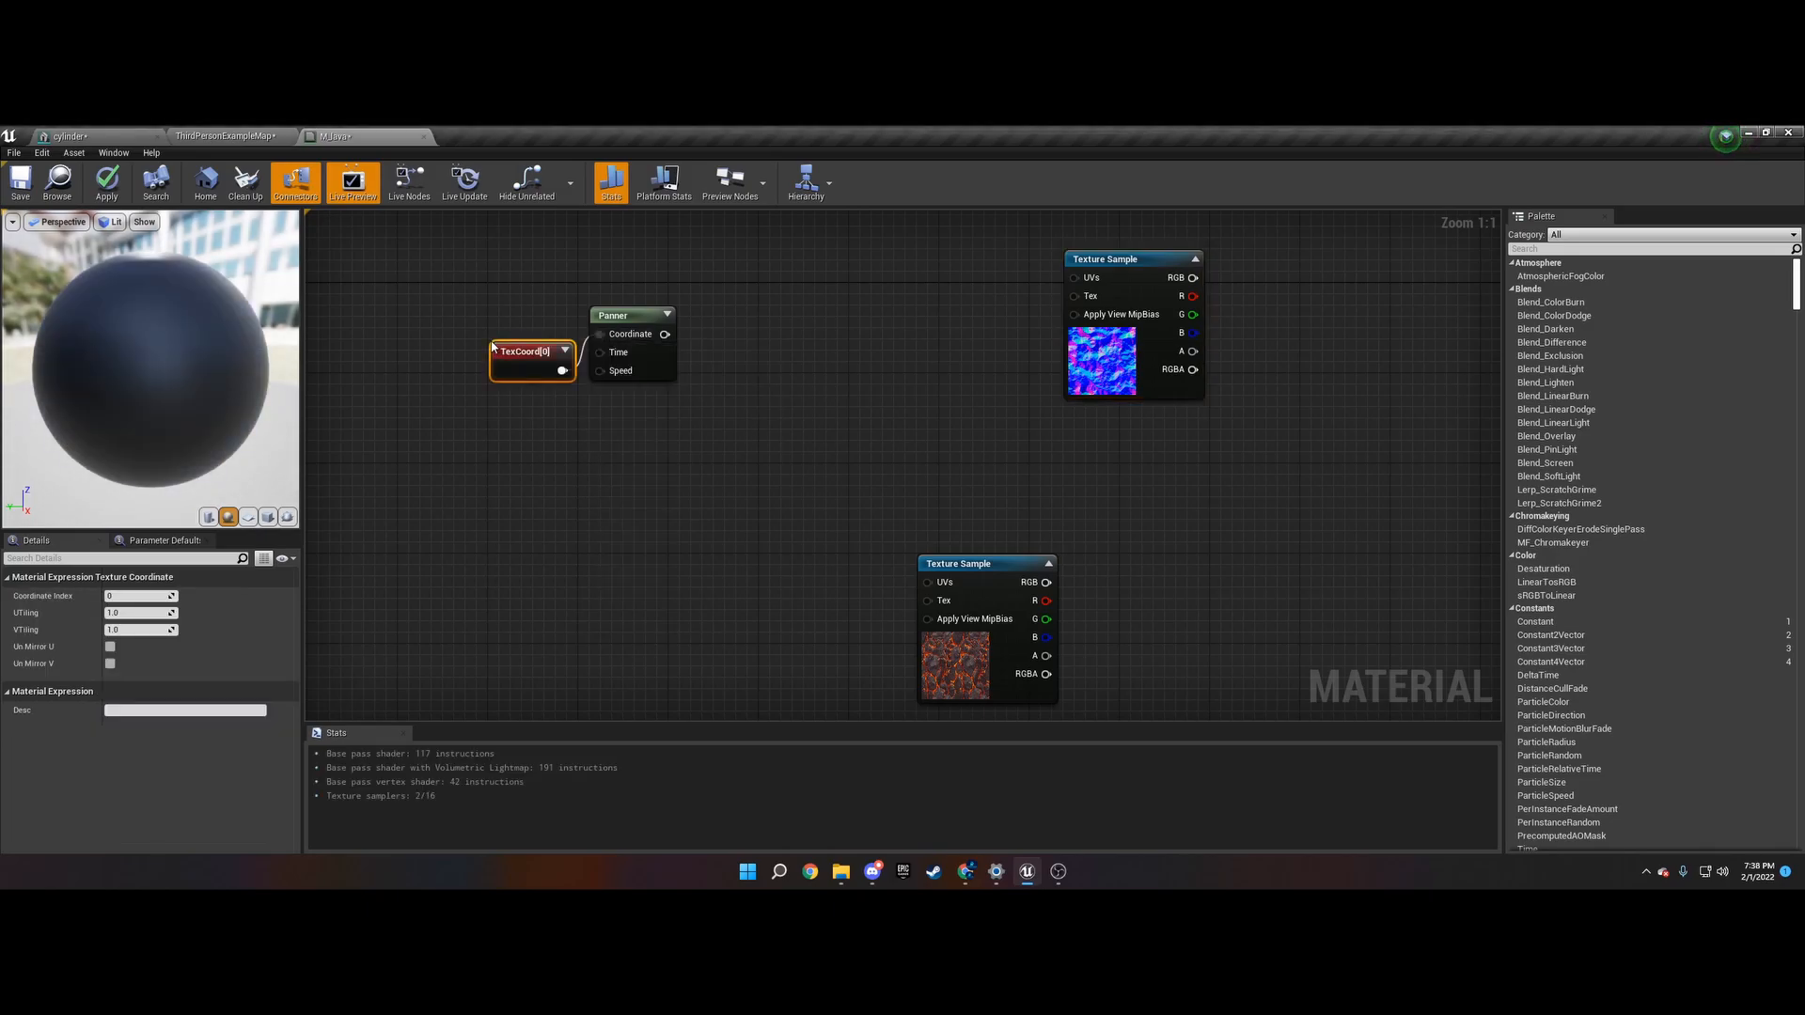
# - Wire TexCoord into a Panner with a 0.1 speed constant driving both textures
pyautogui.moveTo(563, 370); pyautogui.dragTo(524, 312)
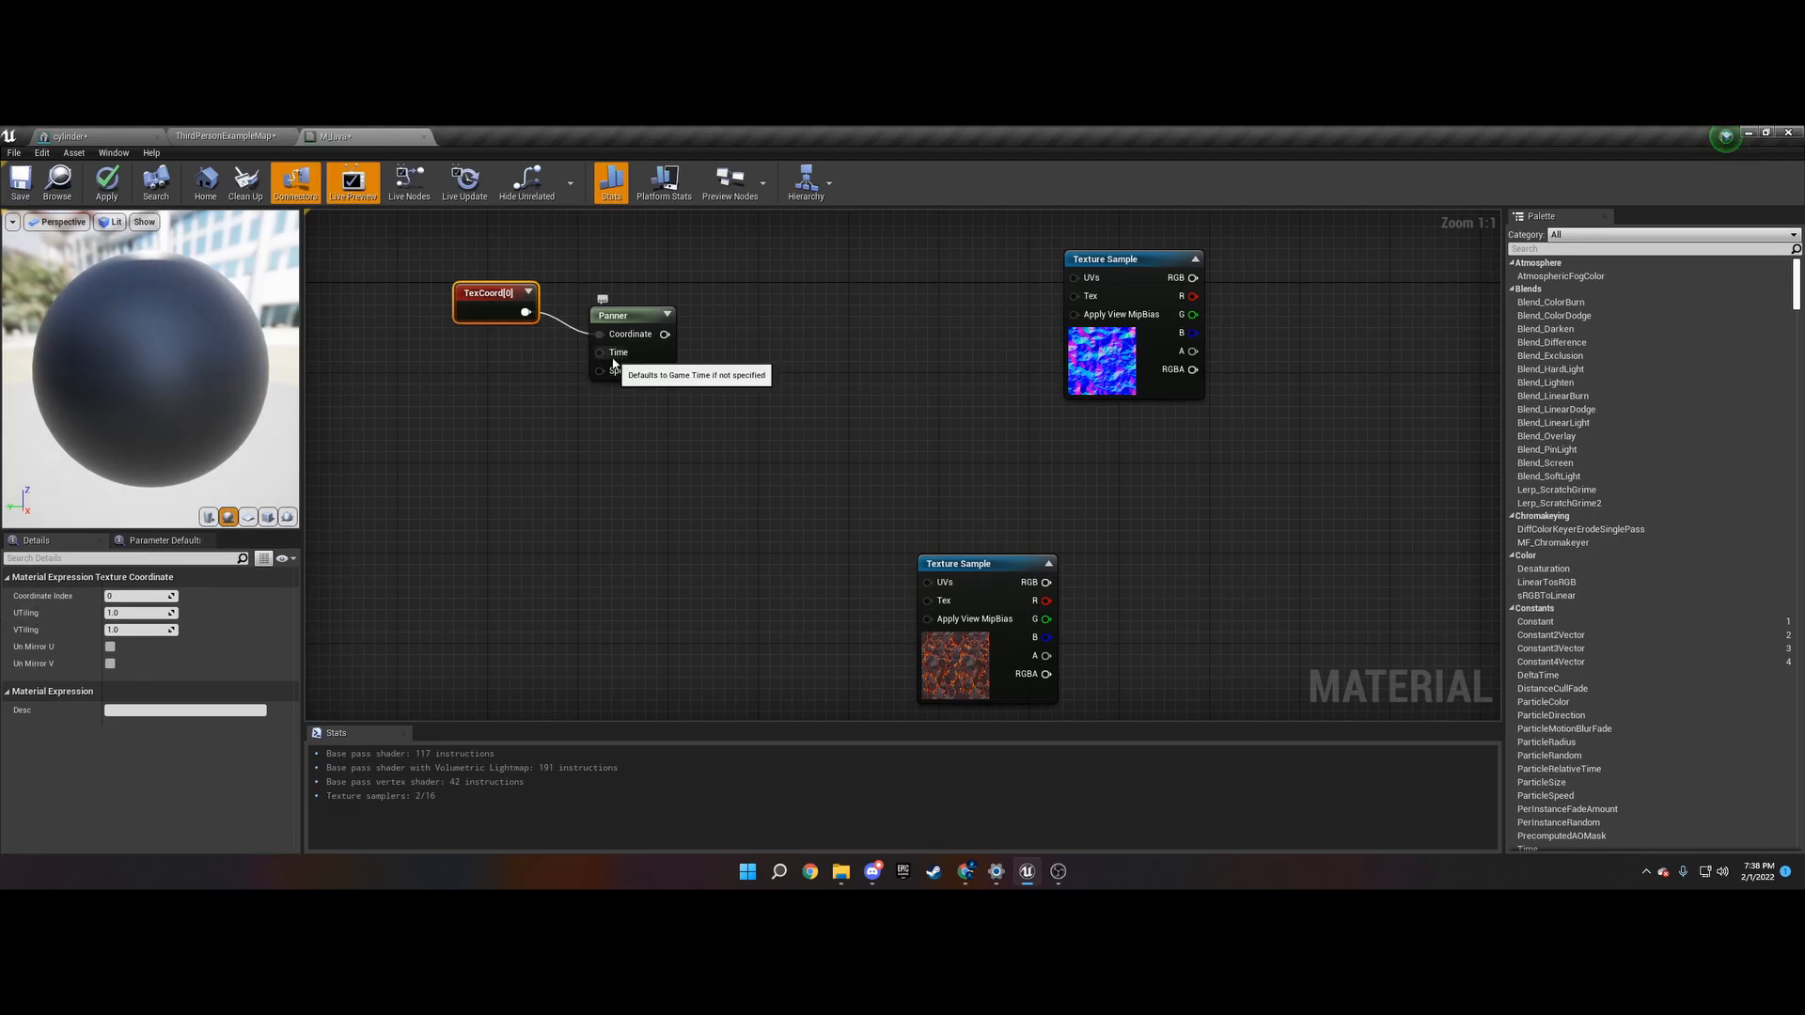
pyautogui.moveTo(600, 369)
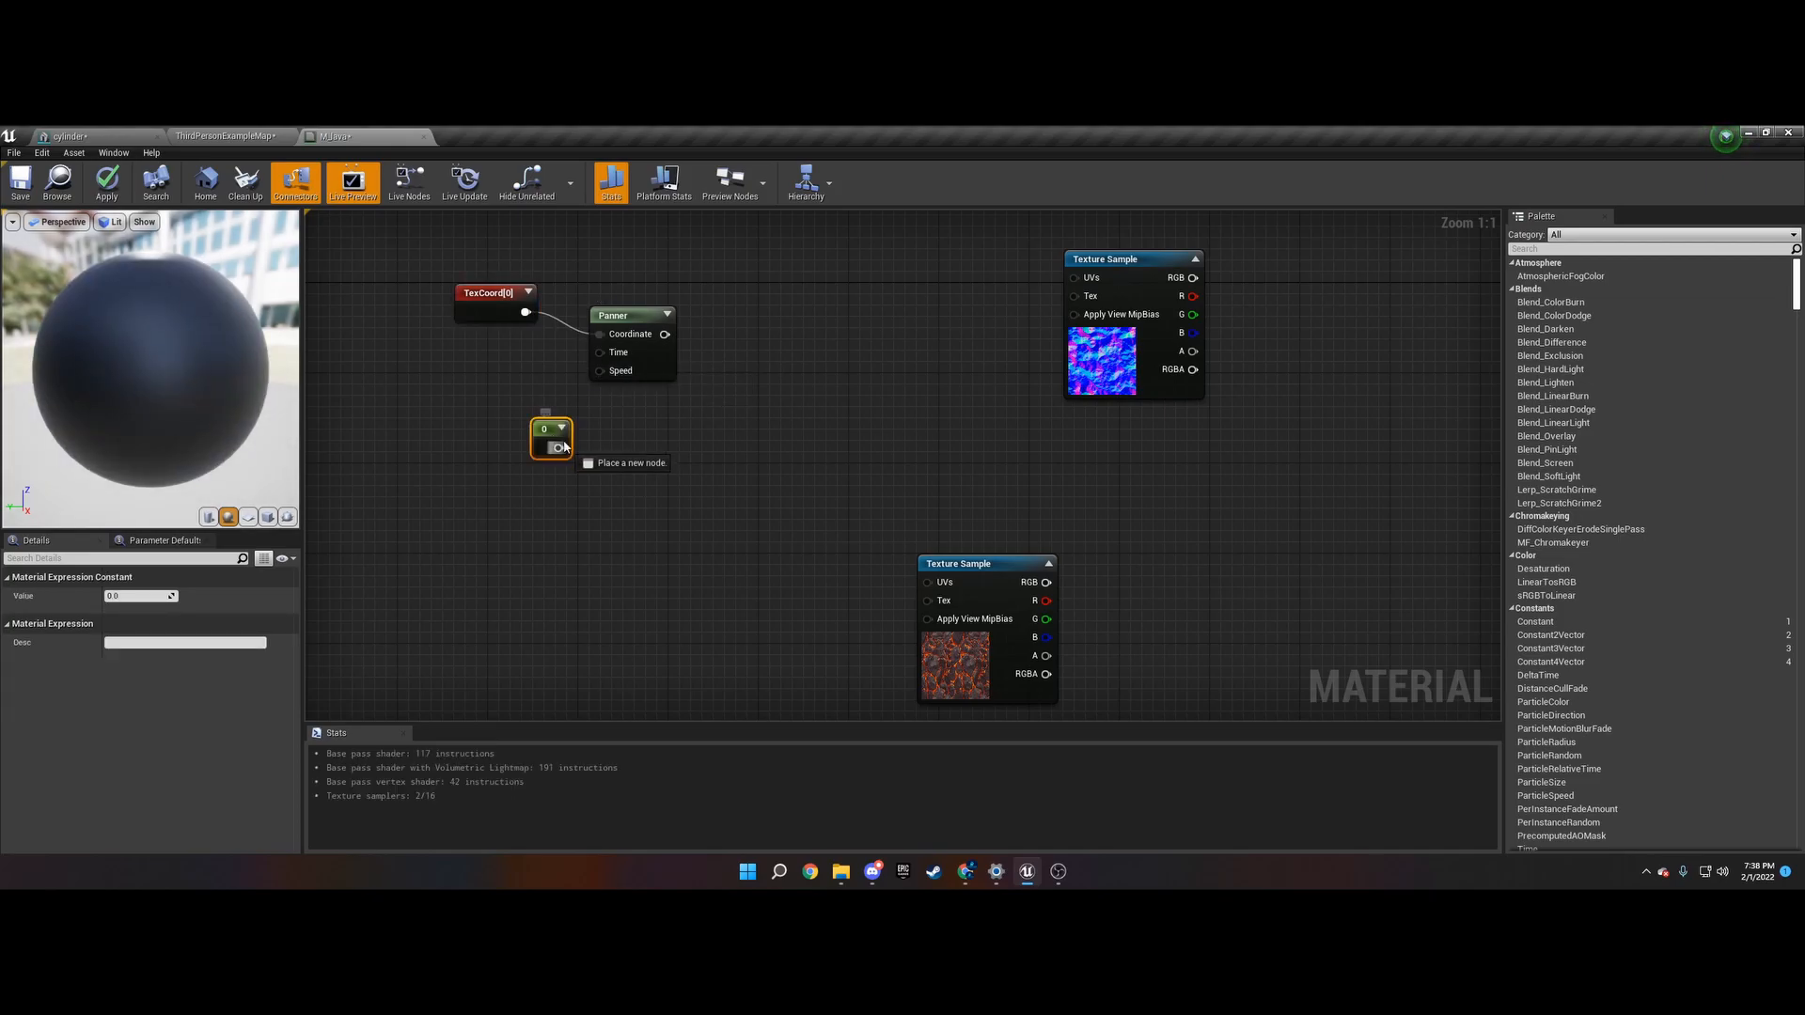
pyautogui.moveTo(550, 437); pyautogui.dragTo(529, 437)
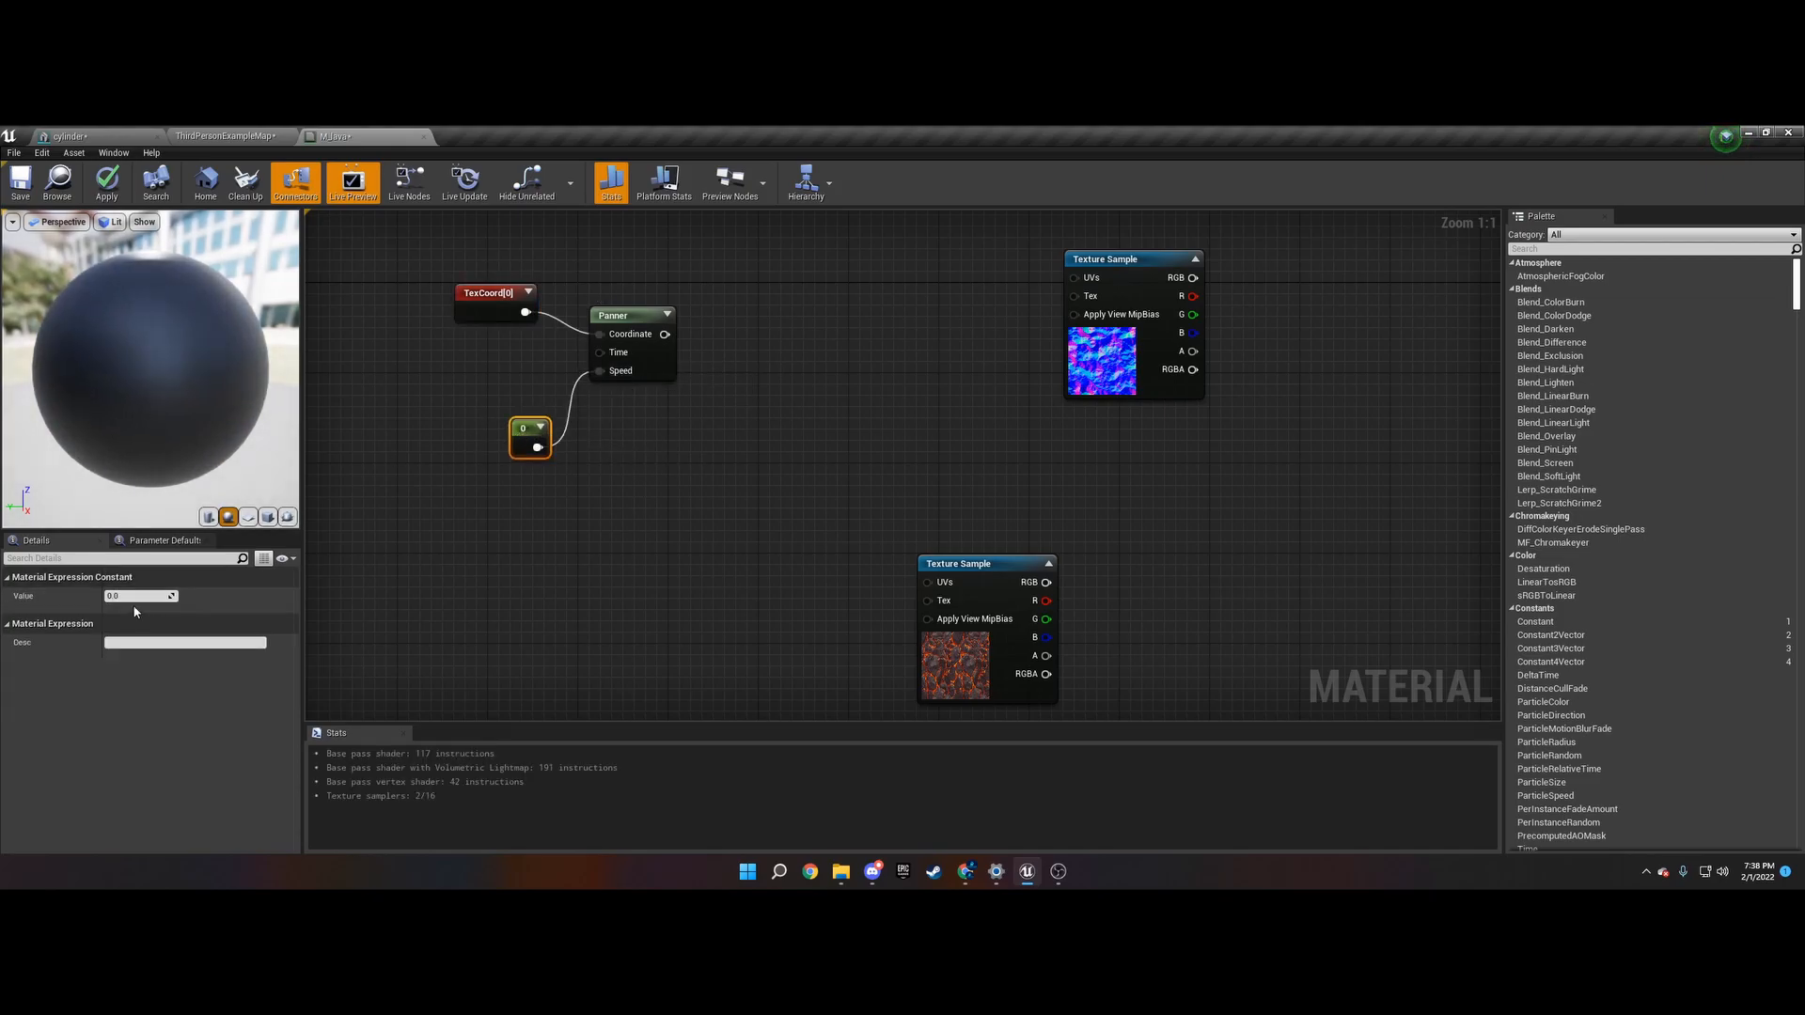
pyautogui.click(138, 595)
pyautogui.write('0.1')
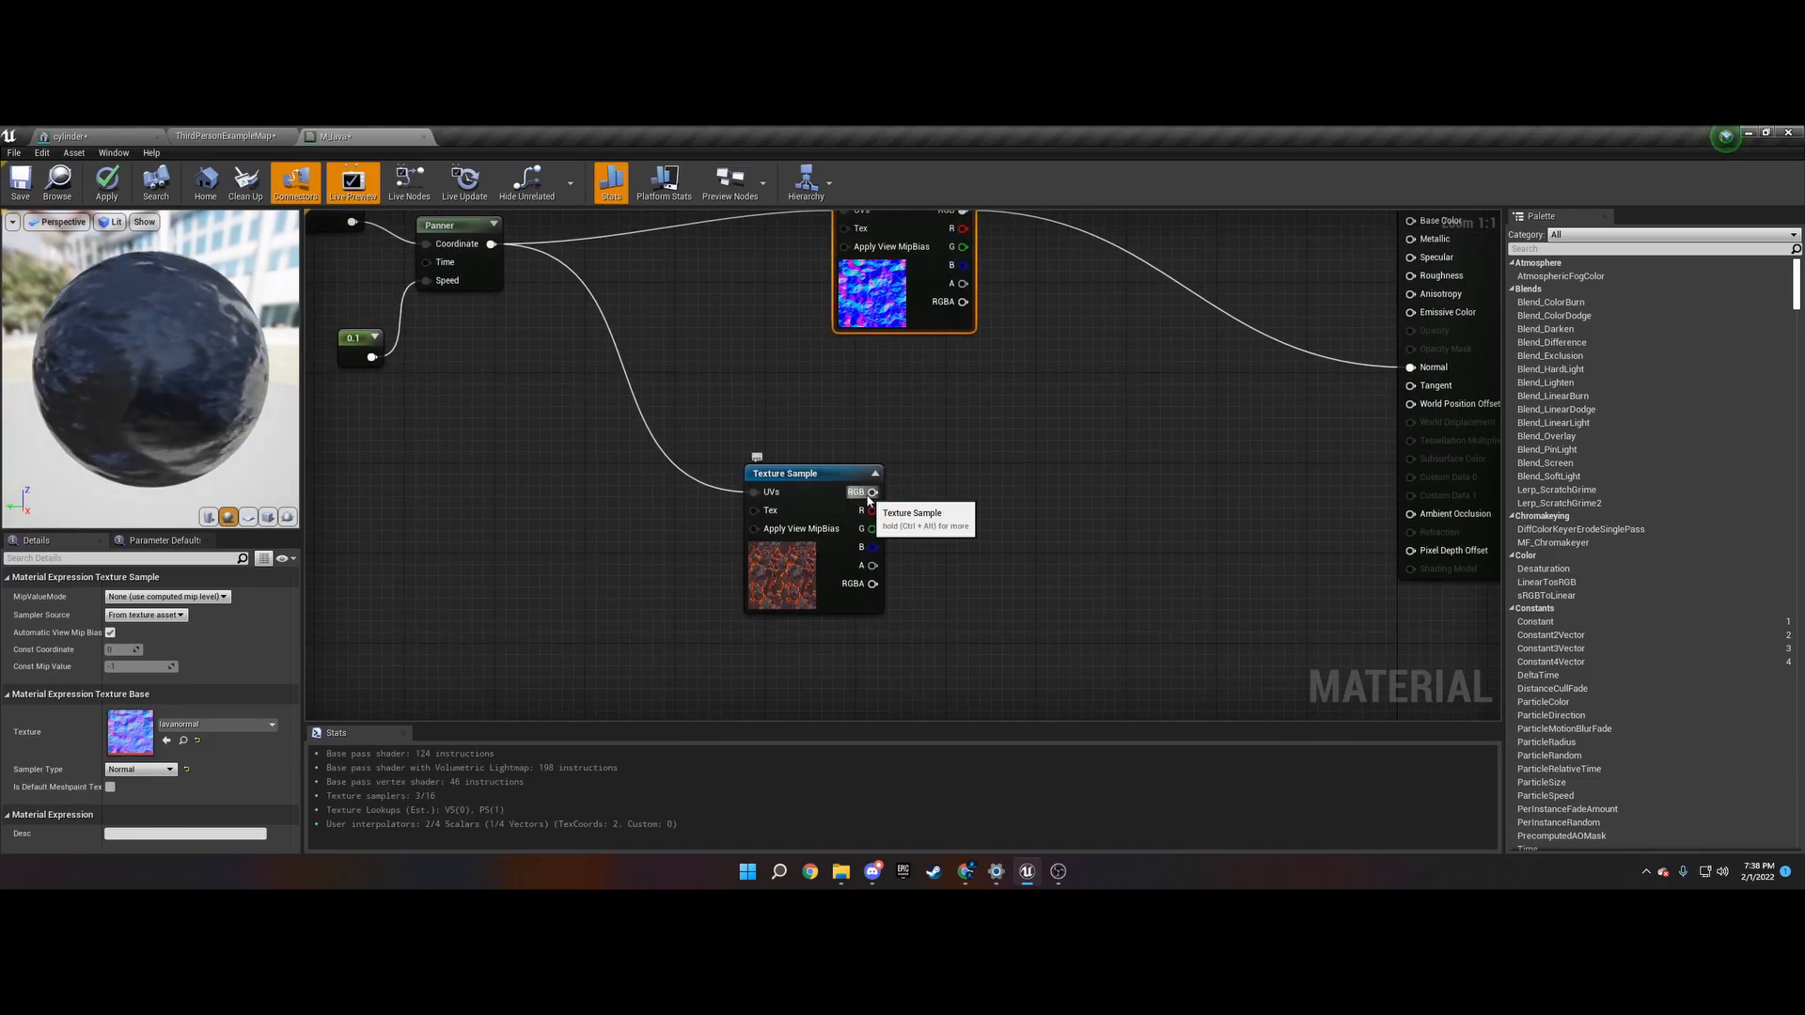
# - Multiply the lava colour by a 1.0 constant and feed it into Emissive Color
pyautogui.moveTo(876, 491); pyautogui.dragTo(1041, 471)
pyautogui.write('mult')
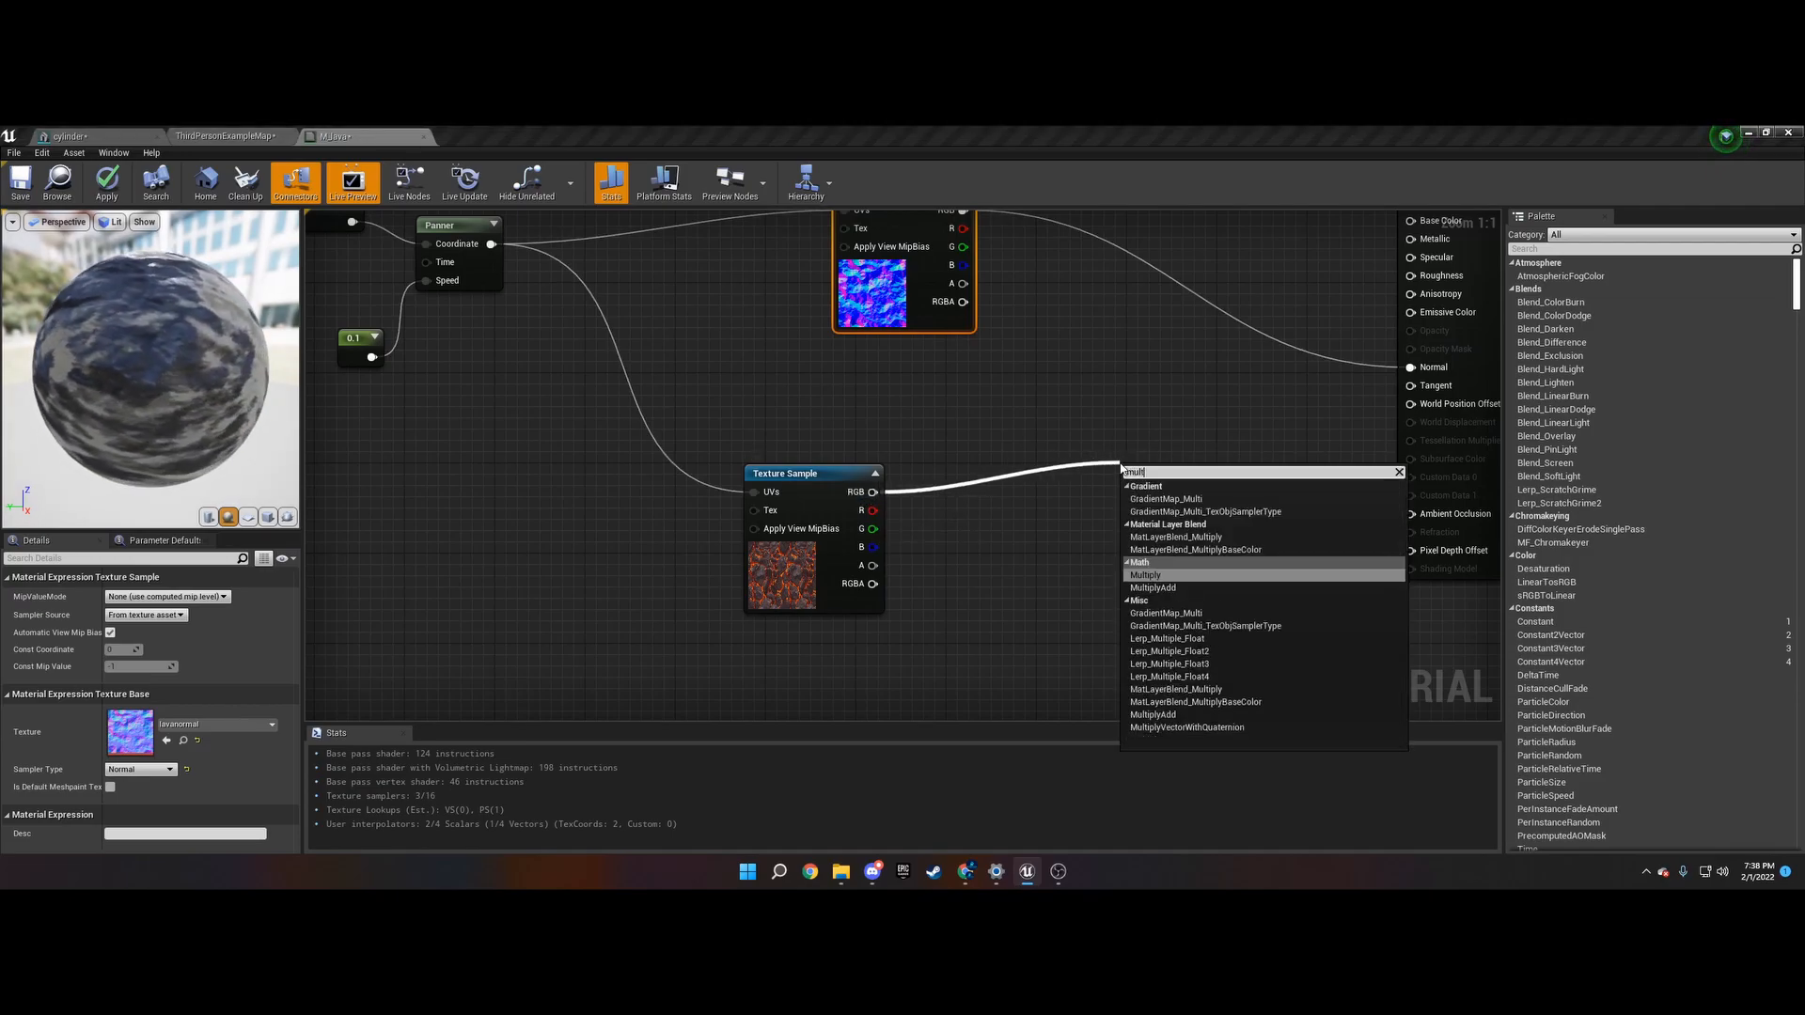
pyautogui.click(1145, 574)
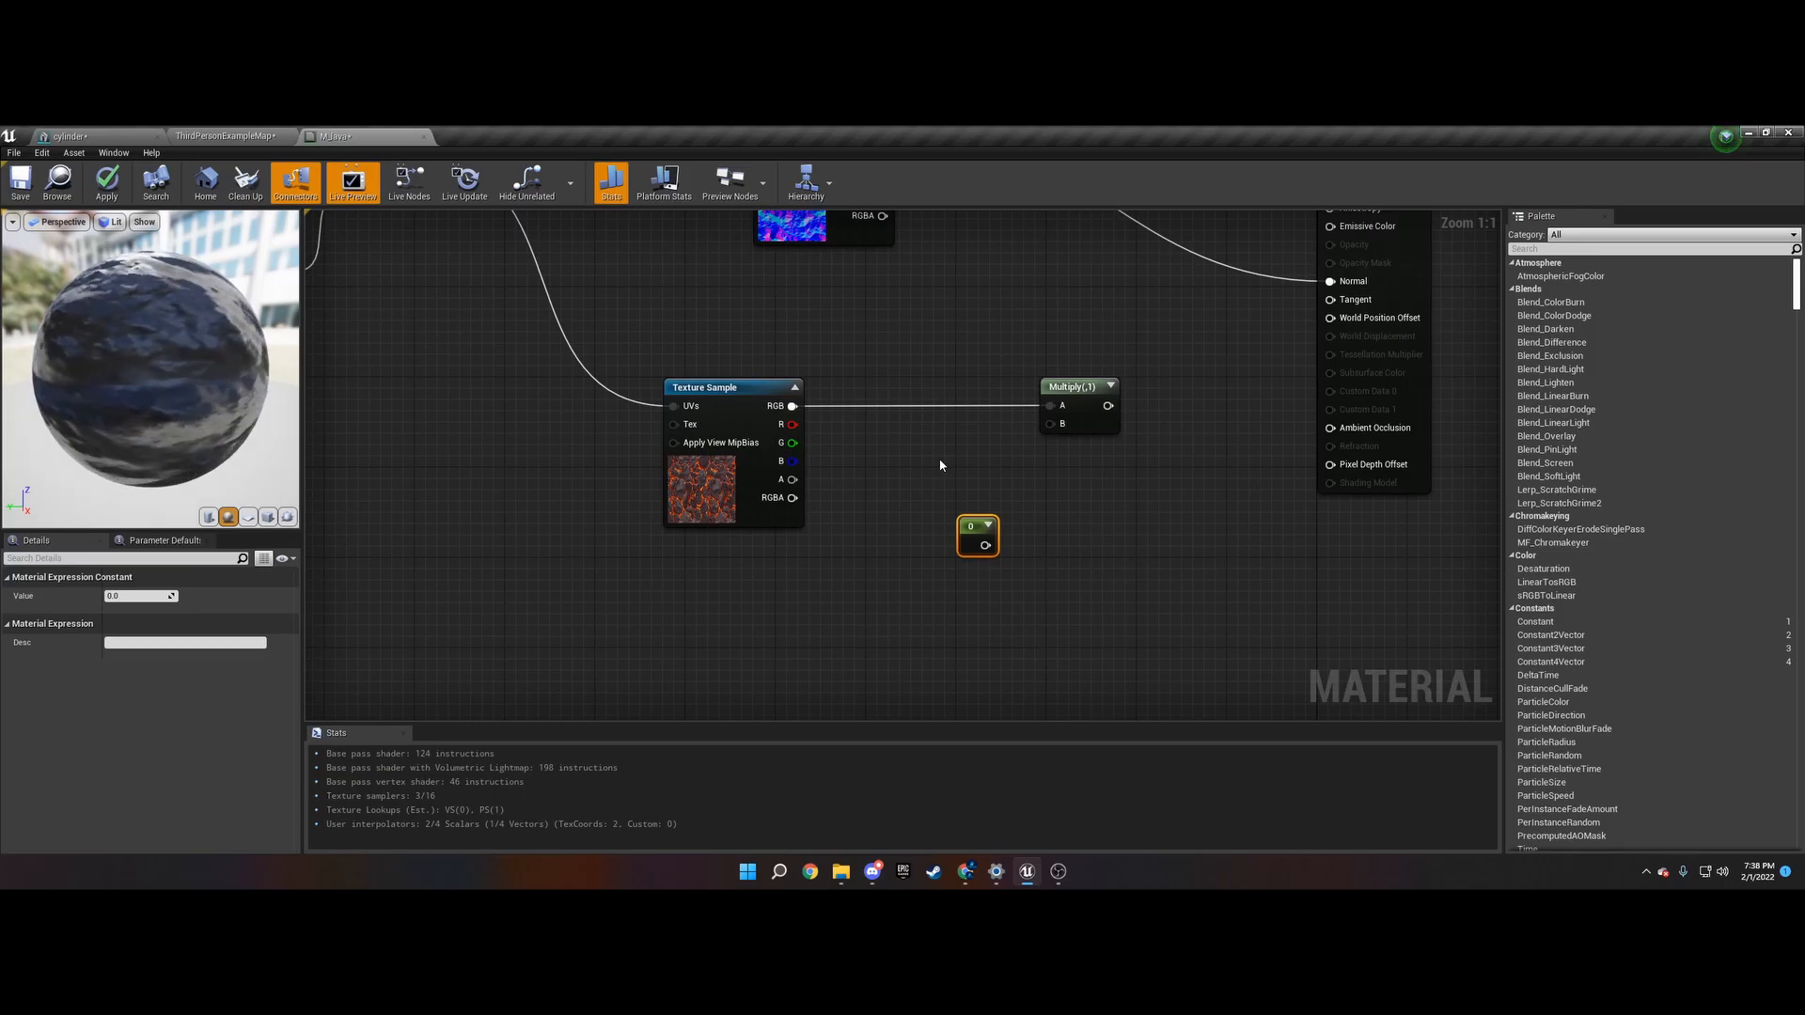
pyautogui.moveTo(978, 535); pyautogui.dragTo(964, 483)
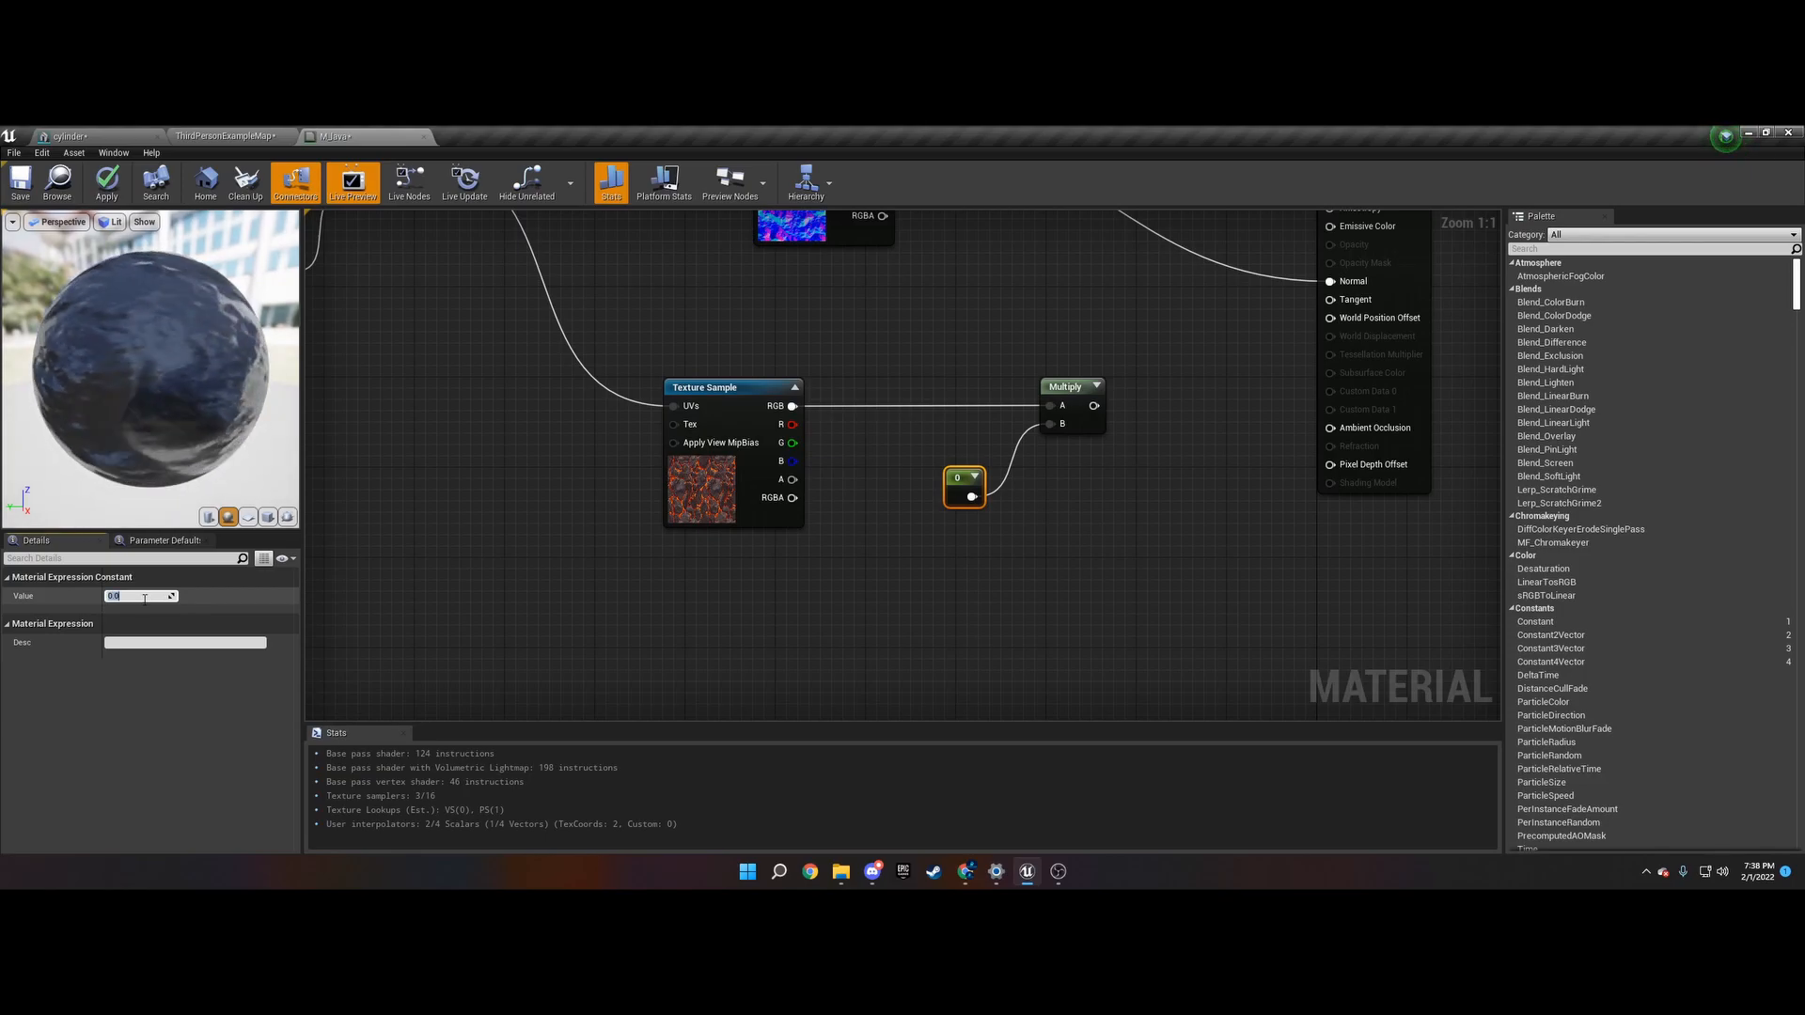
pyautogui.write('1.0')
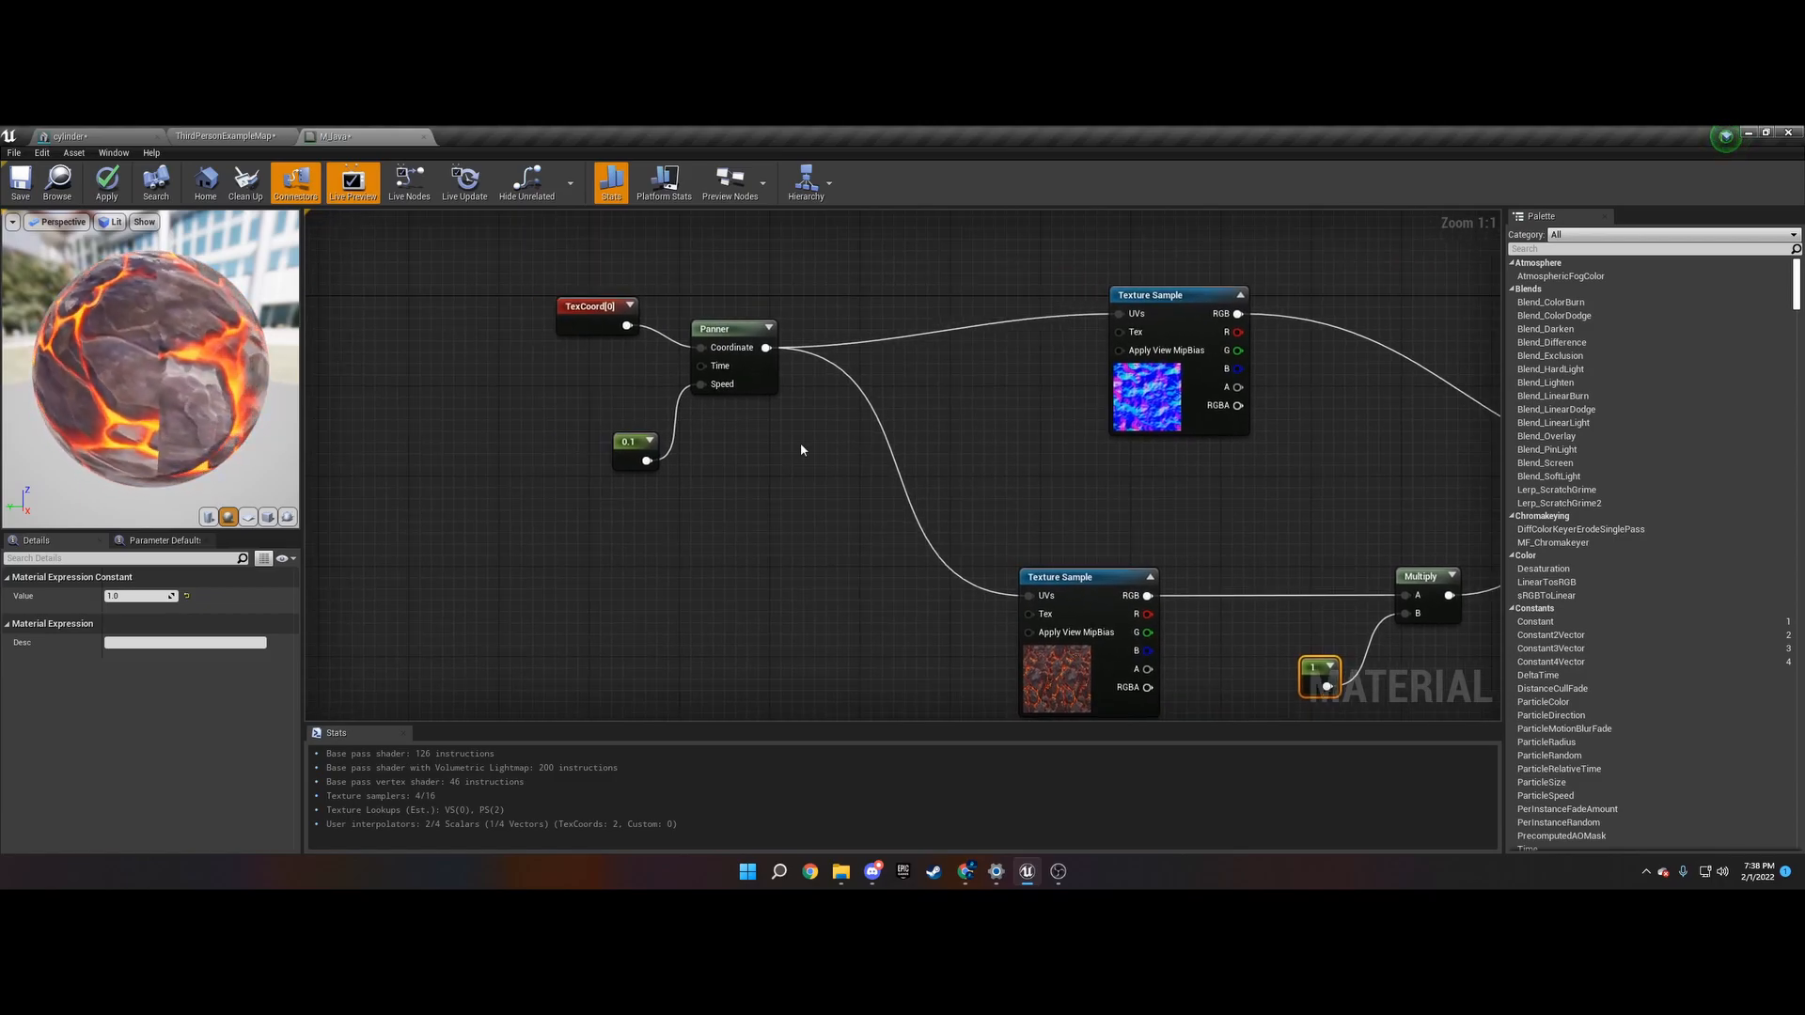
# - Change the panner speed constant to 0.01 and apply the material
pyautogui.click(629, 442)
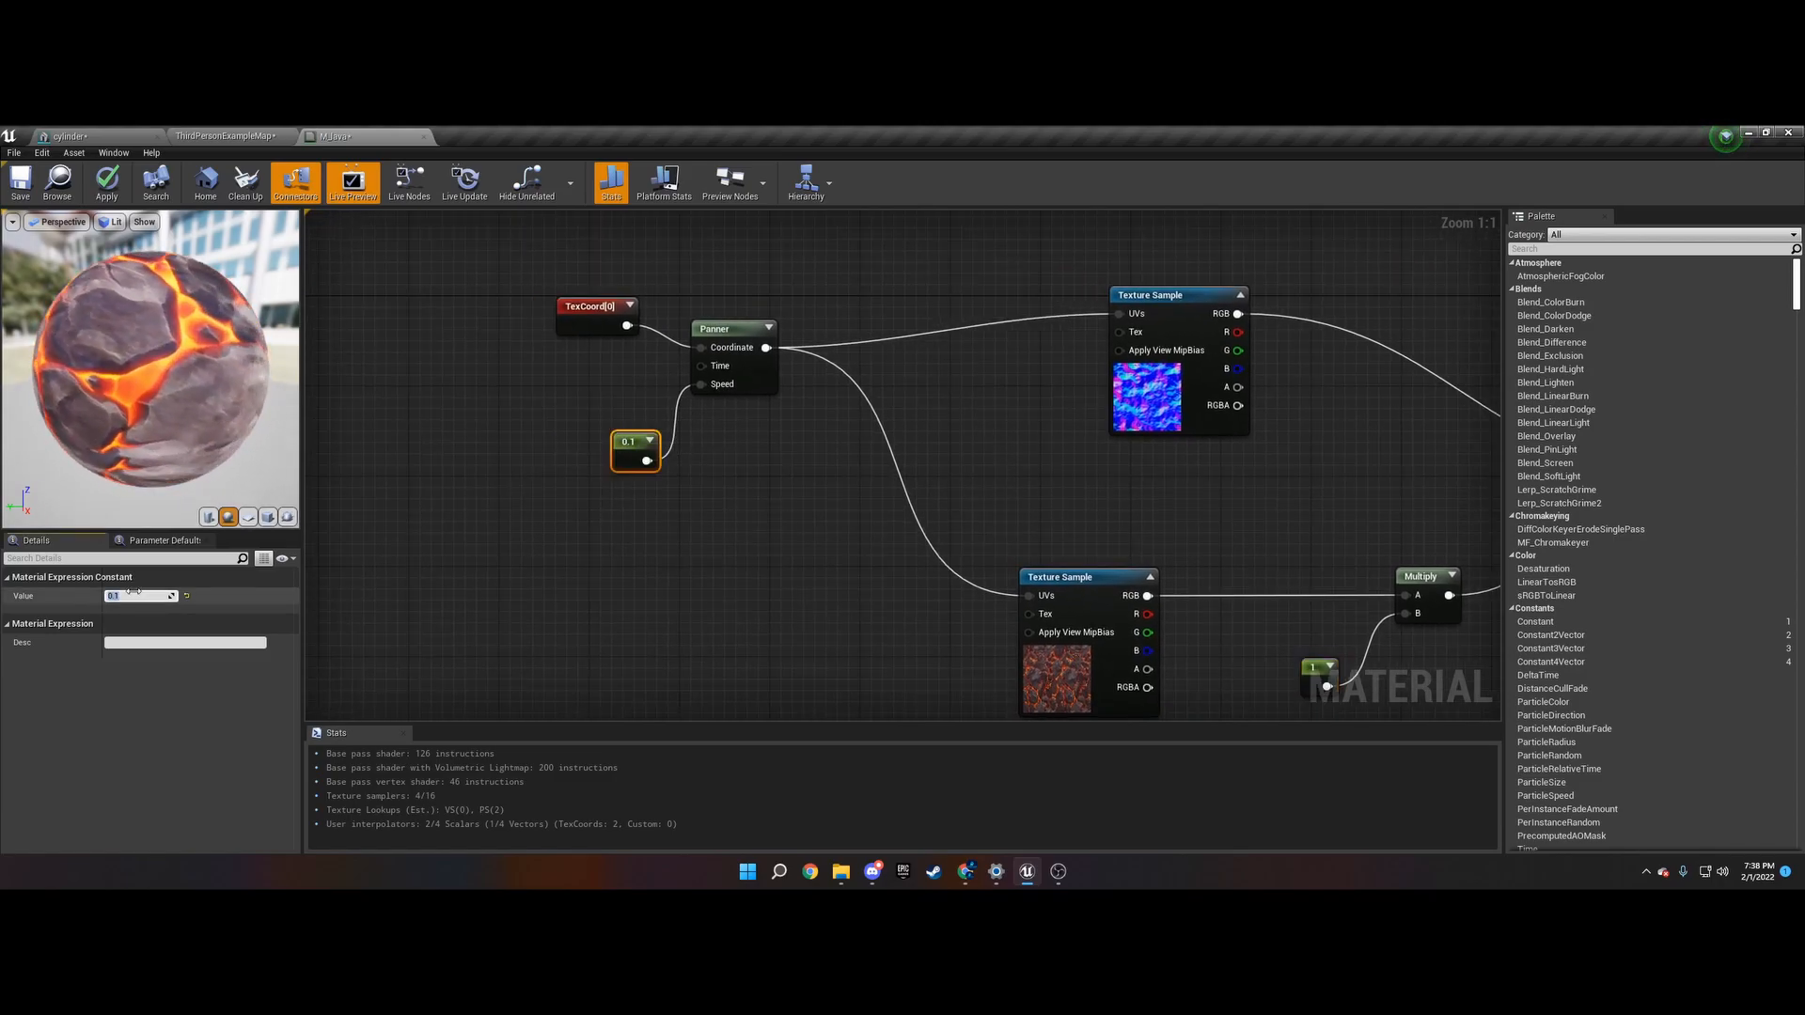
pyautogui.write('0.05')
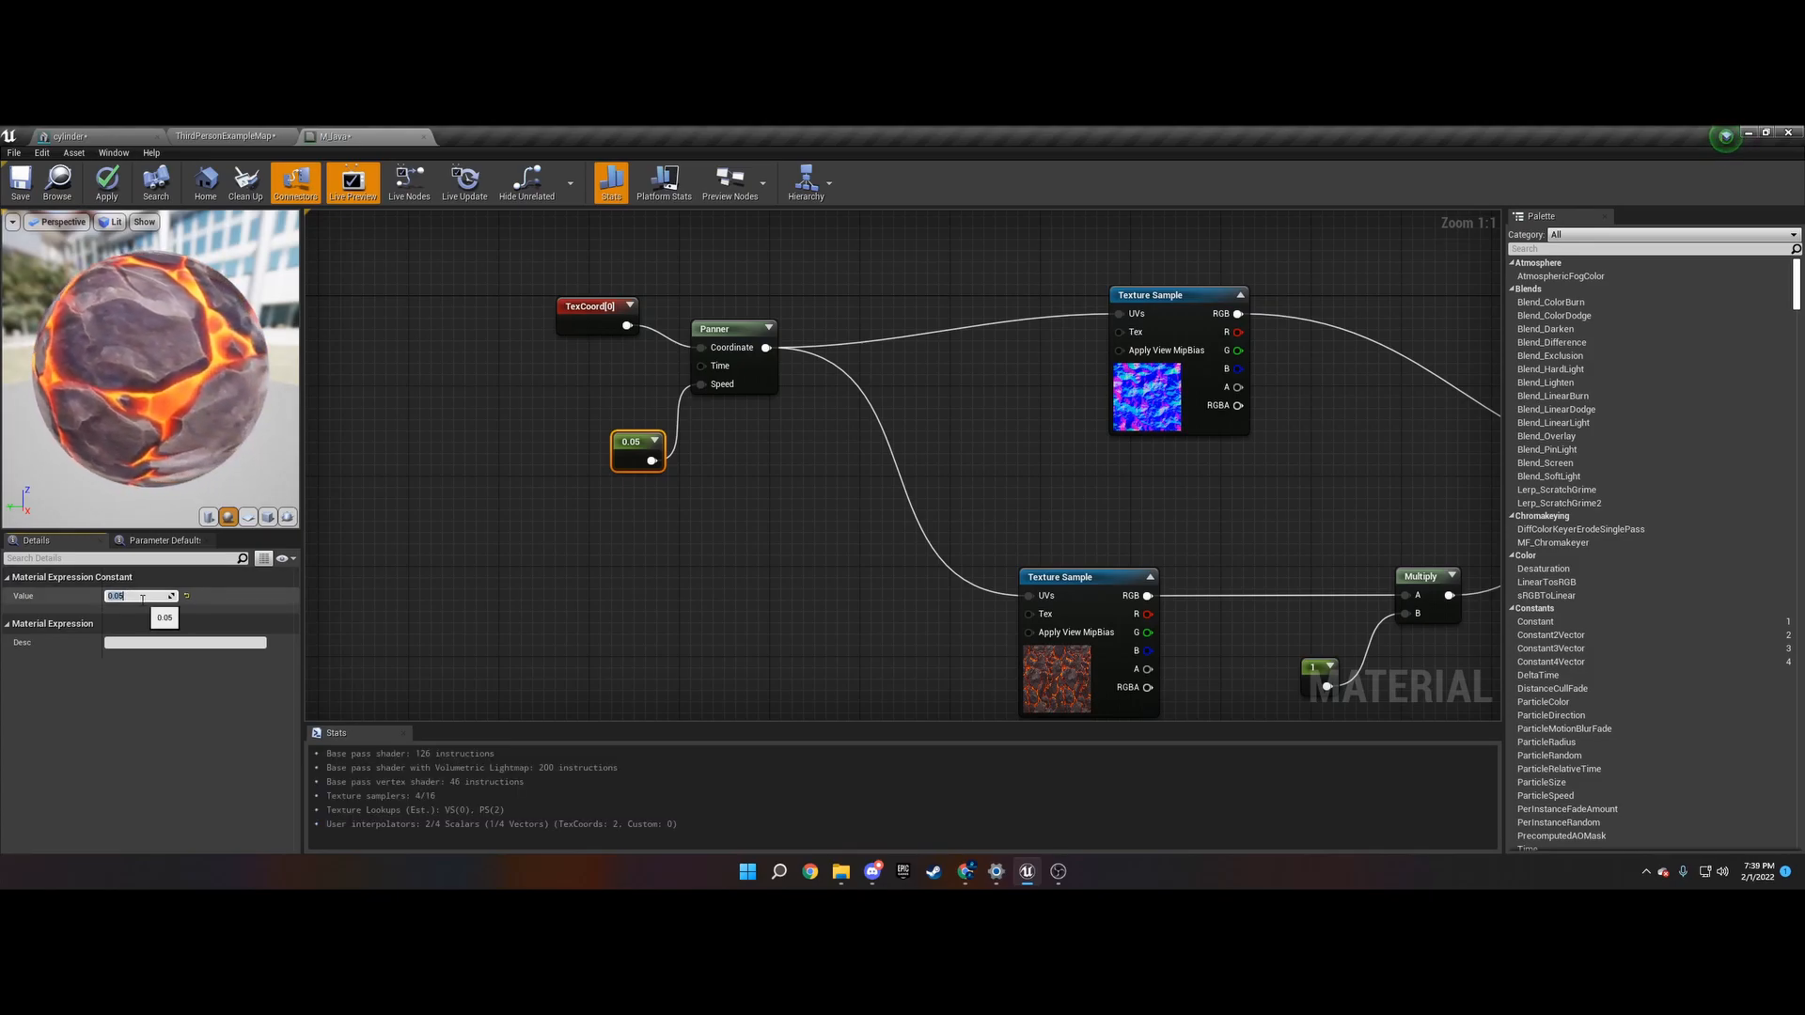
pyautogui.write('0.01')
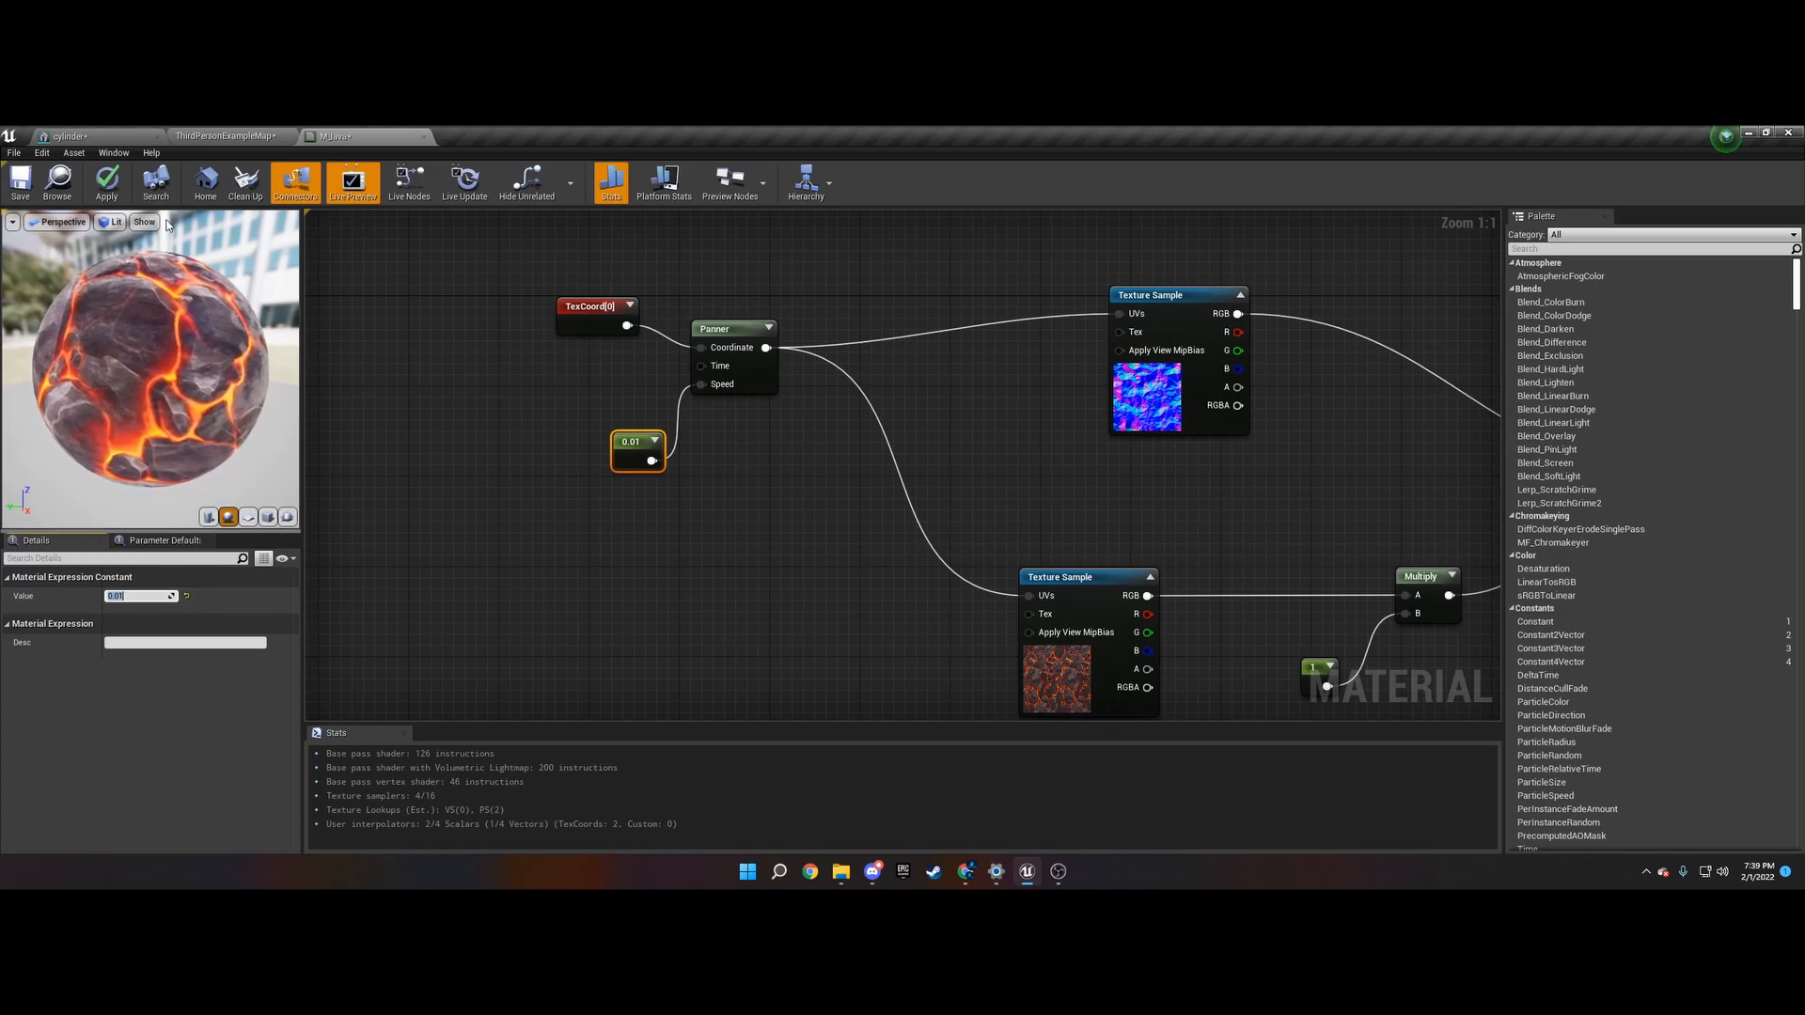
pyautogui.click(105, 181)
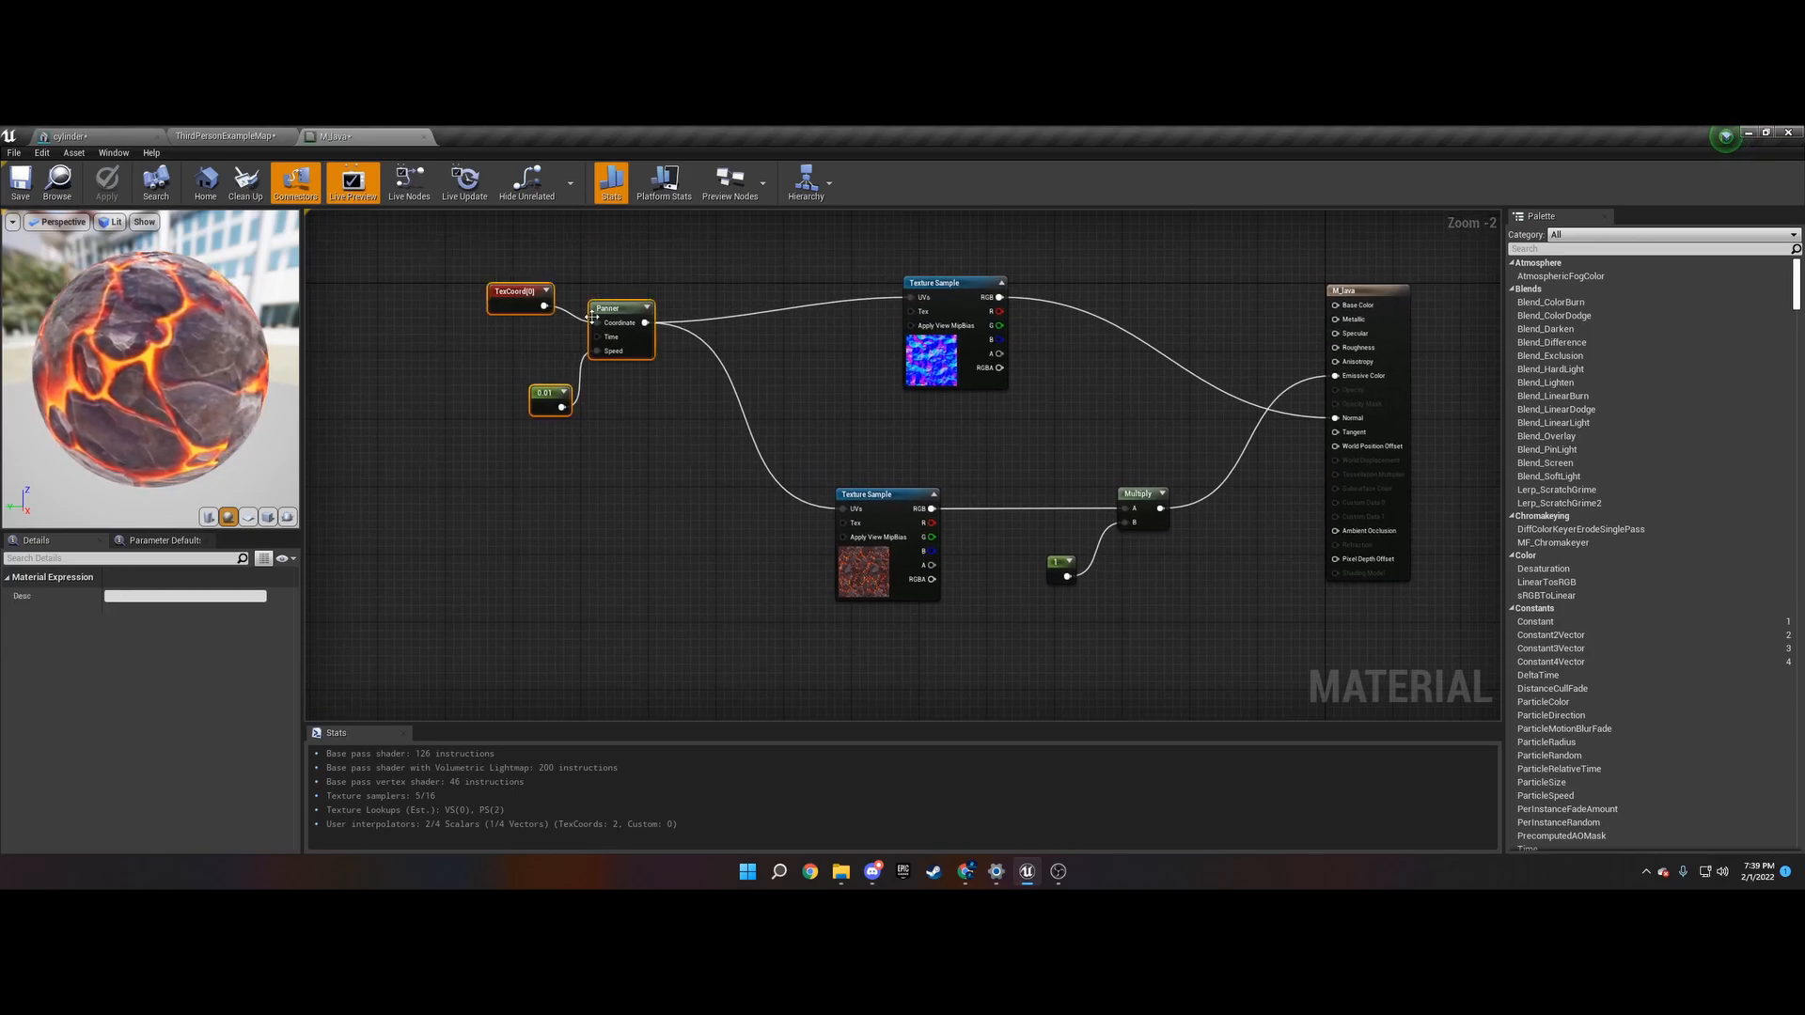
# - Move the TexCoord and Panner nodes nearer the textures and set UTiling to 5.0
pyautogui.moveTo(520, 297); pyautogui.dragTo(604, 350)
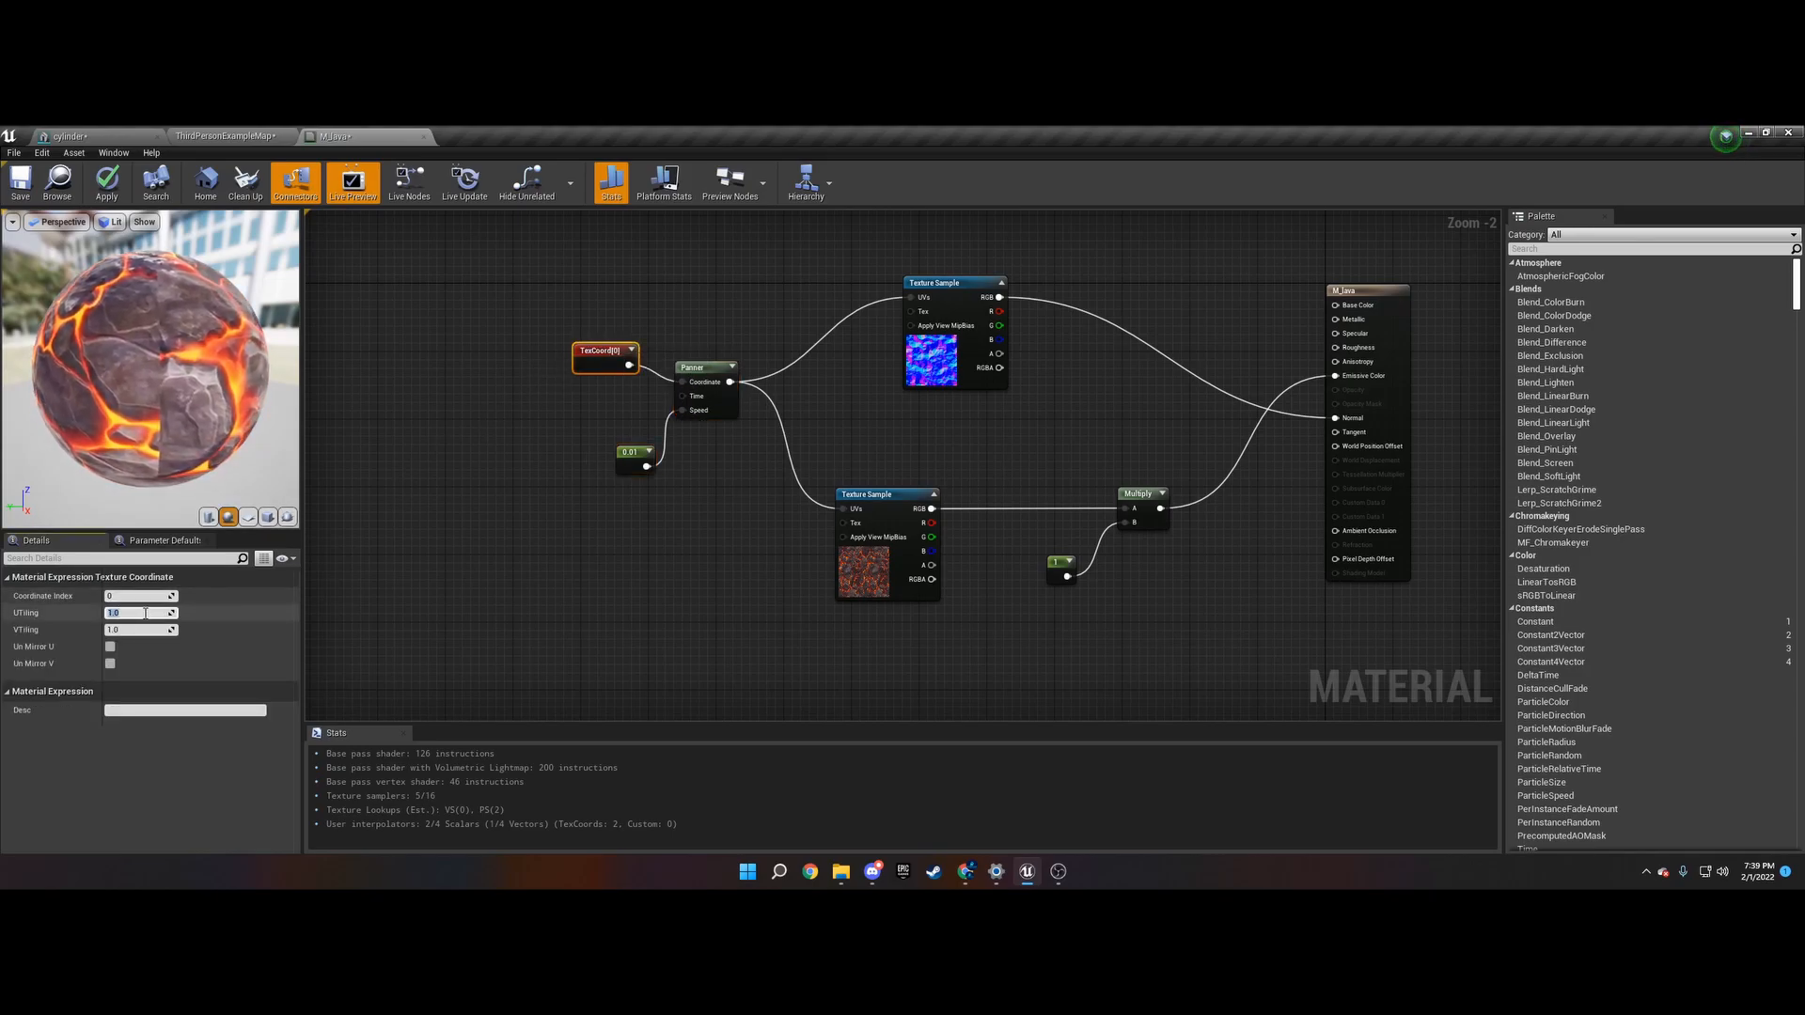
pyautogui.write('3')
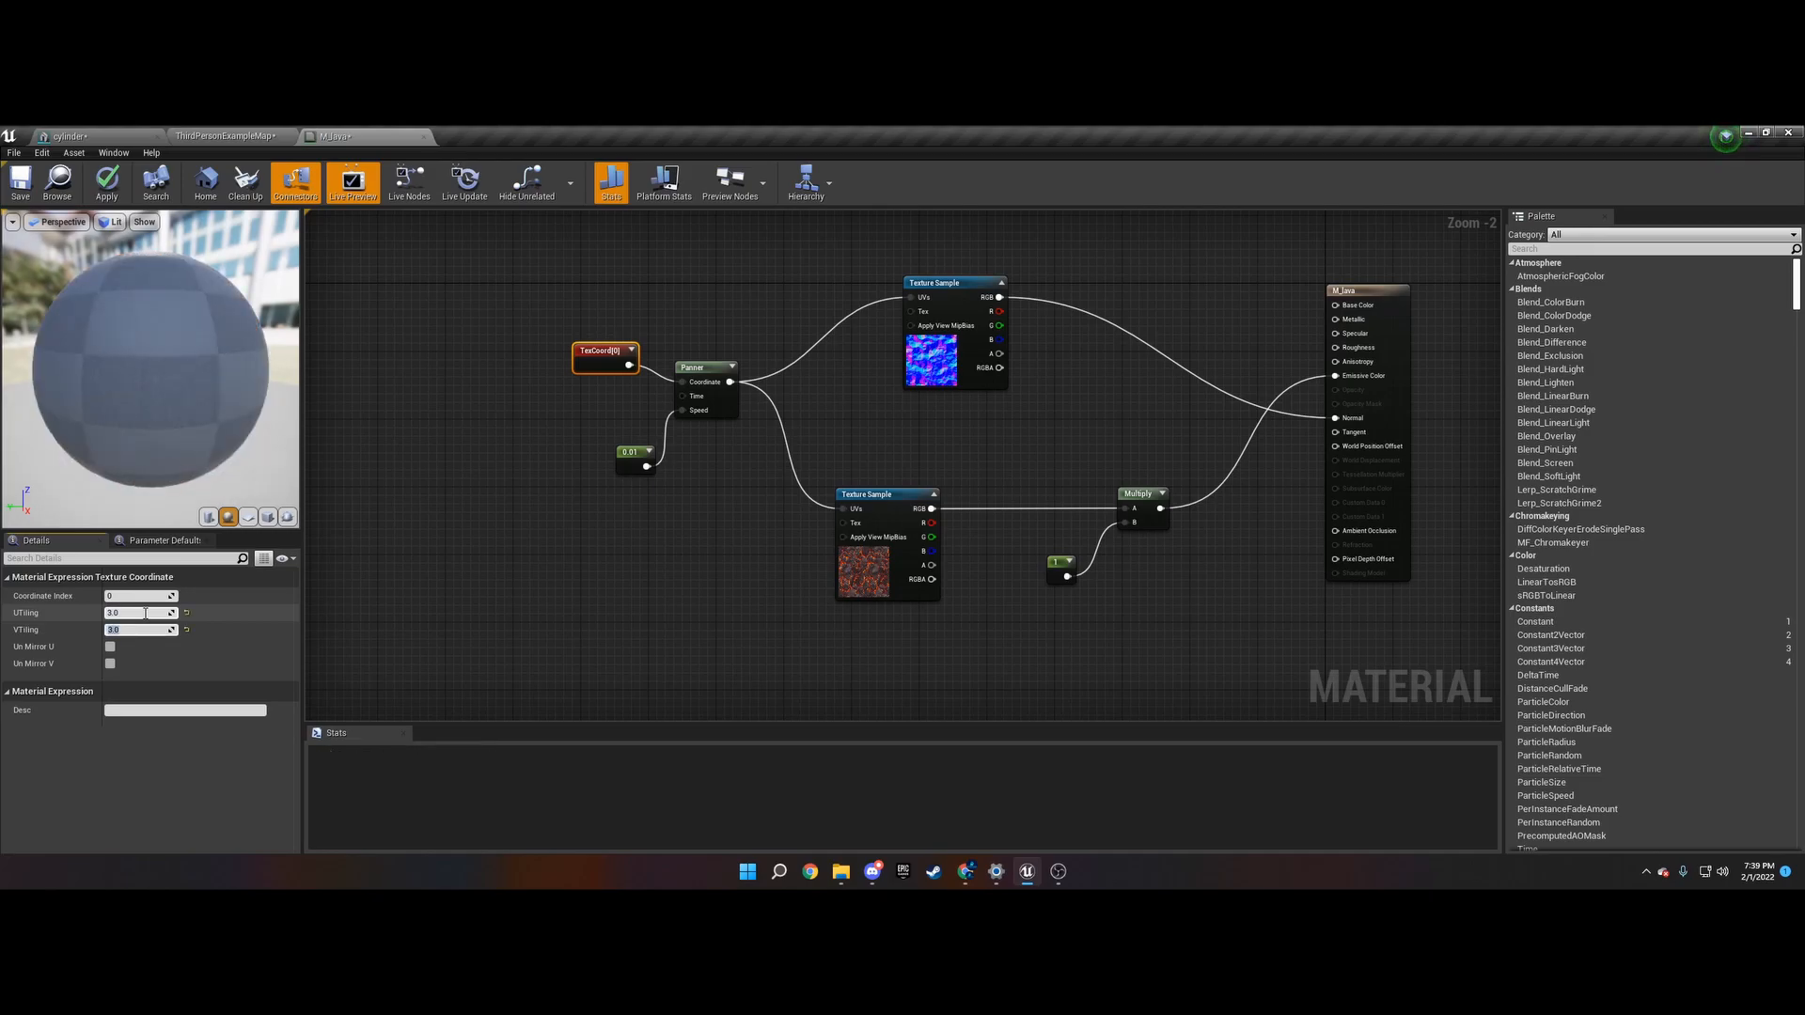
pyautogui.click(138, 611)
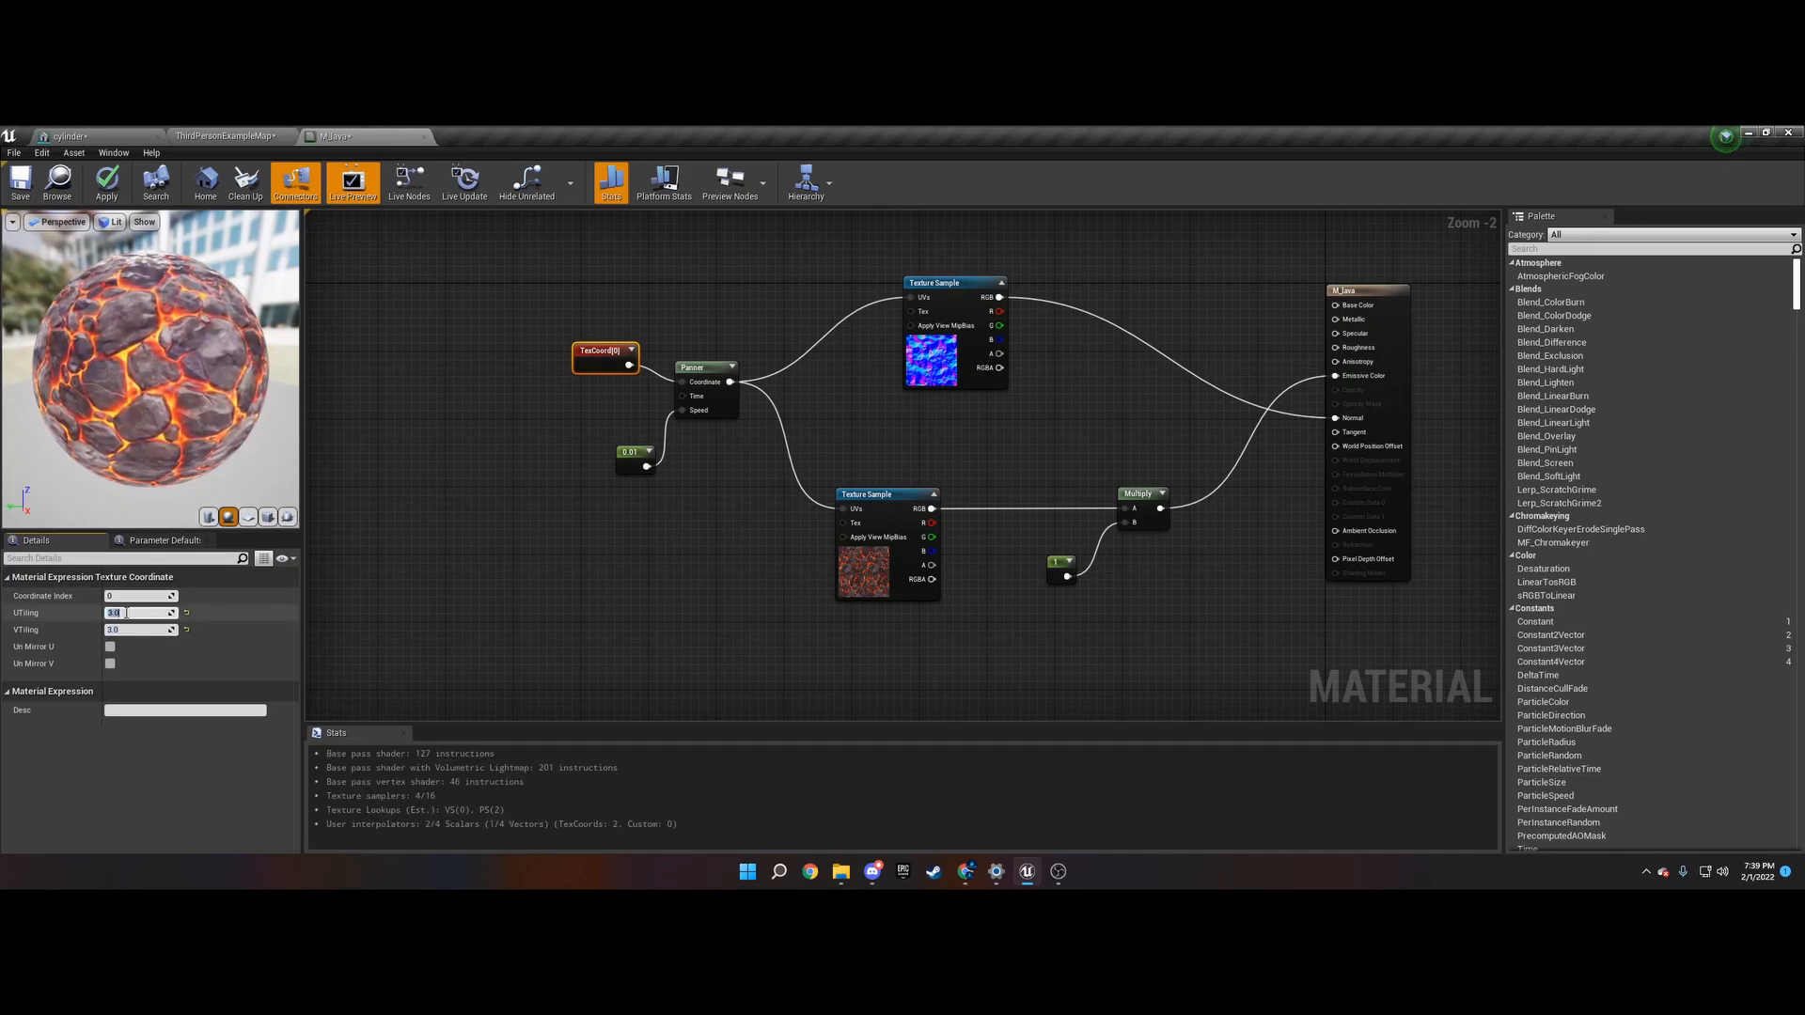
pyautogui.write('5.0')
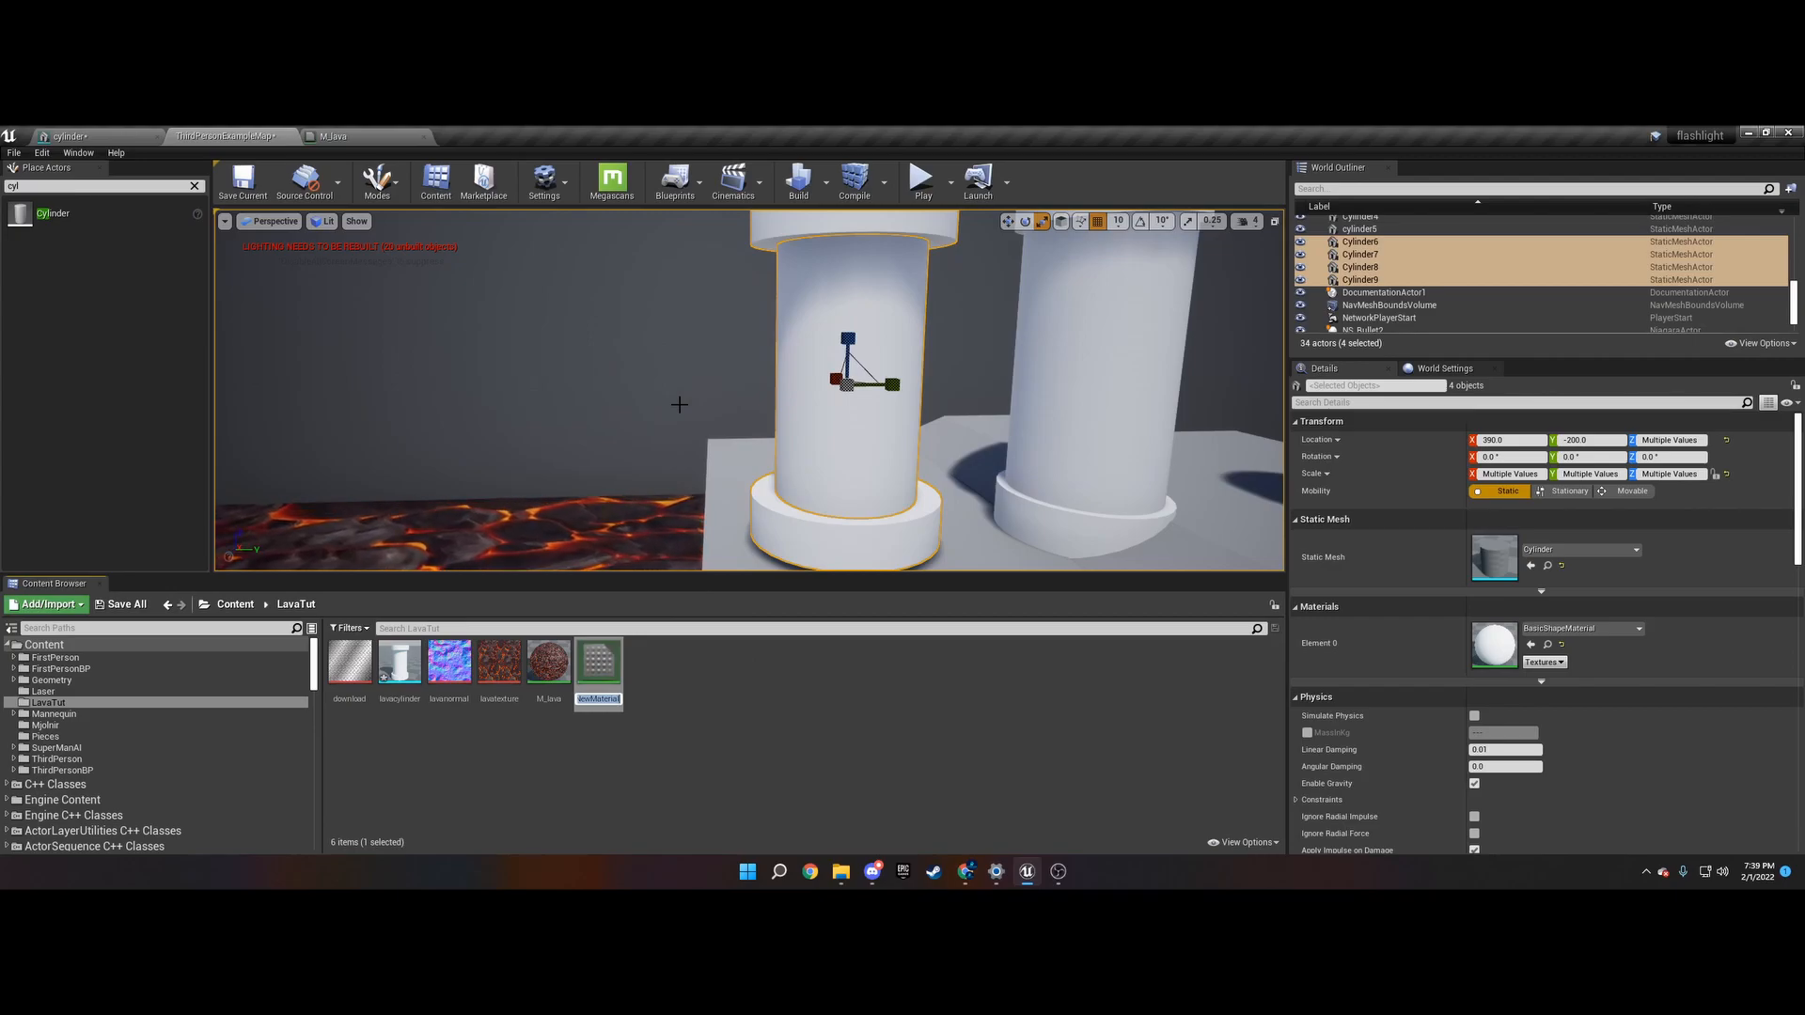
# - Name the new glass material M_glass2 and open it
pyautogui.click(549, 657)
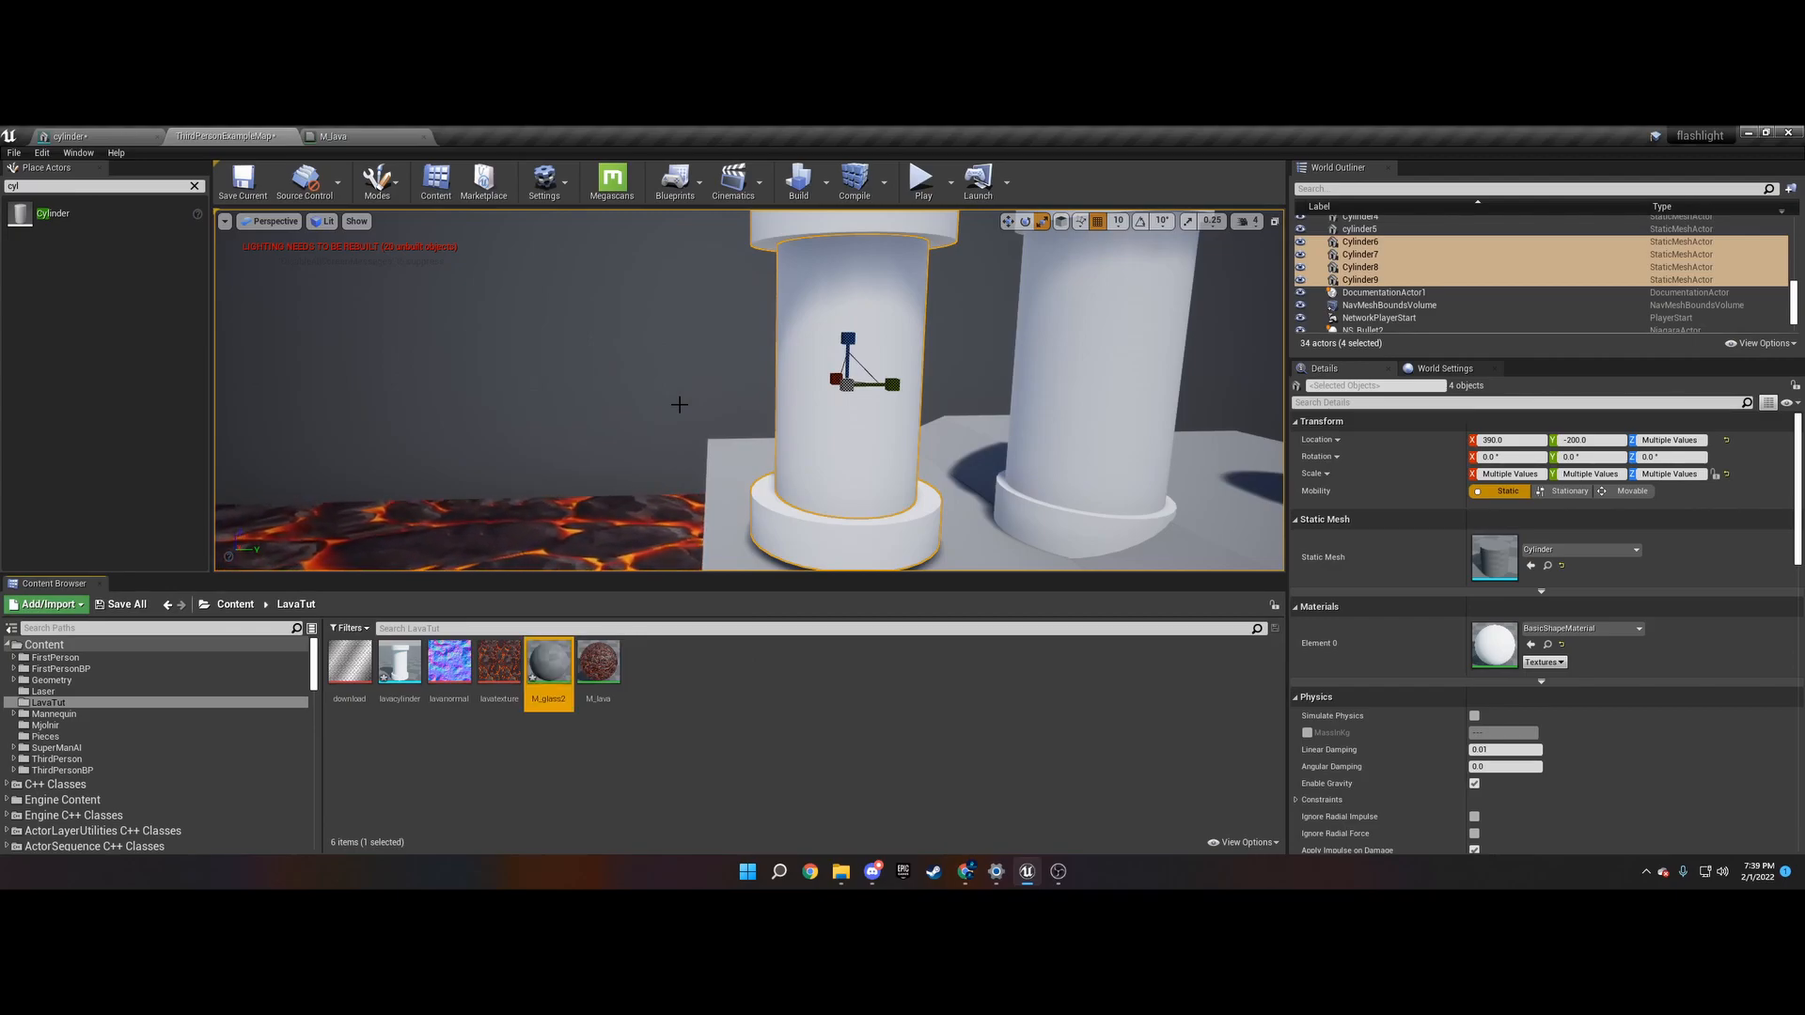
pyautogui.doubleClick(548, 658)
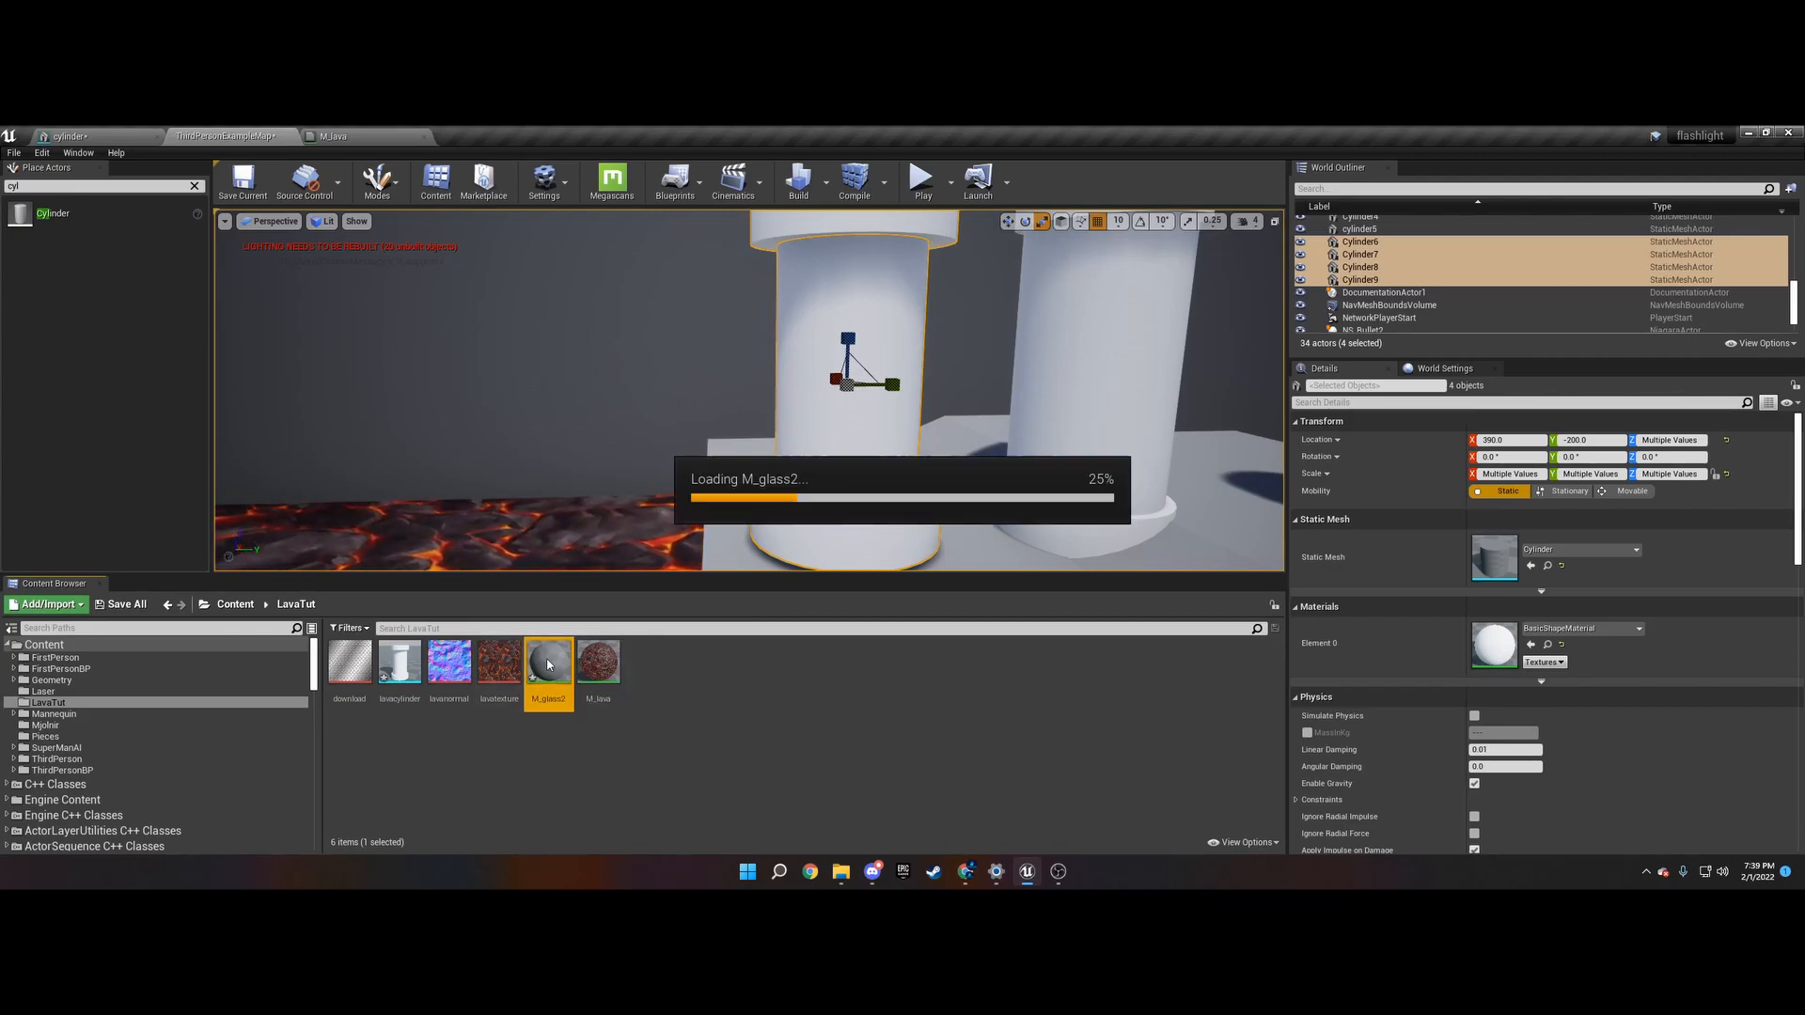
pyautogui.doubleClick(548, 658)
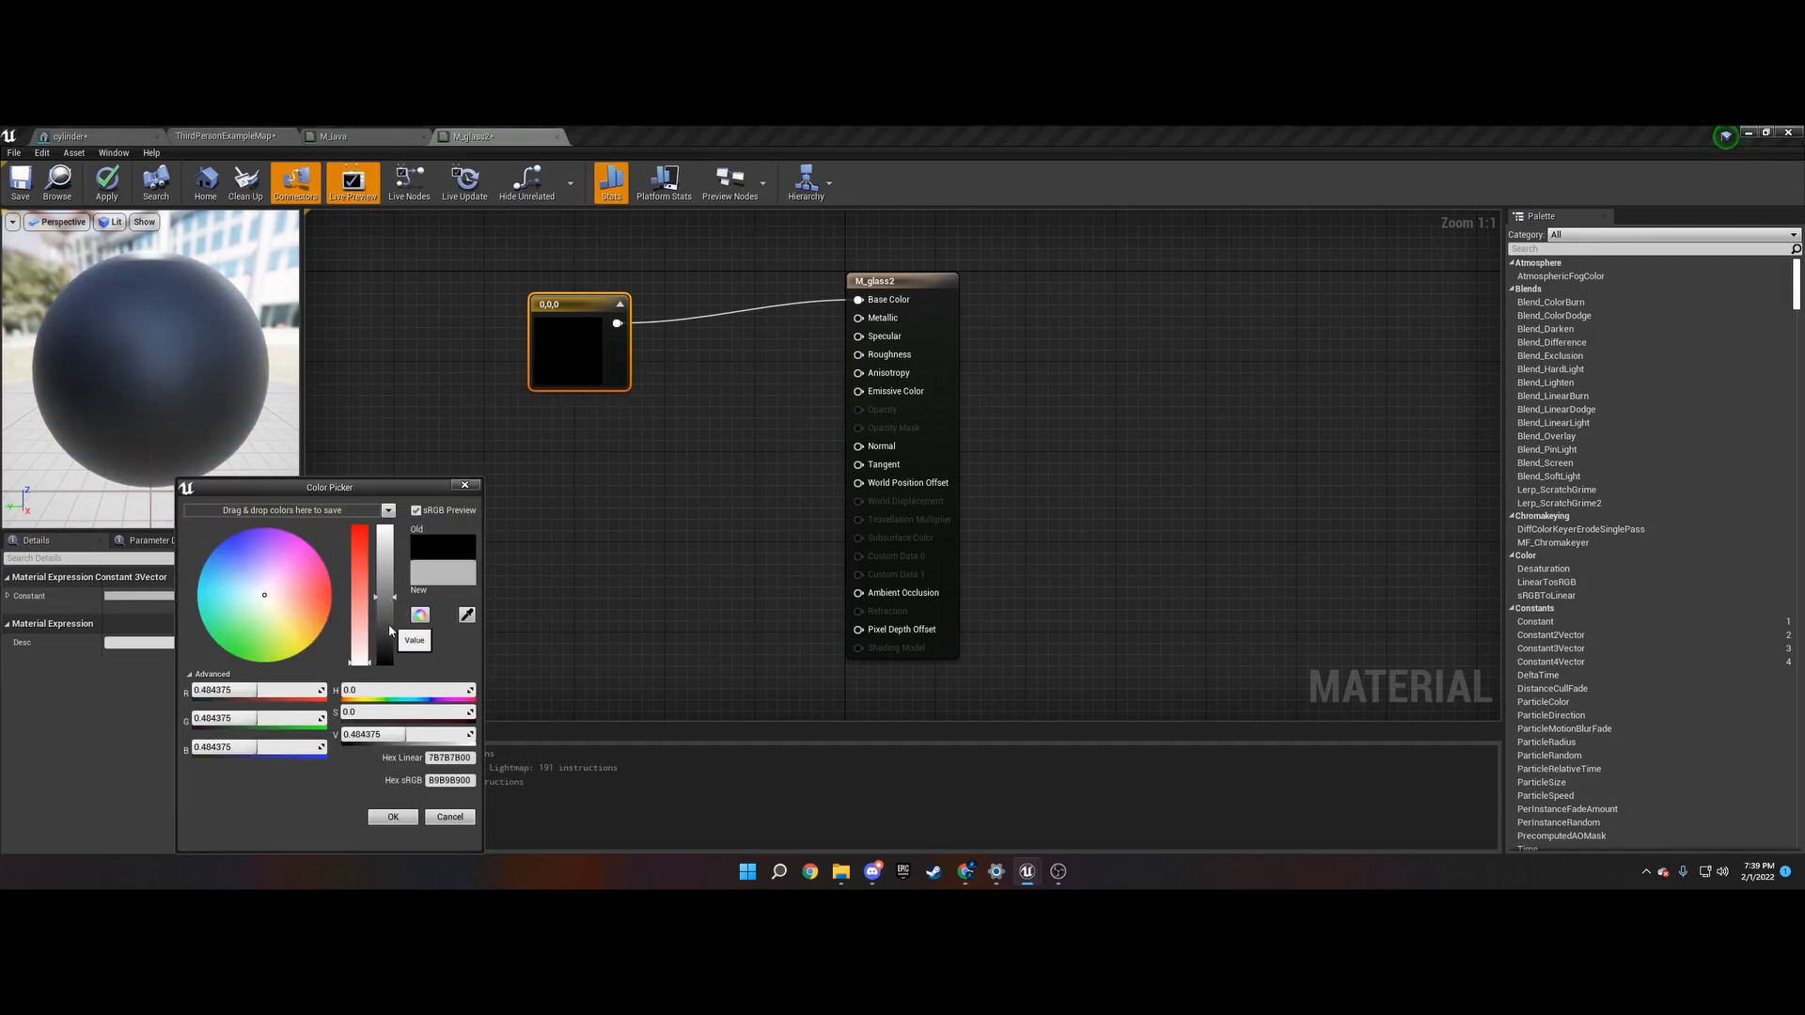
# - Darken the base colour and switch the Blend Mode to Translucent
pyautogui.moveTo(366, 587); pyautogui.dragTo(365, 656)
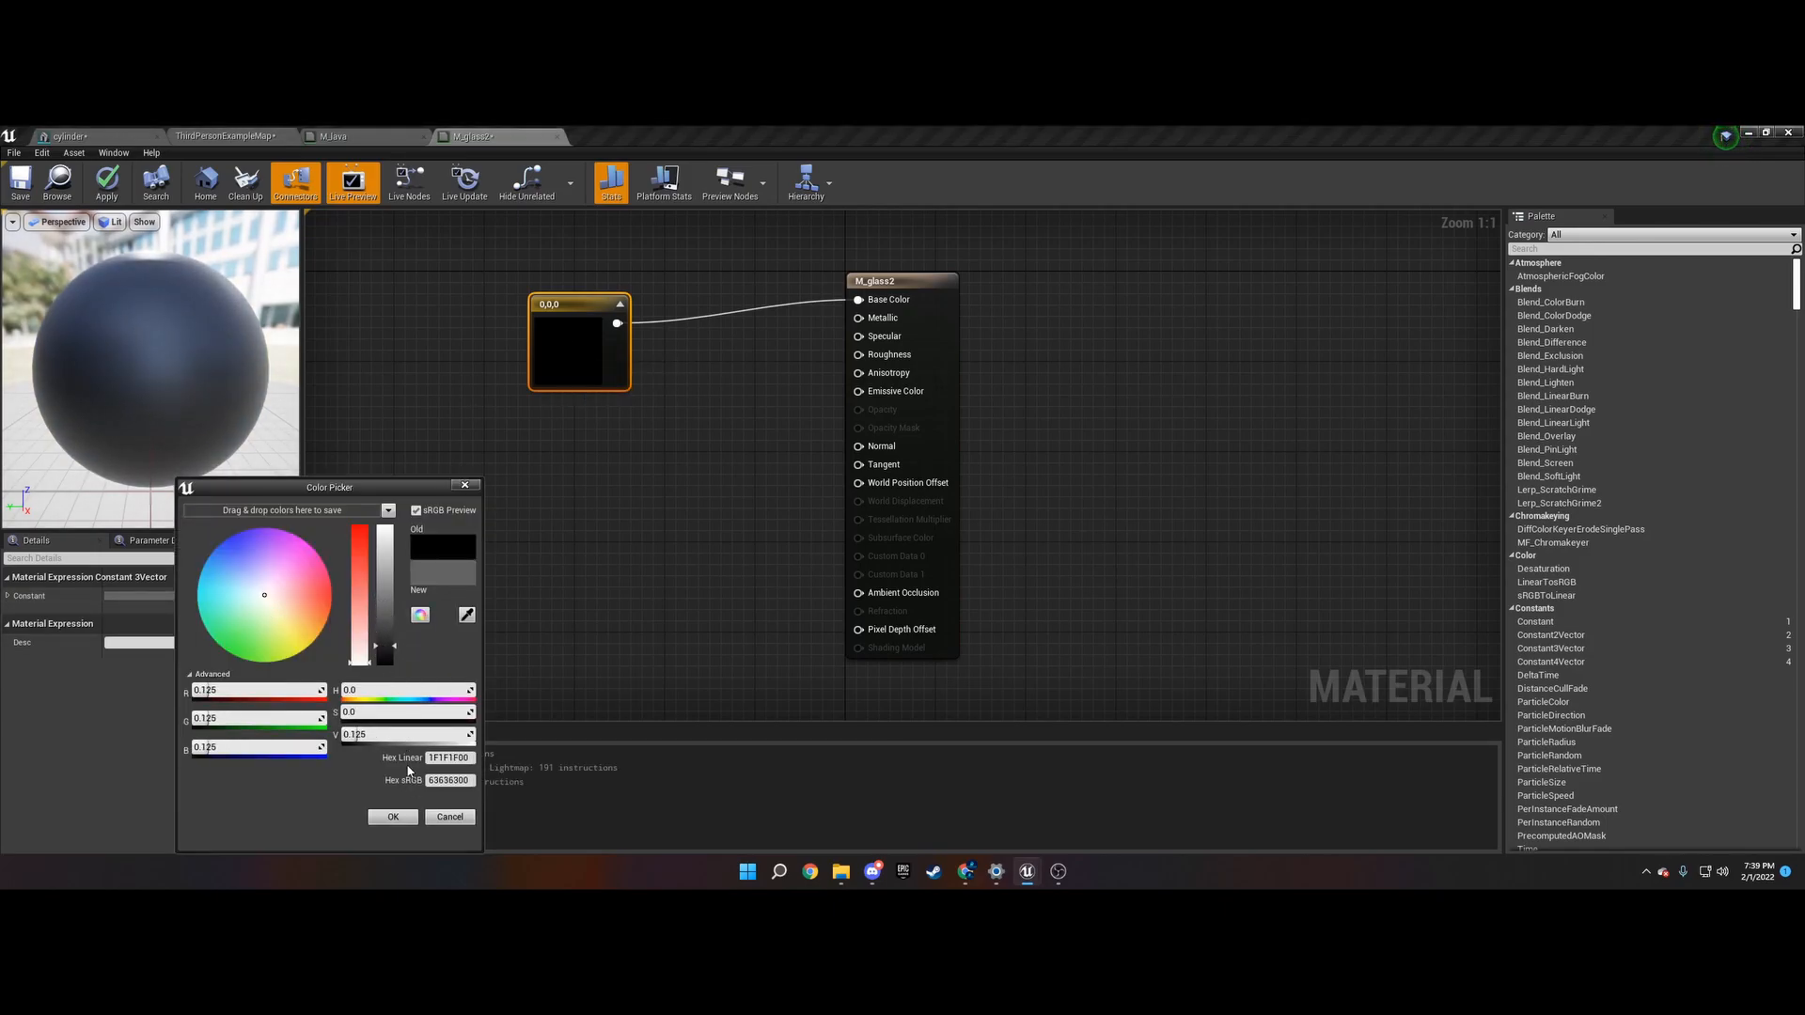
pyautogui.click(391, 816)
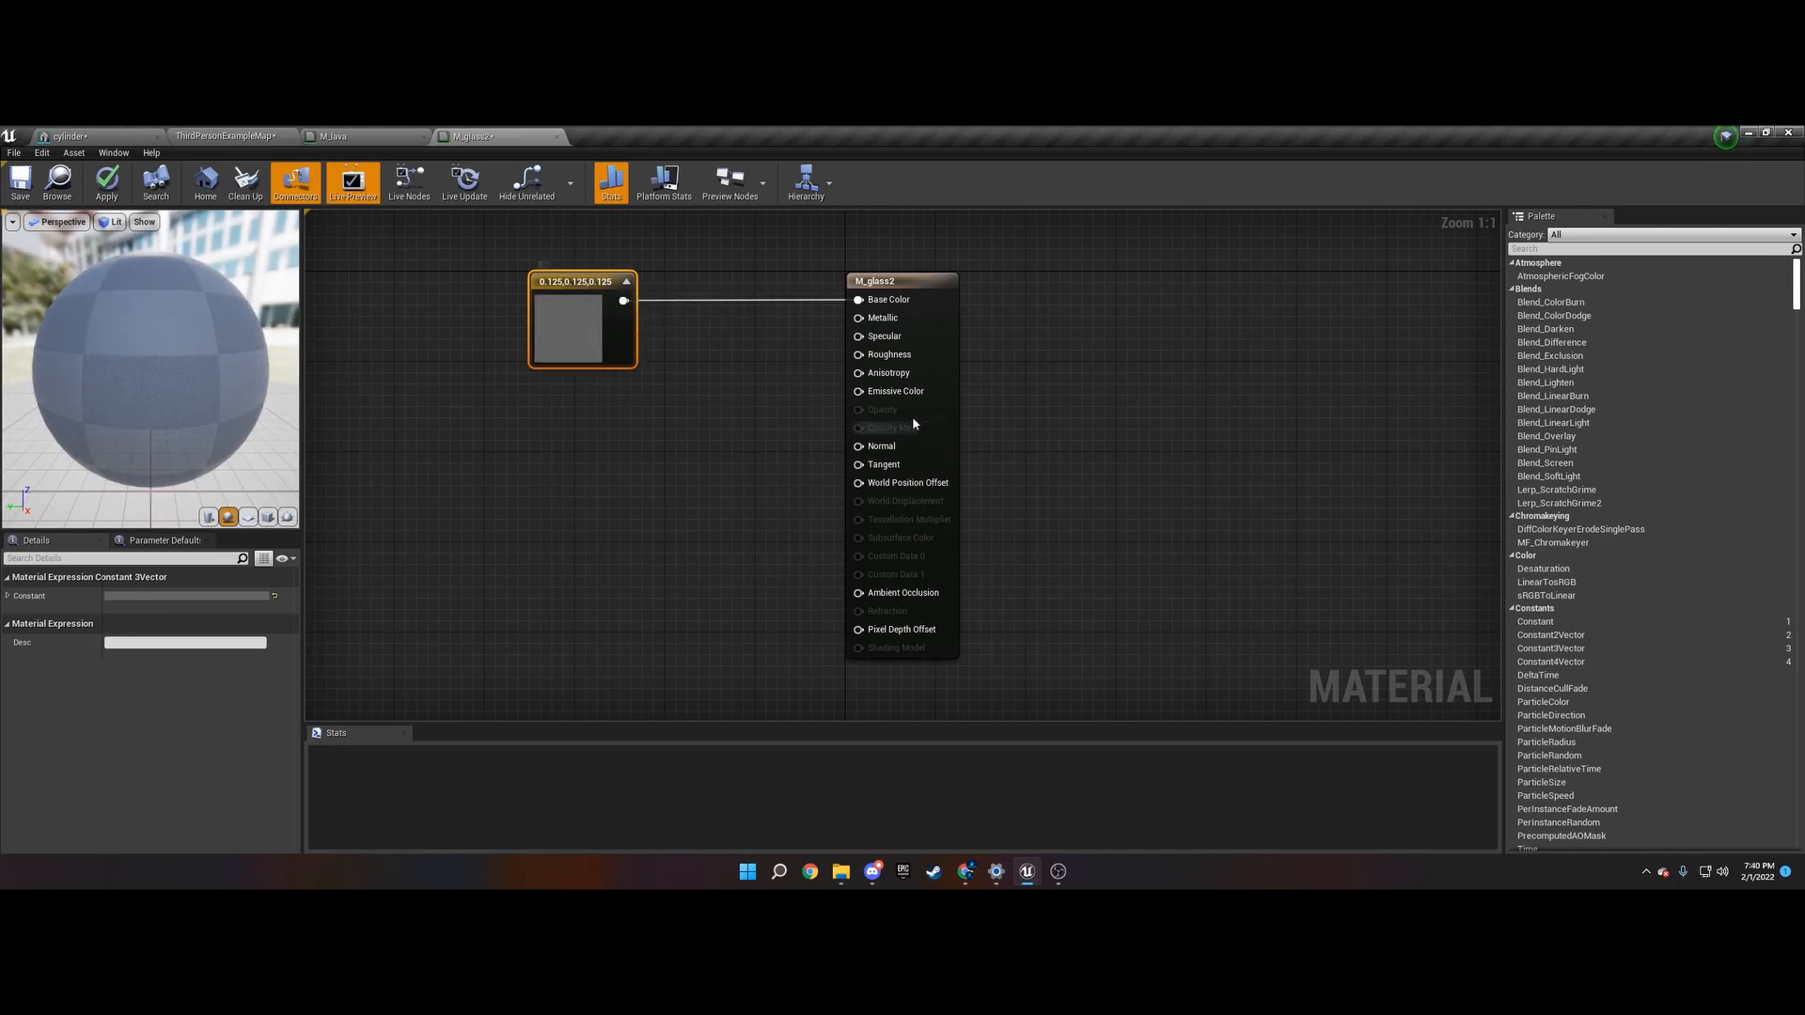
pyautogui.click(902, 280)
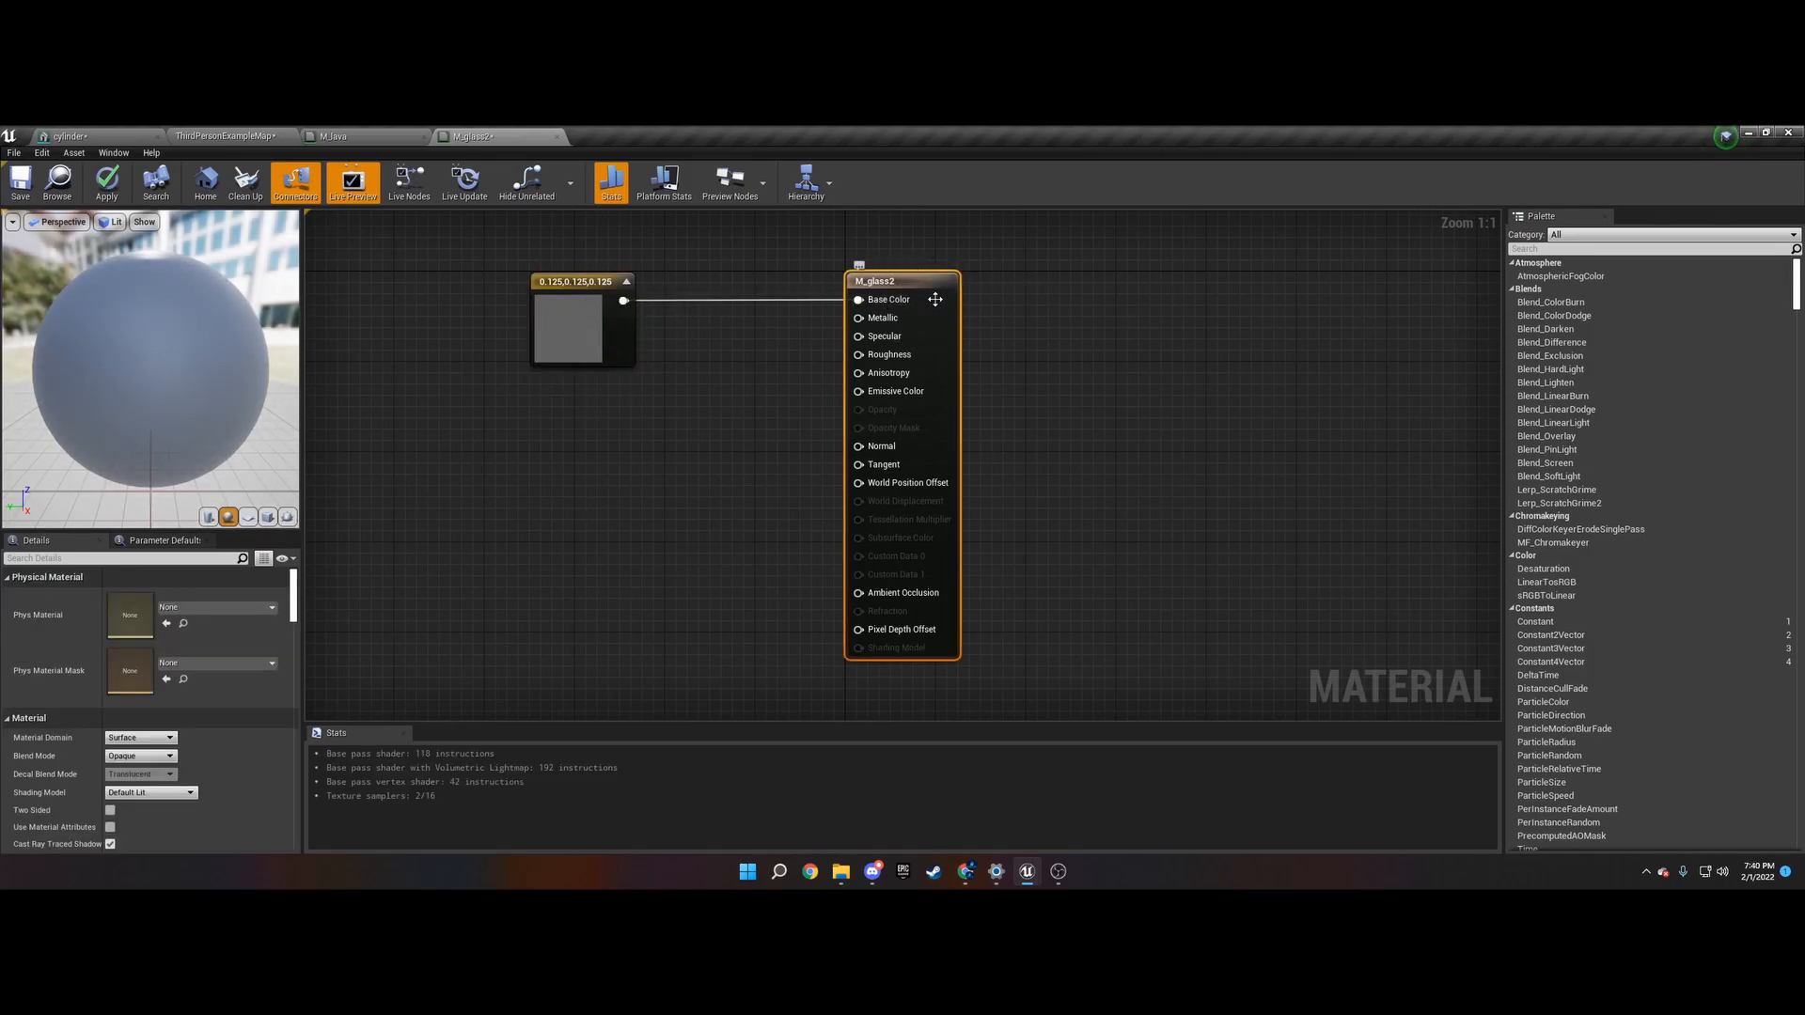
pyautogui.moveTo(875, 281)
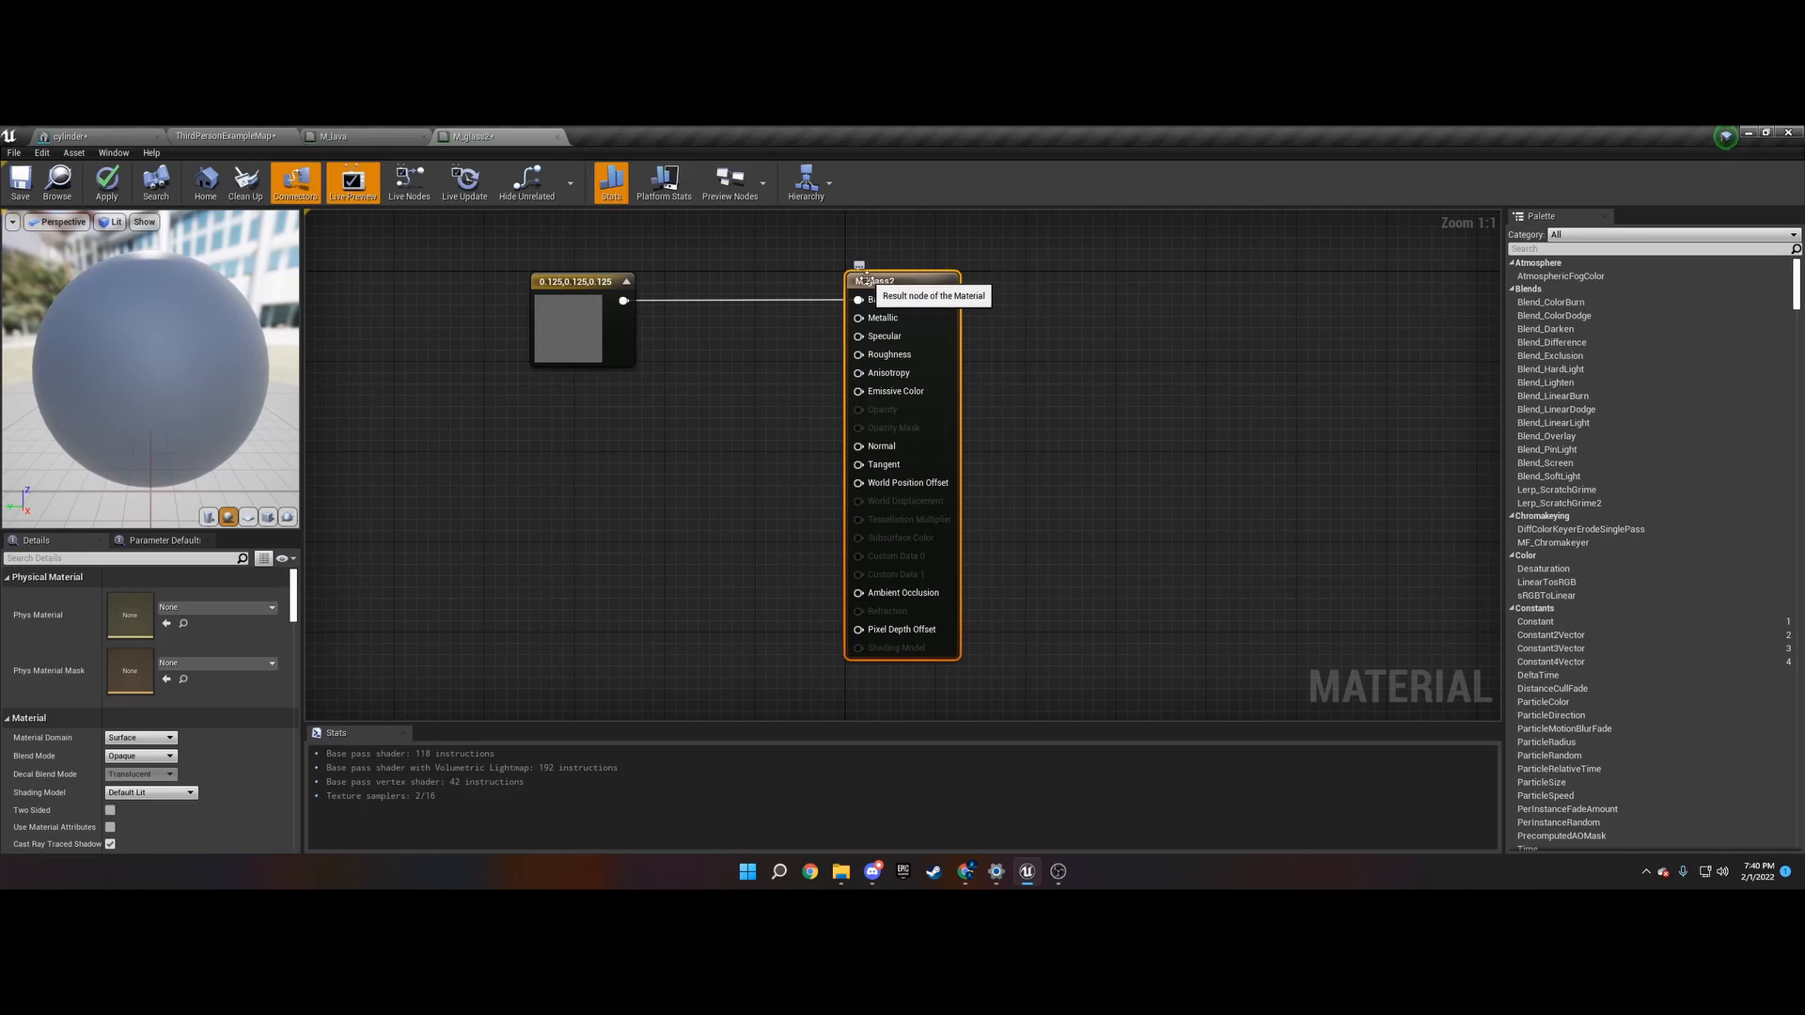
pyautogui.click(168, 754)
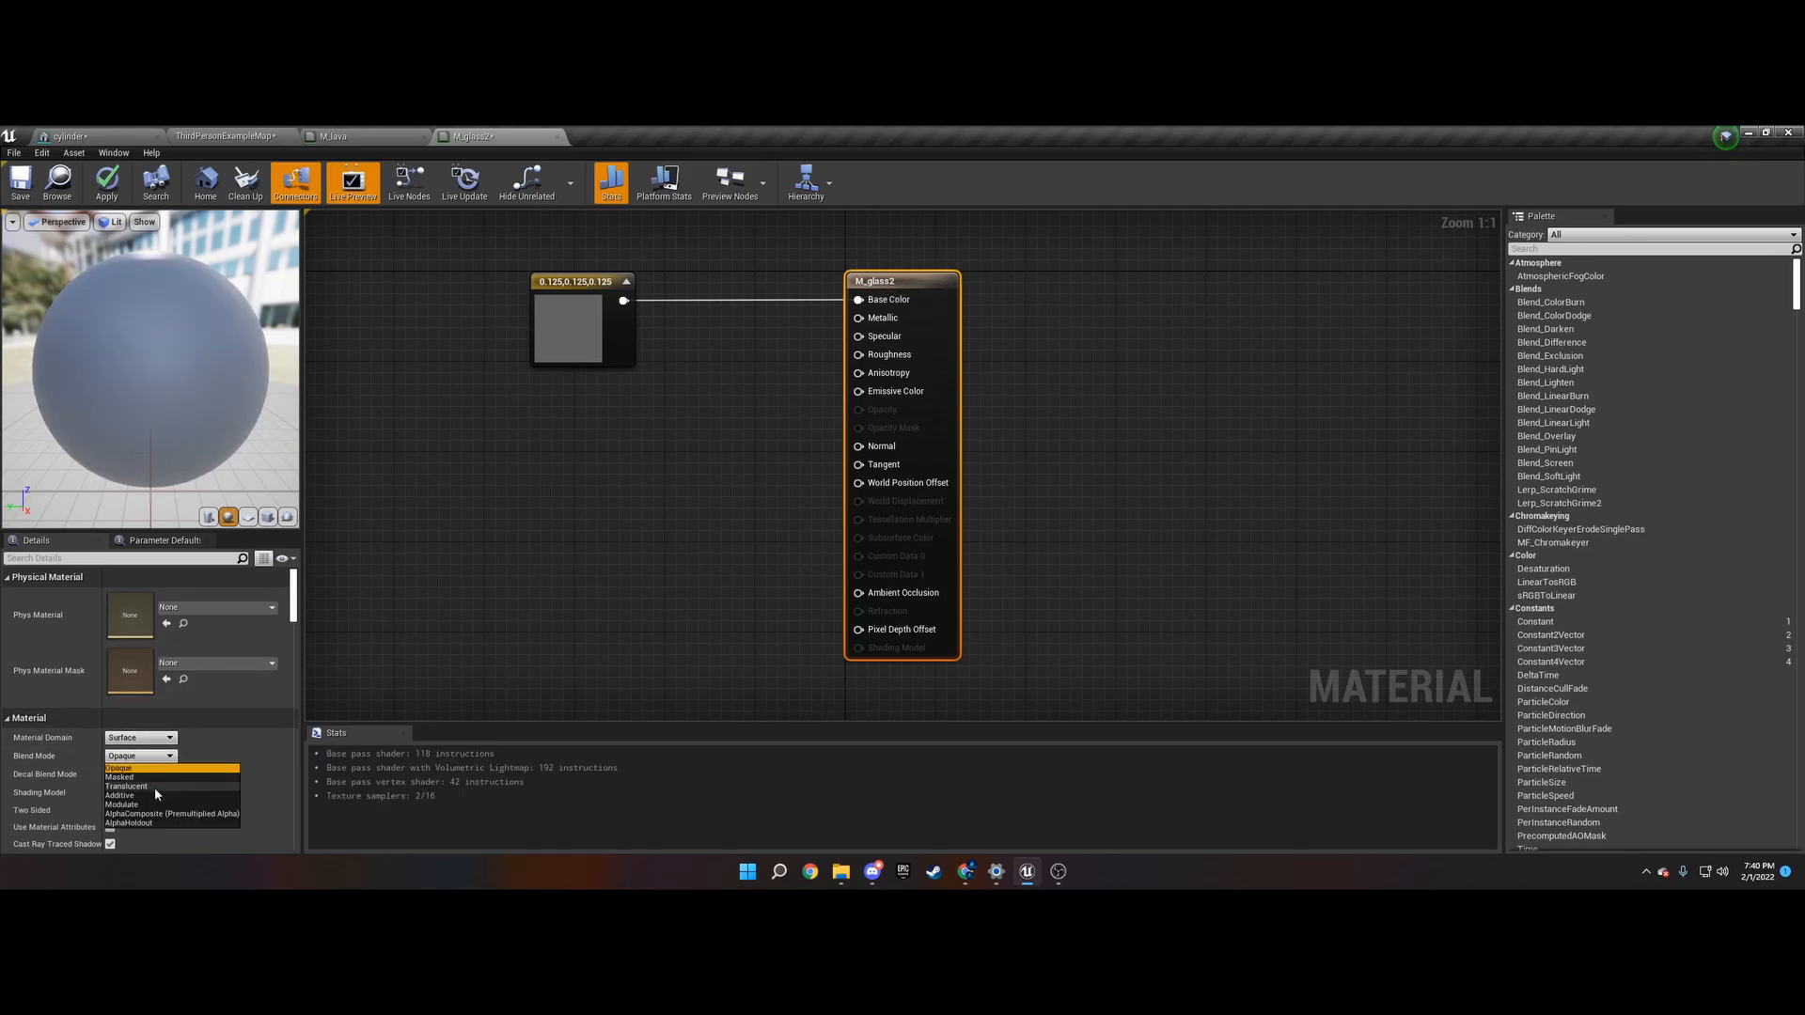
pyautogui.click(127, 786)
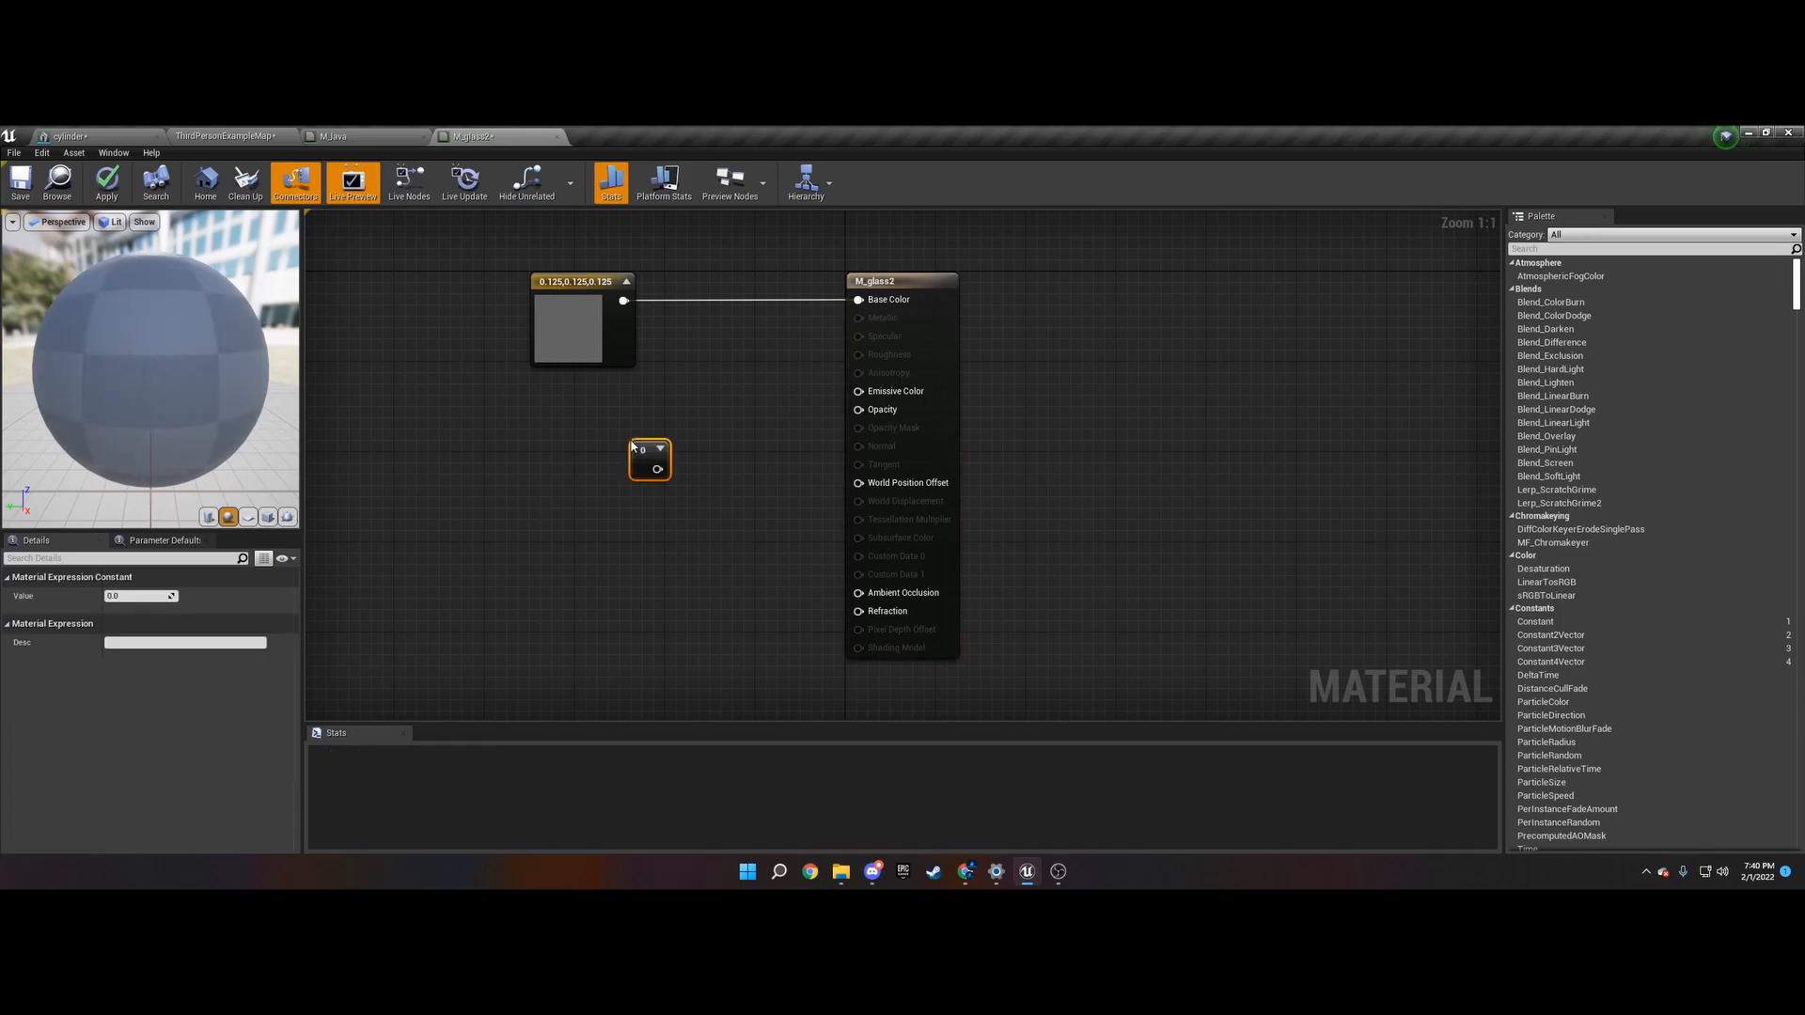
# - Wire a Constant of 0.4 into Opacity
pyautogui.moveTo(666, 465); pyautogui.dragTo(858, 410)
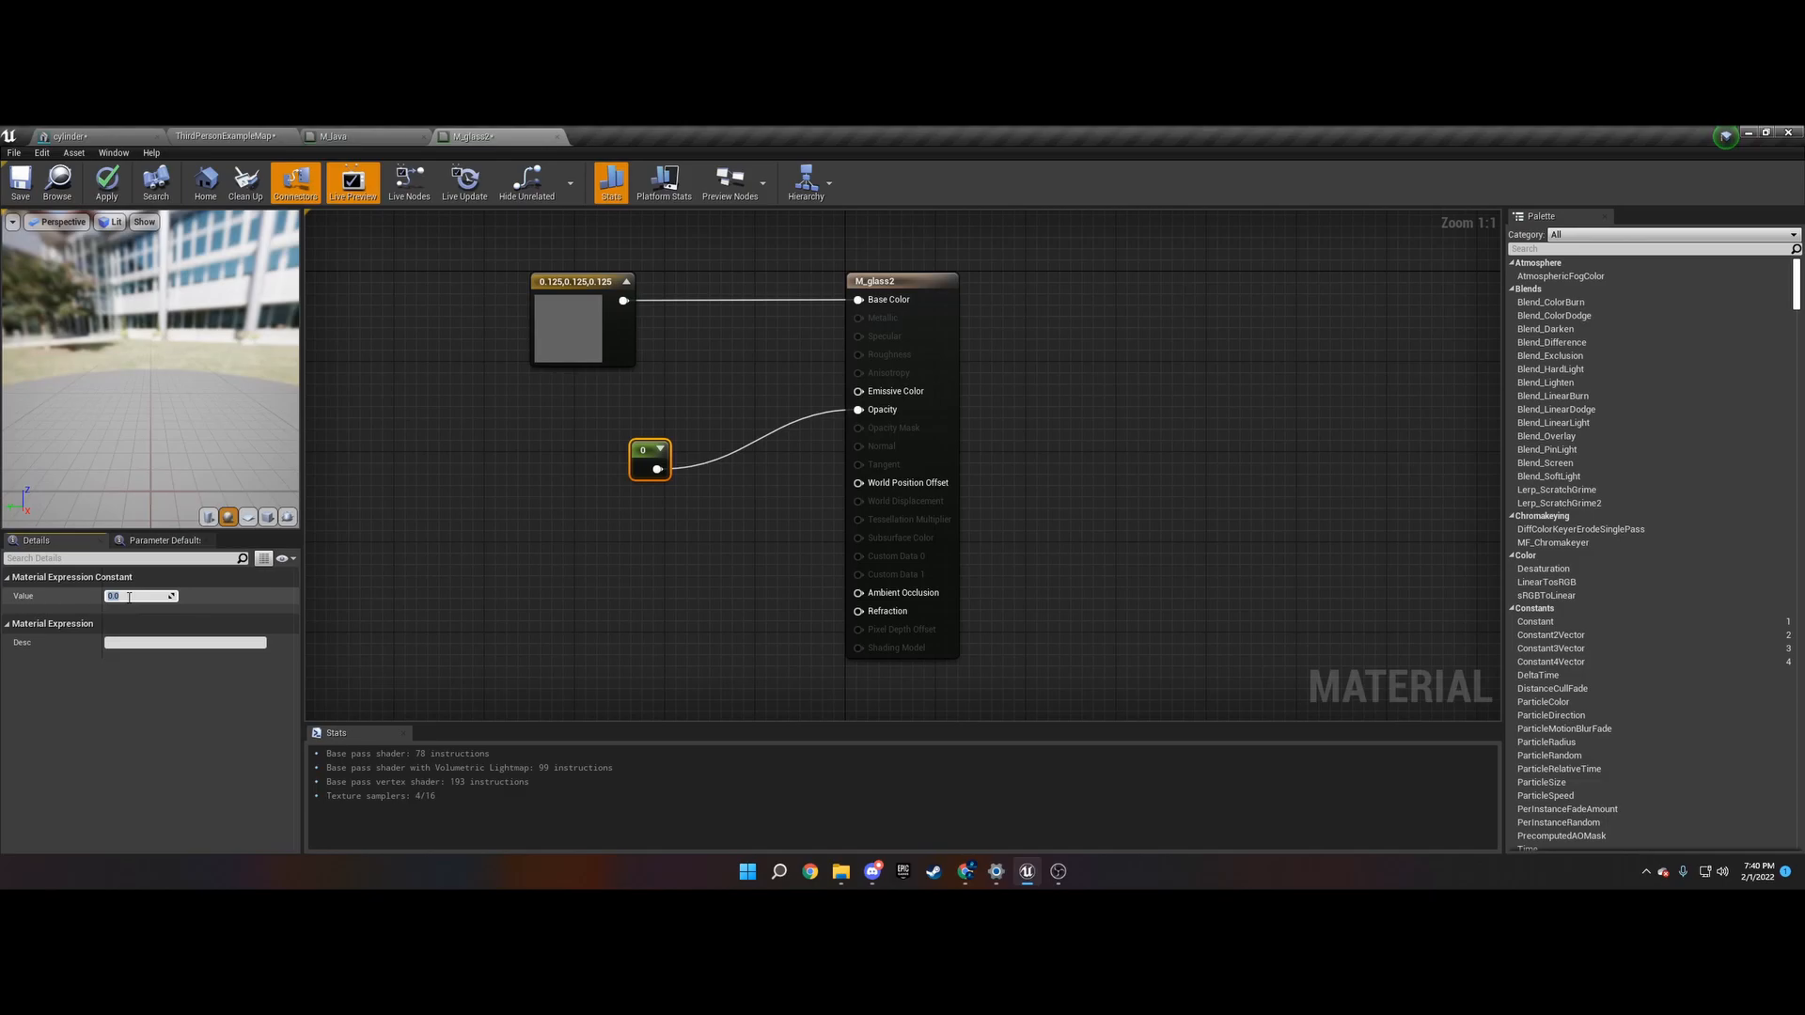
pyautogui.click(138, 595)
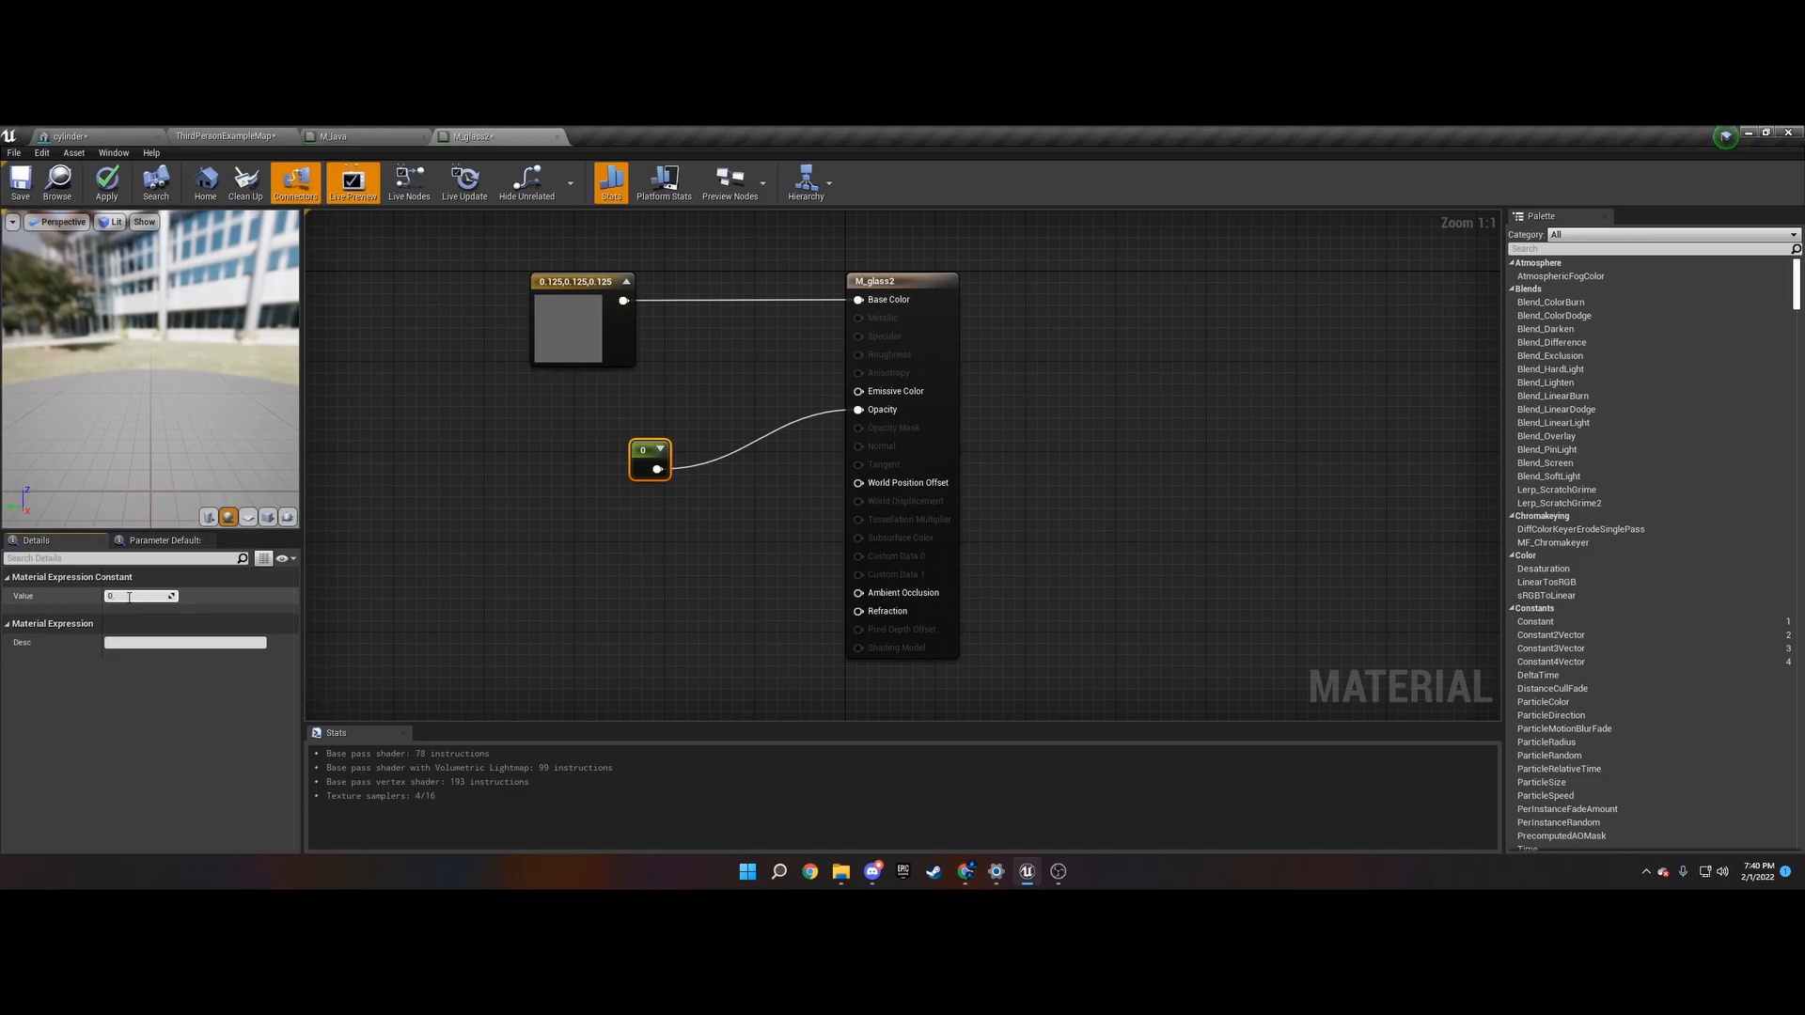
pyautogui.write('0.3')
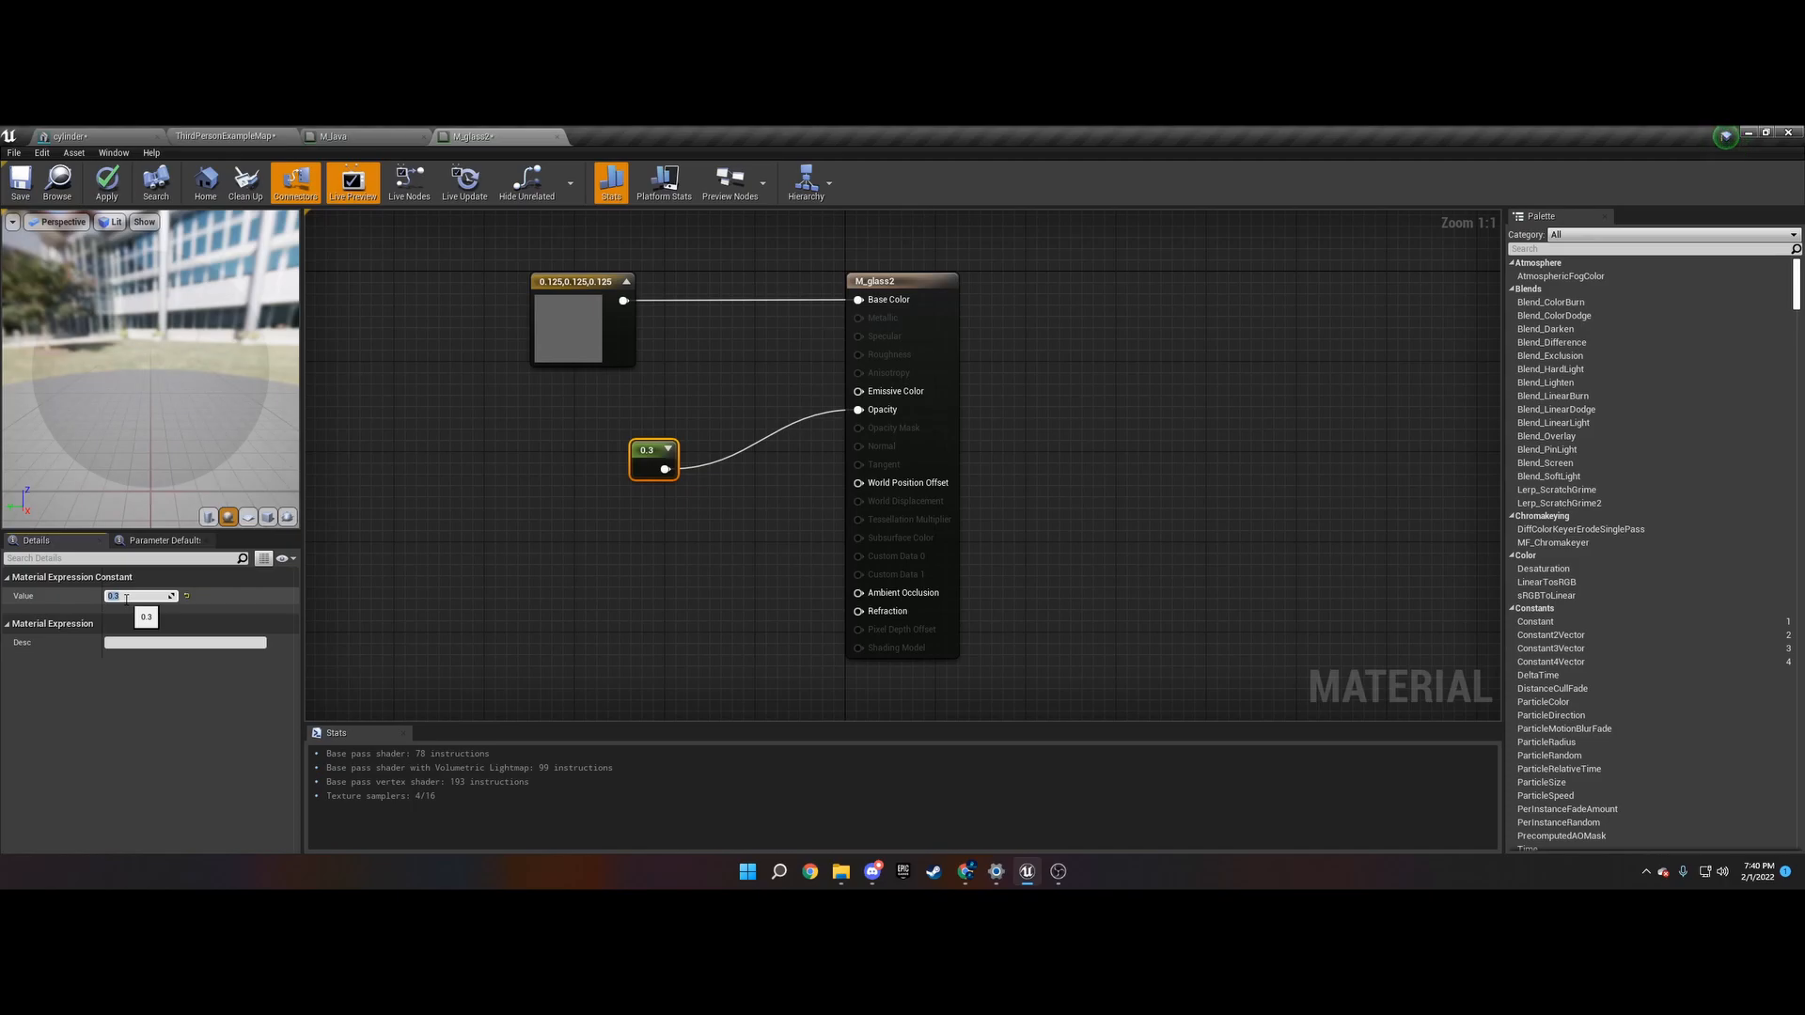
pyautogui.write('0.2')
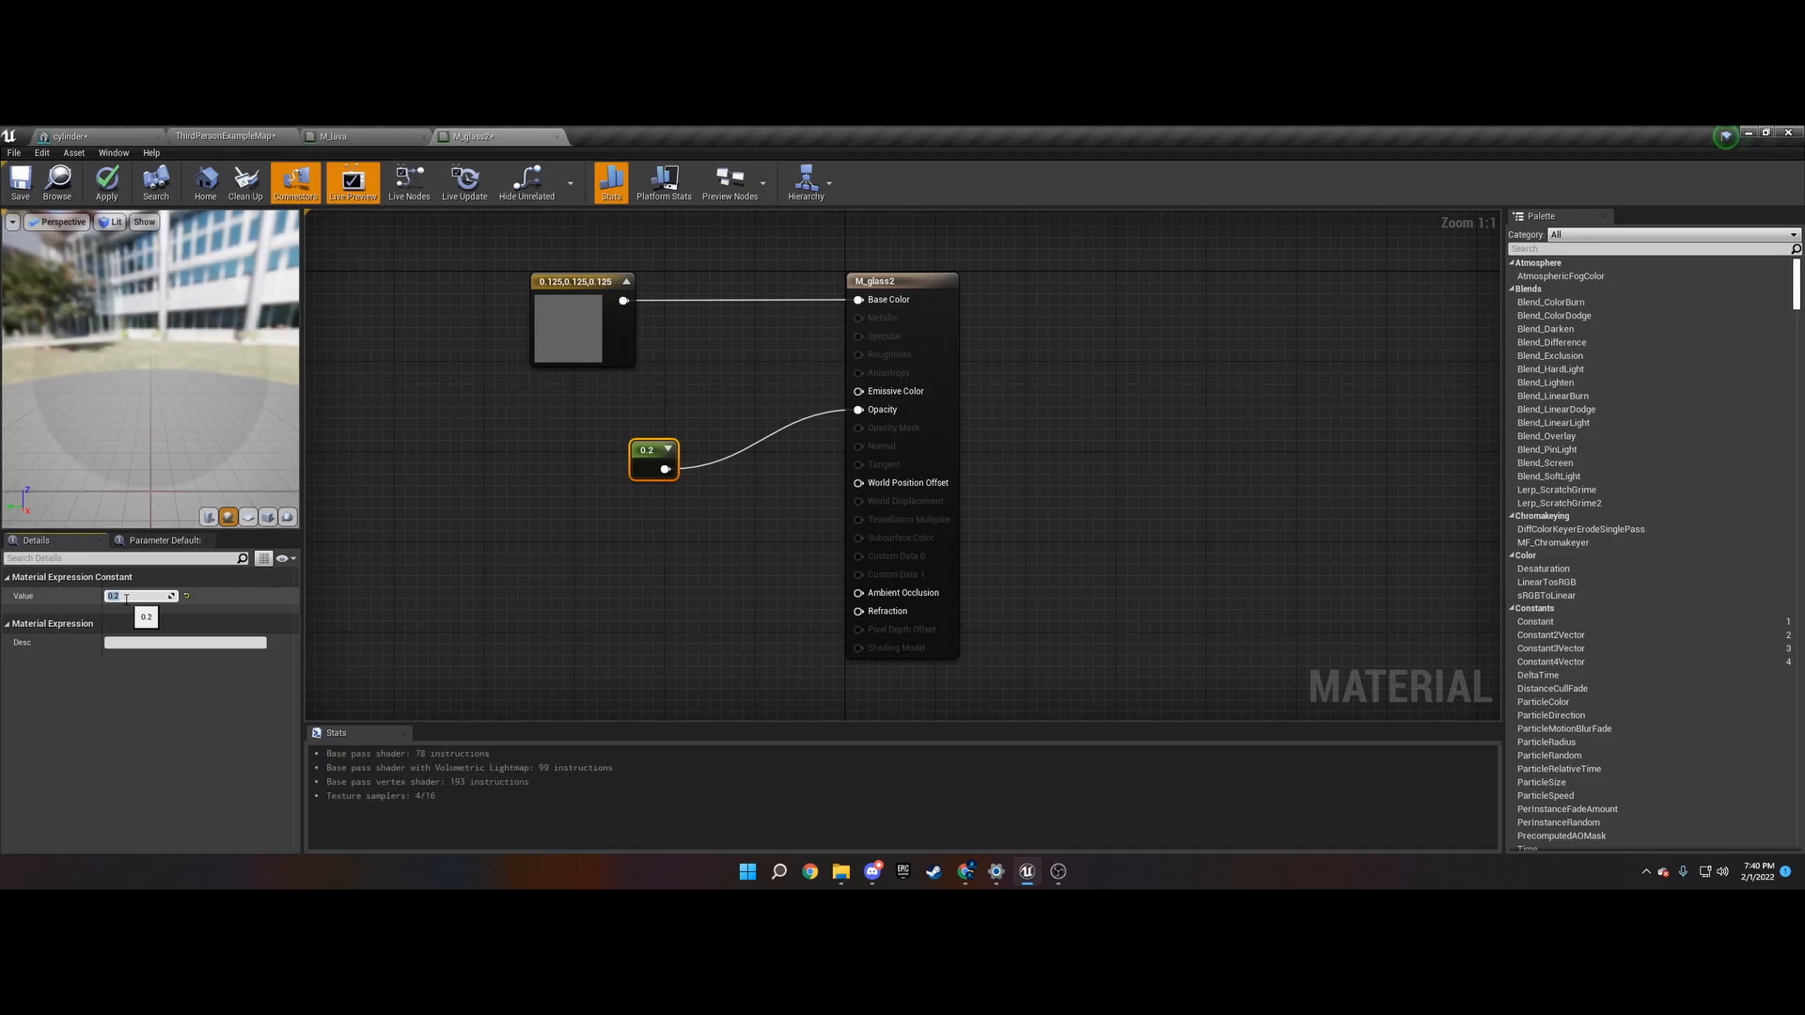
pyautogui.write('0.4')
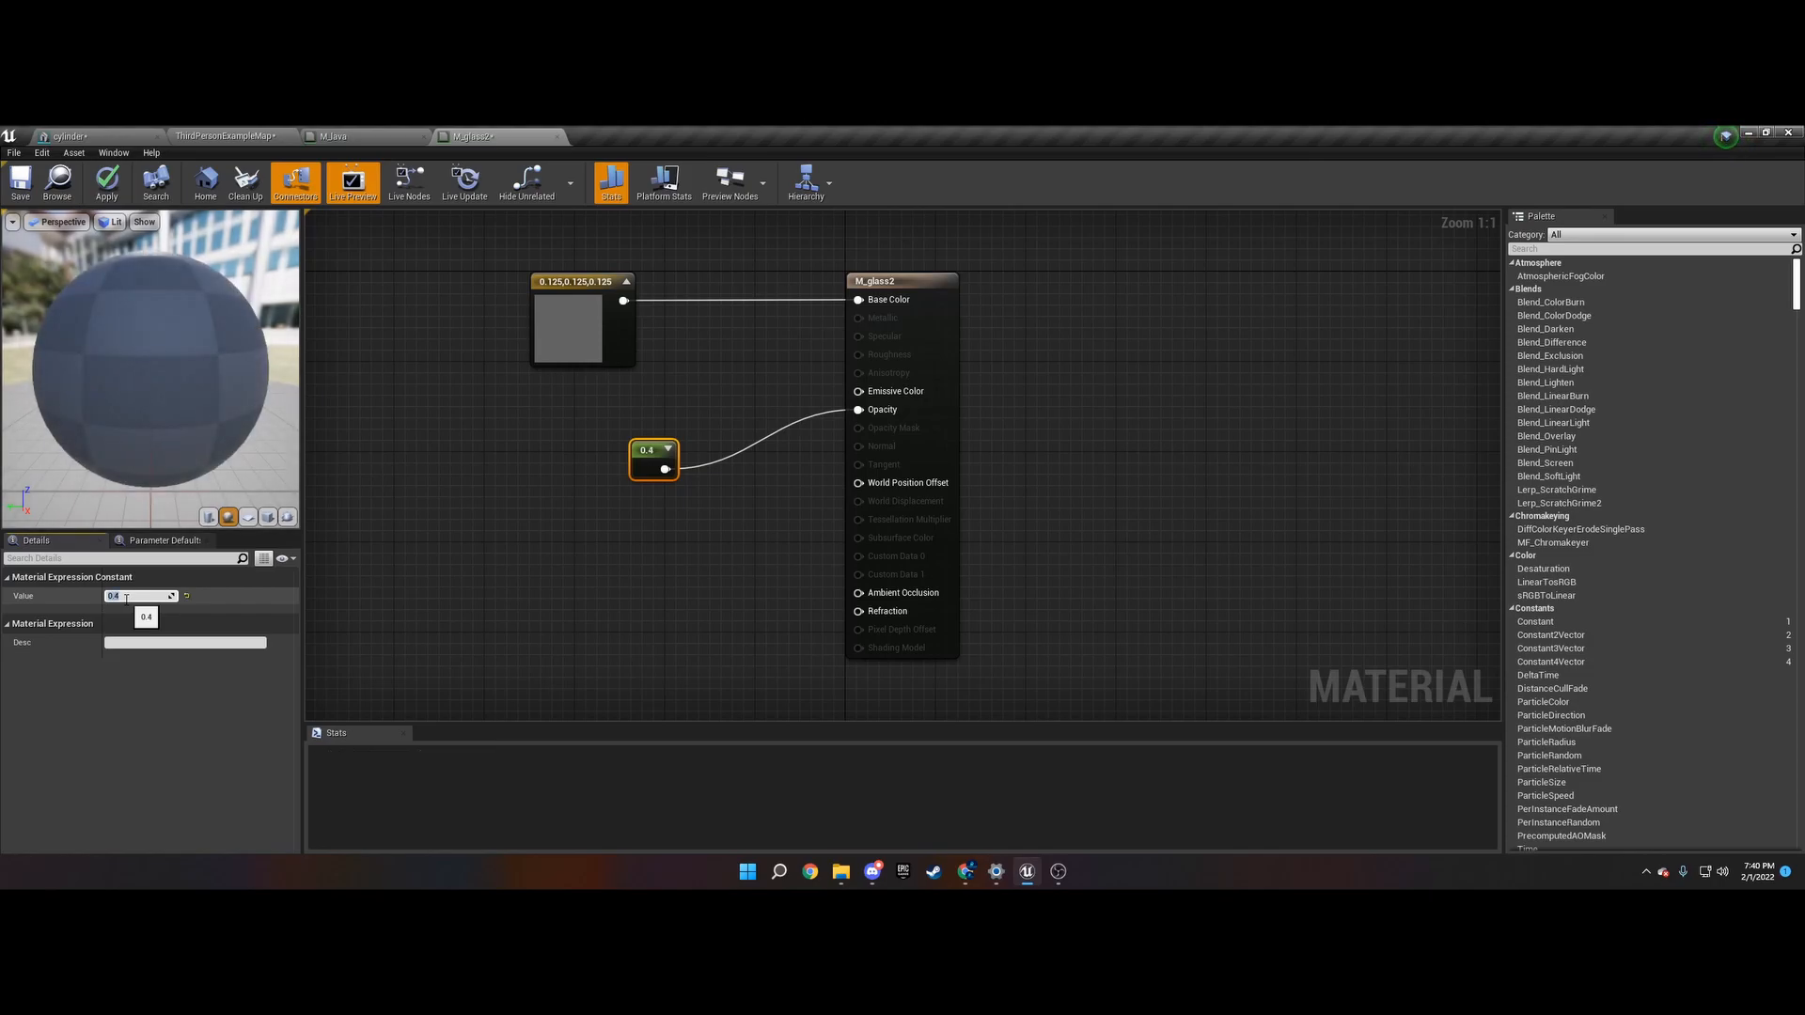
# - Set the base colour to black and apply the glass material
pyautogui.click(610, 180)
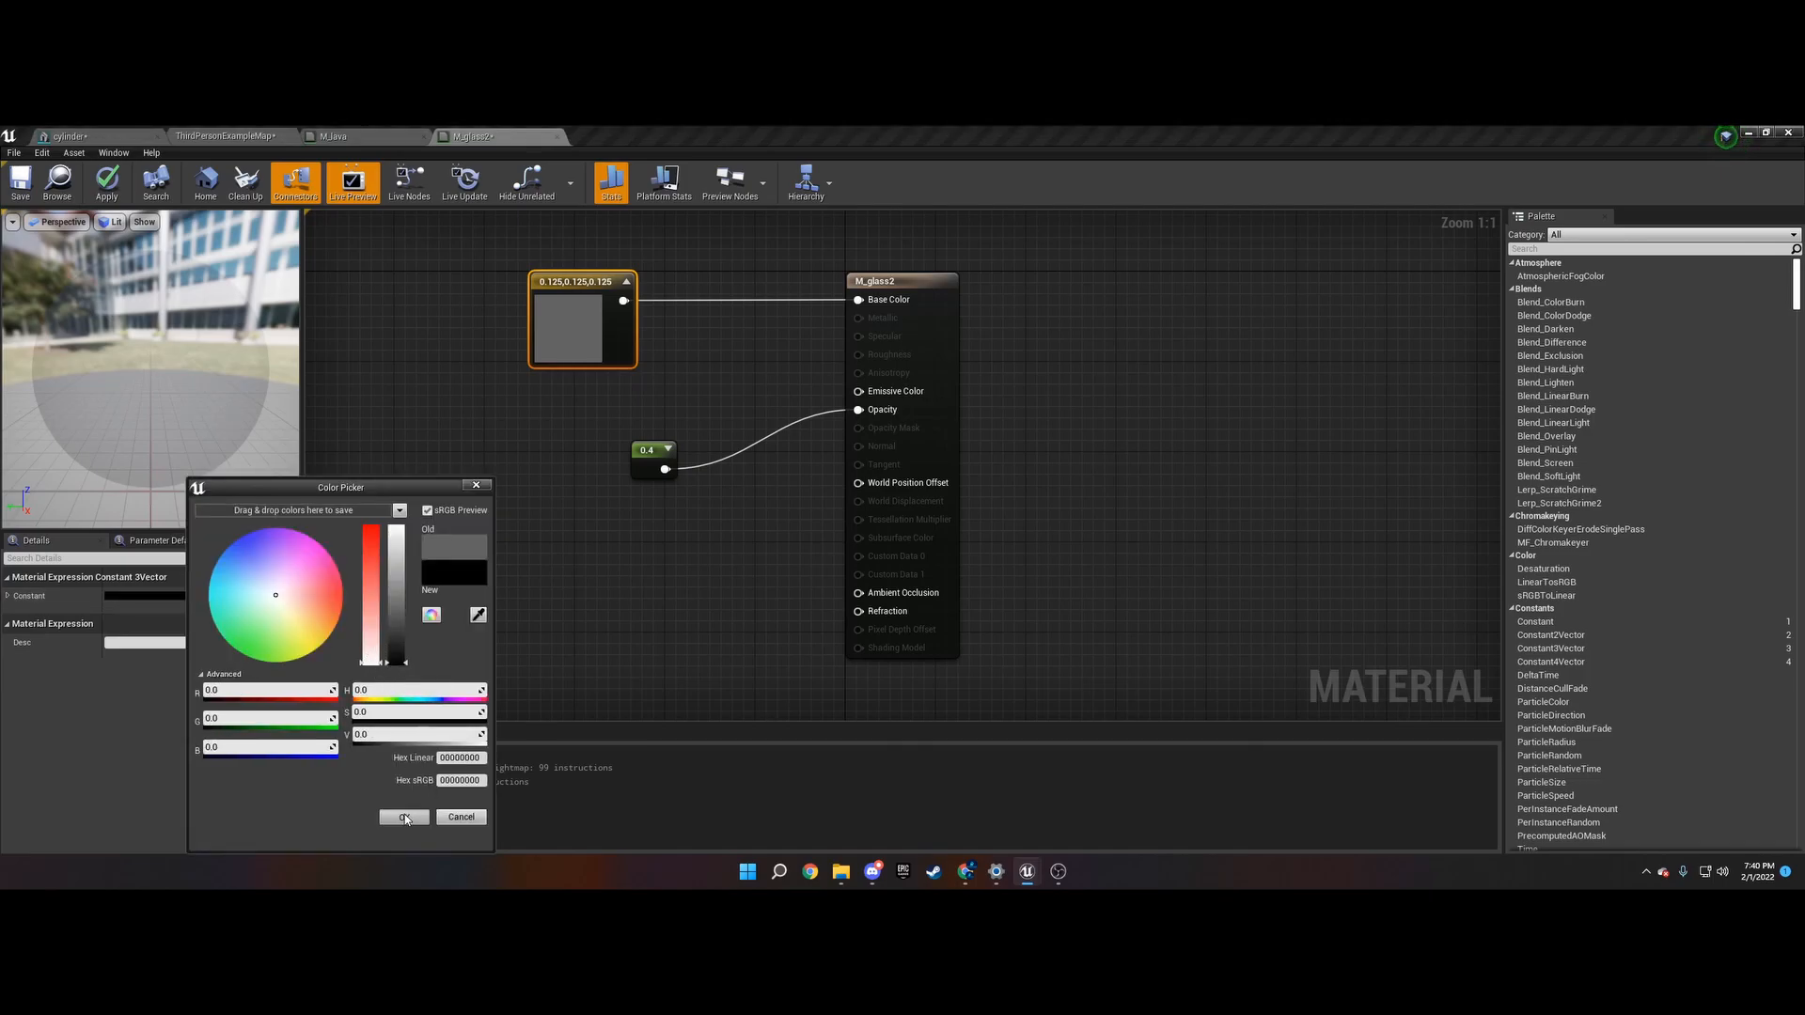
pyautogui.click(403, 816)
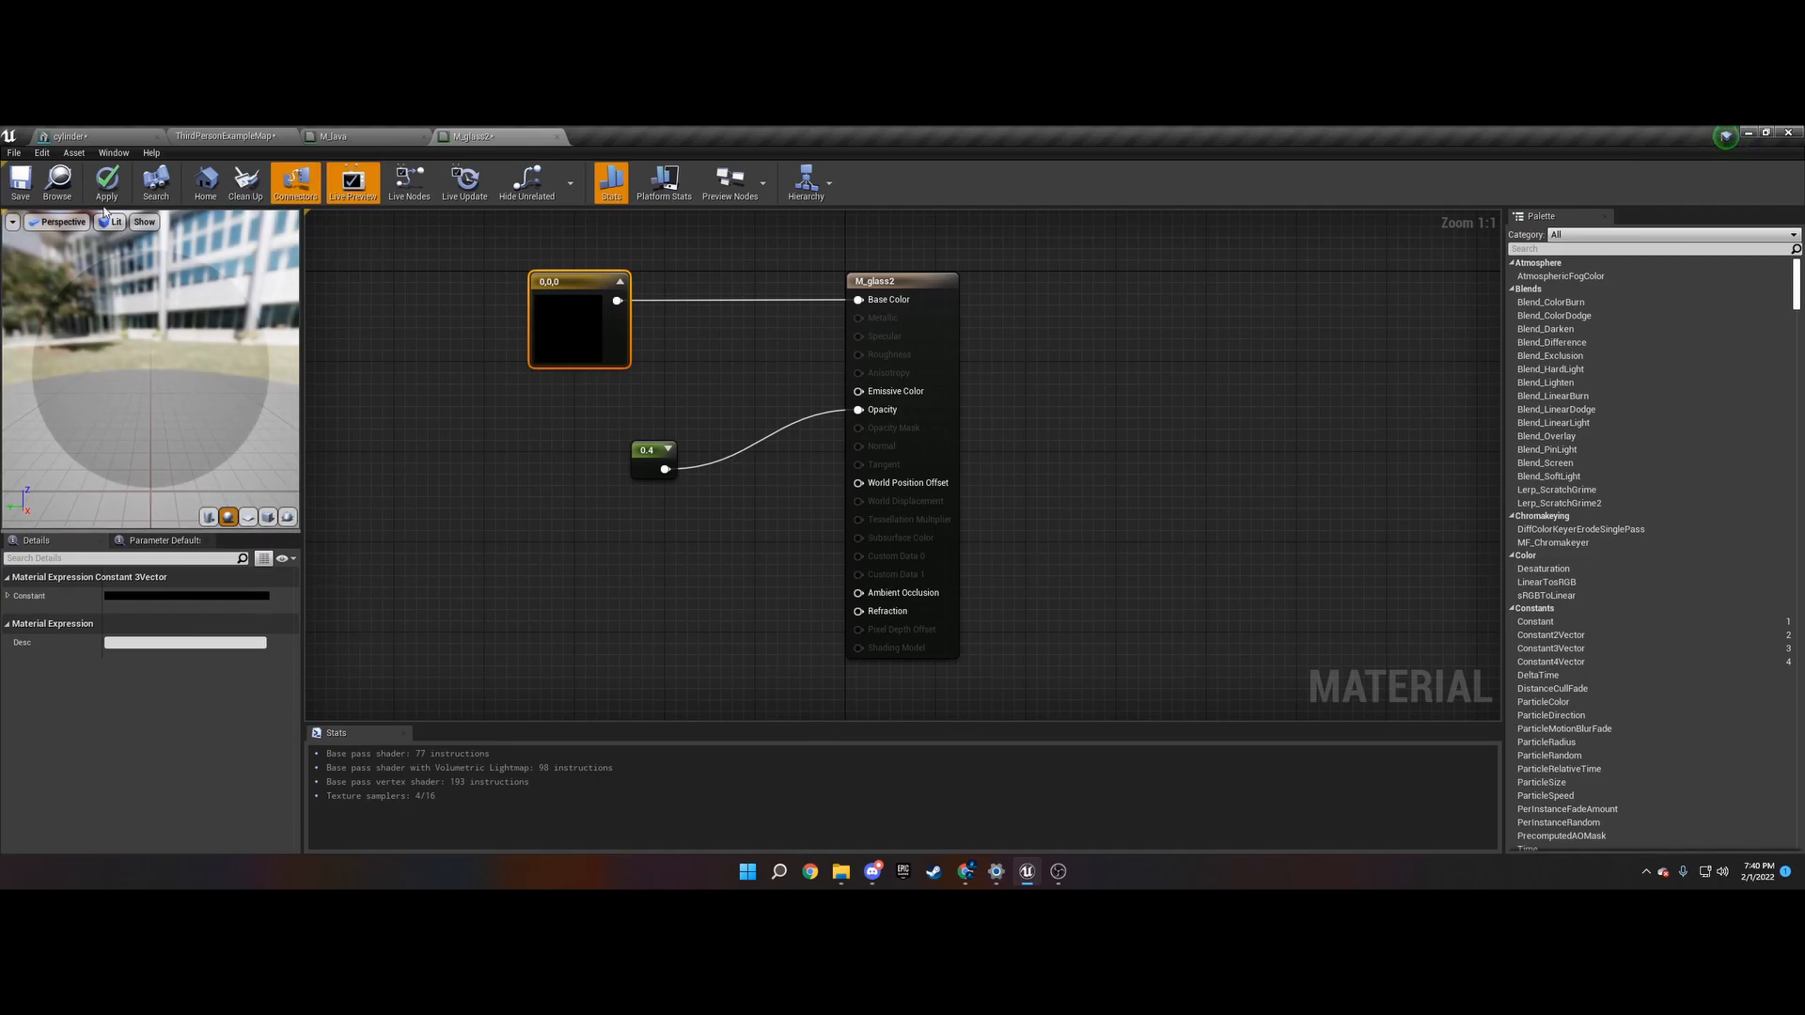
pyautogui.click(105, 181)
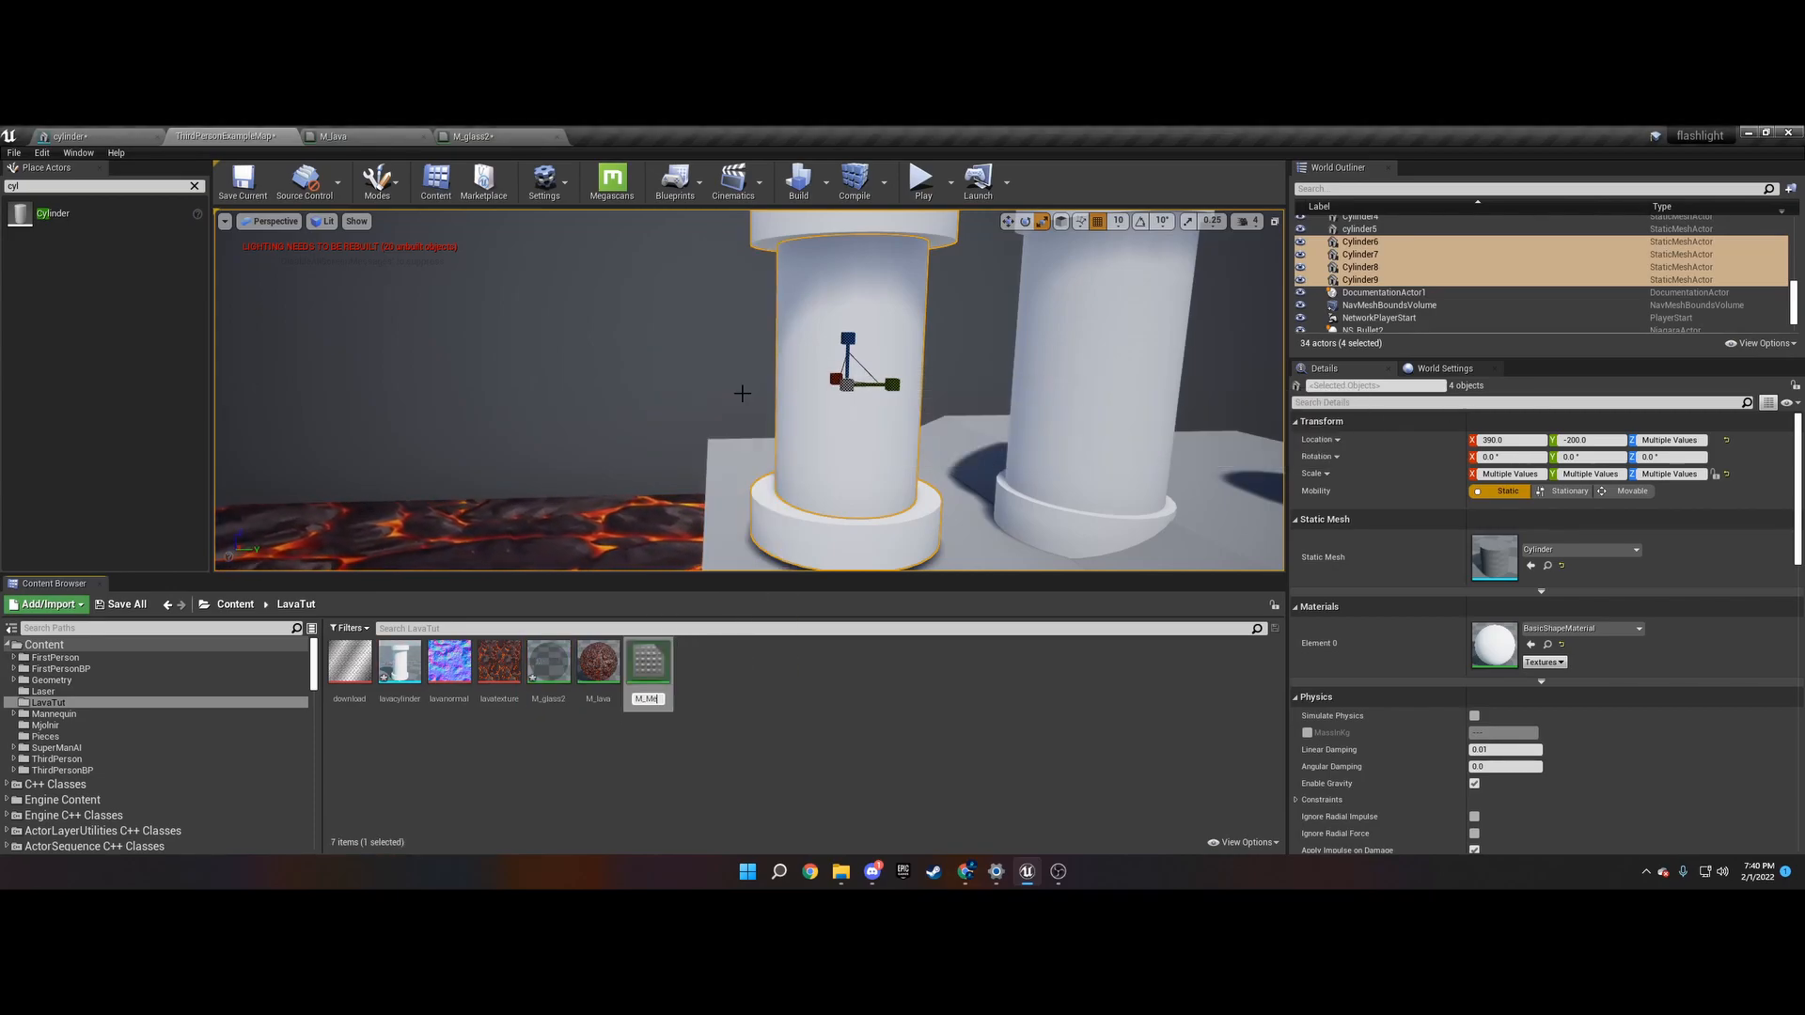
# - Name the new material M_Metal3 and open it in the Material Editor
pyautogui.click(647, 658)
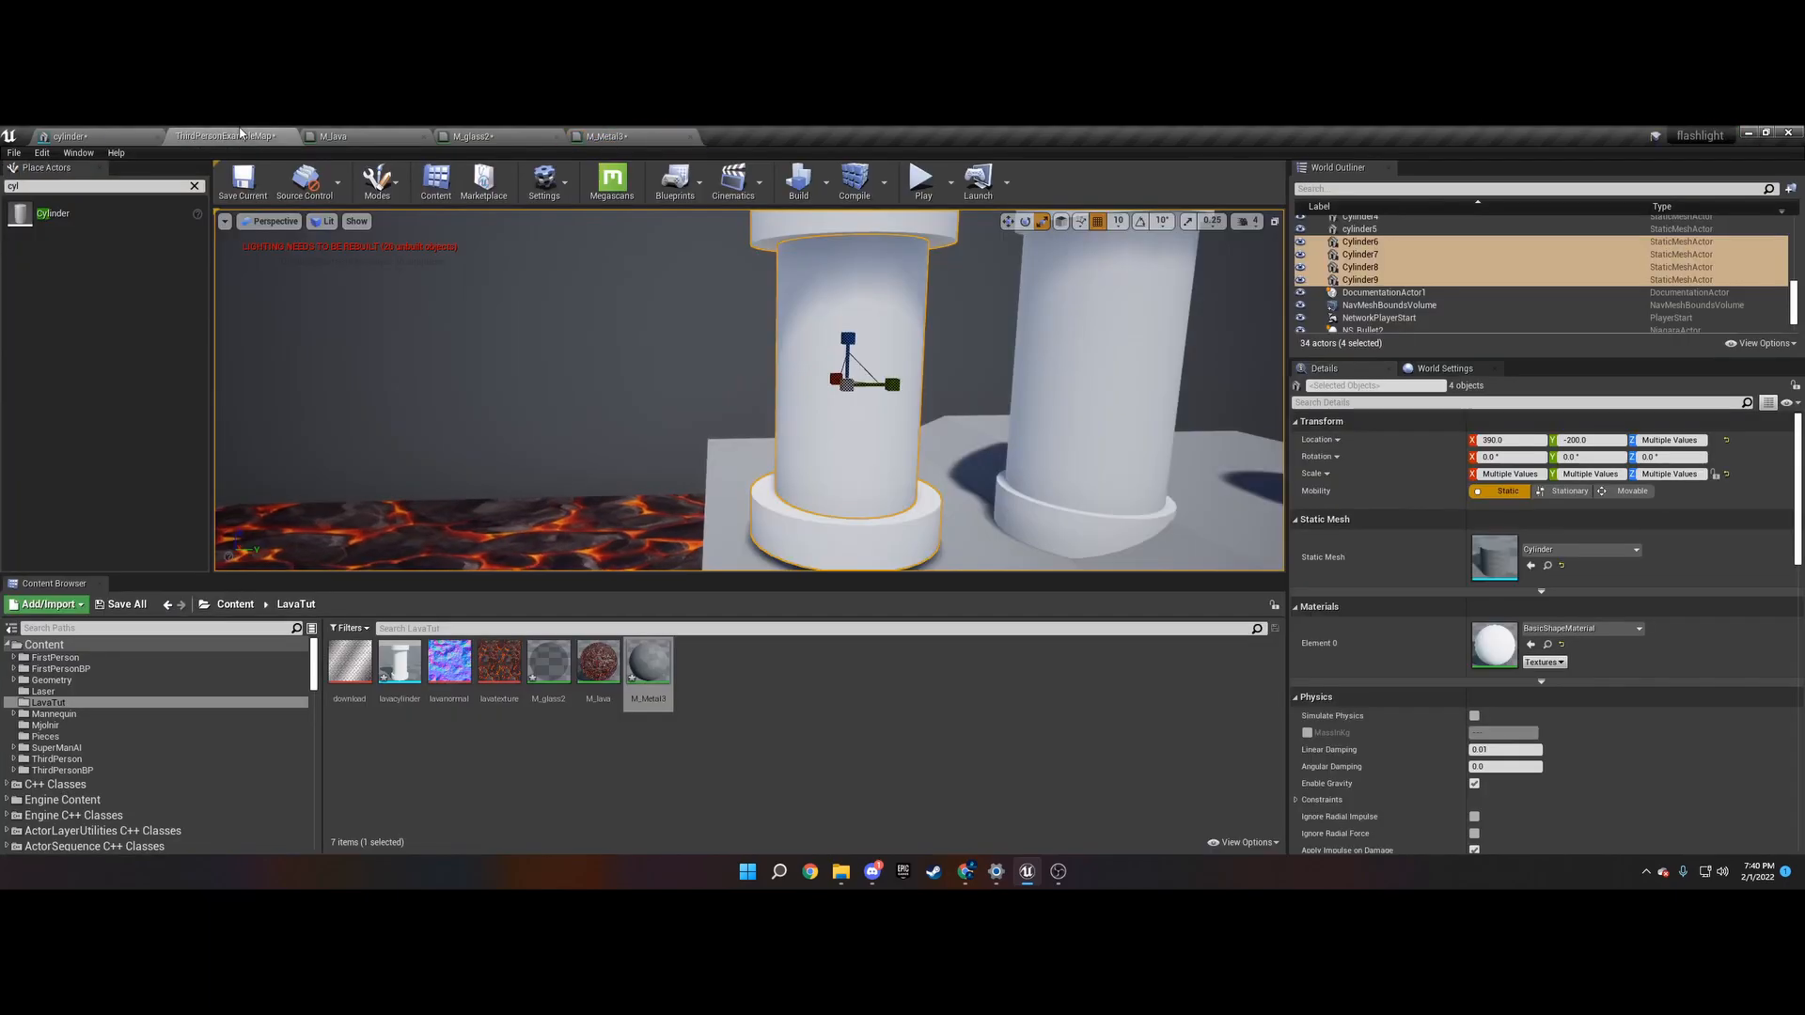
pyautogui.click(348, 660)
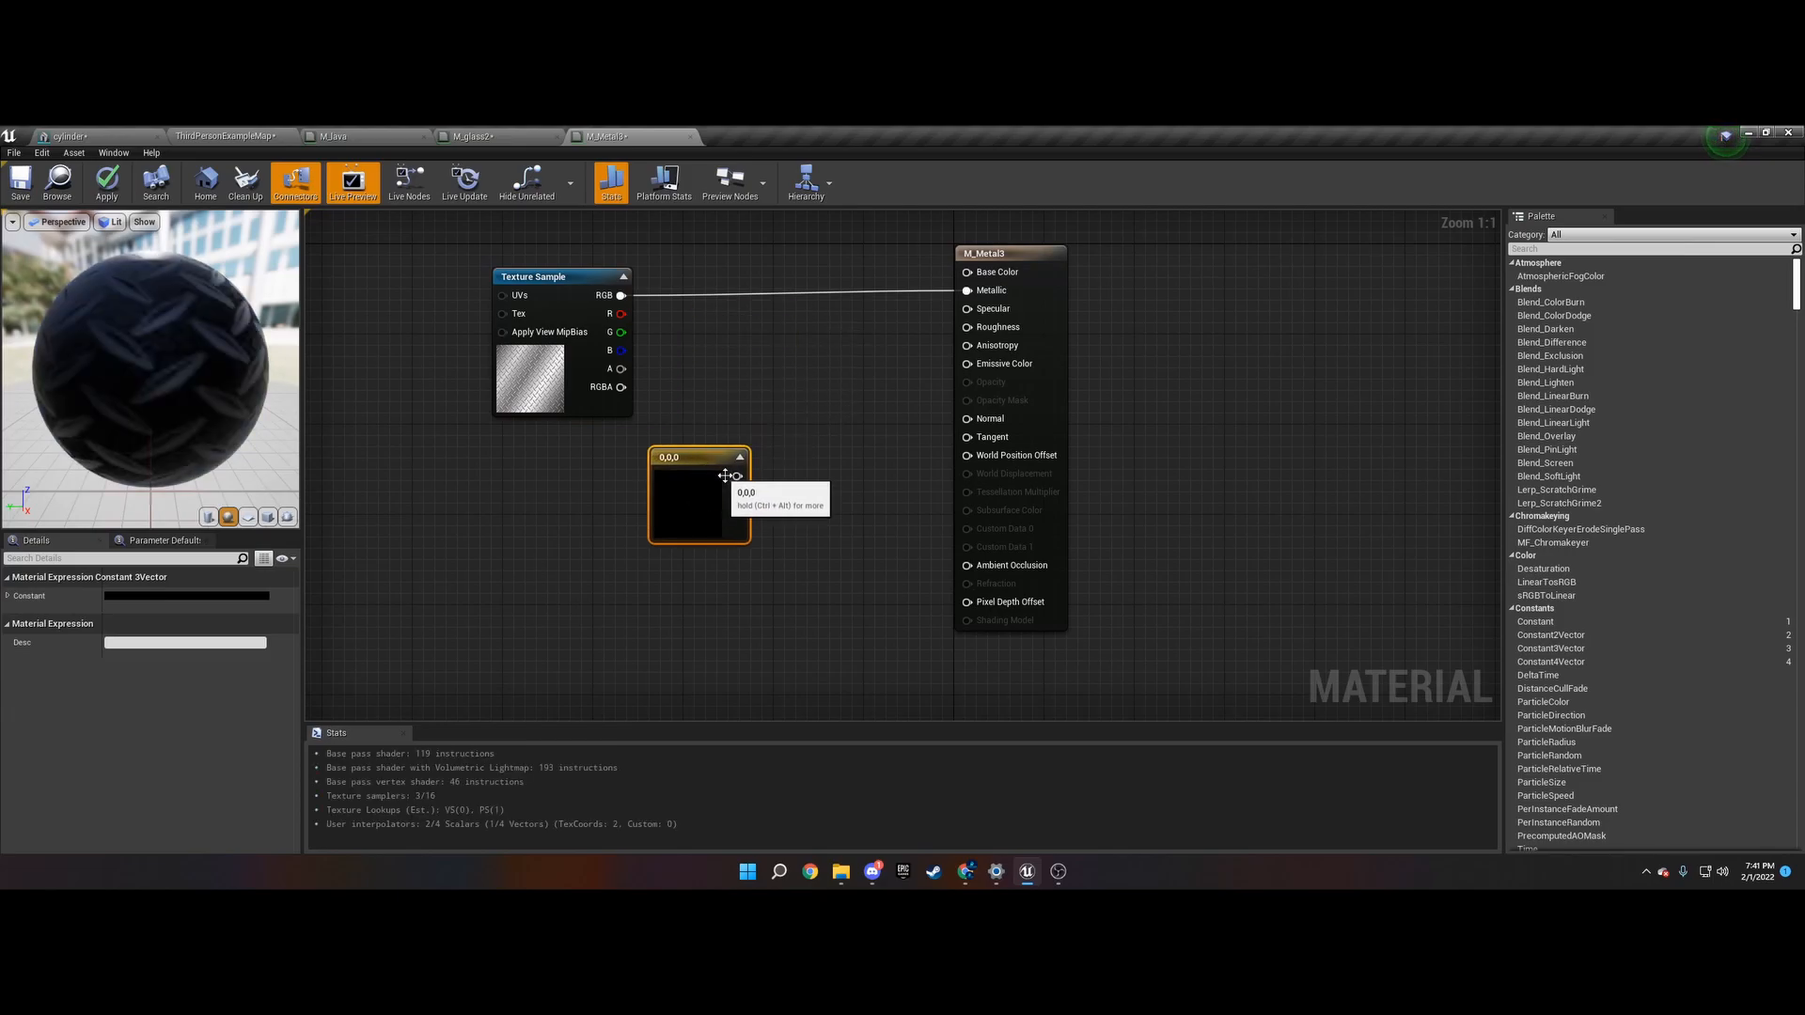
# - Make the vector constant white and add a Constant of 1 for Metallic
pyautogui.doubleClick(697, 495)
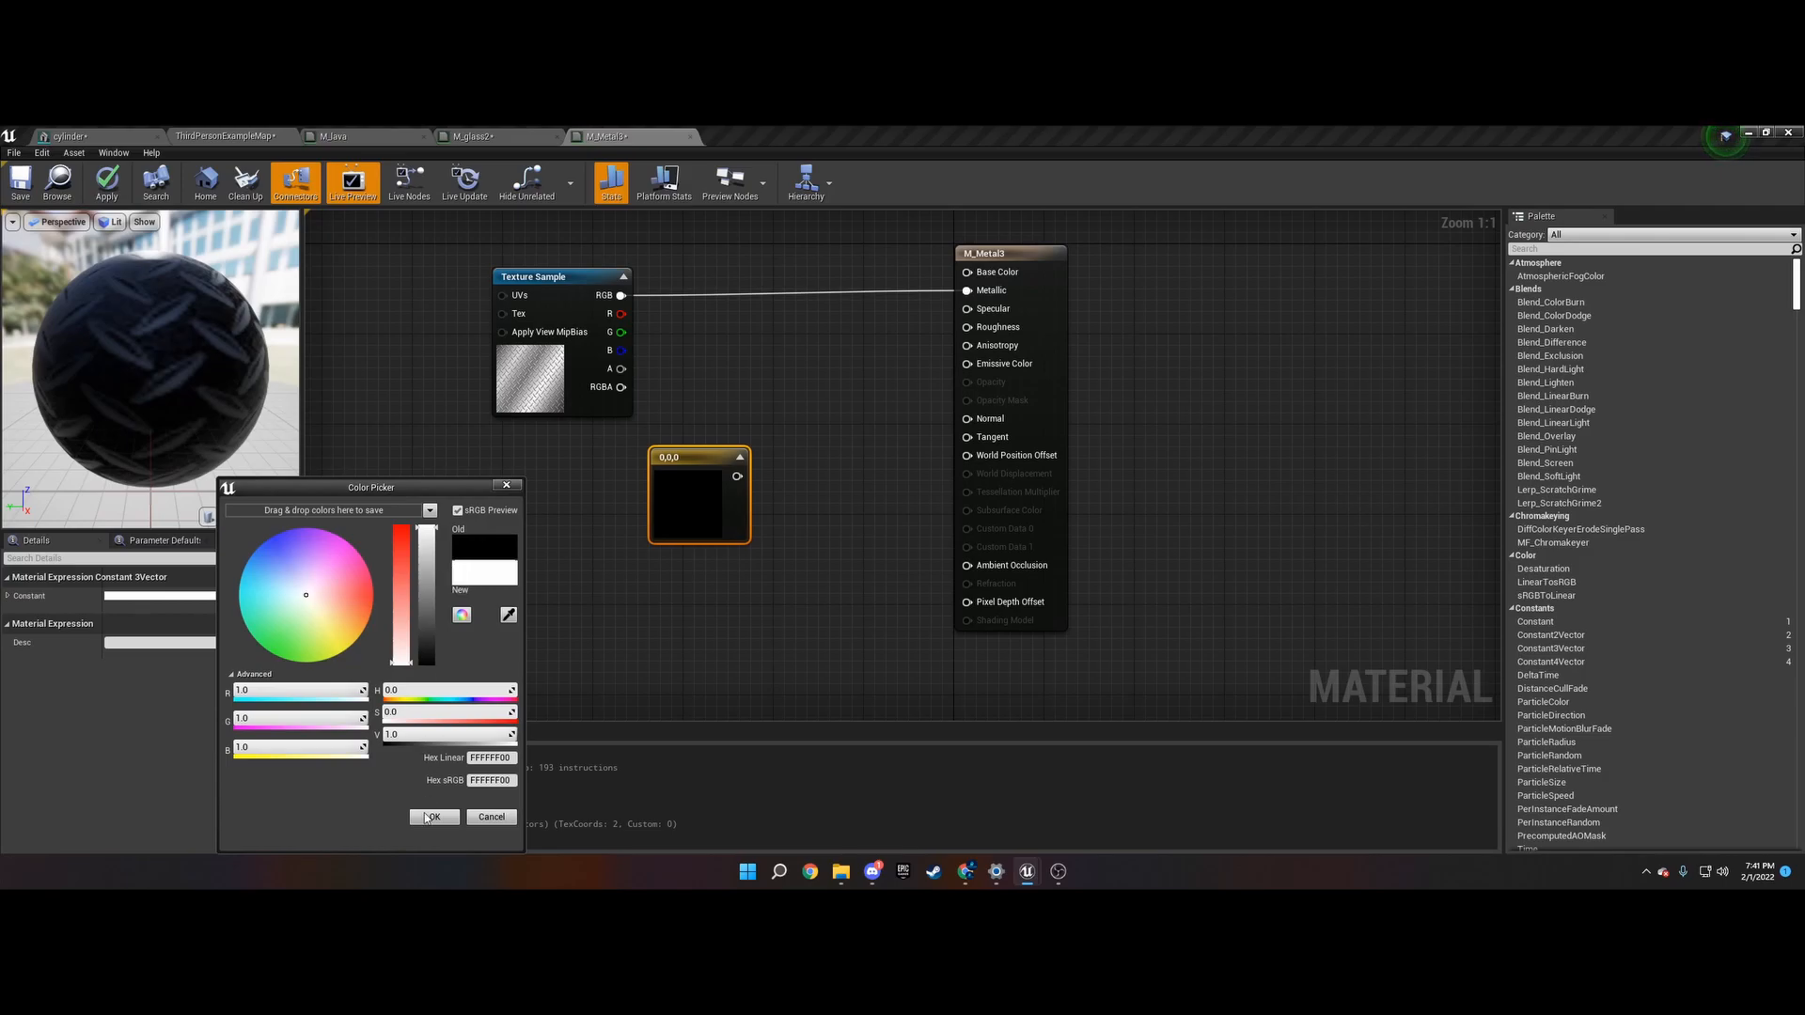
pyautogui.click(434, 816)
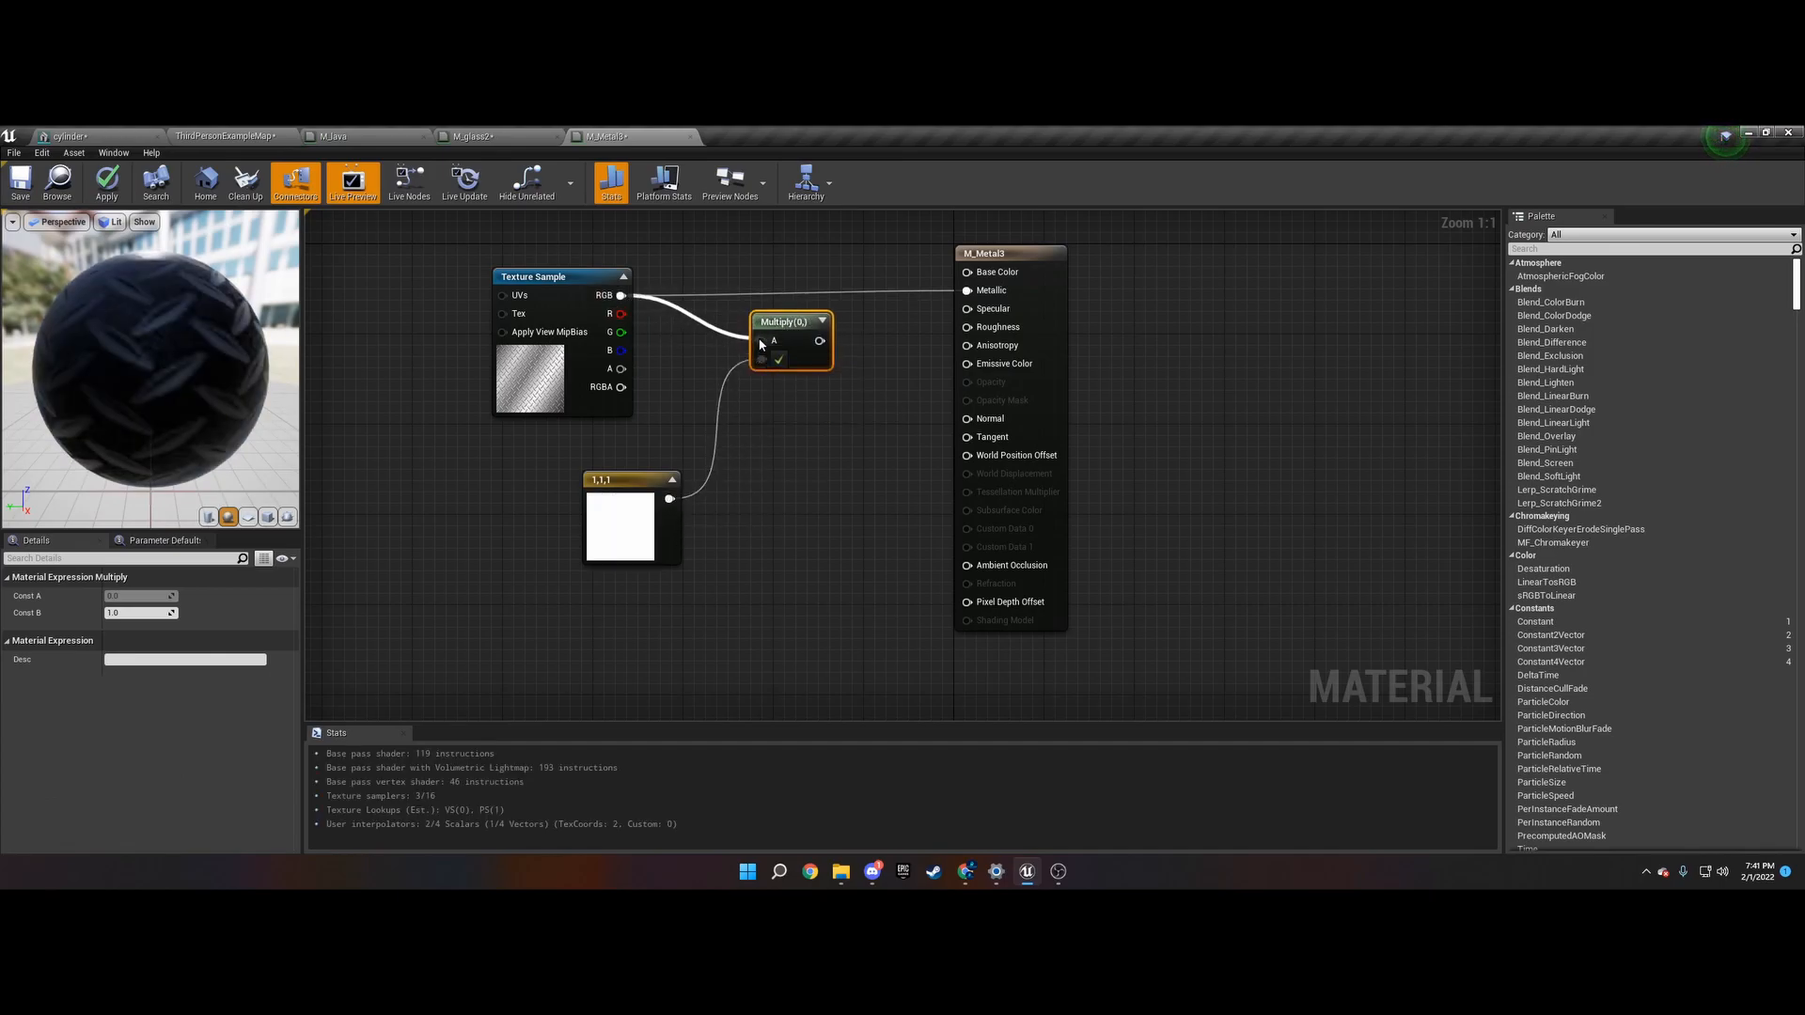
pyautogui.moveTo(783, 321)
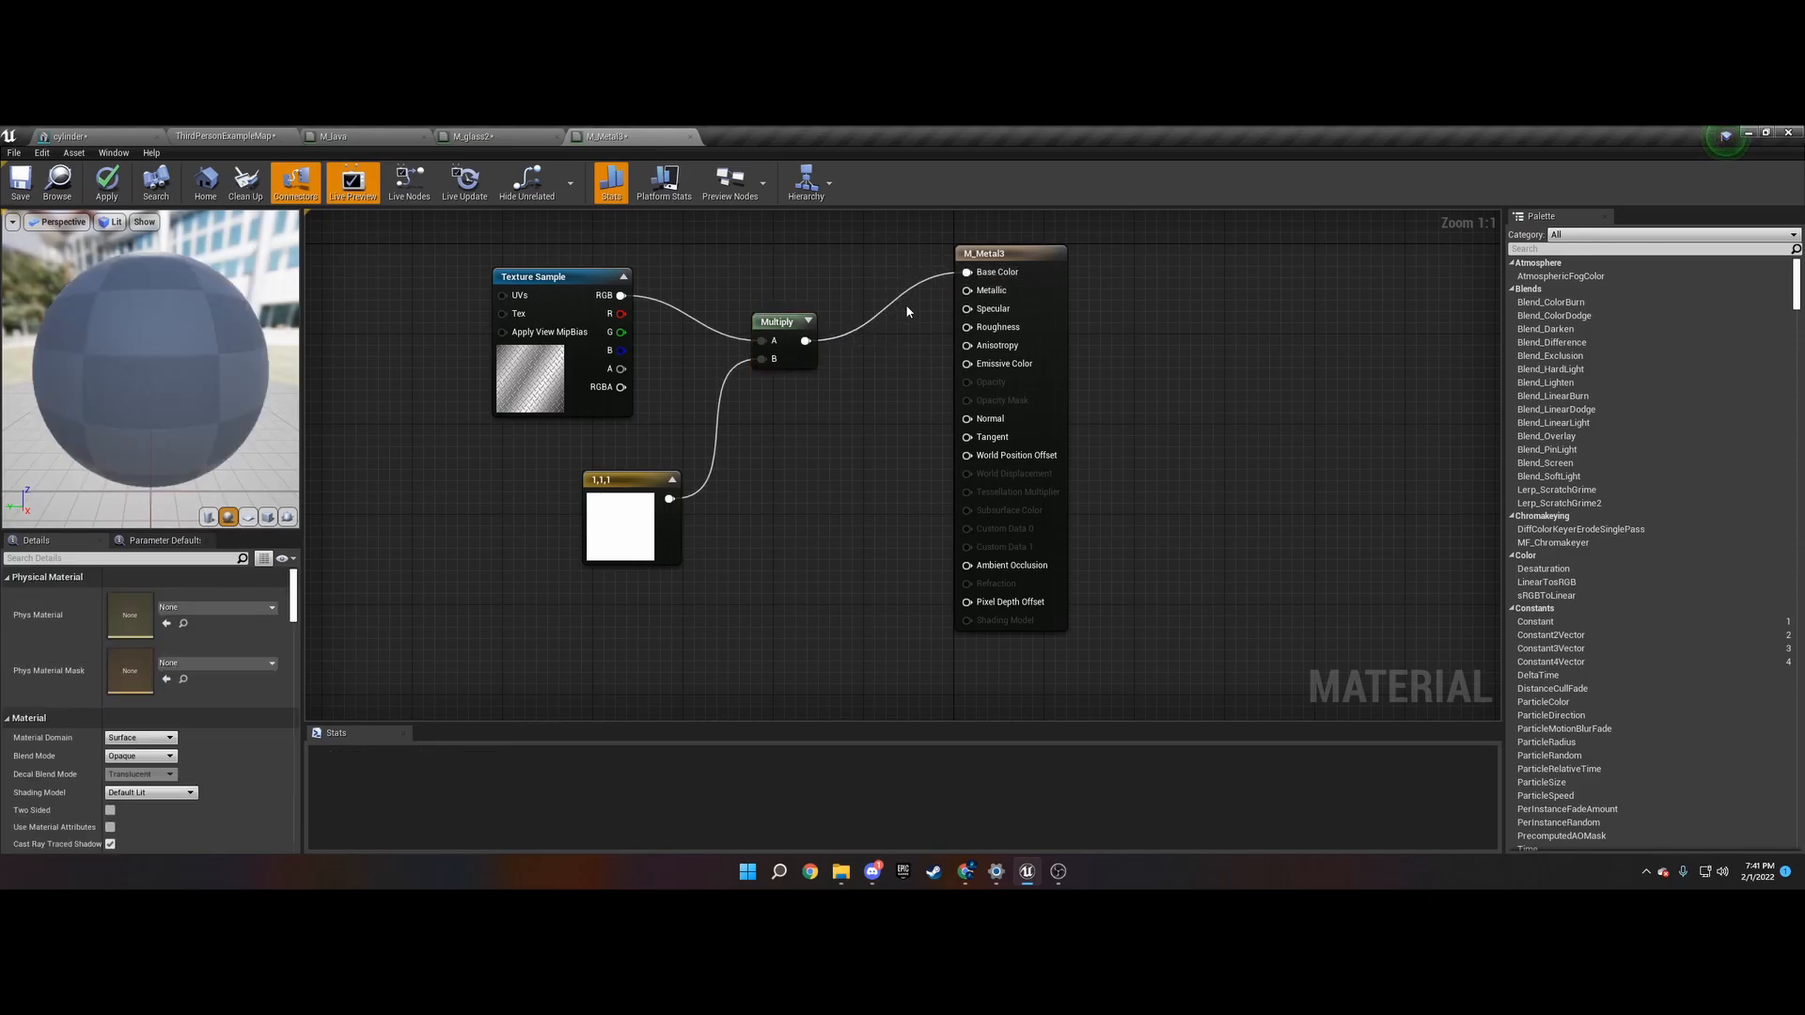
pyautogui.click(611, 180)
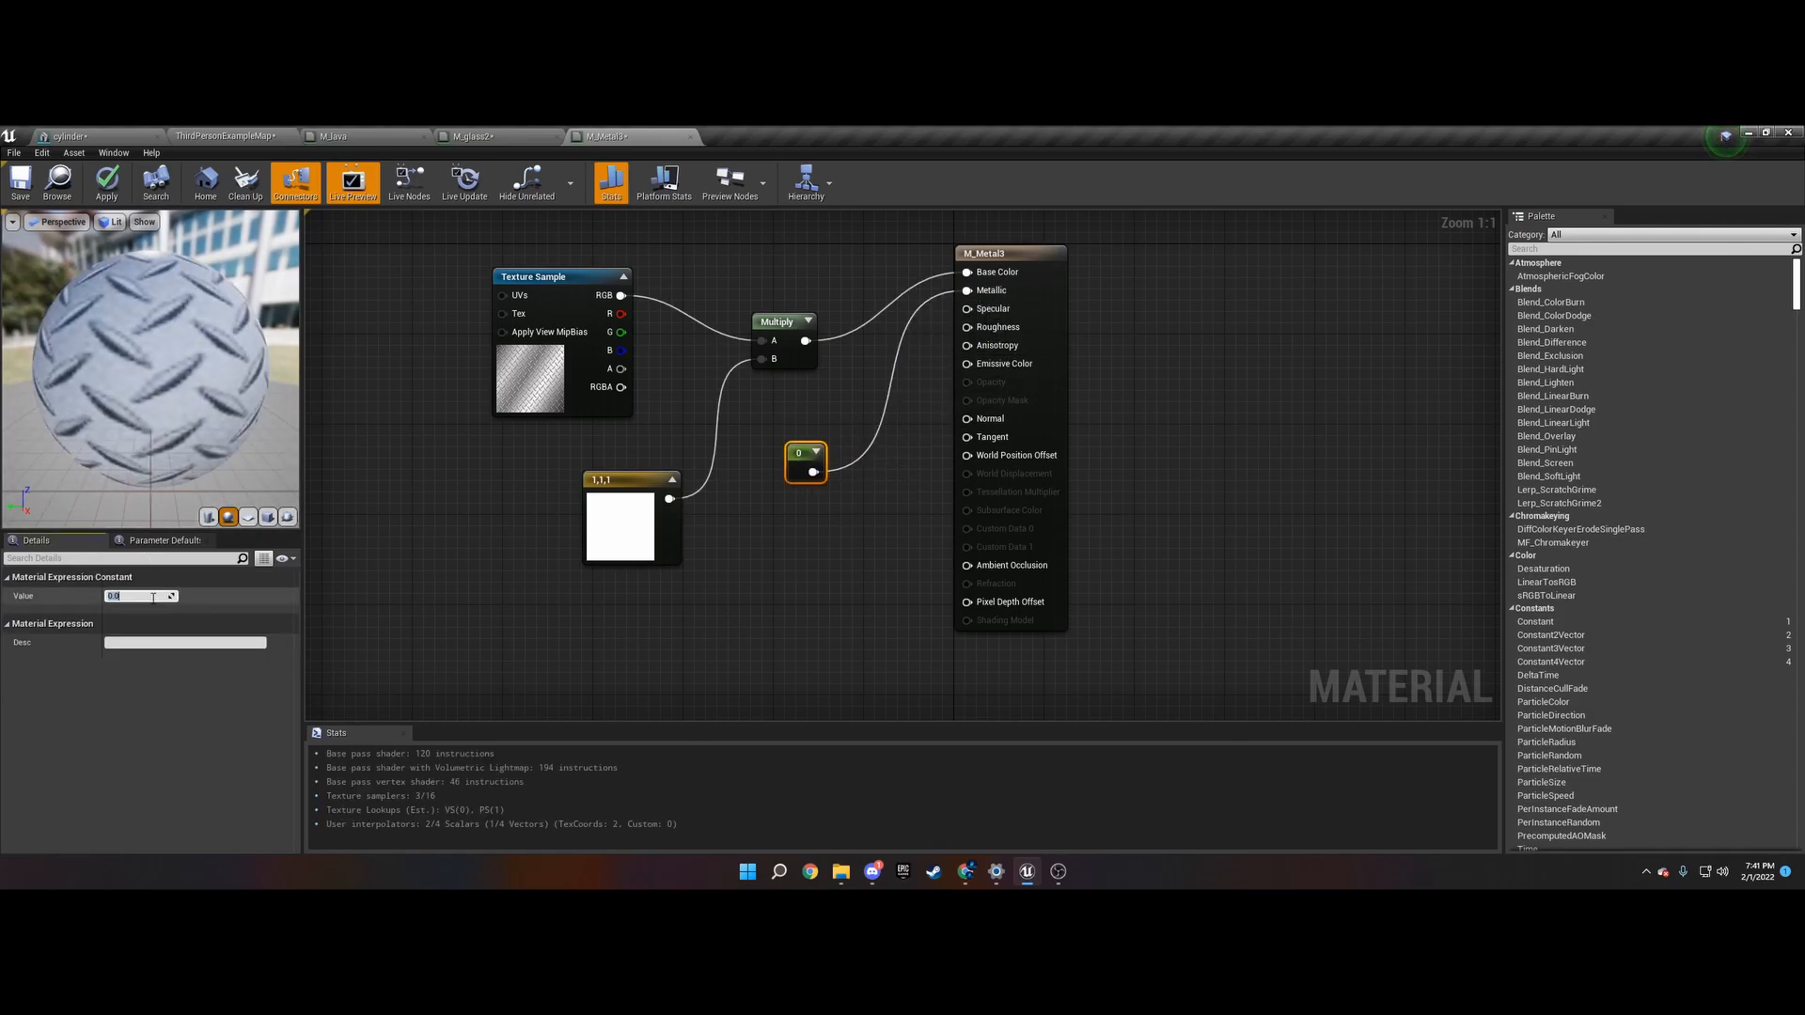
pyautogui.write('1')
pyautogui.write('texture co')
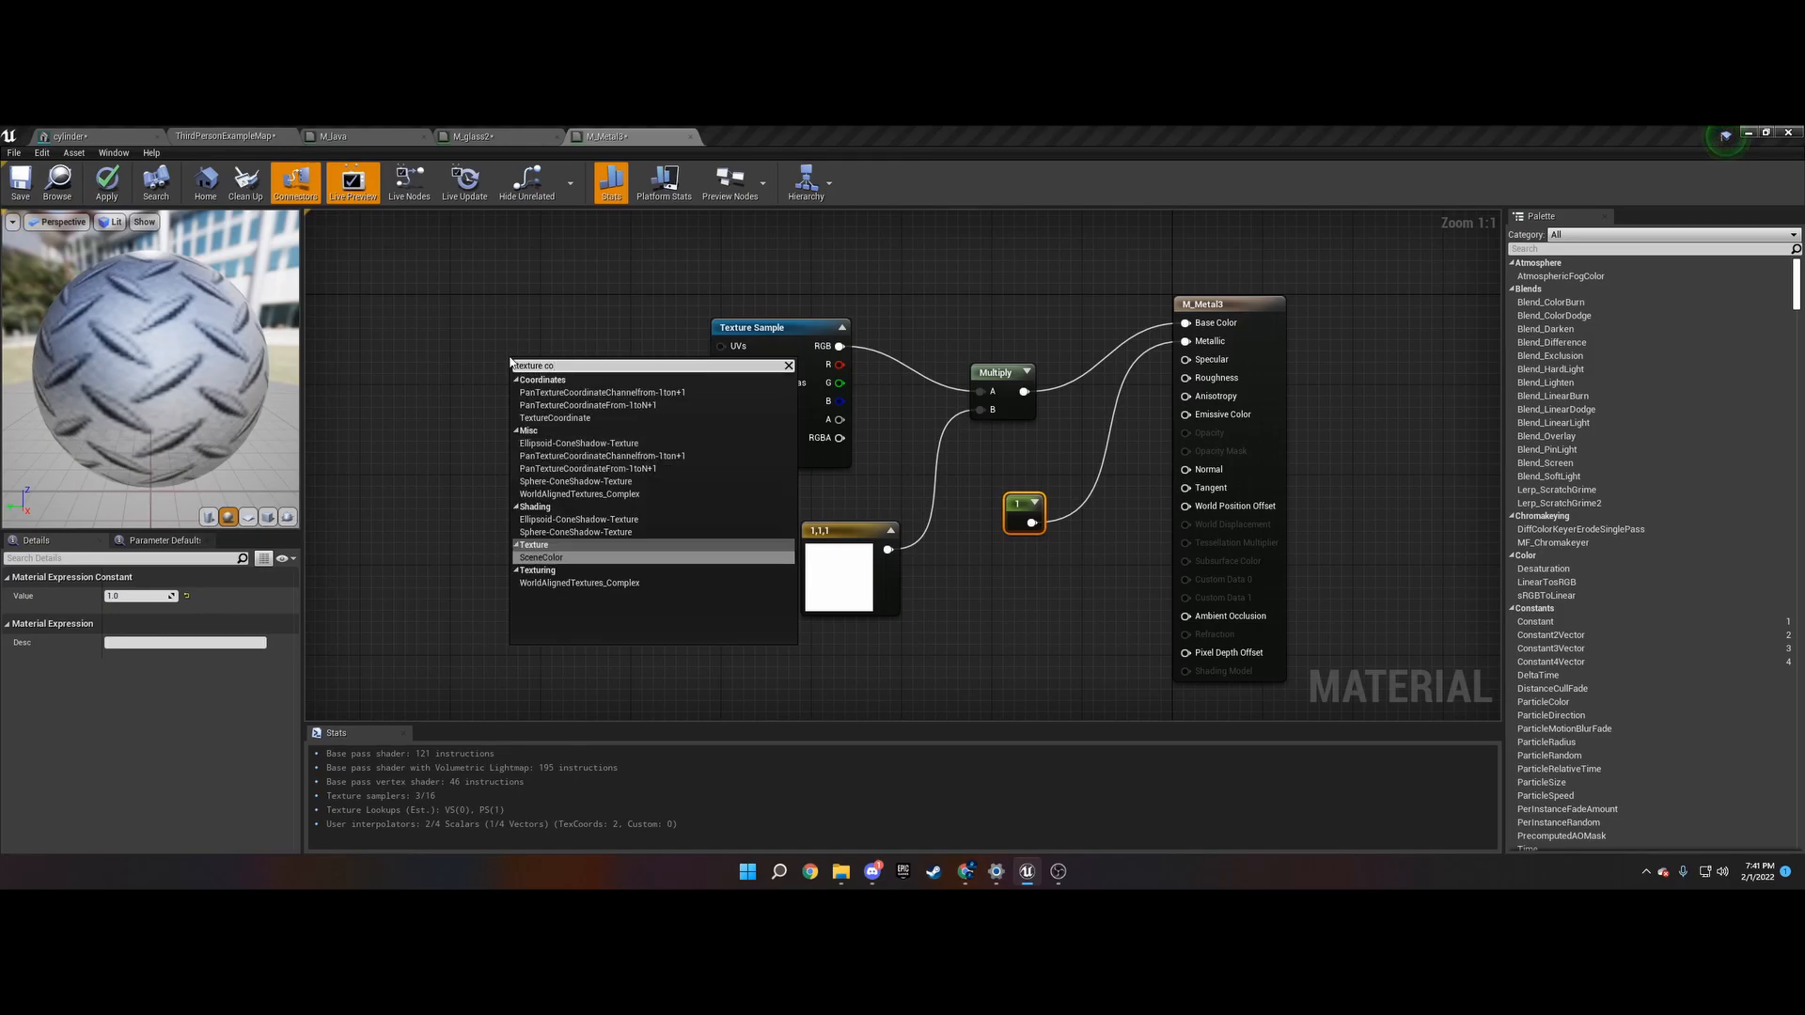
# - Add a TexCoord node to M_Metal3 with 5.0 U and V tiling, and apply
pyautogui.click(556, 417)
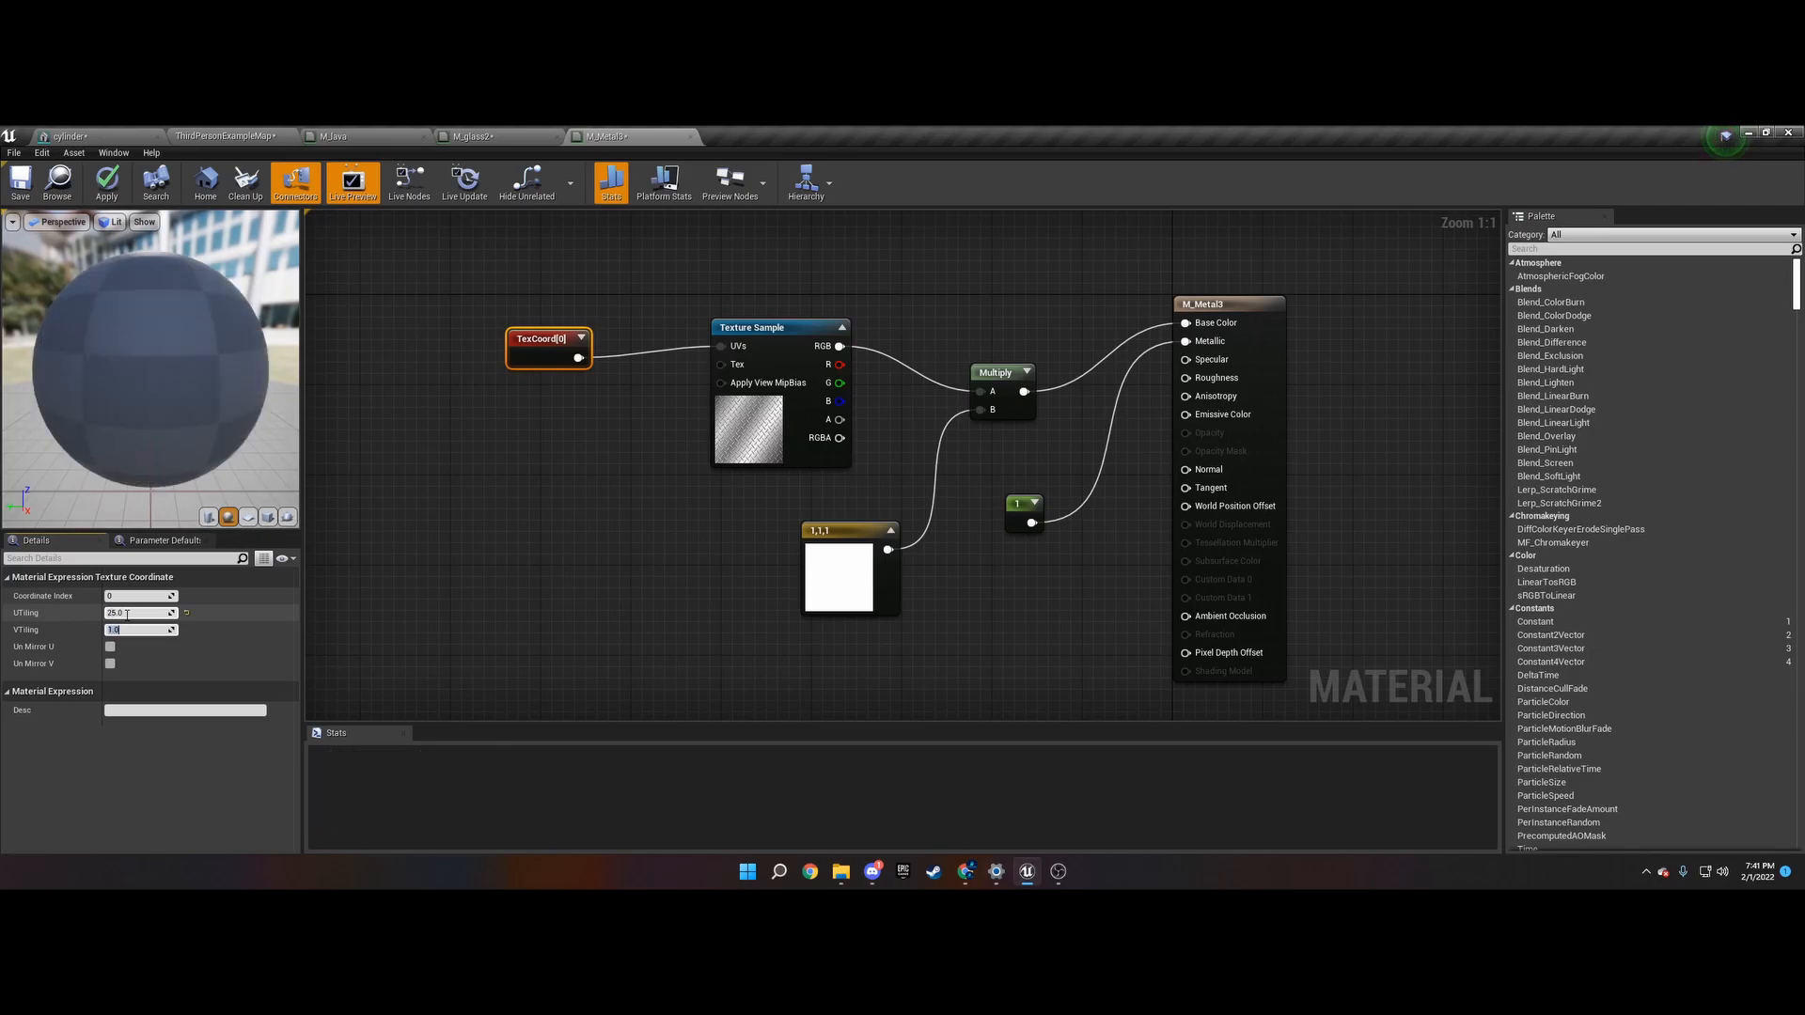
pyautogui.write('25.0')
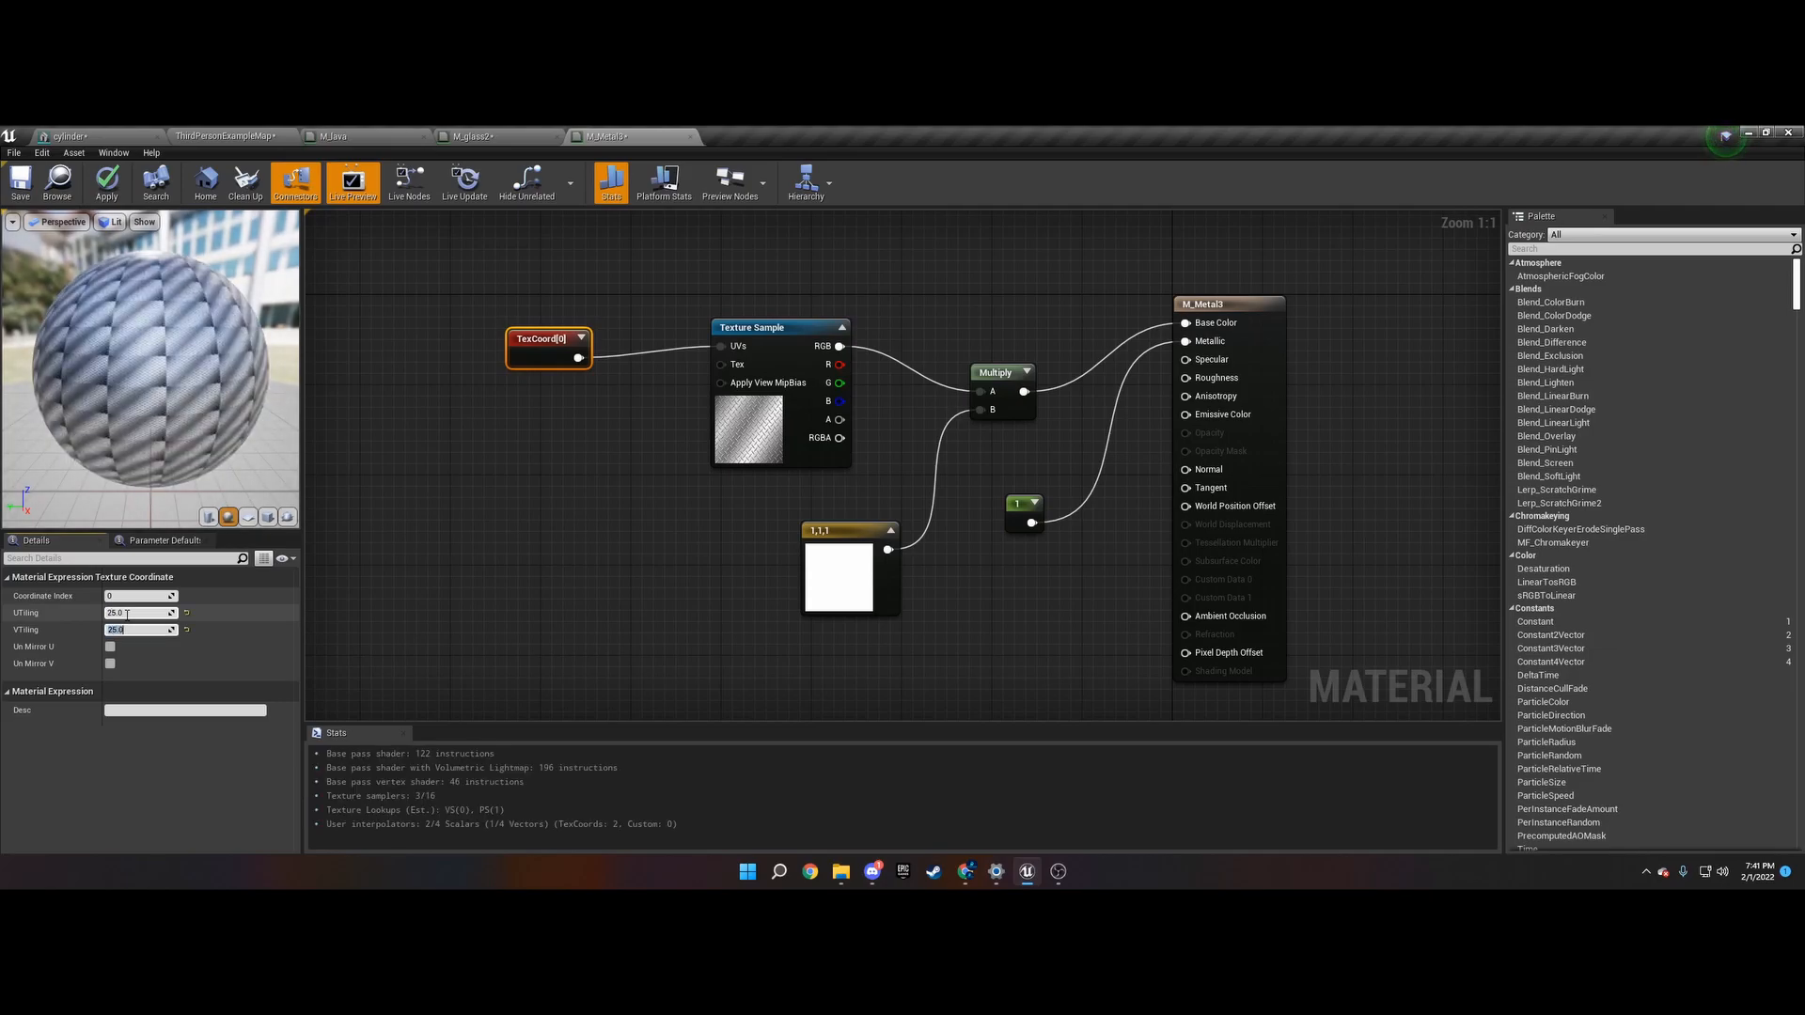
pyautogui.write('1.0')
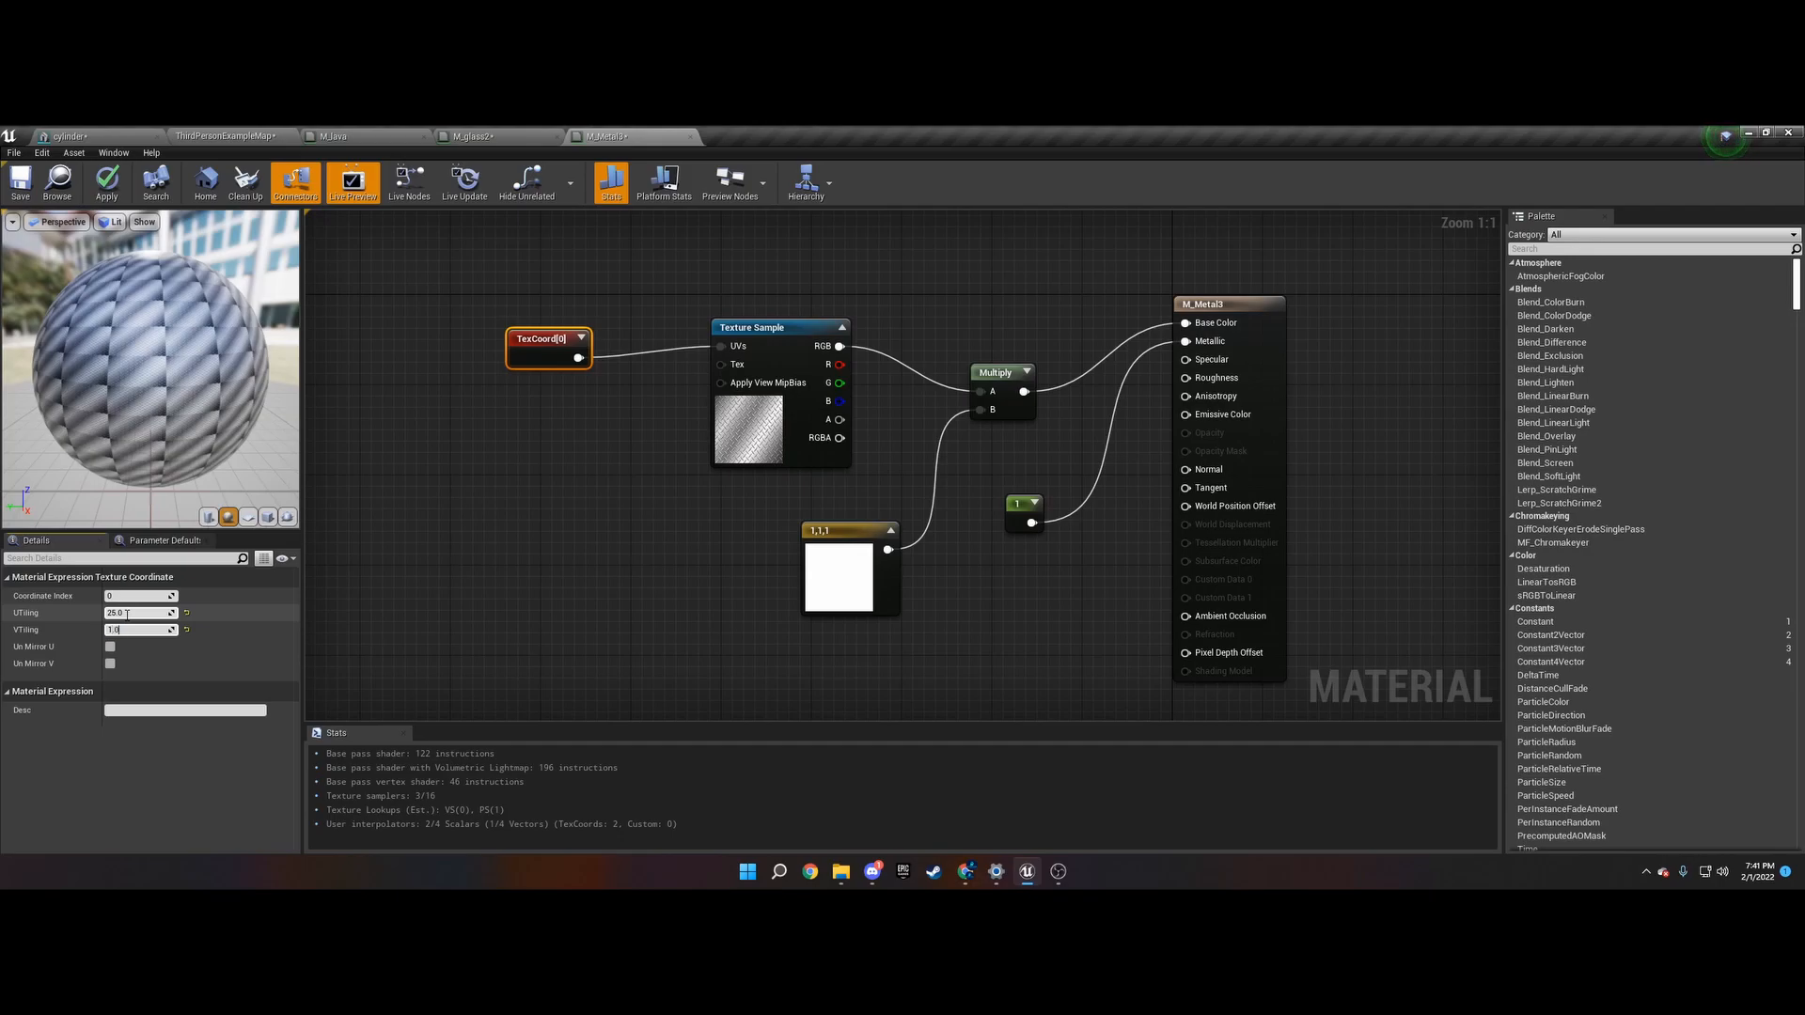
pyautogui.write('1.0')
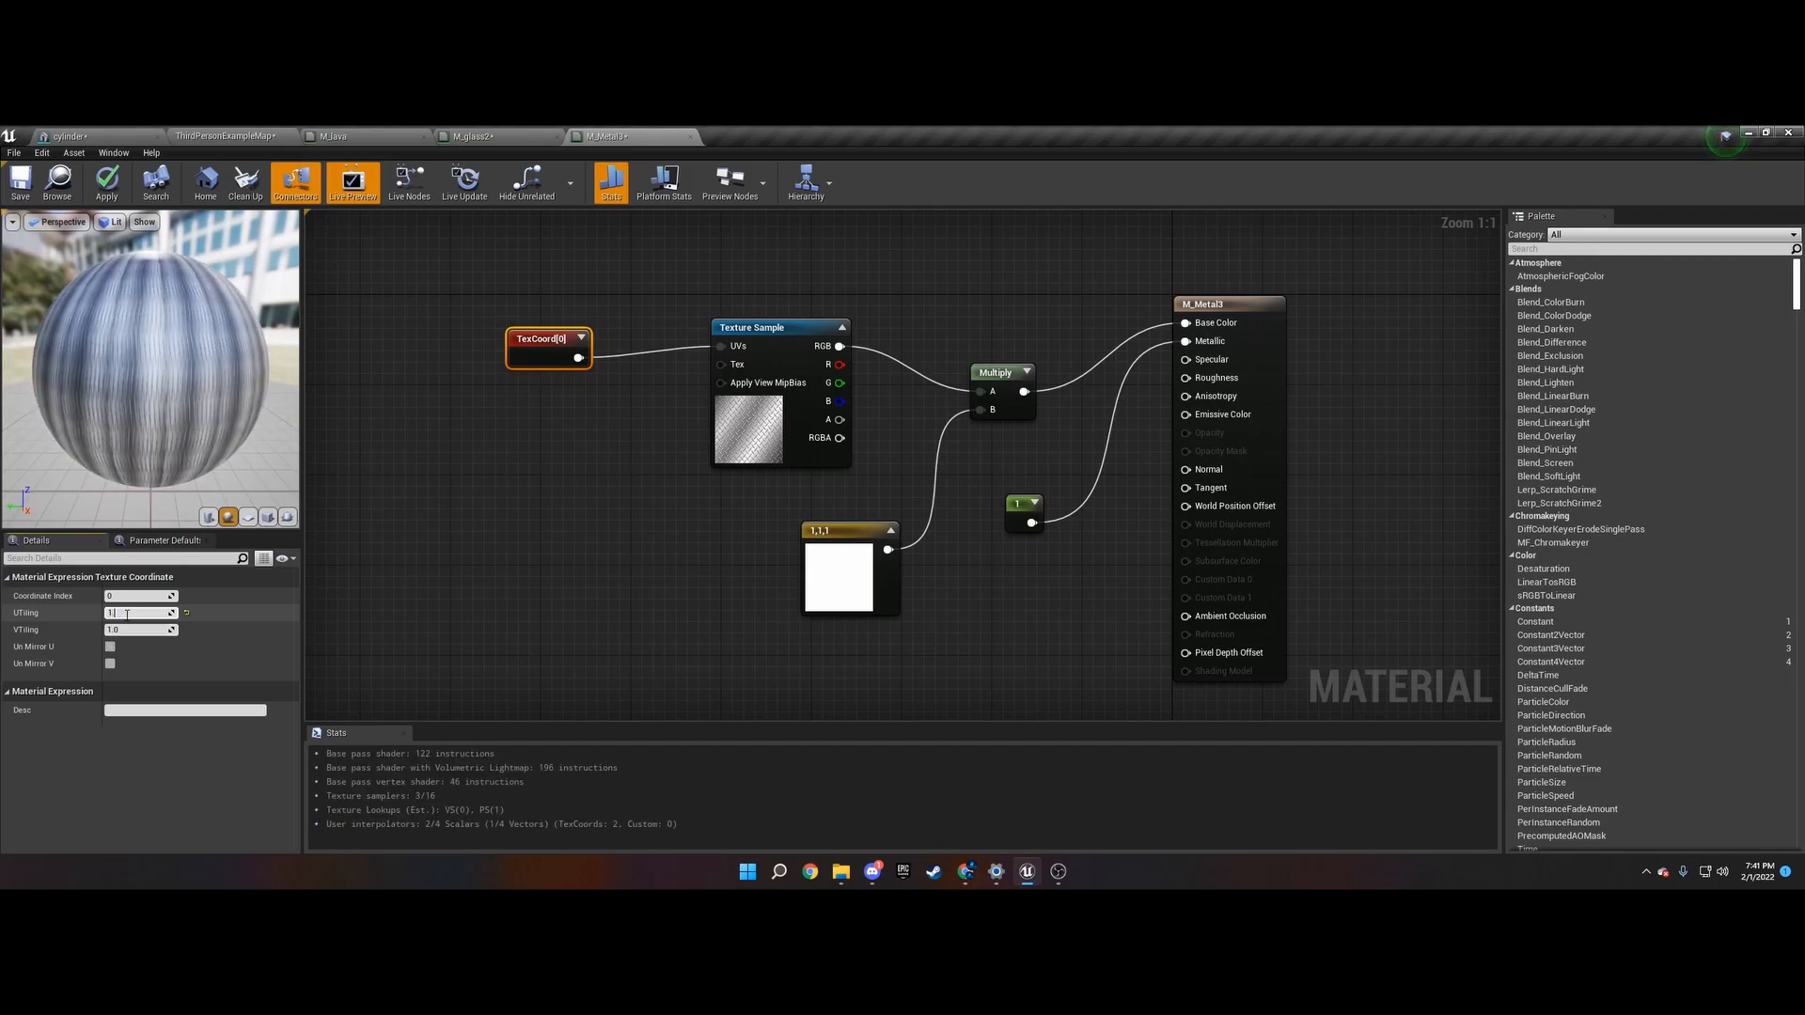
pyautogui.write('1.0')
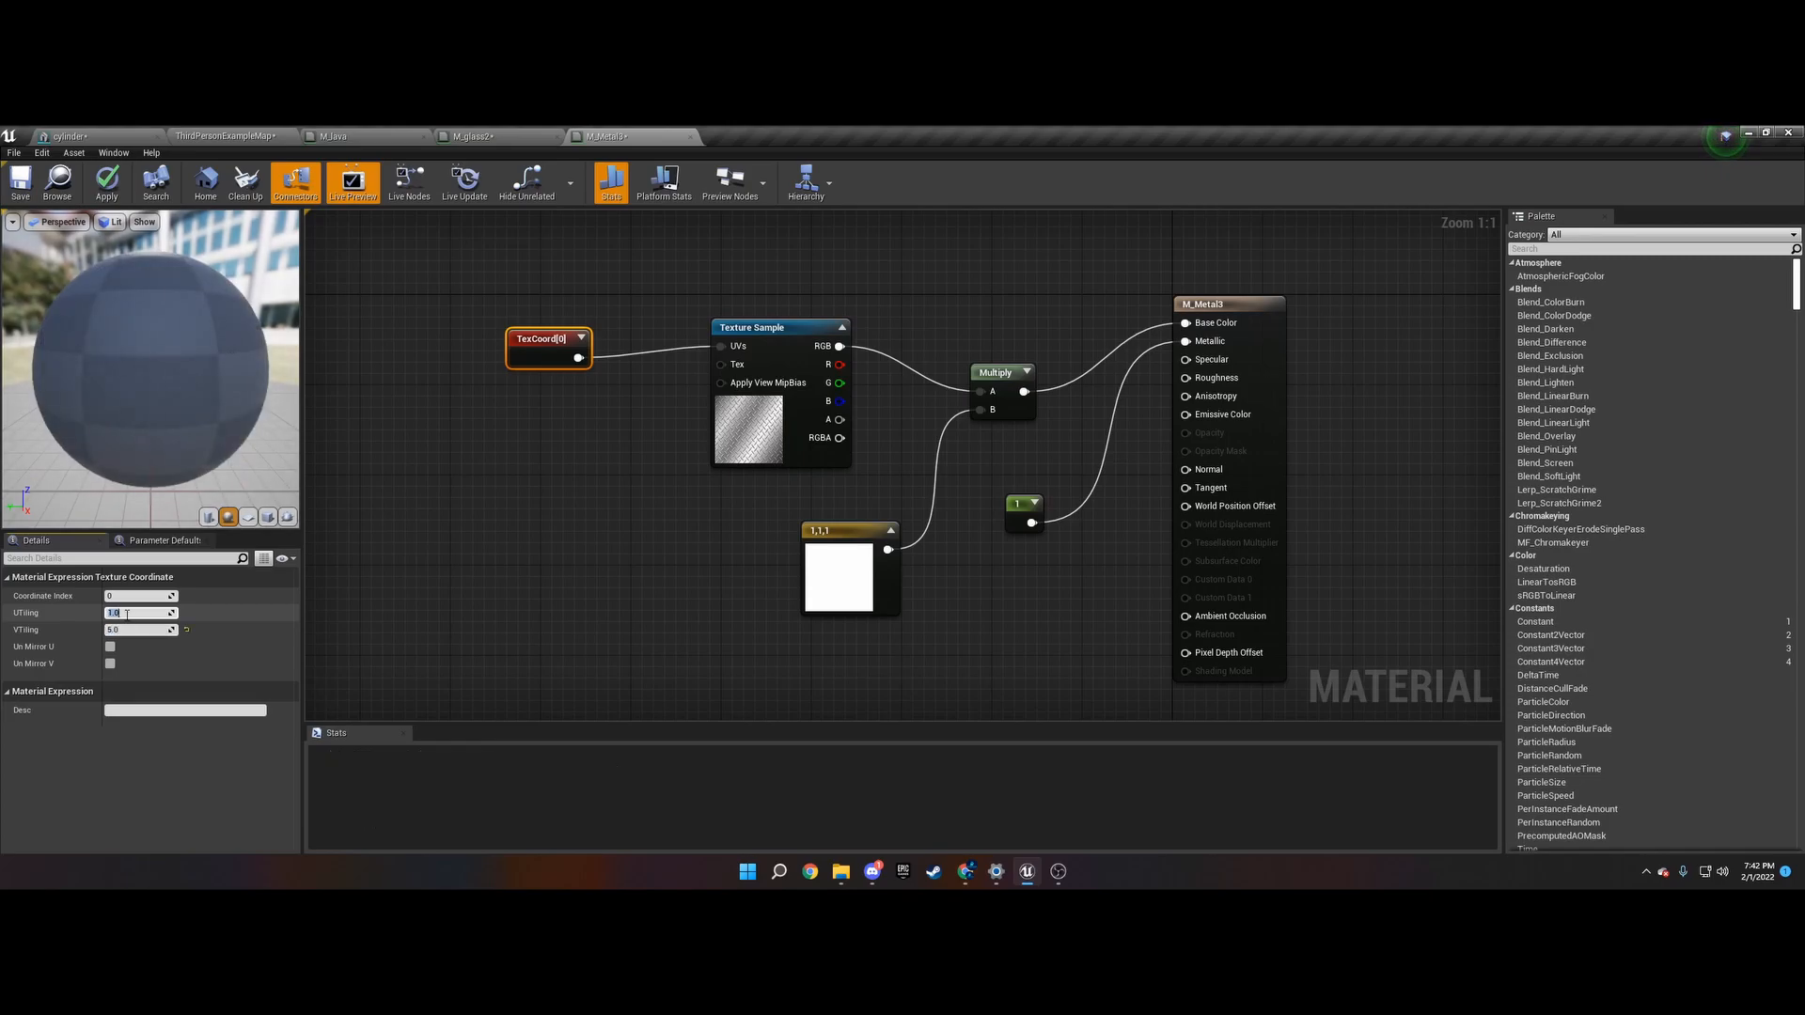
pyautogui.write('5.0')
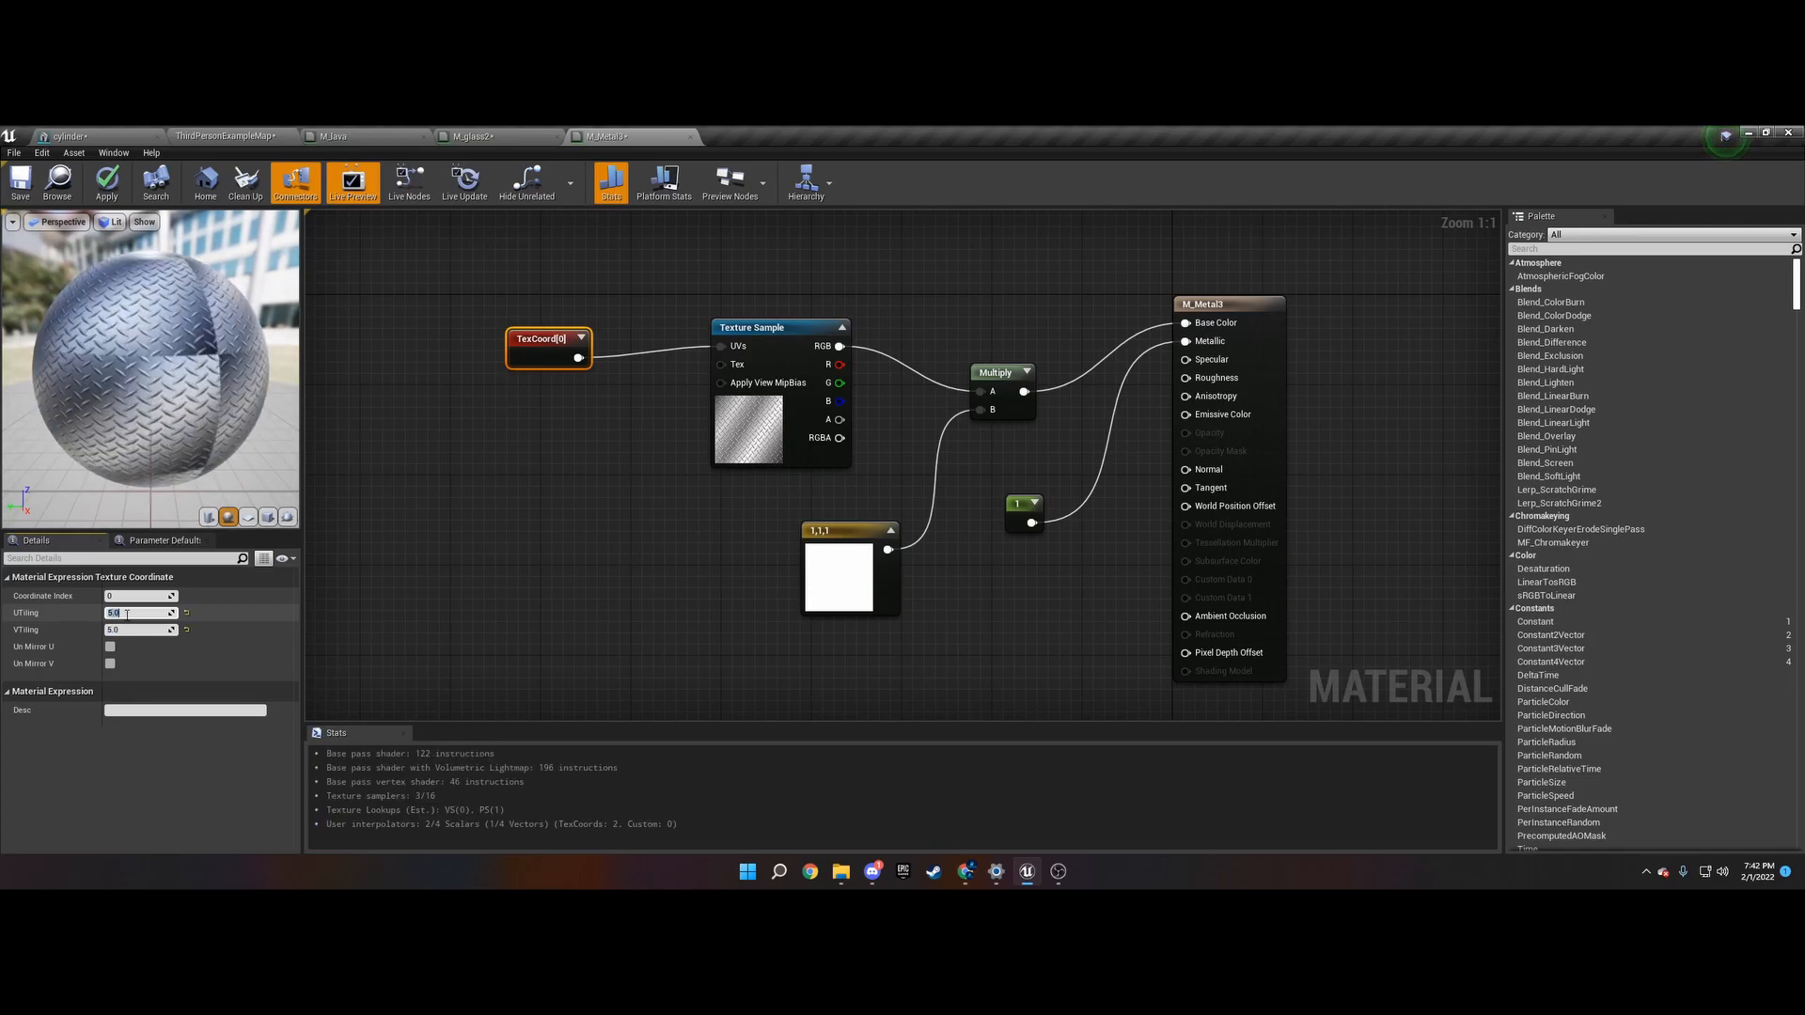
pyautogui.click(104, 180)
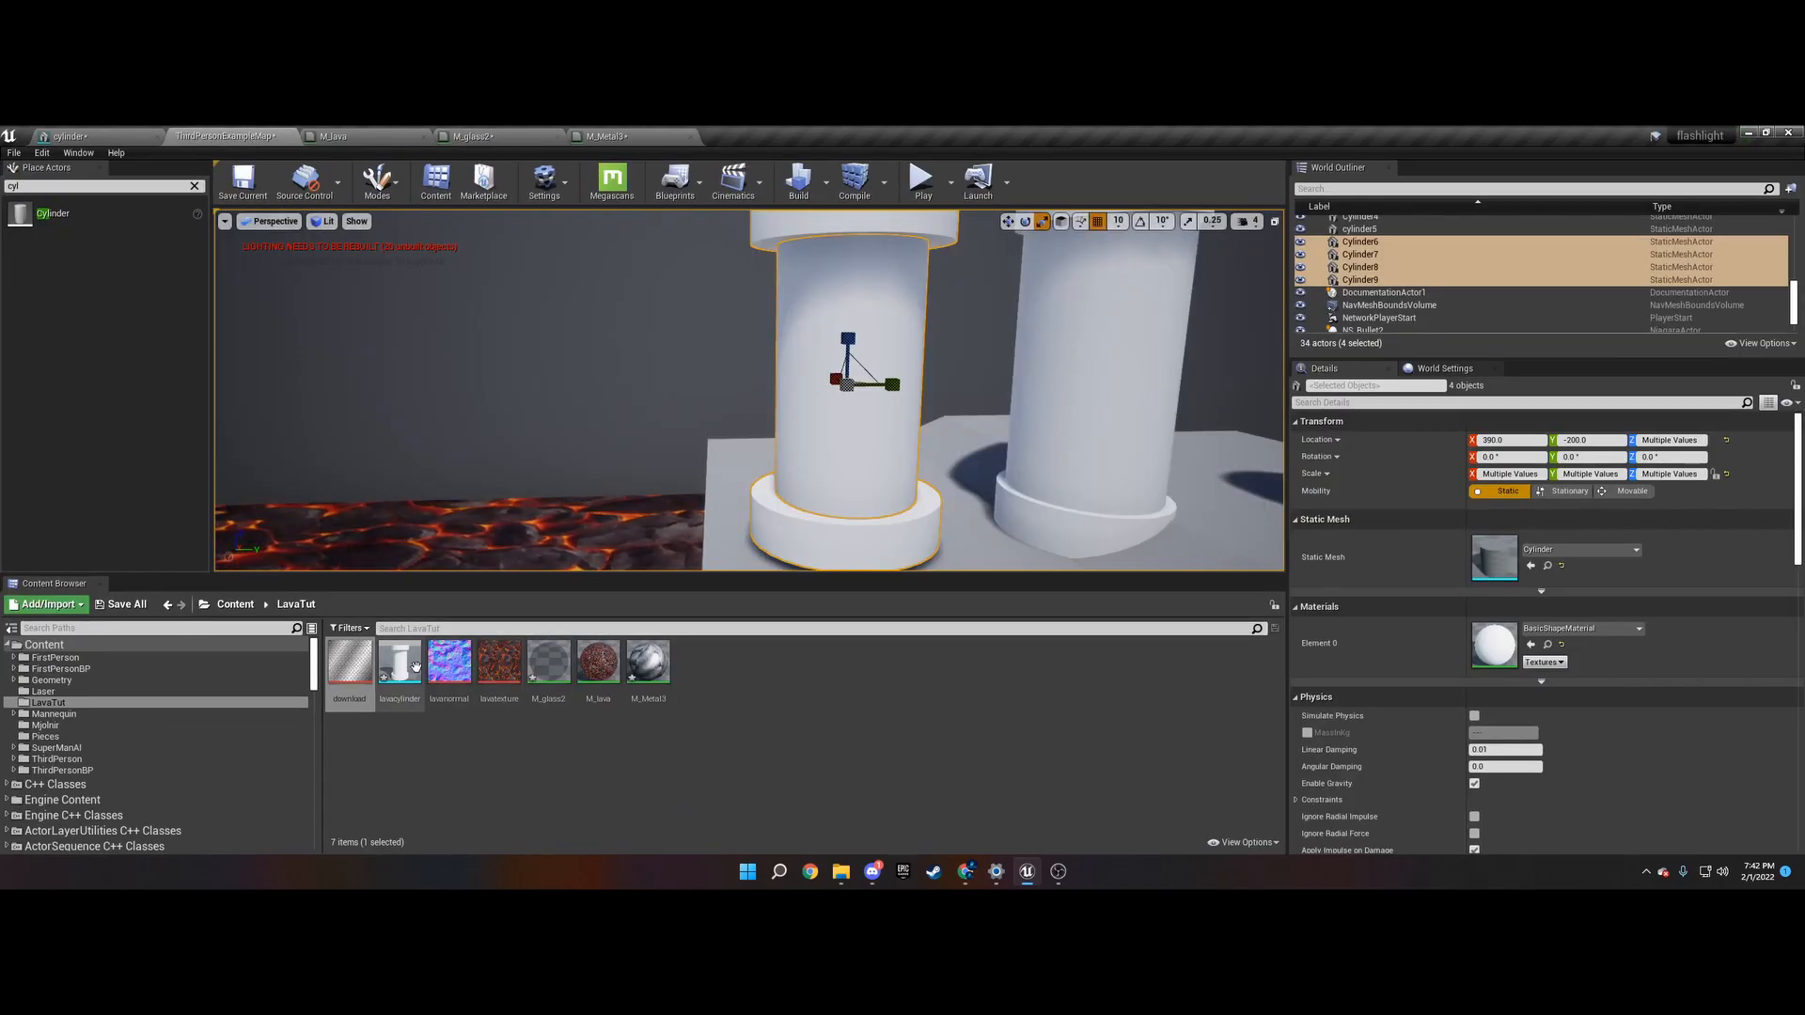
# - Open the lavacylinder mesh and assign M_lava to material Element 0
pyautogui.doubleClick(401, 660)
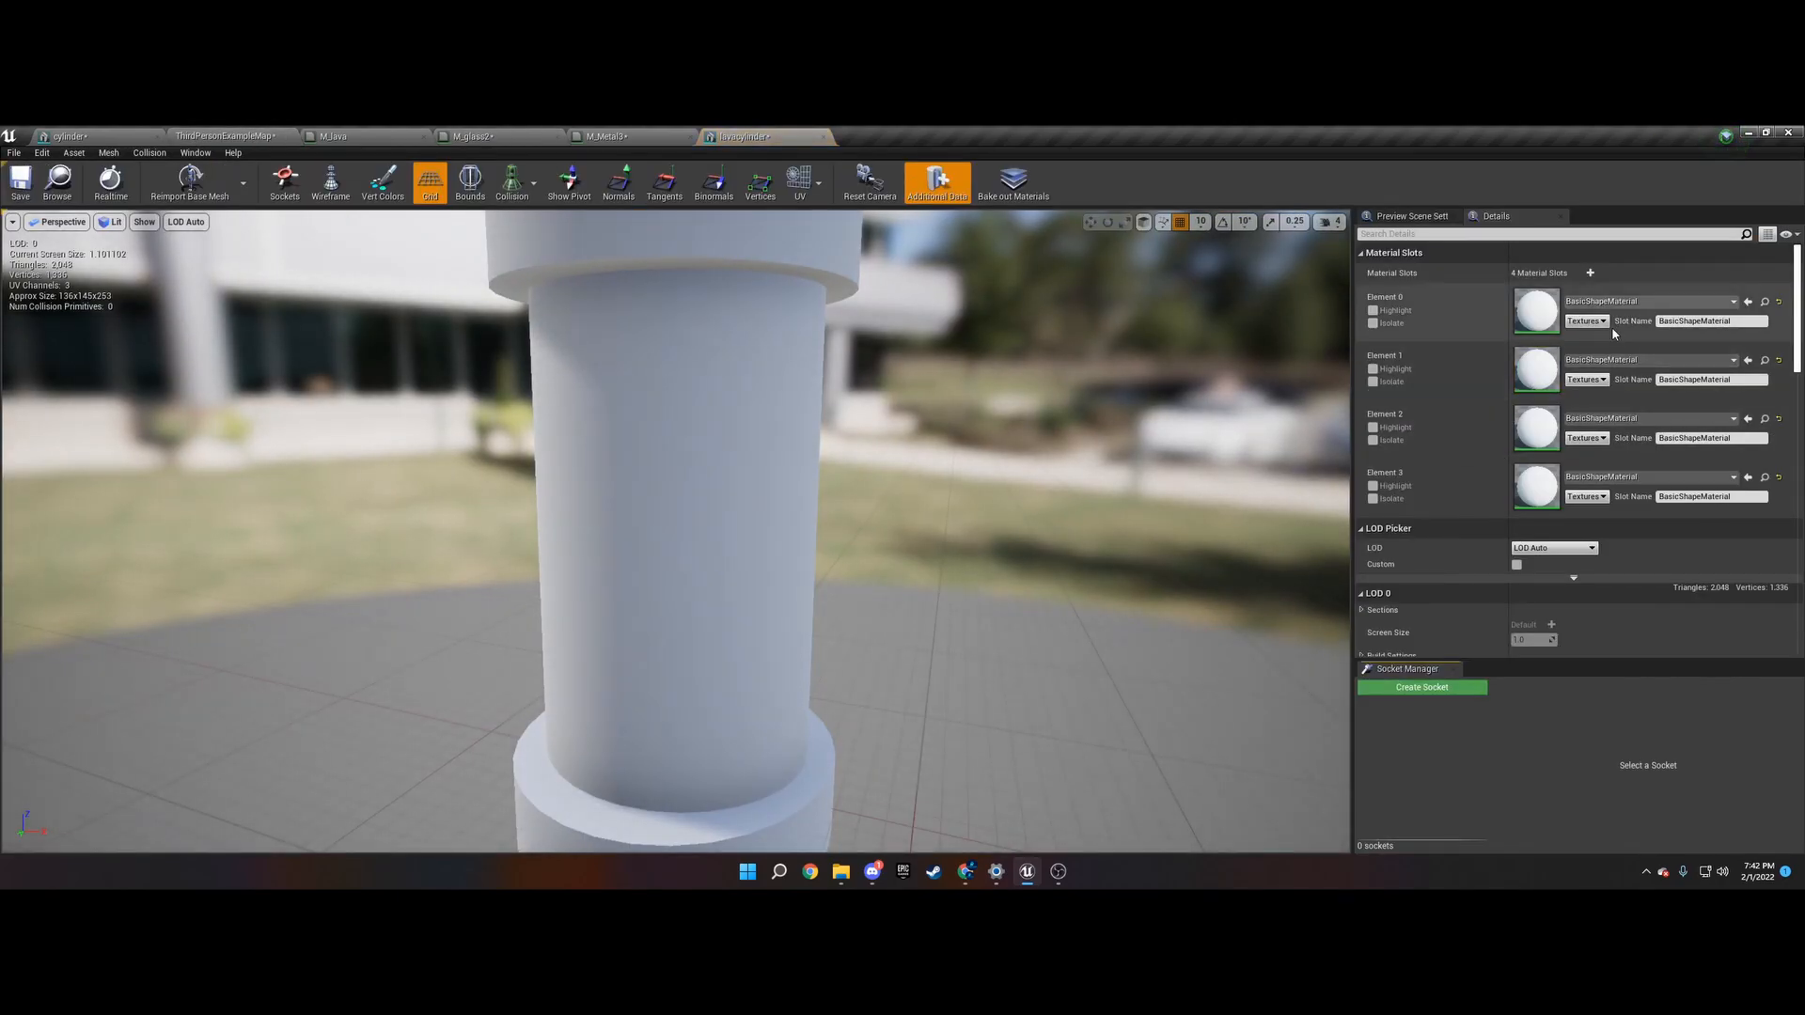
pyautogui.click(1749, 301)
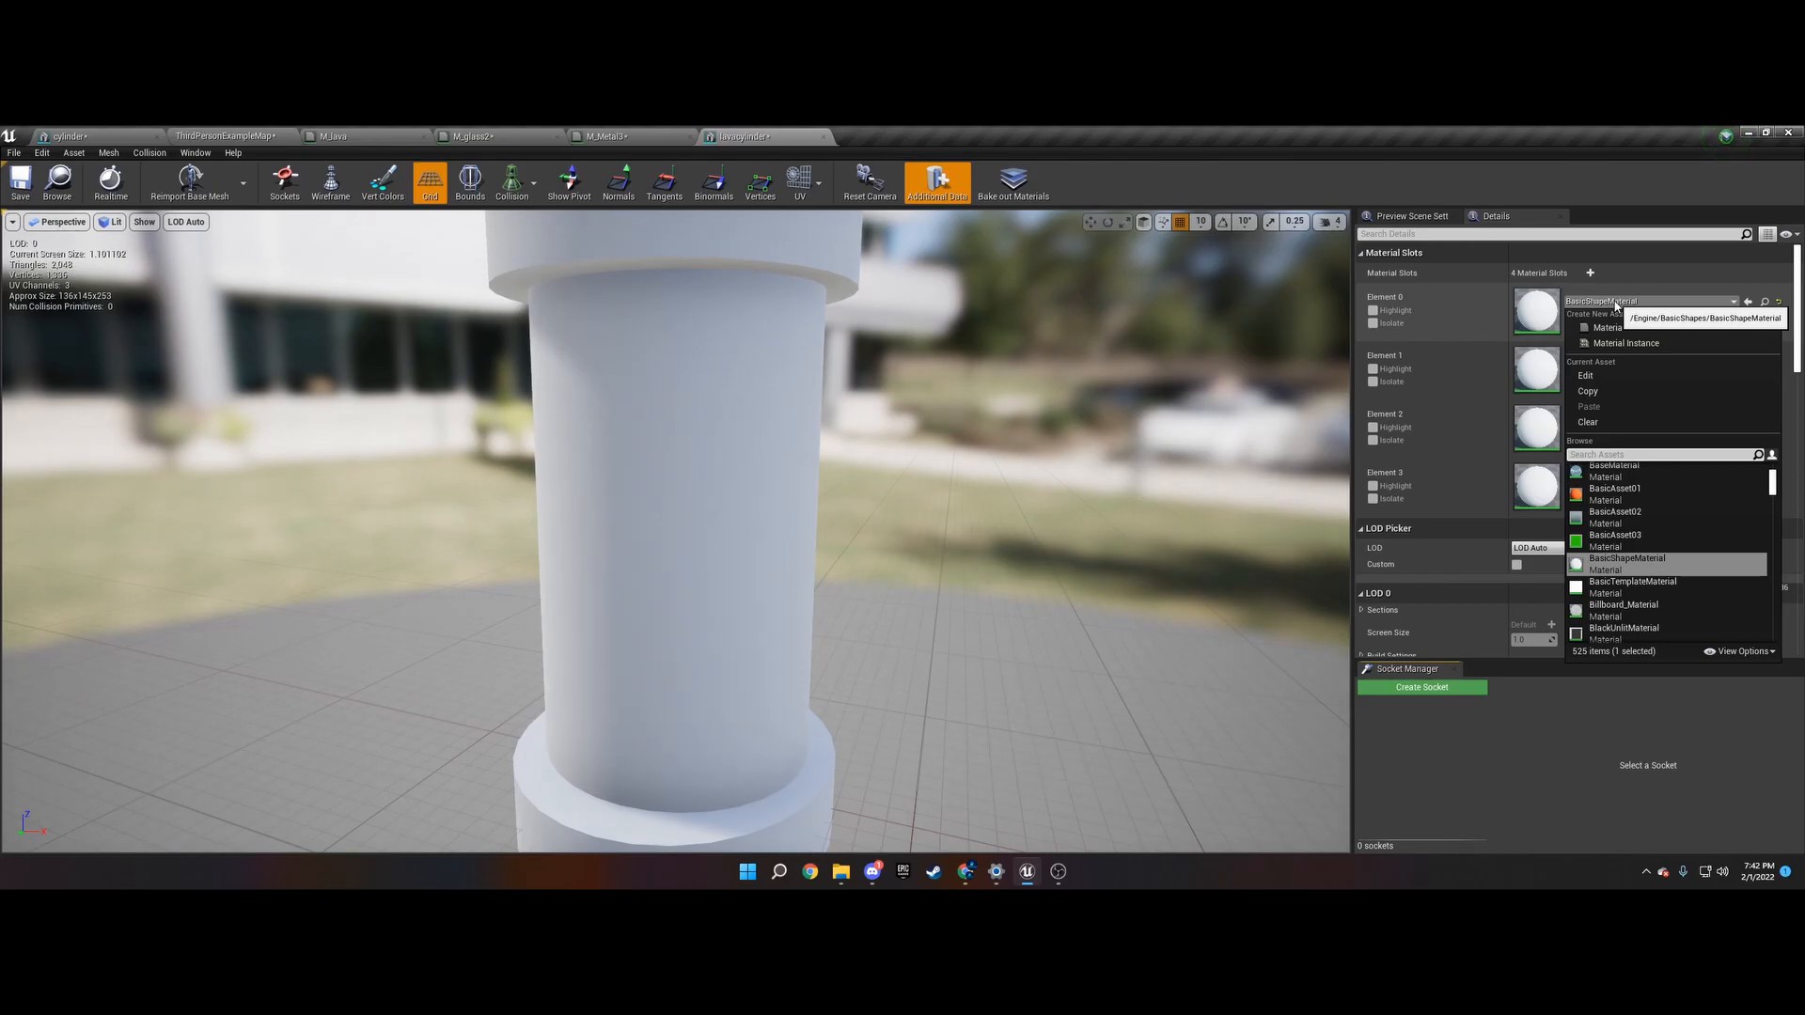
pyautogui.click(1613, 487)
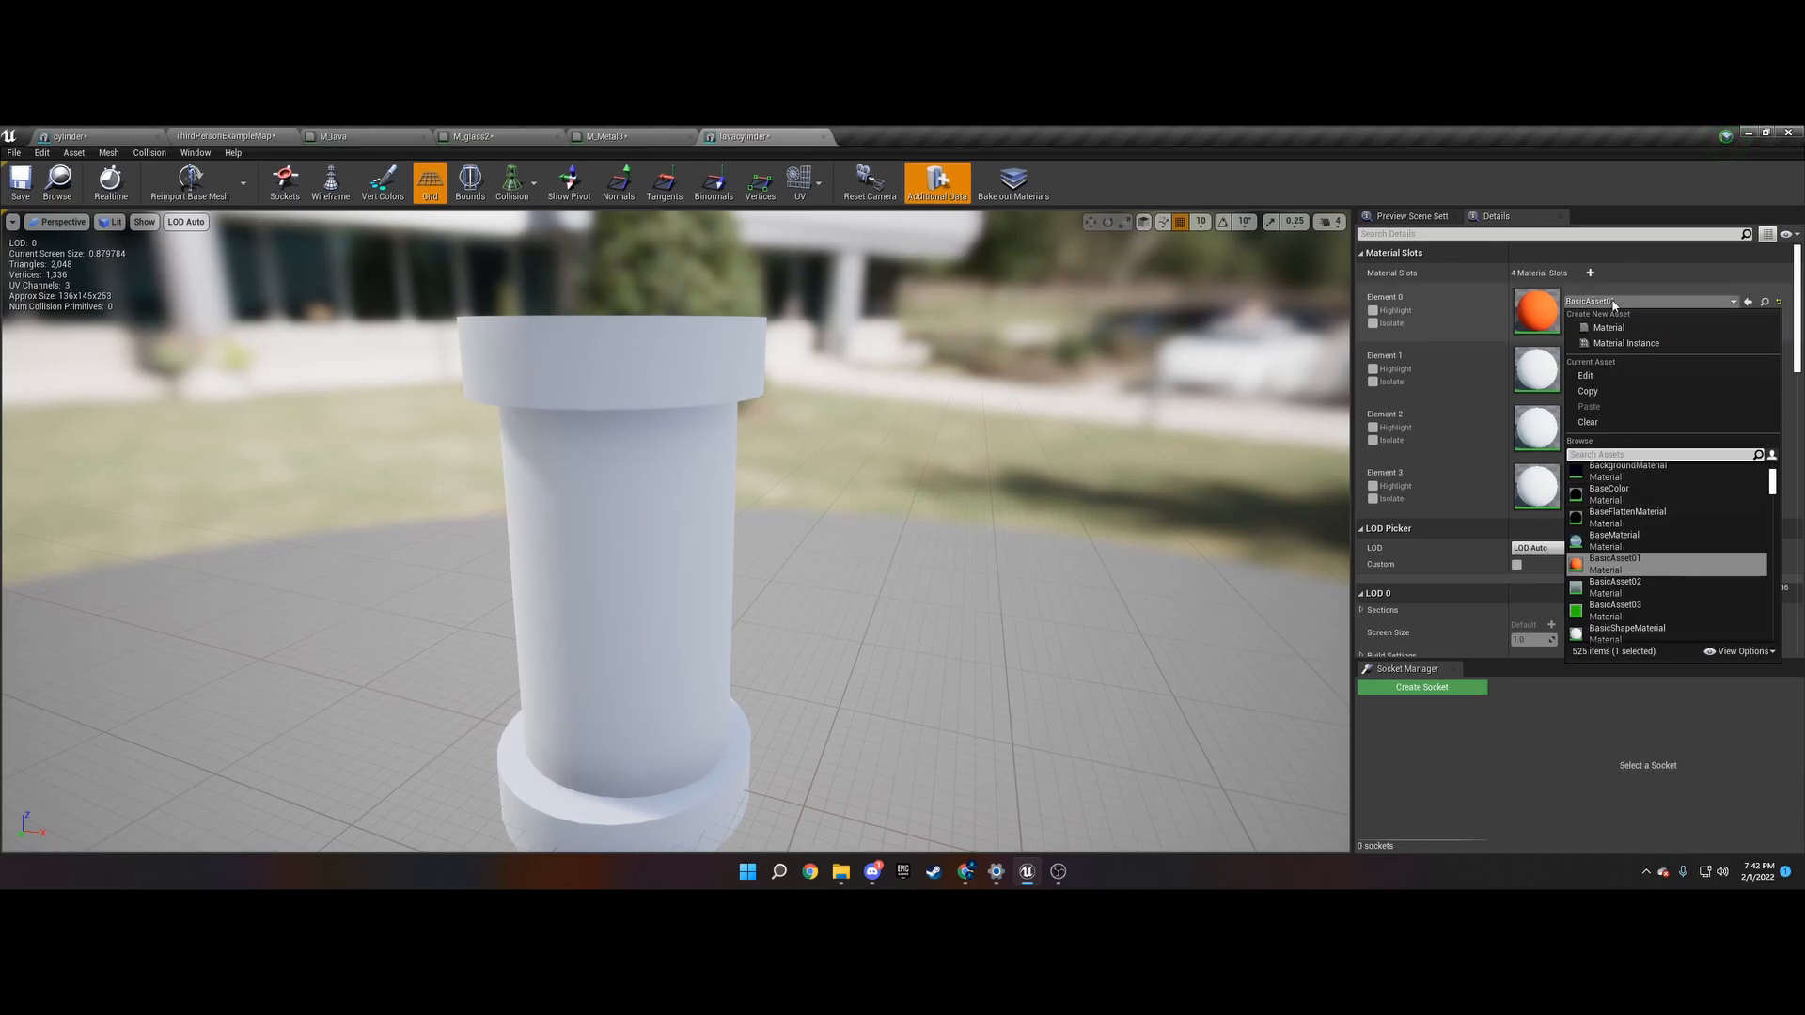
pyautogui.click(1614, 558)
pyautogui.write('lava')
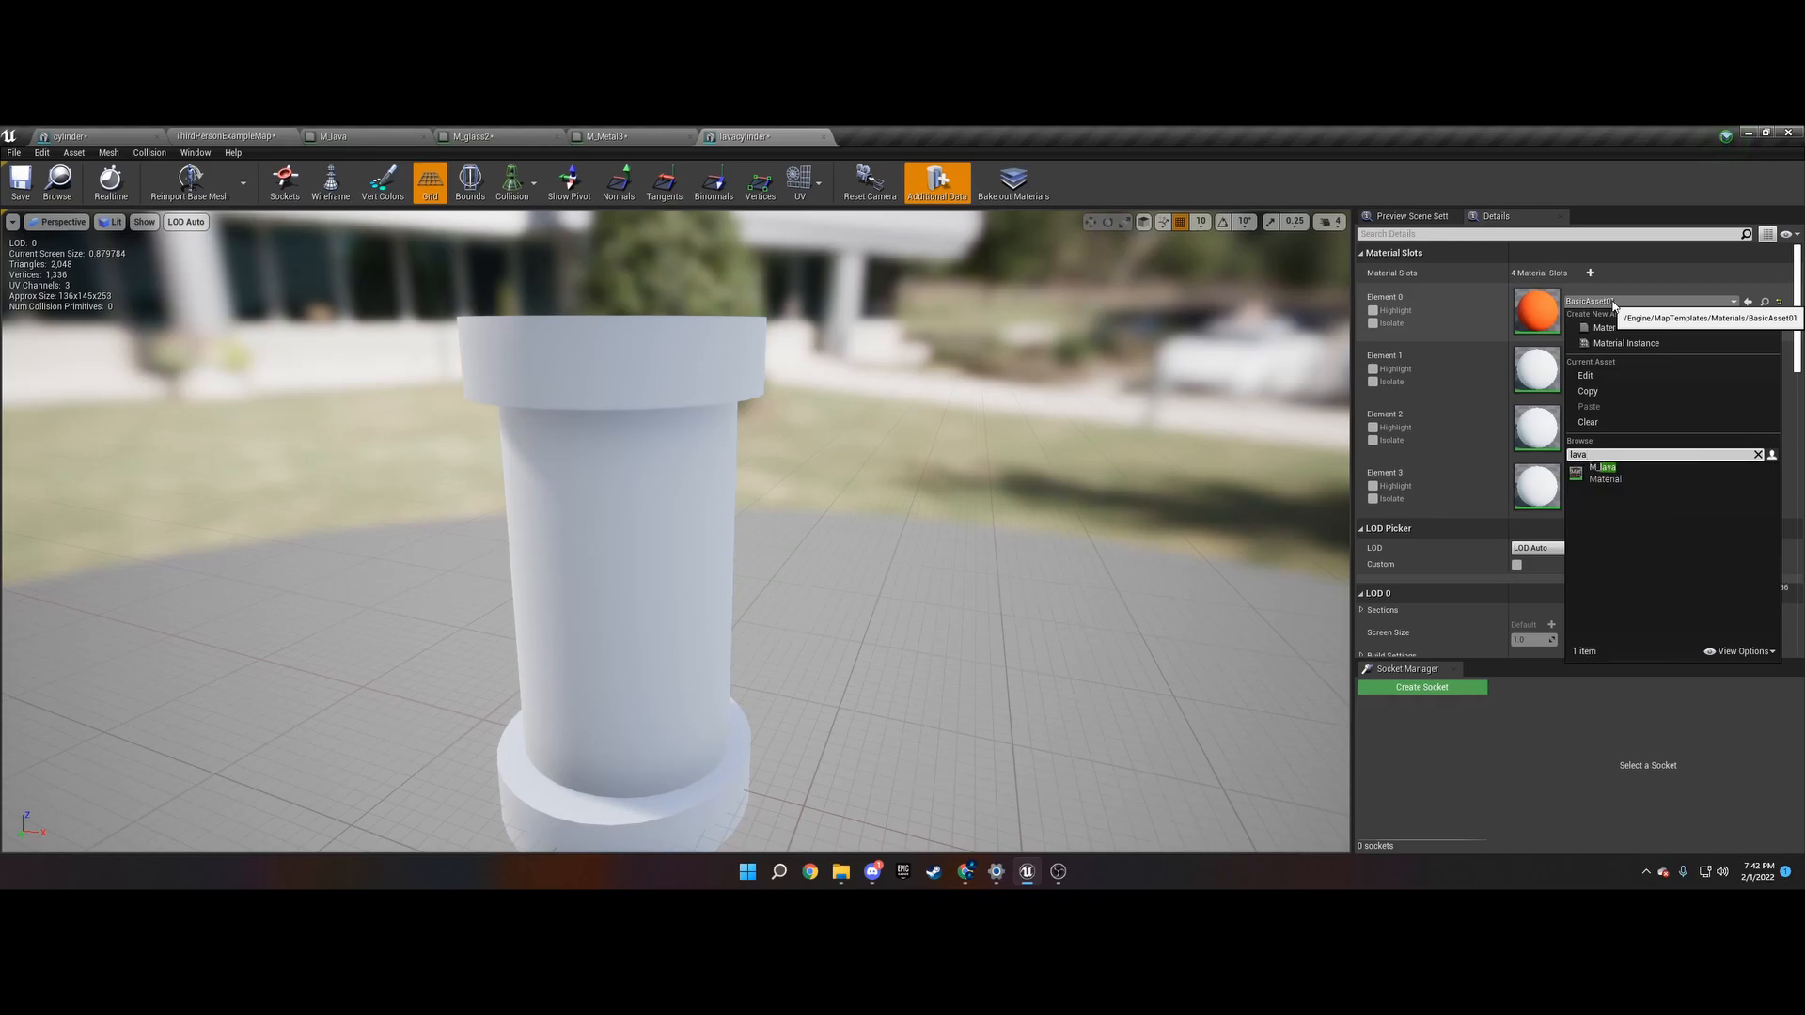
pyautogui.click(1602, 467)
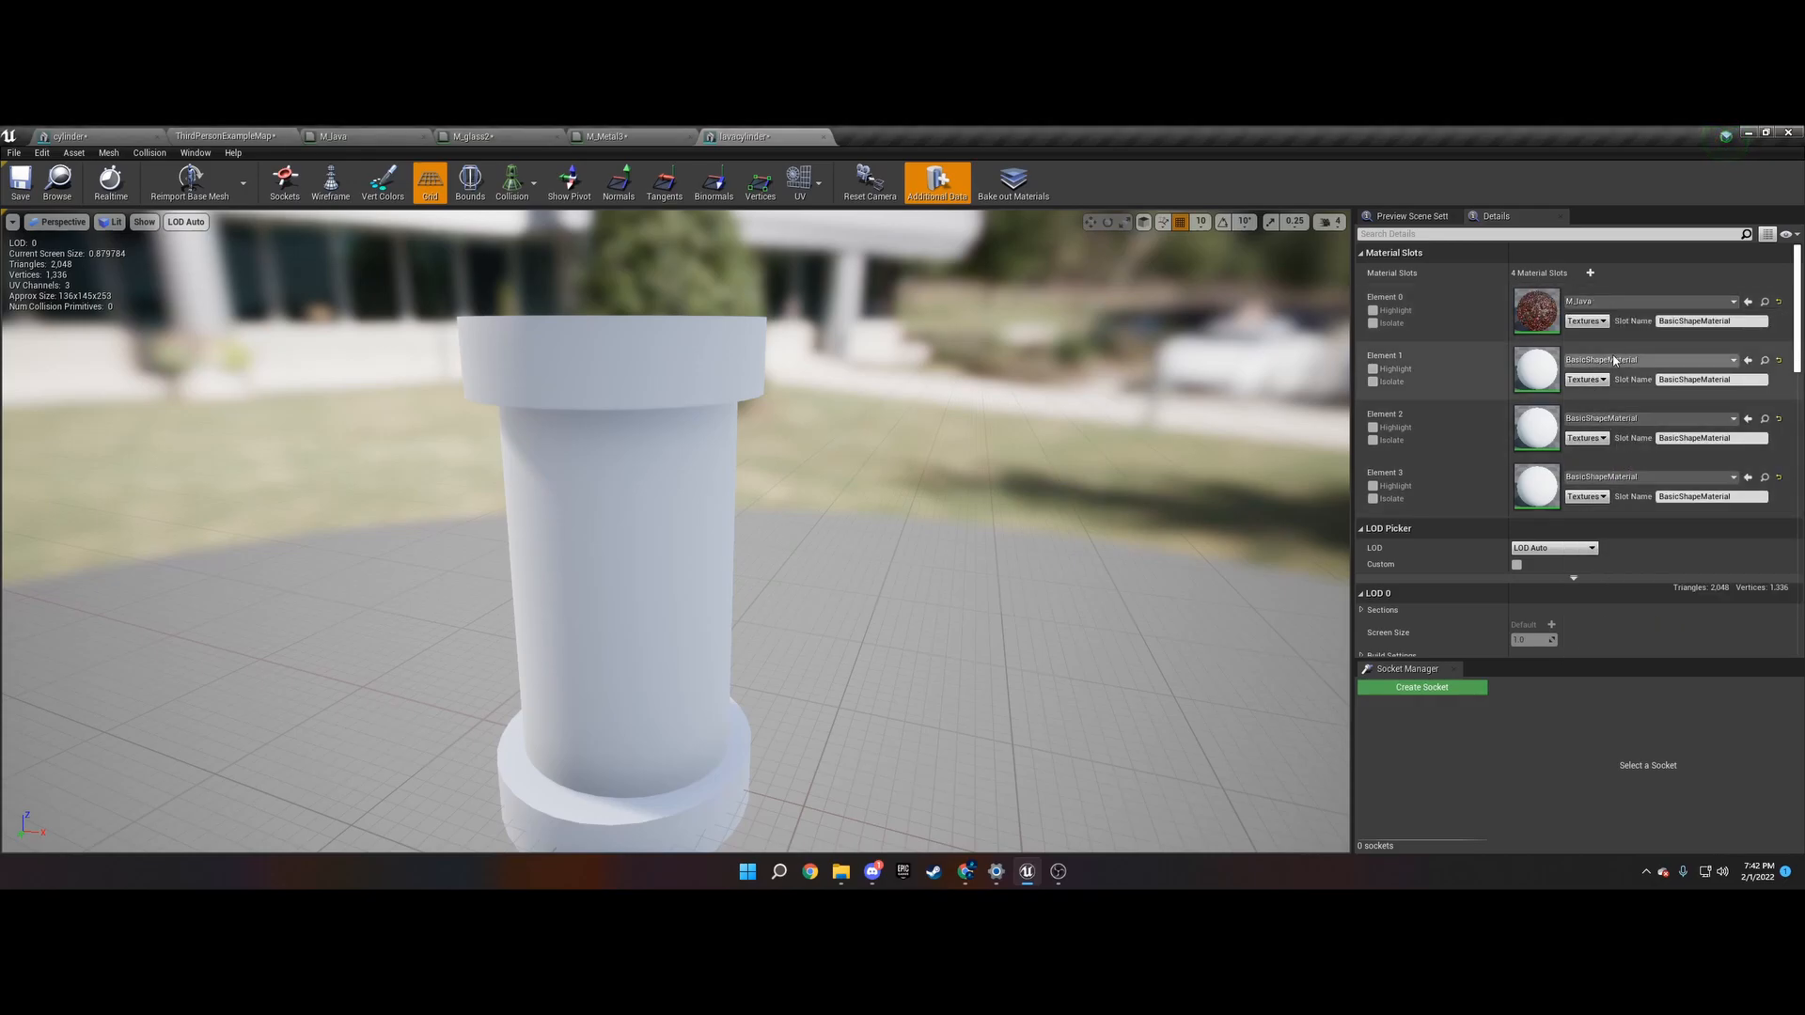
# - Assign M_Metal3 to the cap slots and M_glass2 to the tube slot
pyautogui.click(1646, 359)
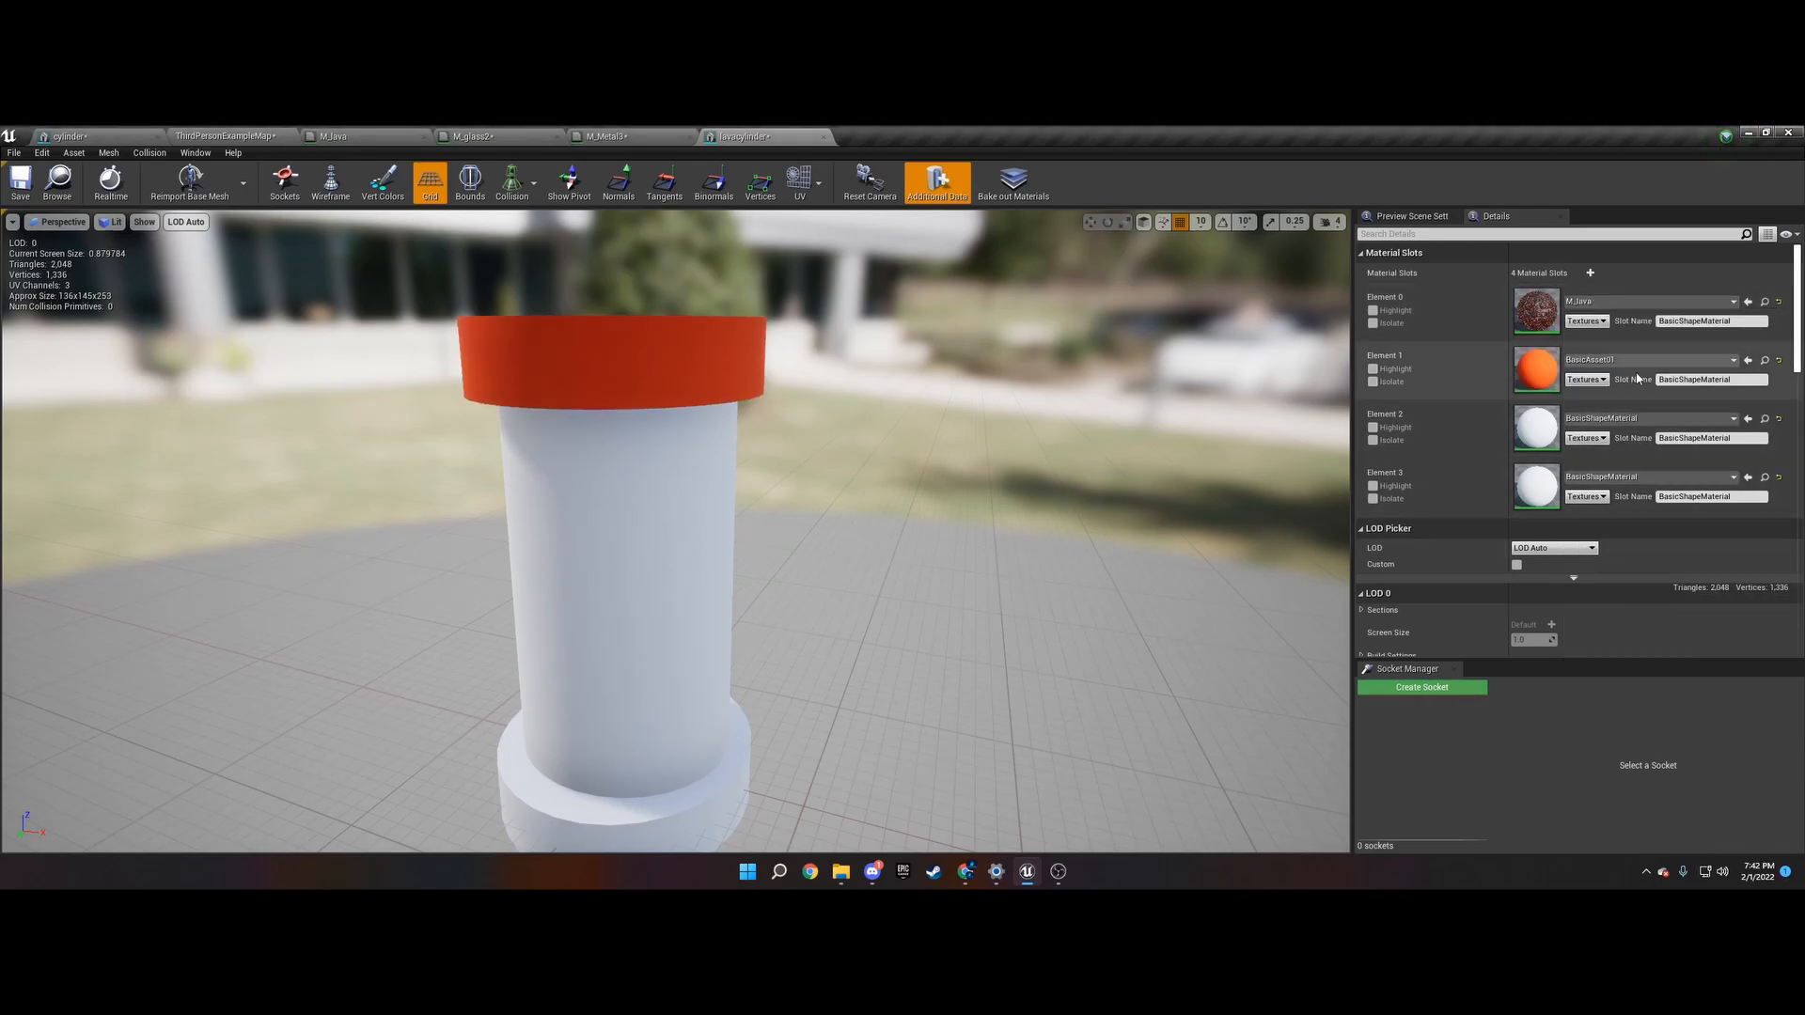
pyautogui.click(1748, 359)
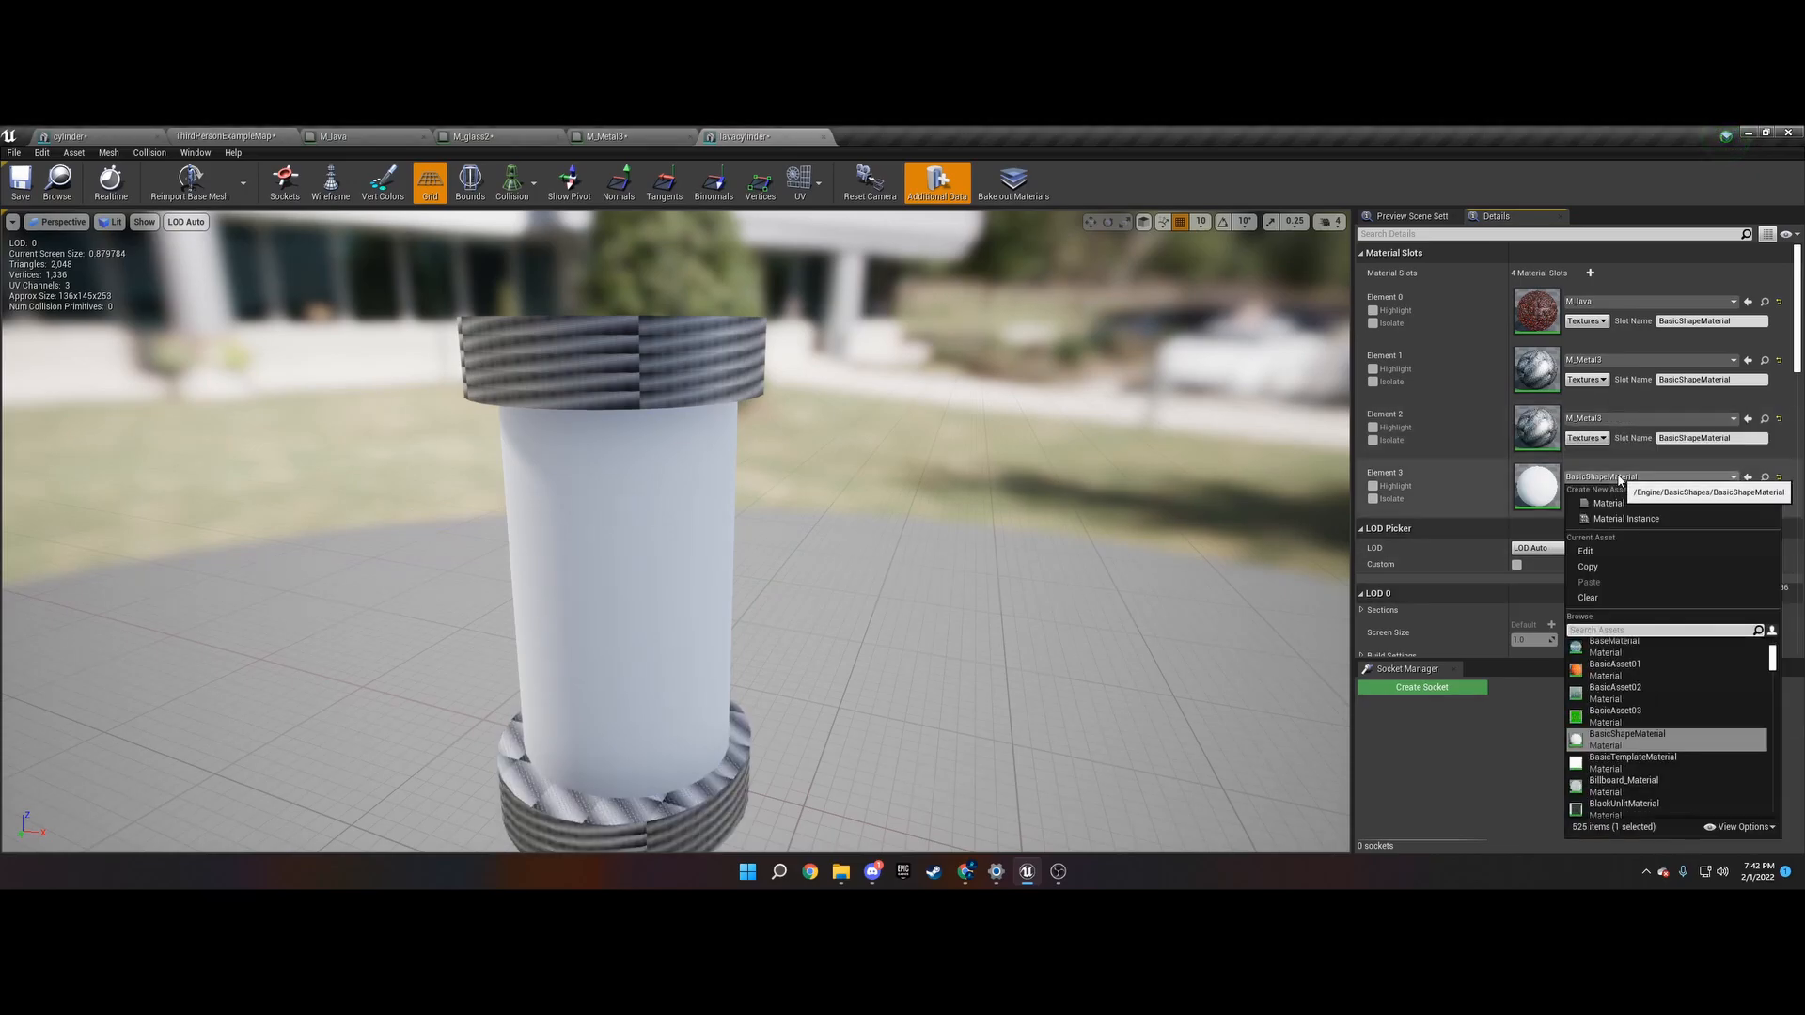
pyautogui.write('lava')
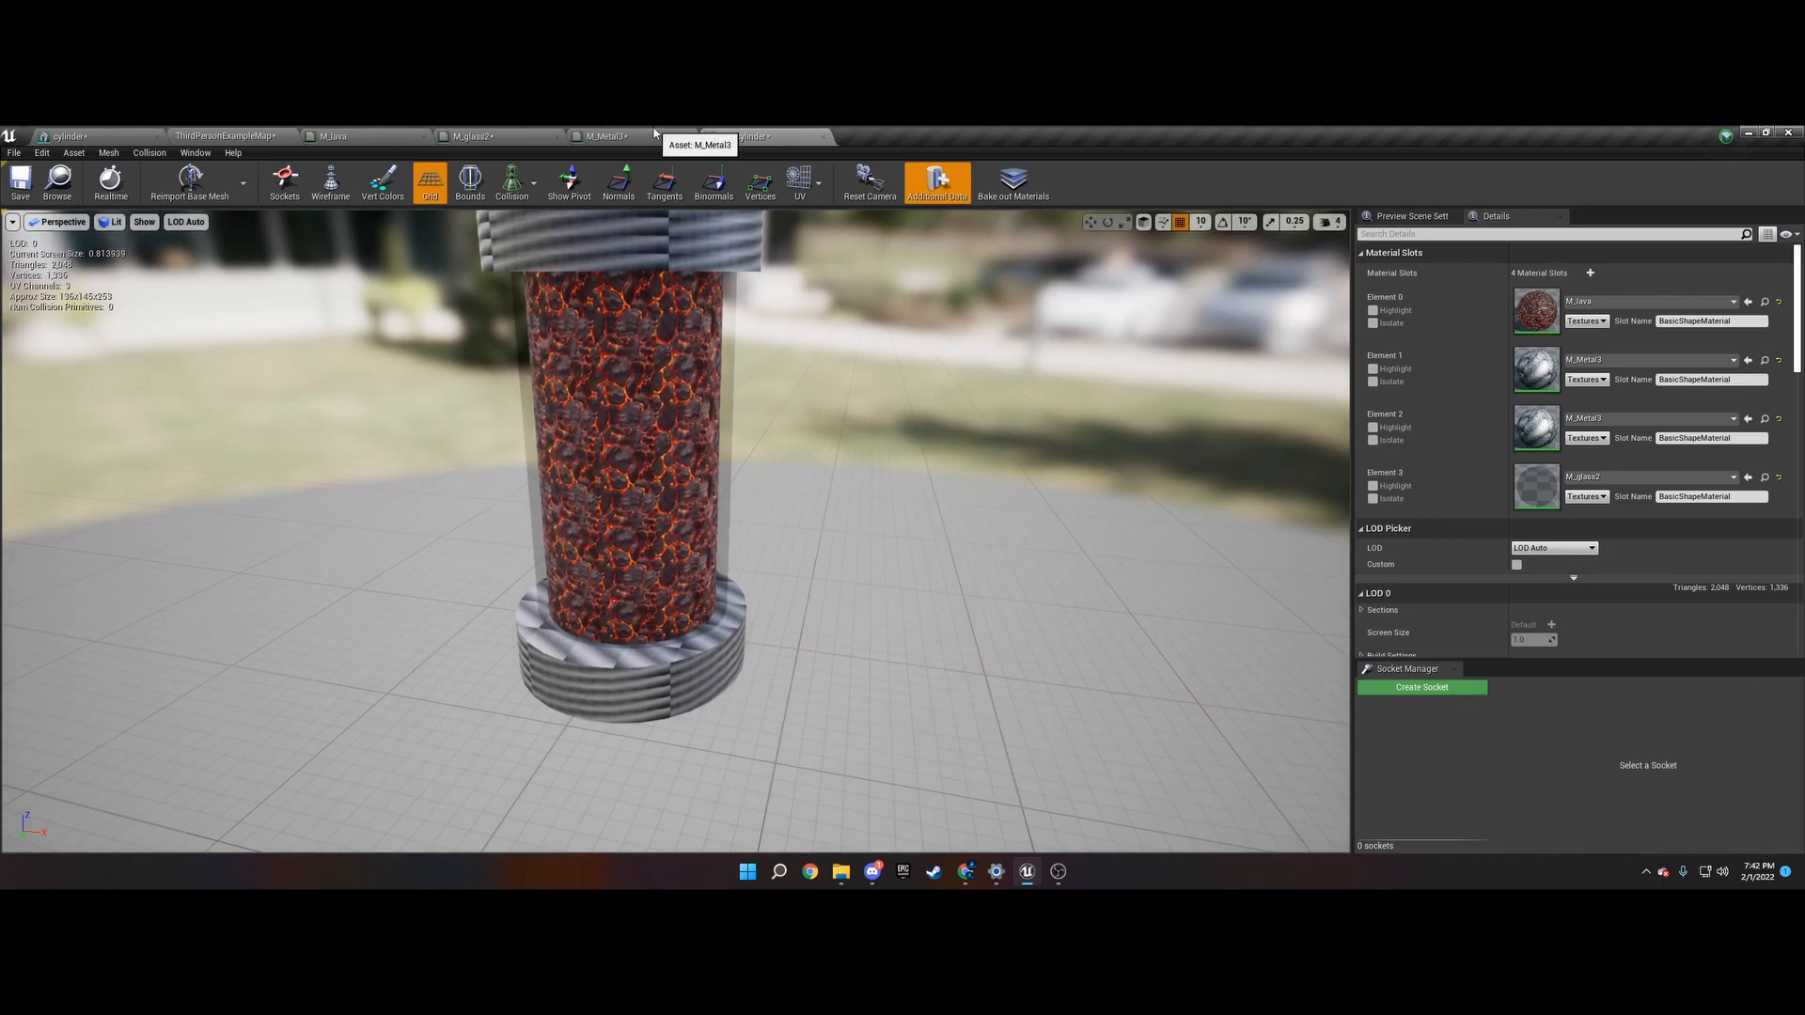
pyautogui.click(604, 136)
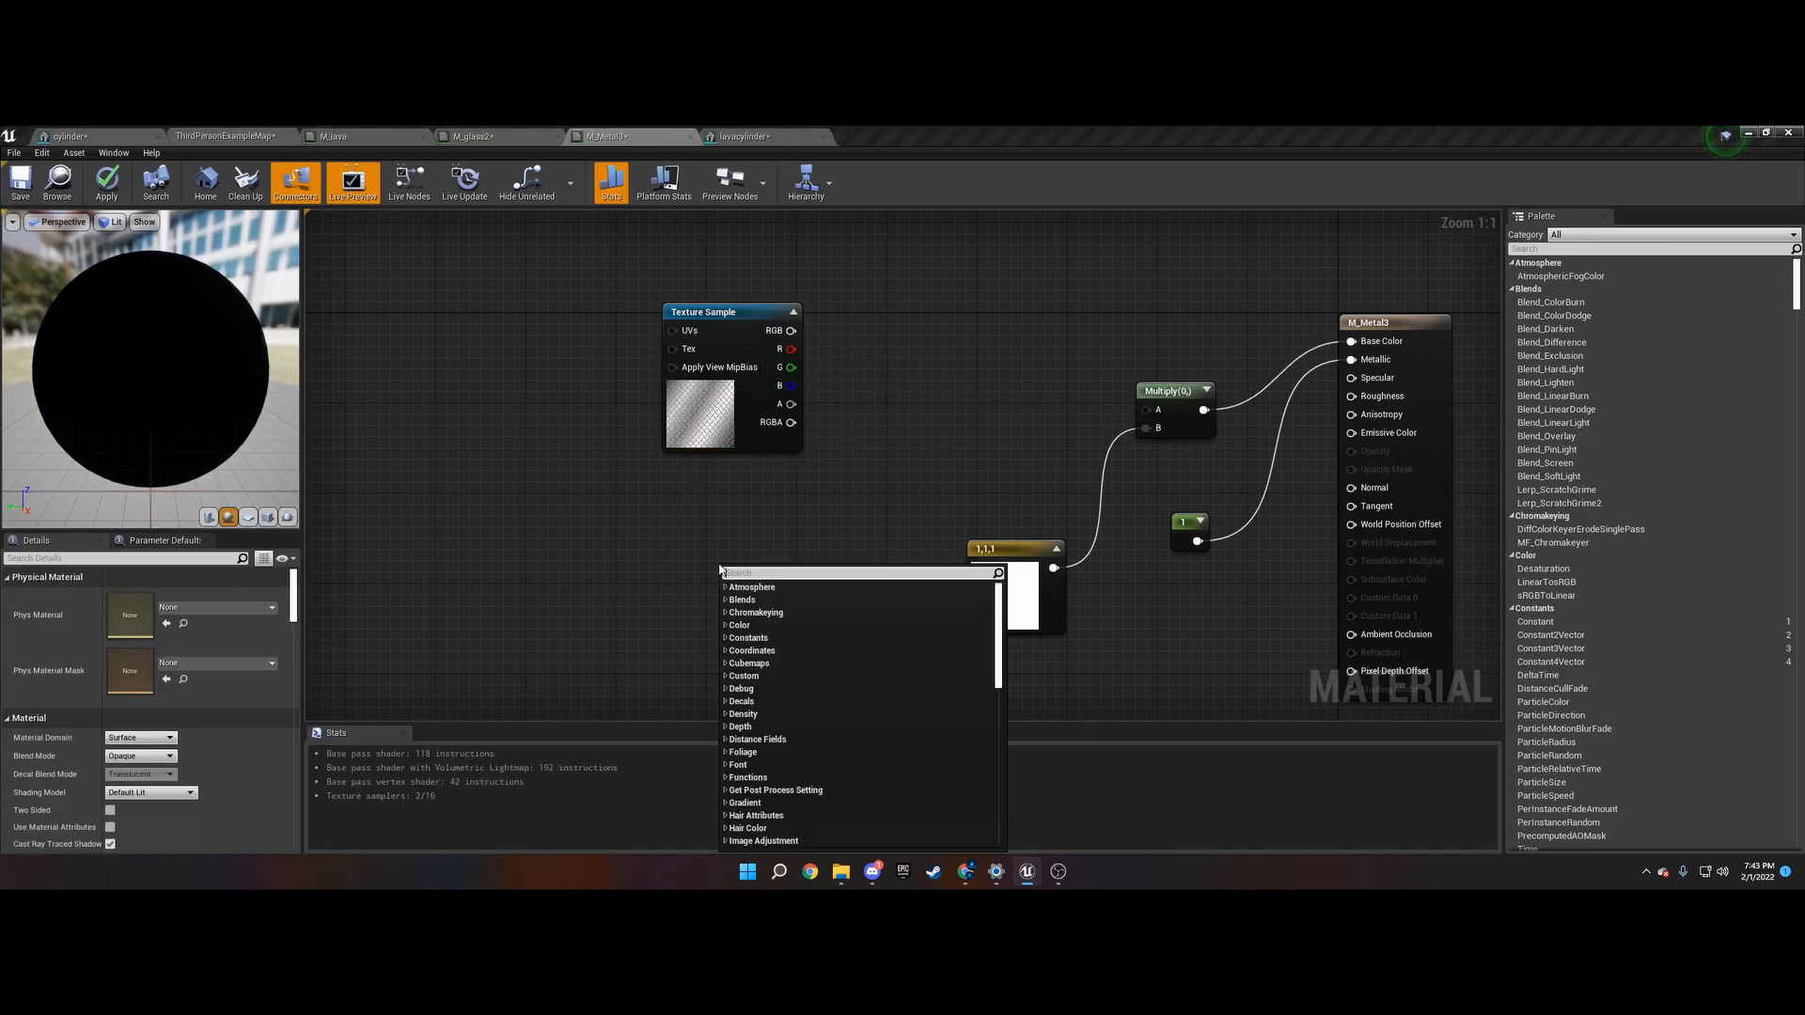
# - Feed M_Metal3's tread-plate texture through a WorldAlignedTexture node, apply, and view the caps
pyautogui.write('wo')
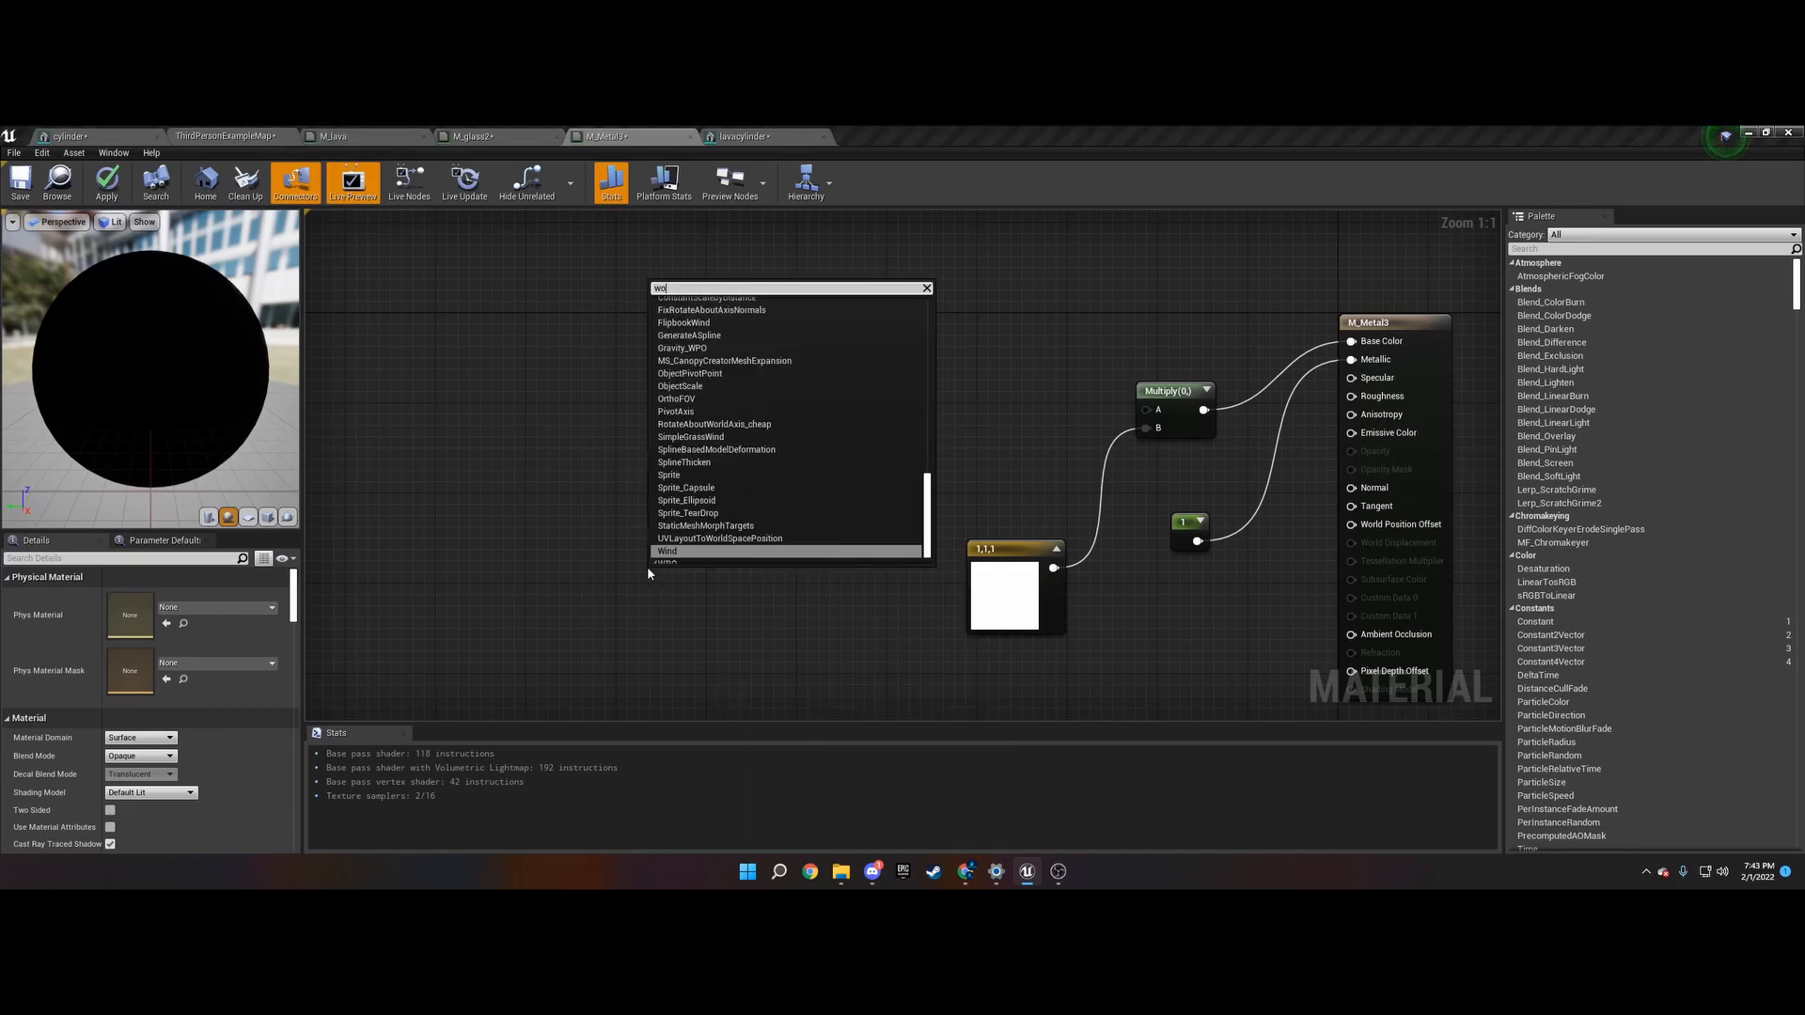
pyautogui.write('world aligned t')
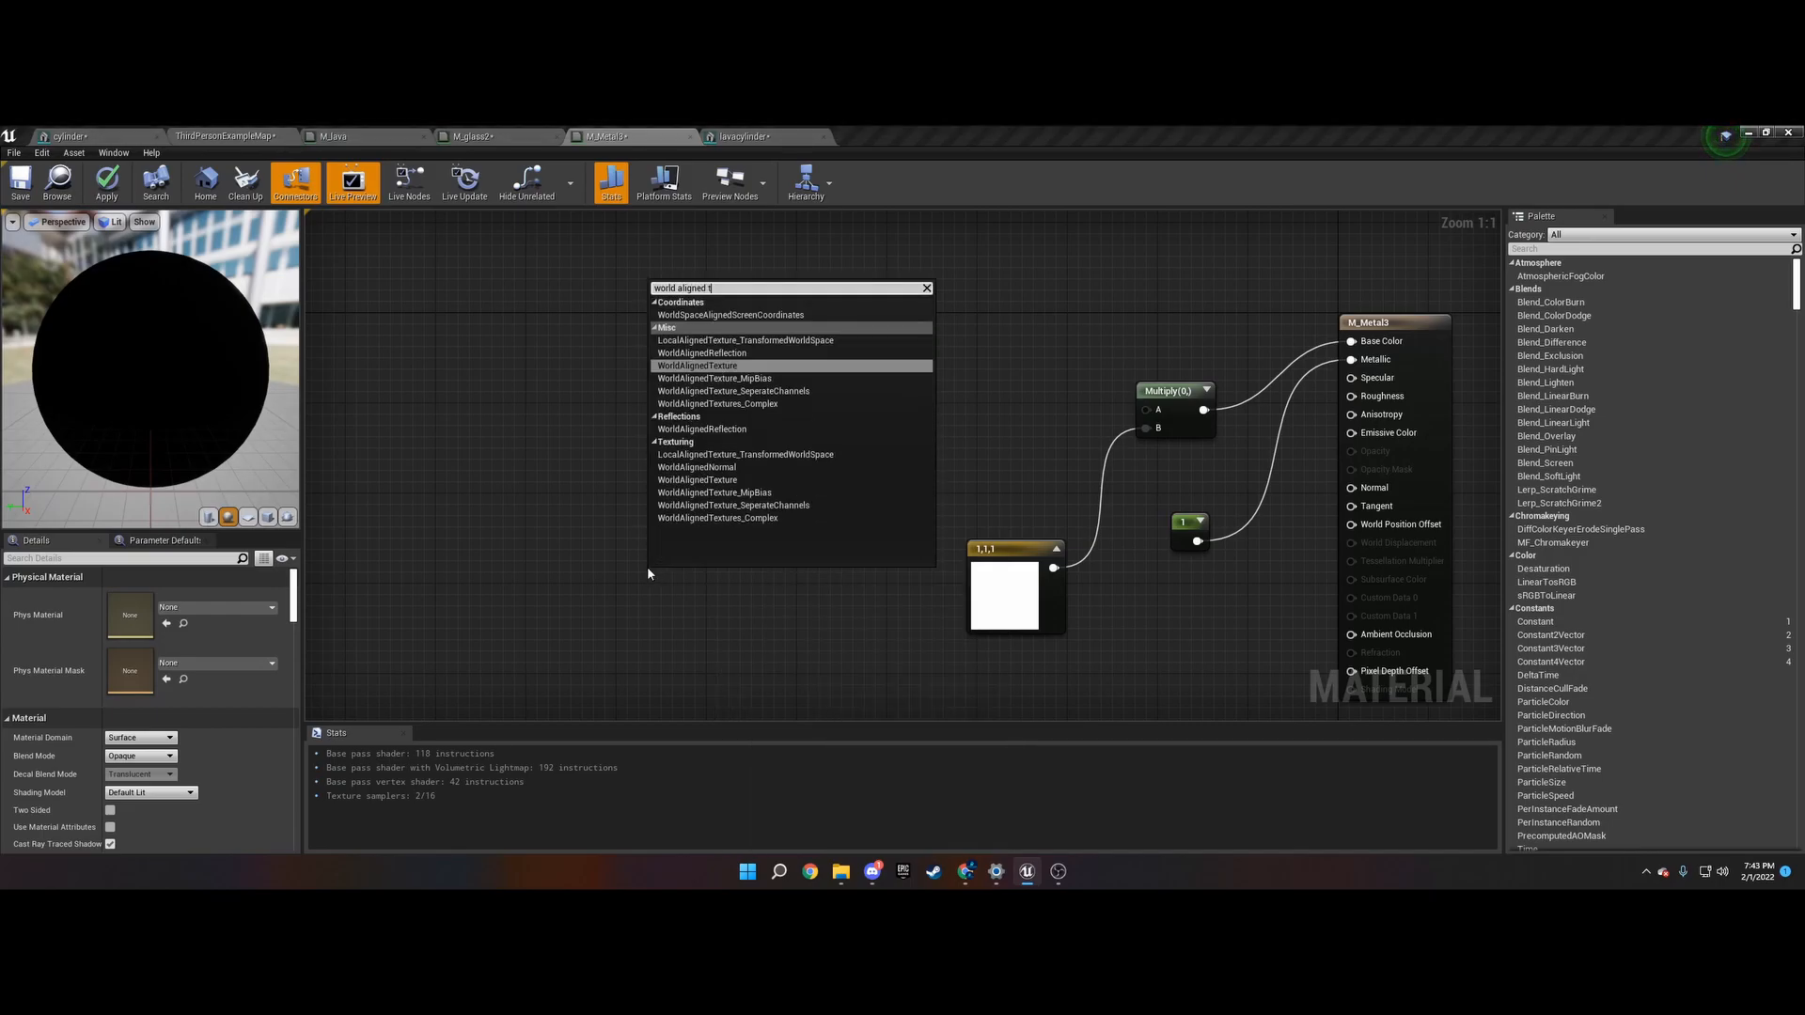
pyautogui.click(695, 365)
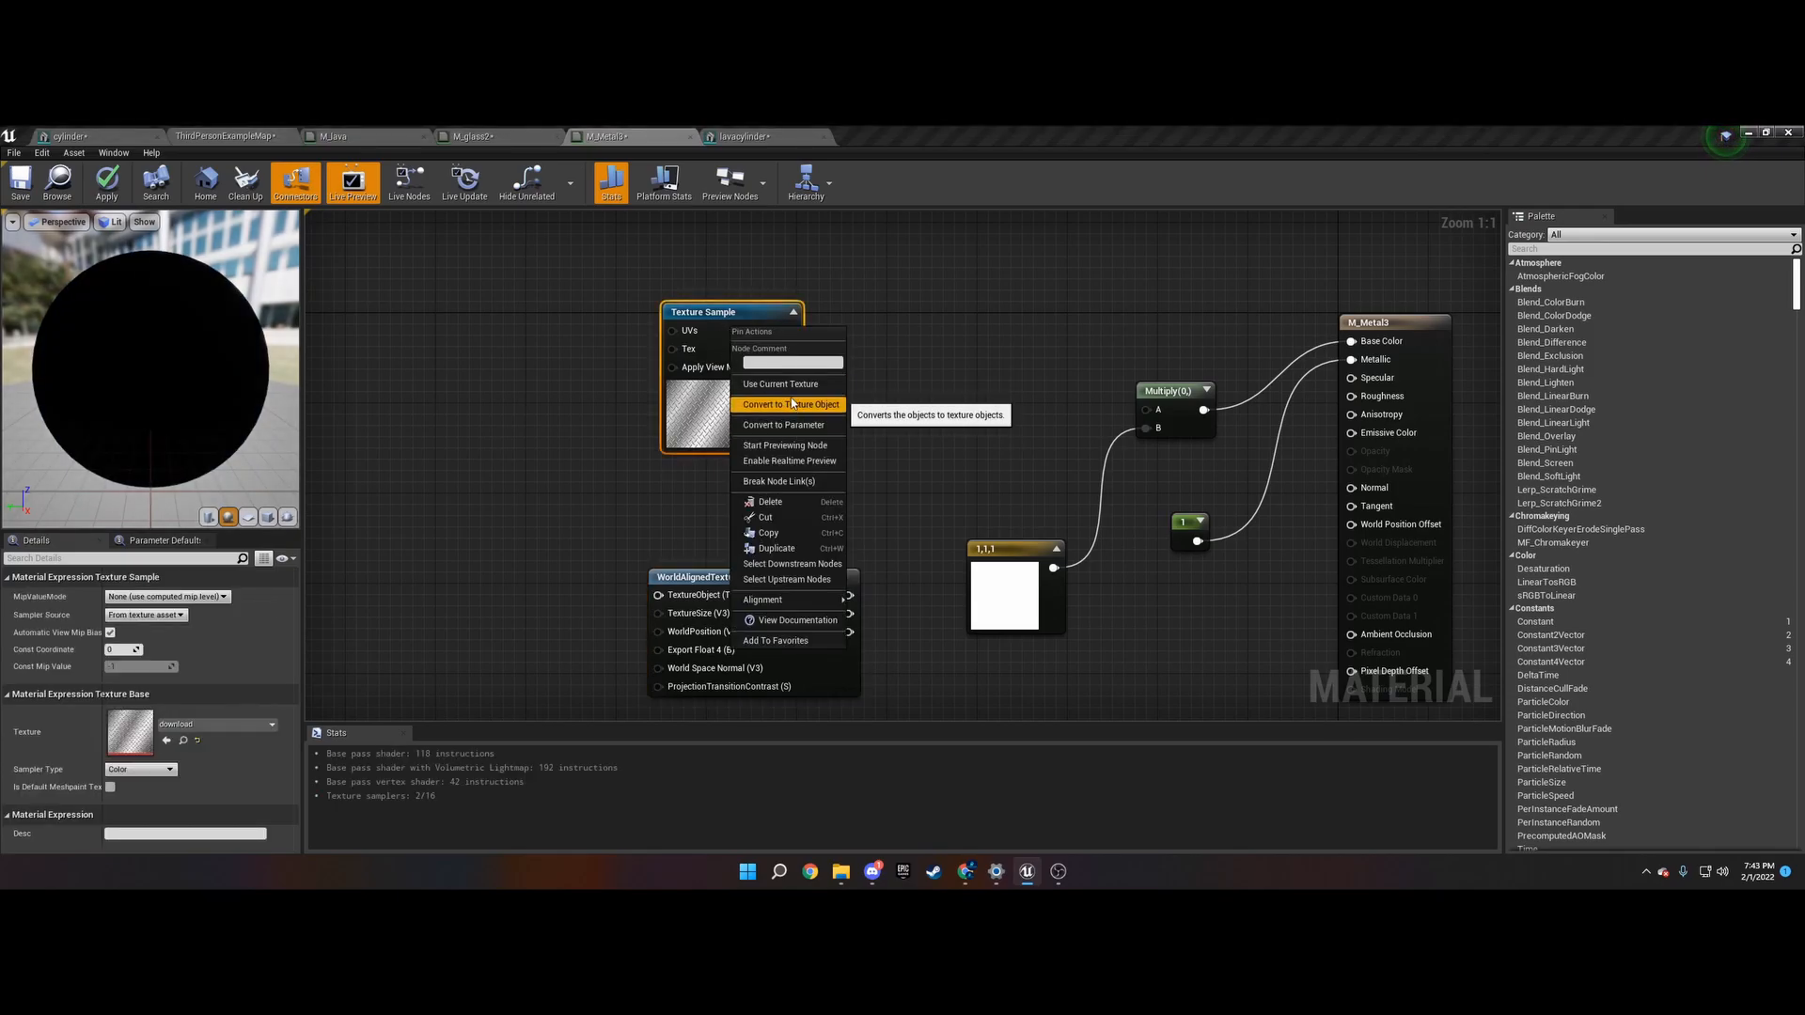
pyautogui.click(789, 404)
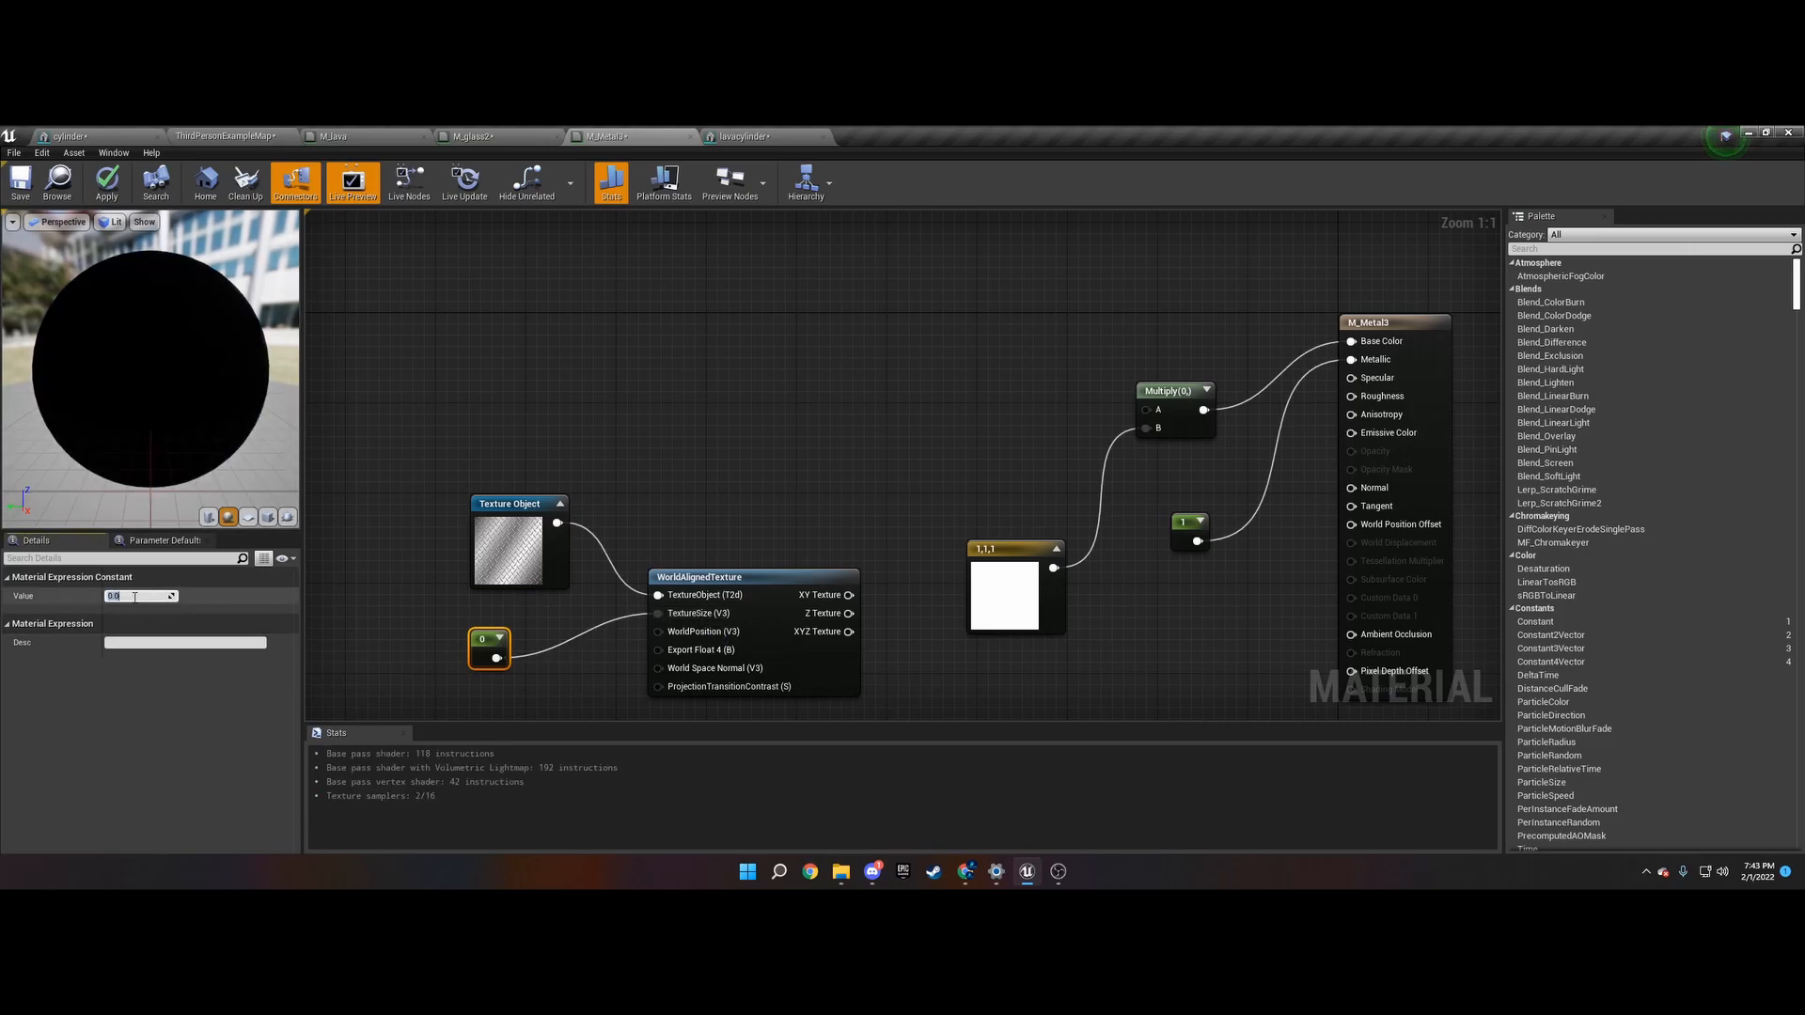
pyautogui.write('100')
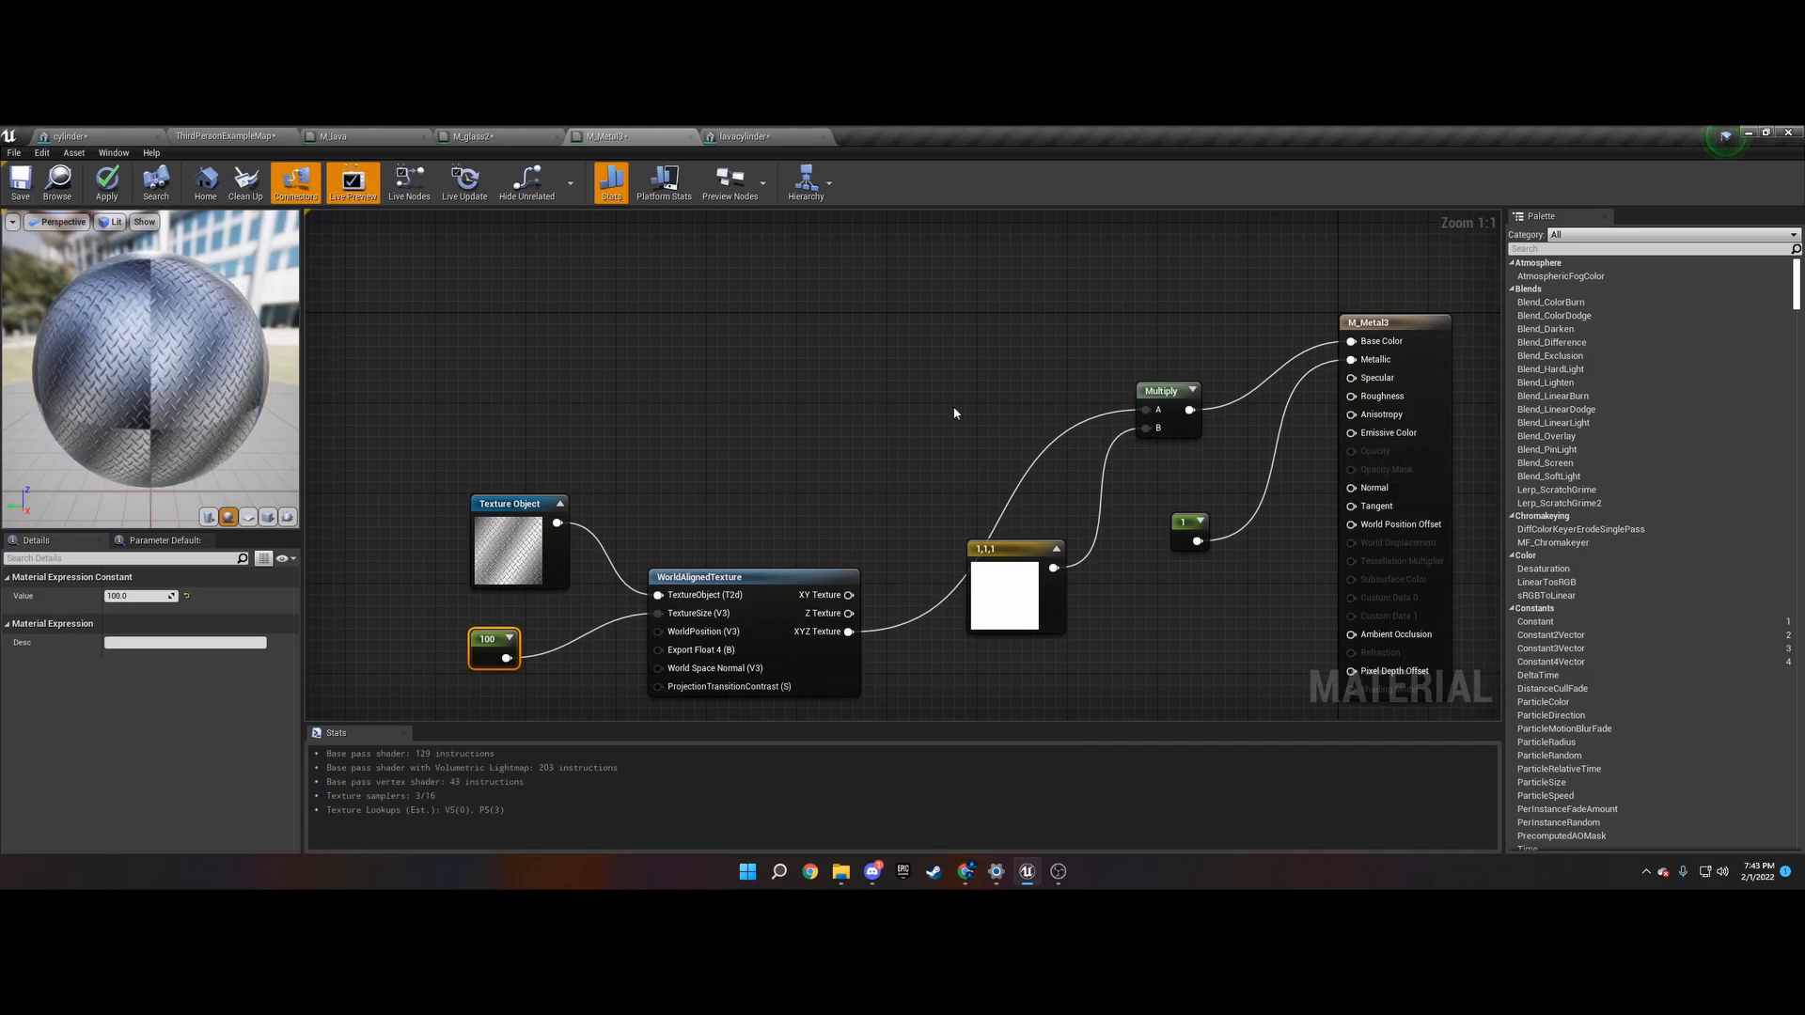
pyautogui.click(106, 180)
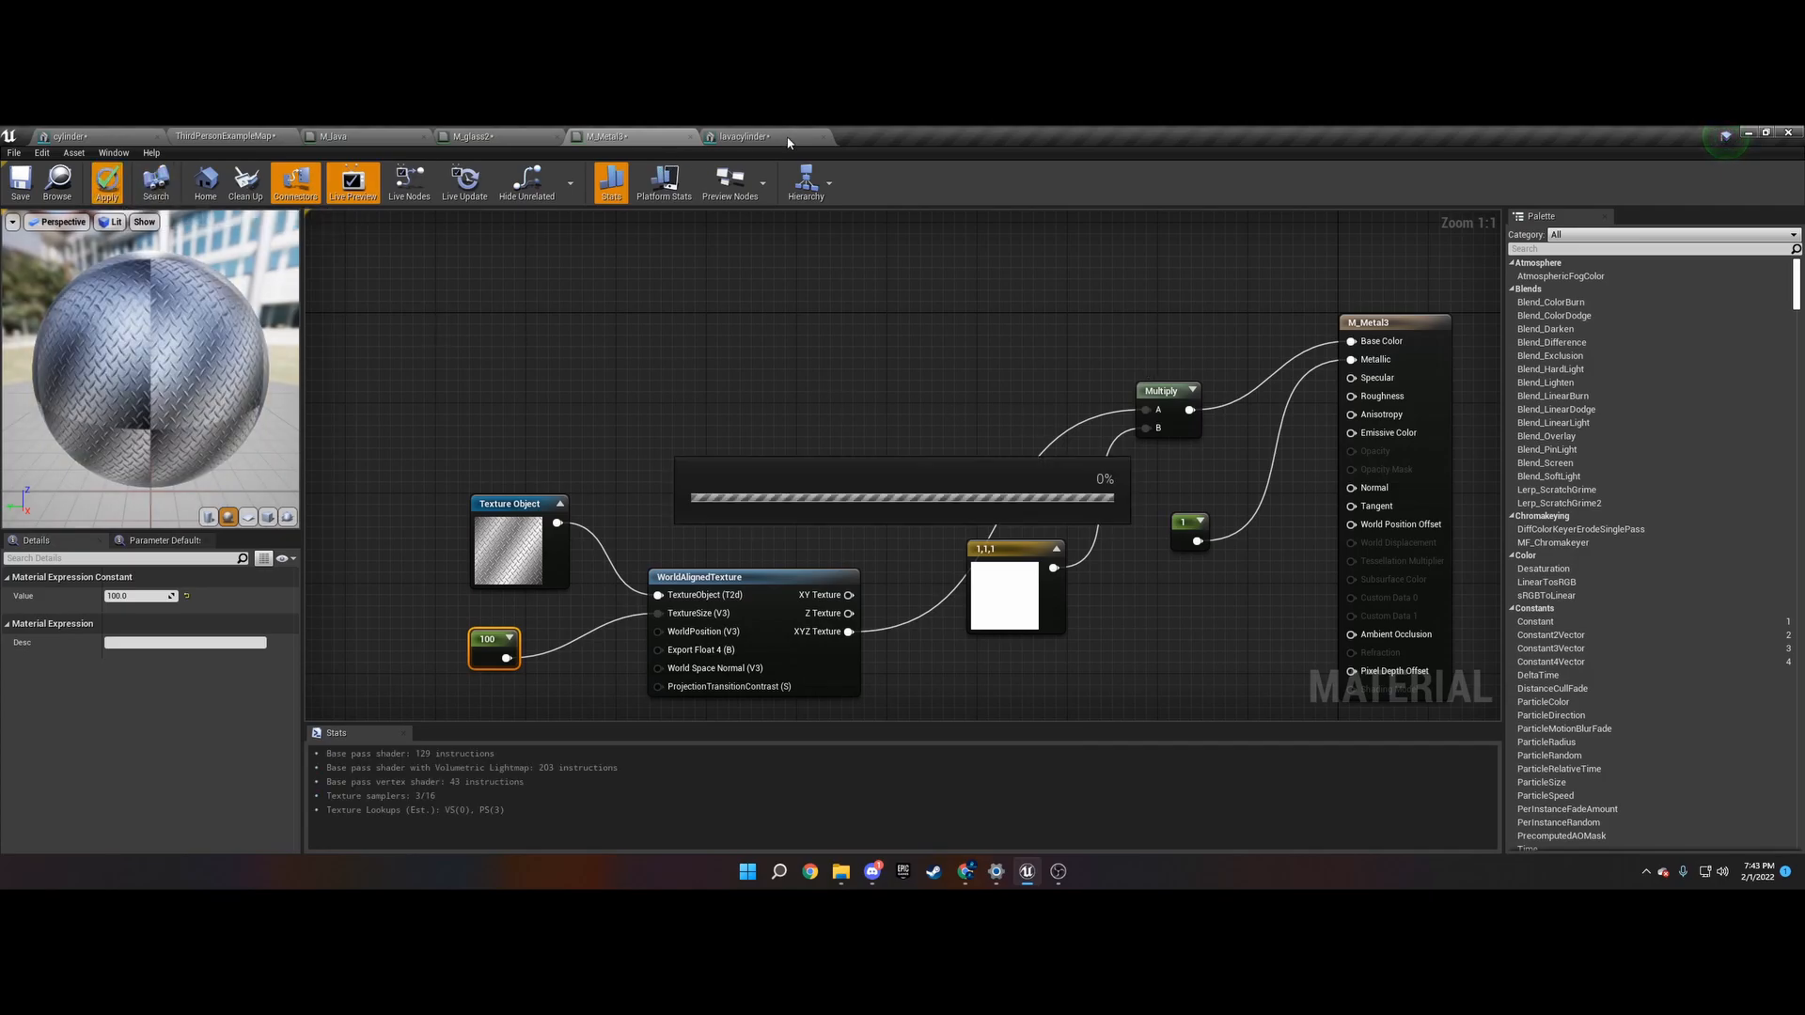
pyautogui.click(743, 136)
pyautogui.write('300')
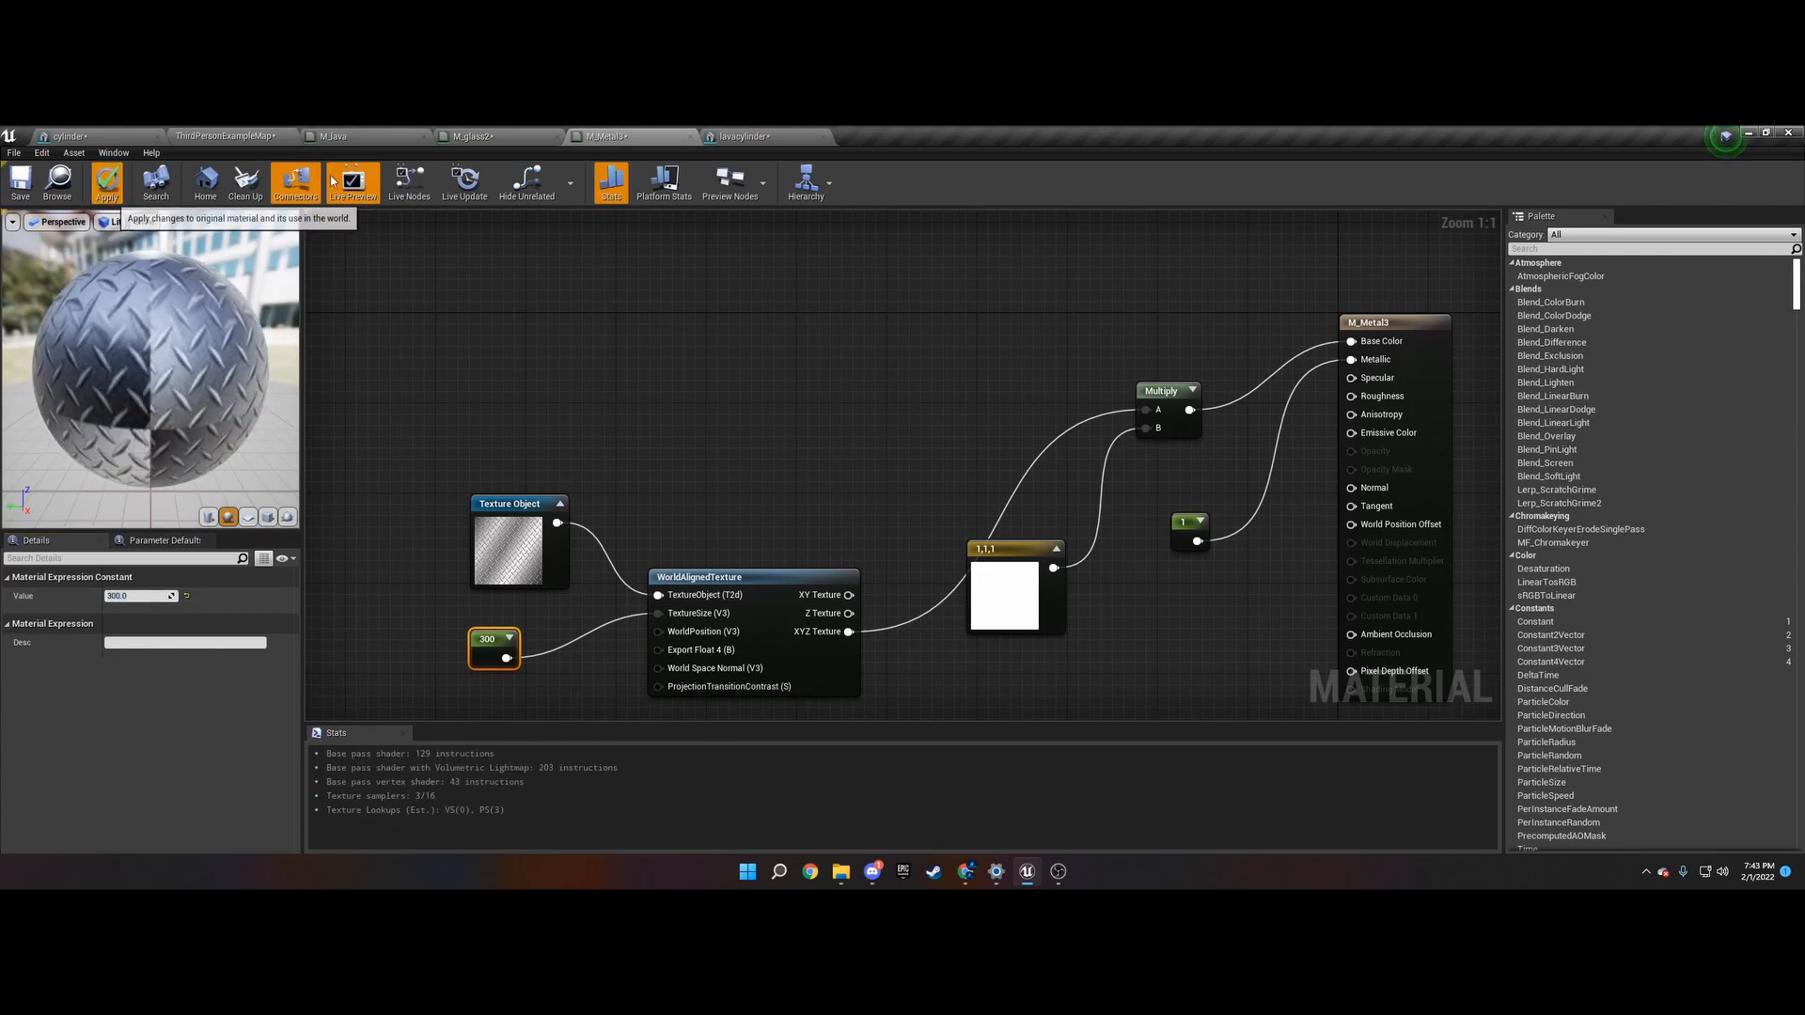
pyautogui.click(742, 135)
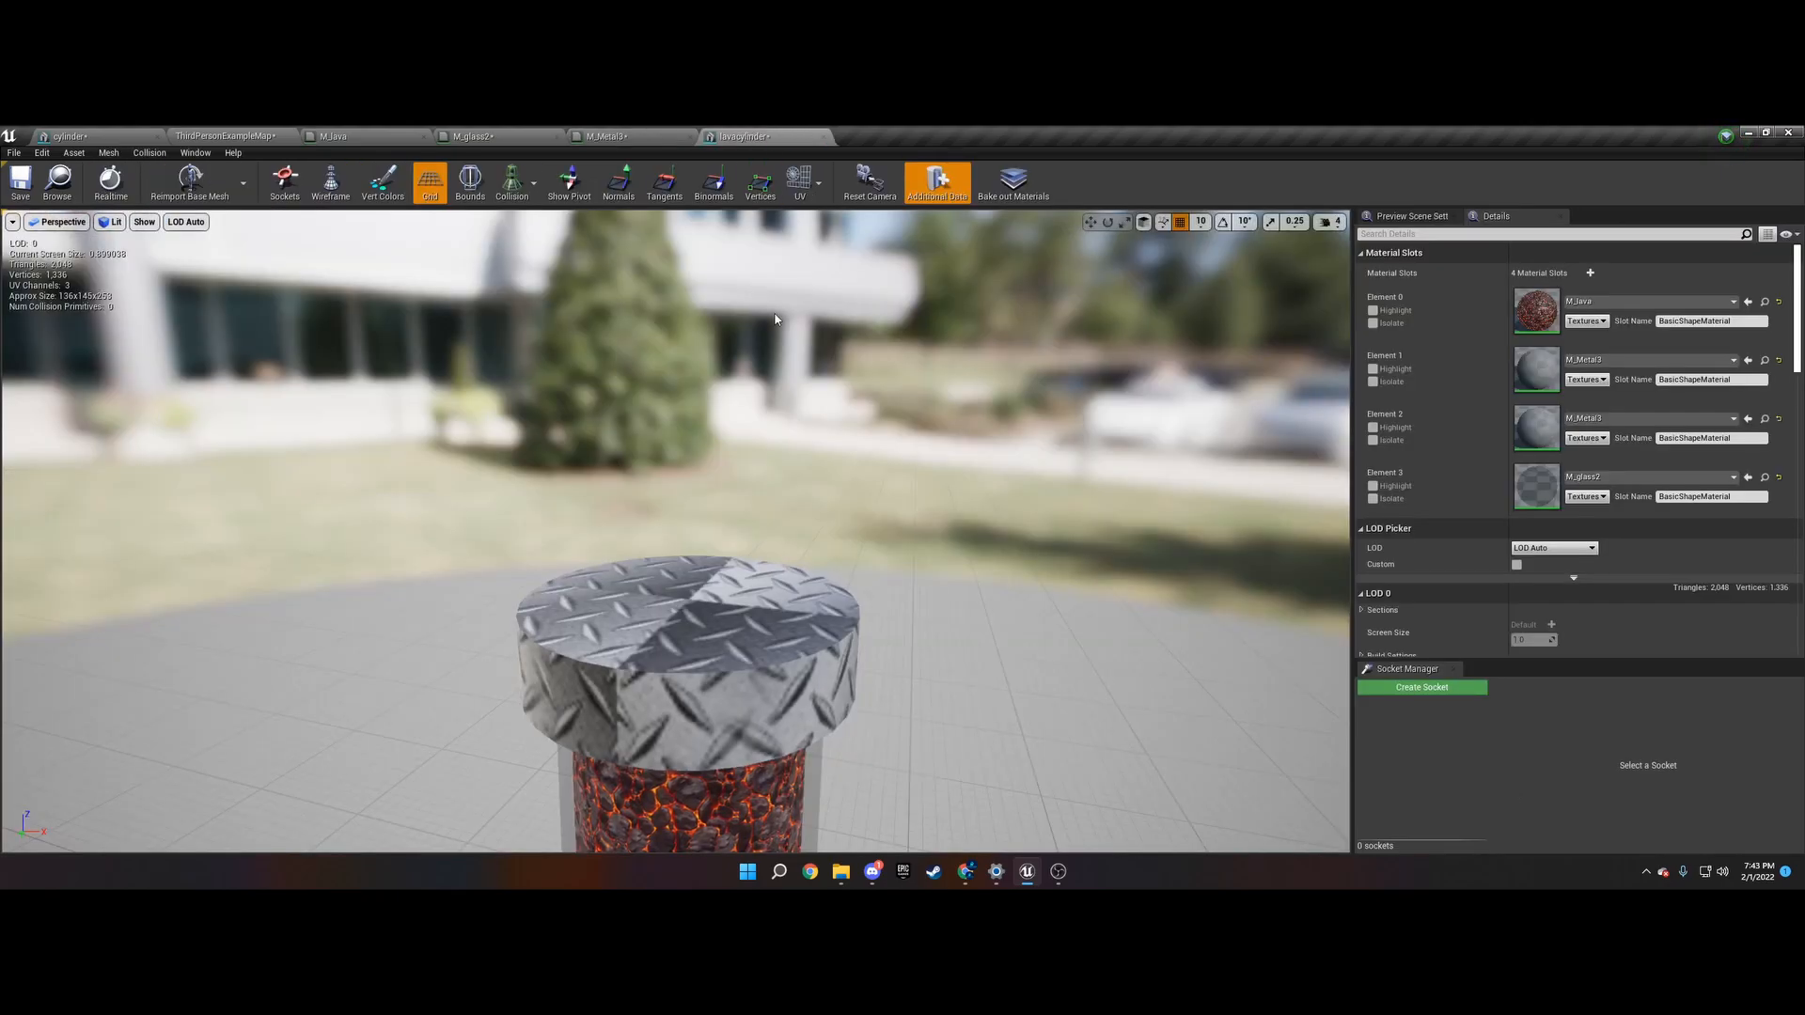
# - Set the world-aligned texture size constant to 50.0, apply, and check the denser caps
pyautogui.click(604, 136)
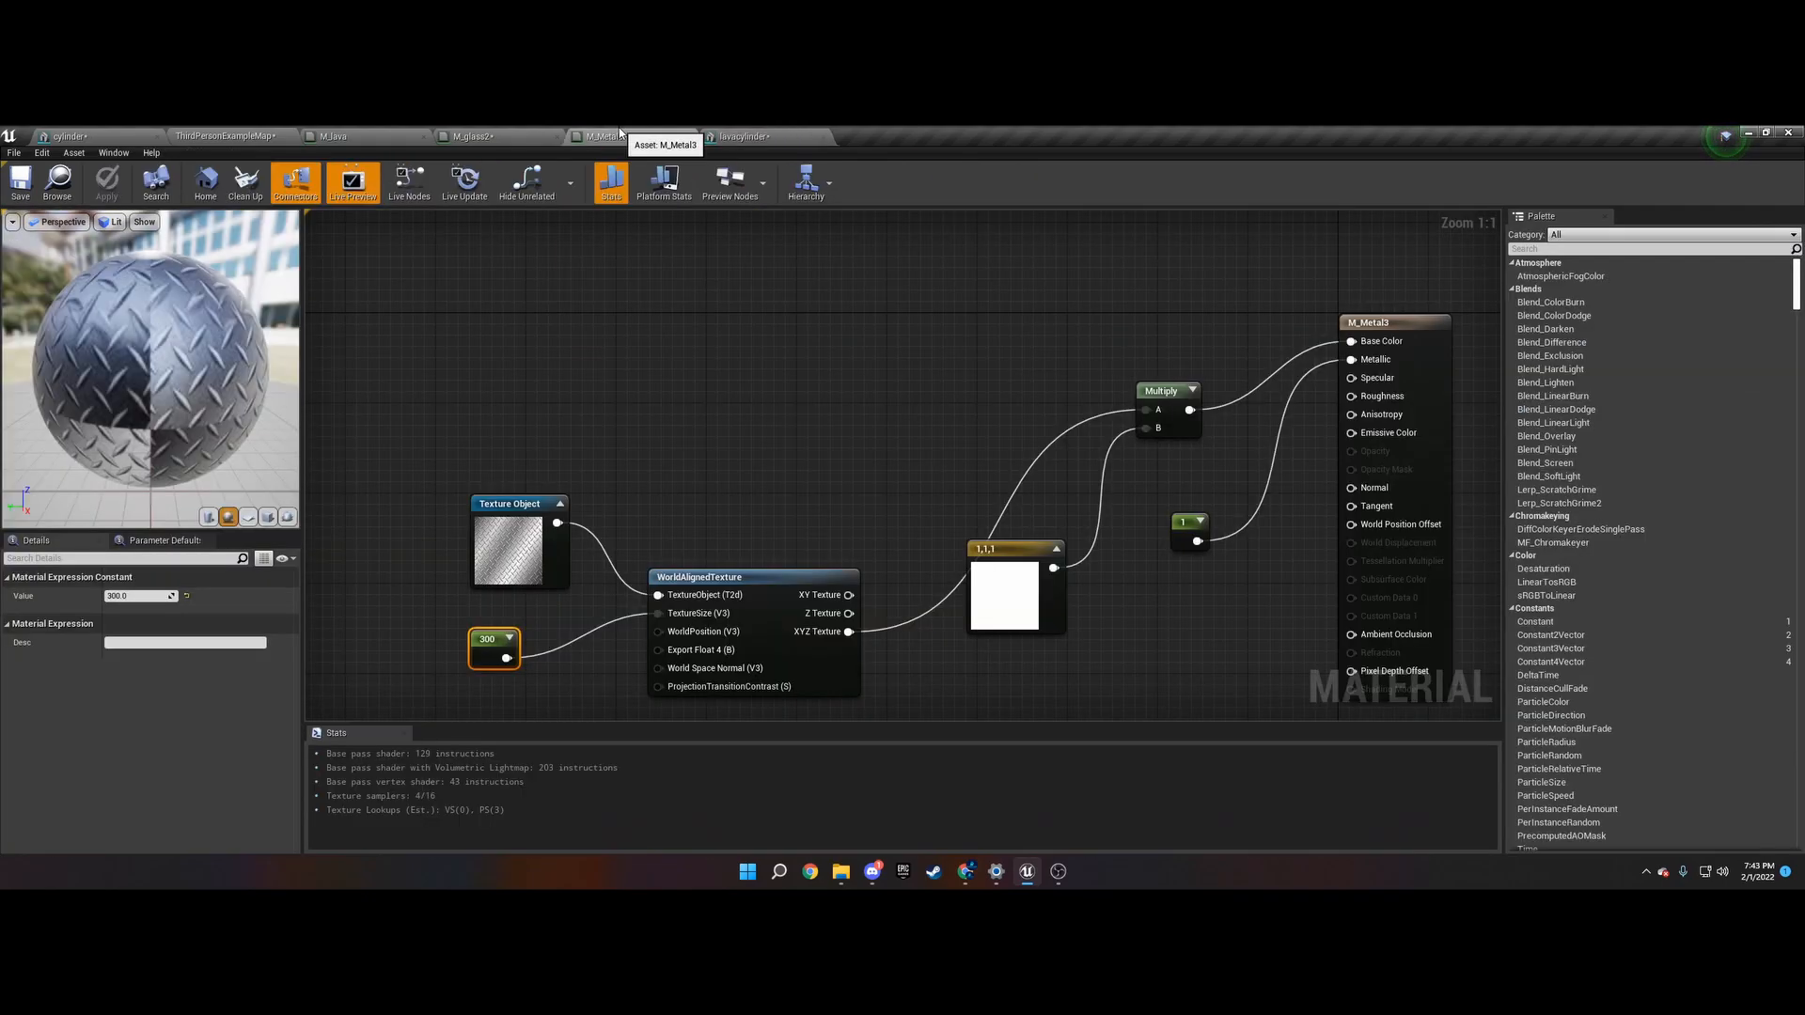
pyautogui.click(133, 595)
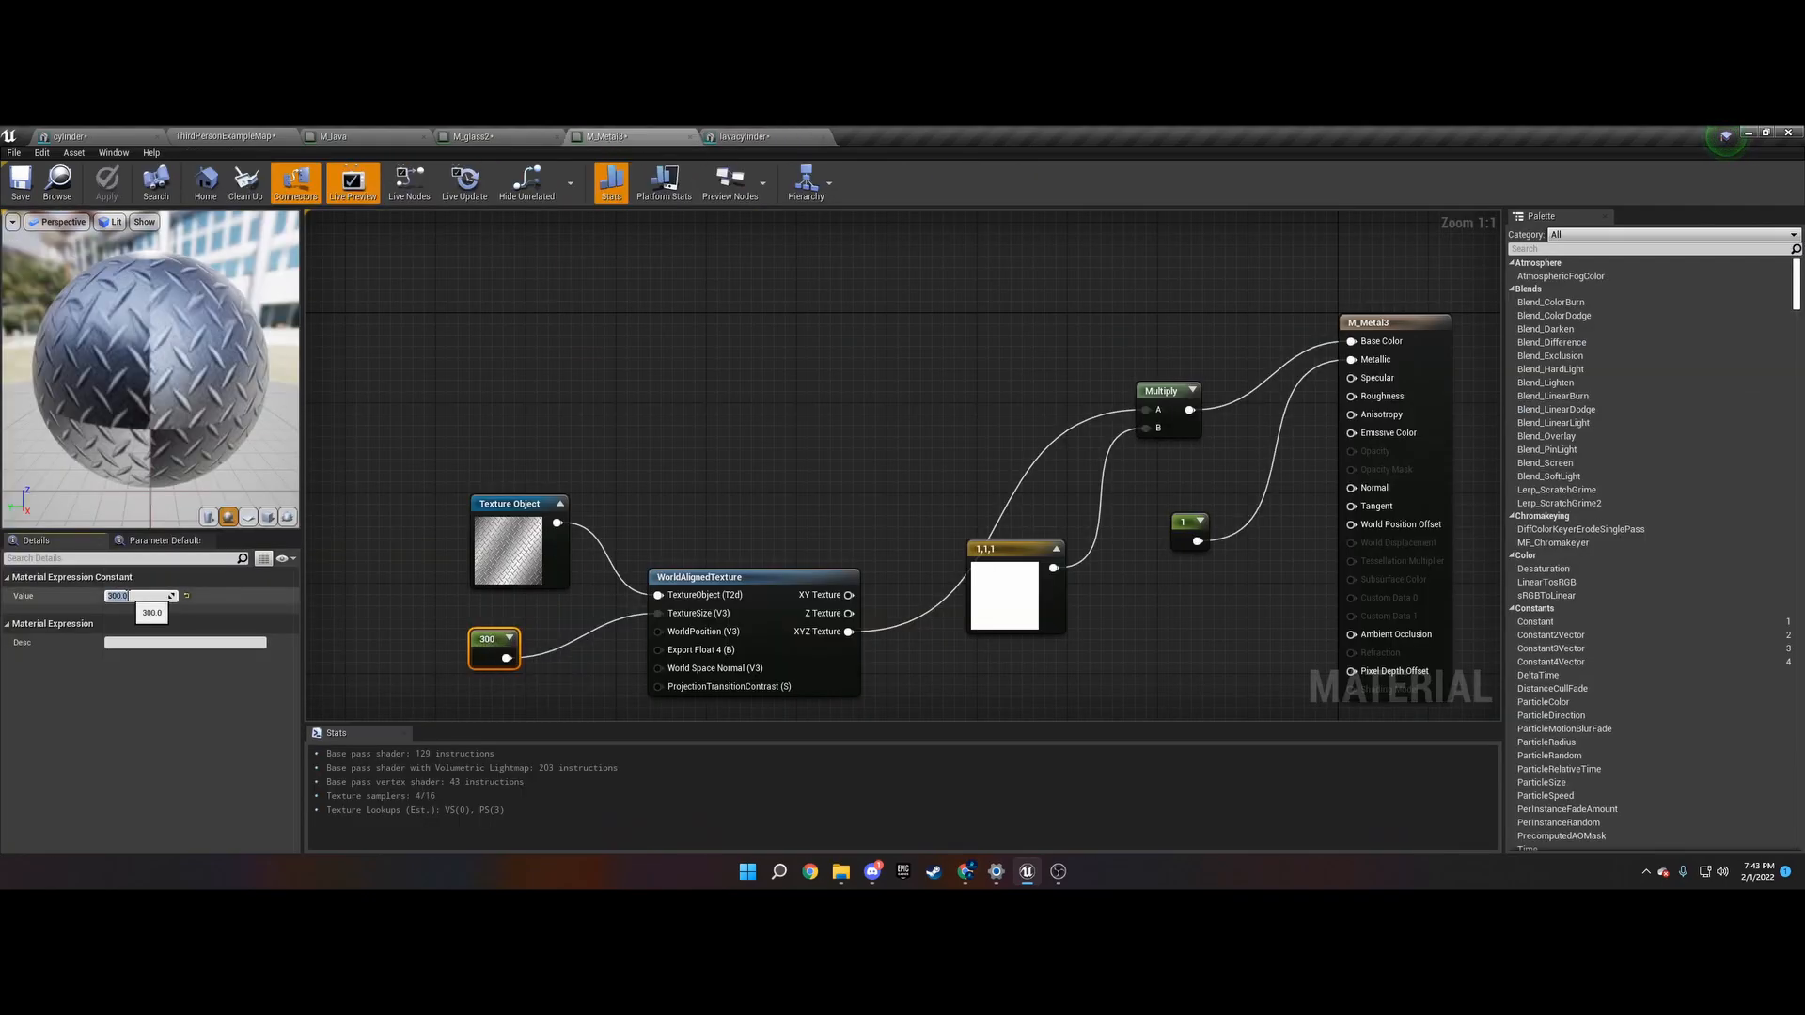
pyautogui.write('50.0')
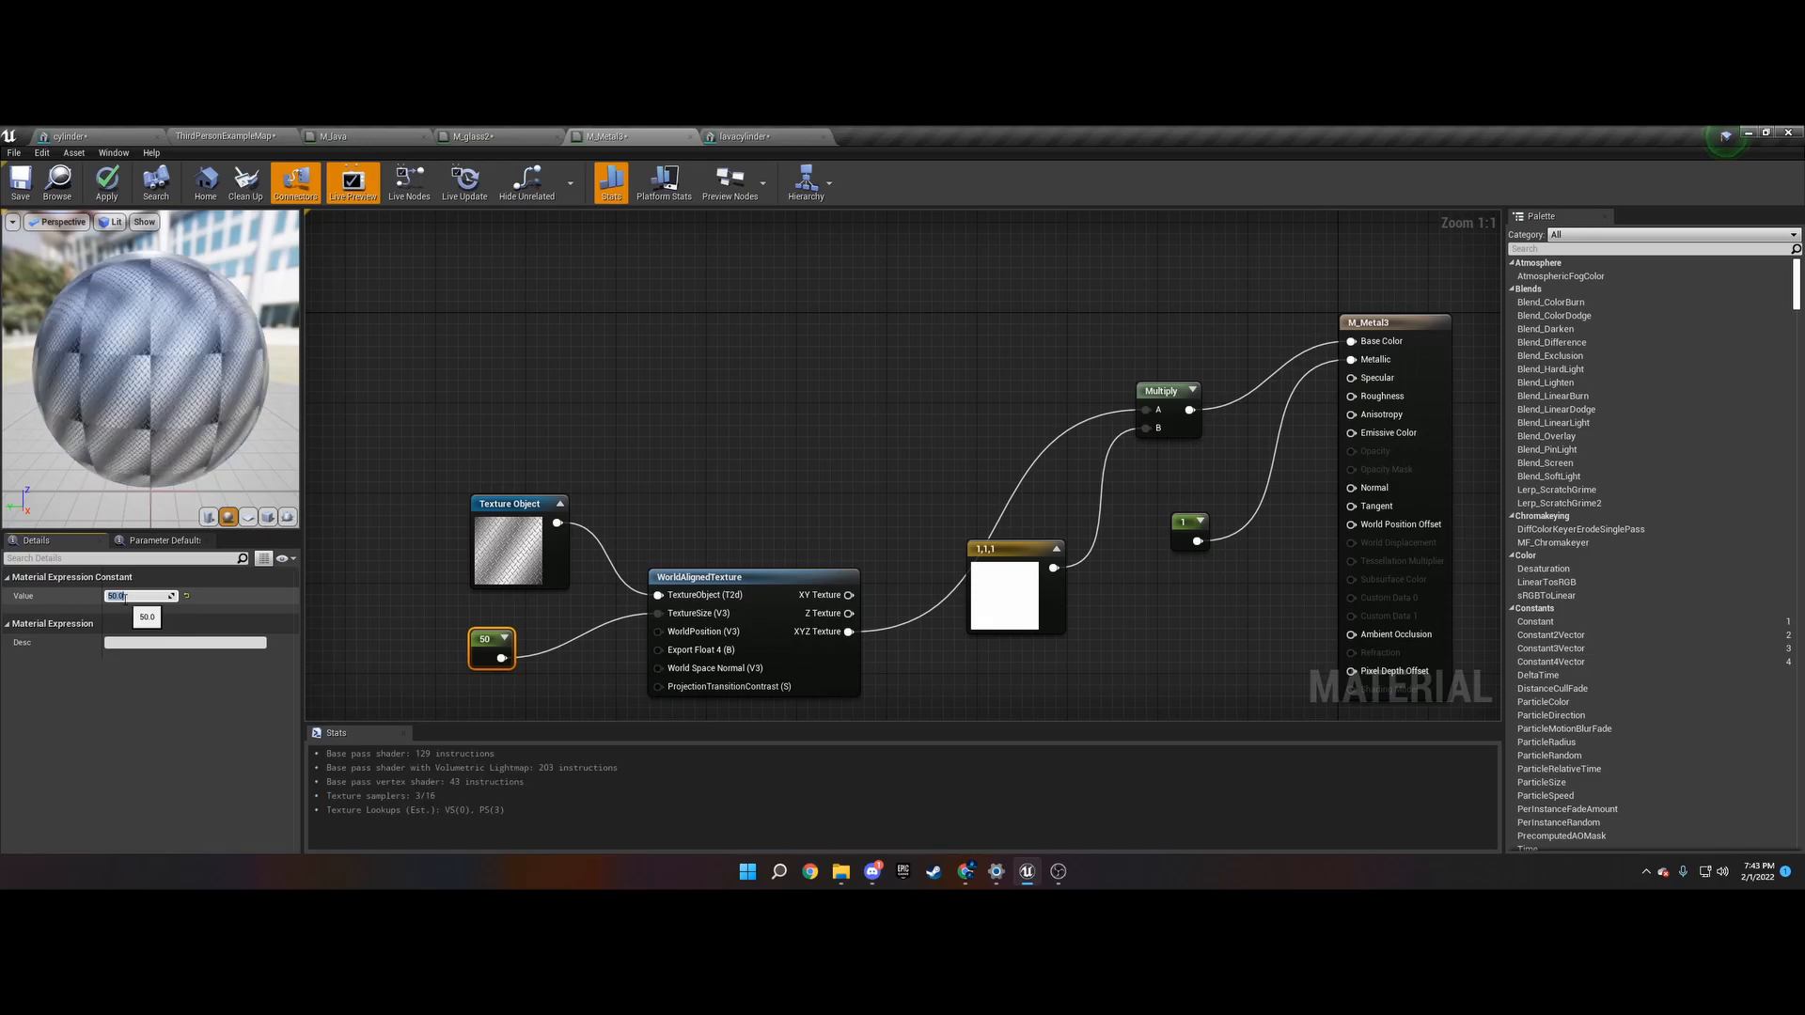
pyautogui.click(105, 182)
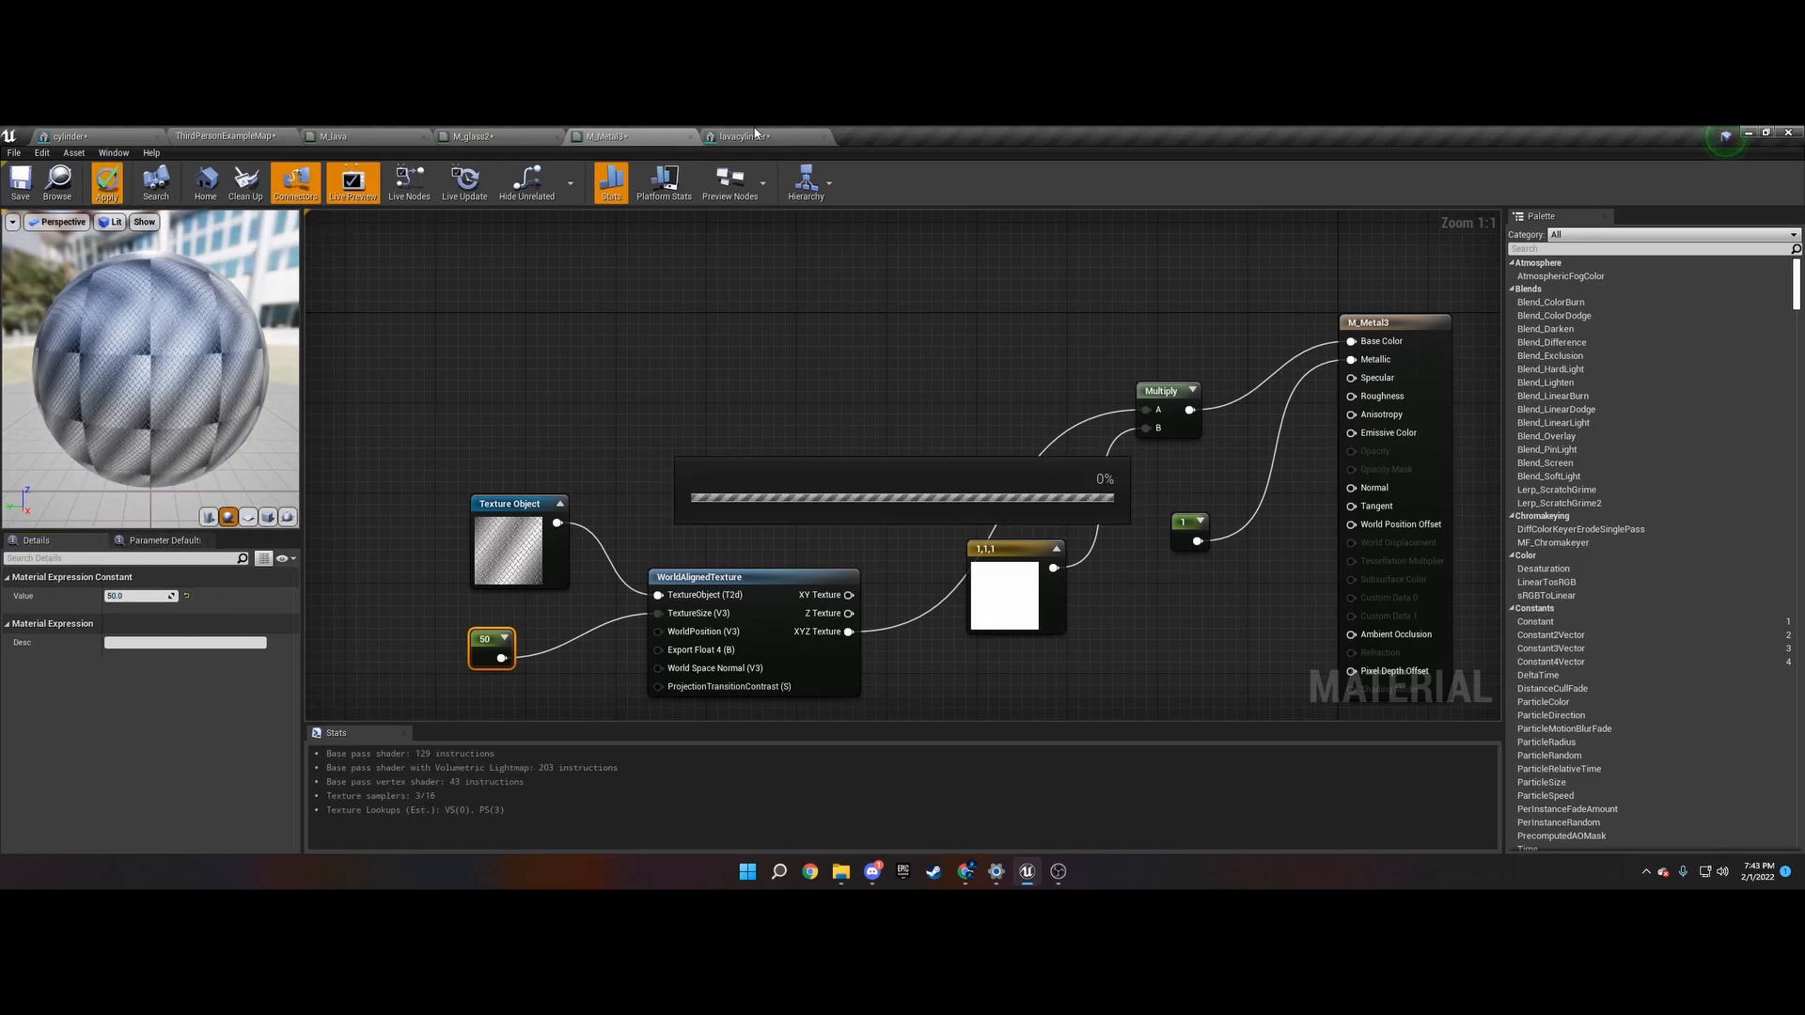
pyautogui.click(737, 136)
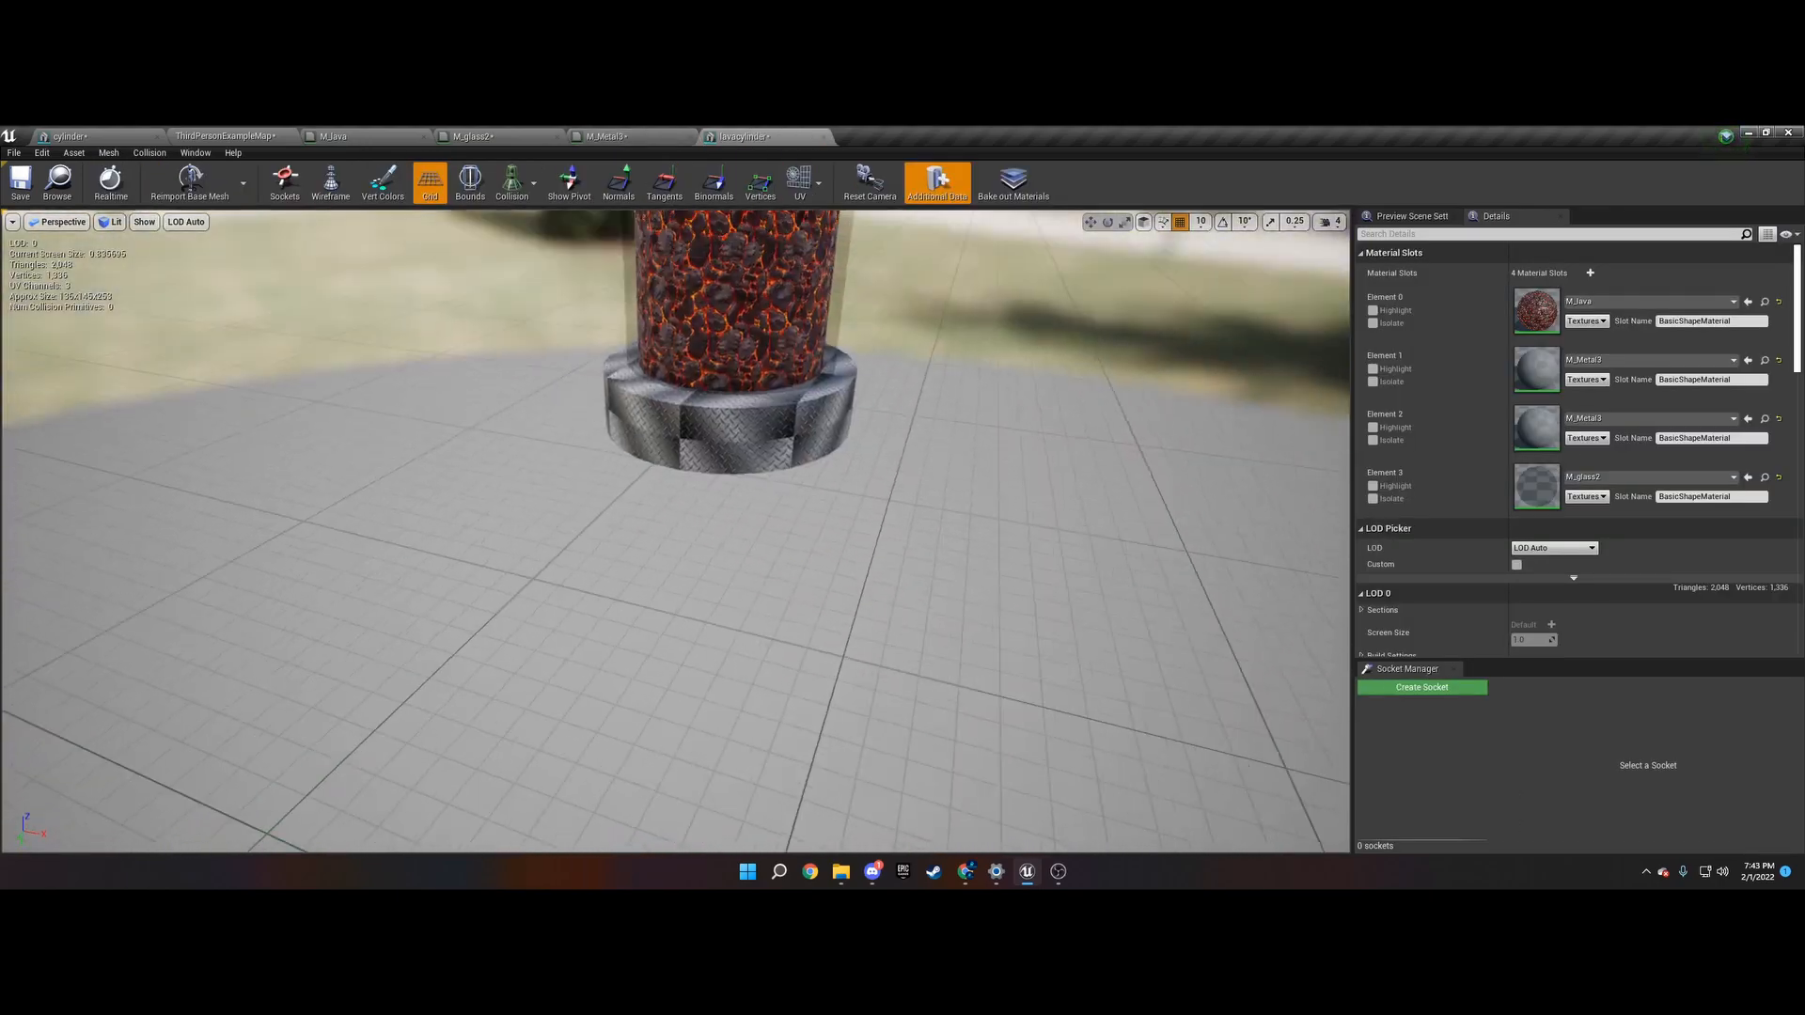